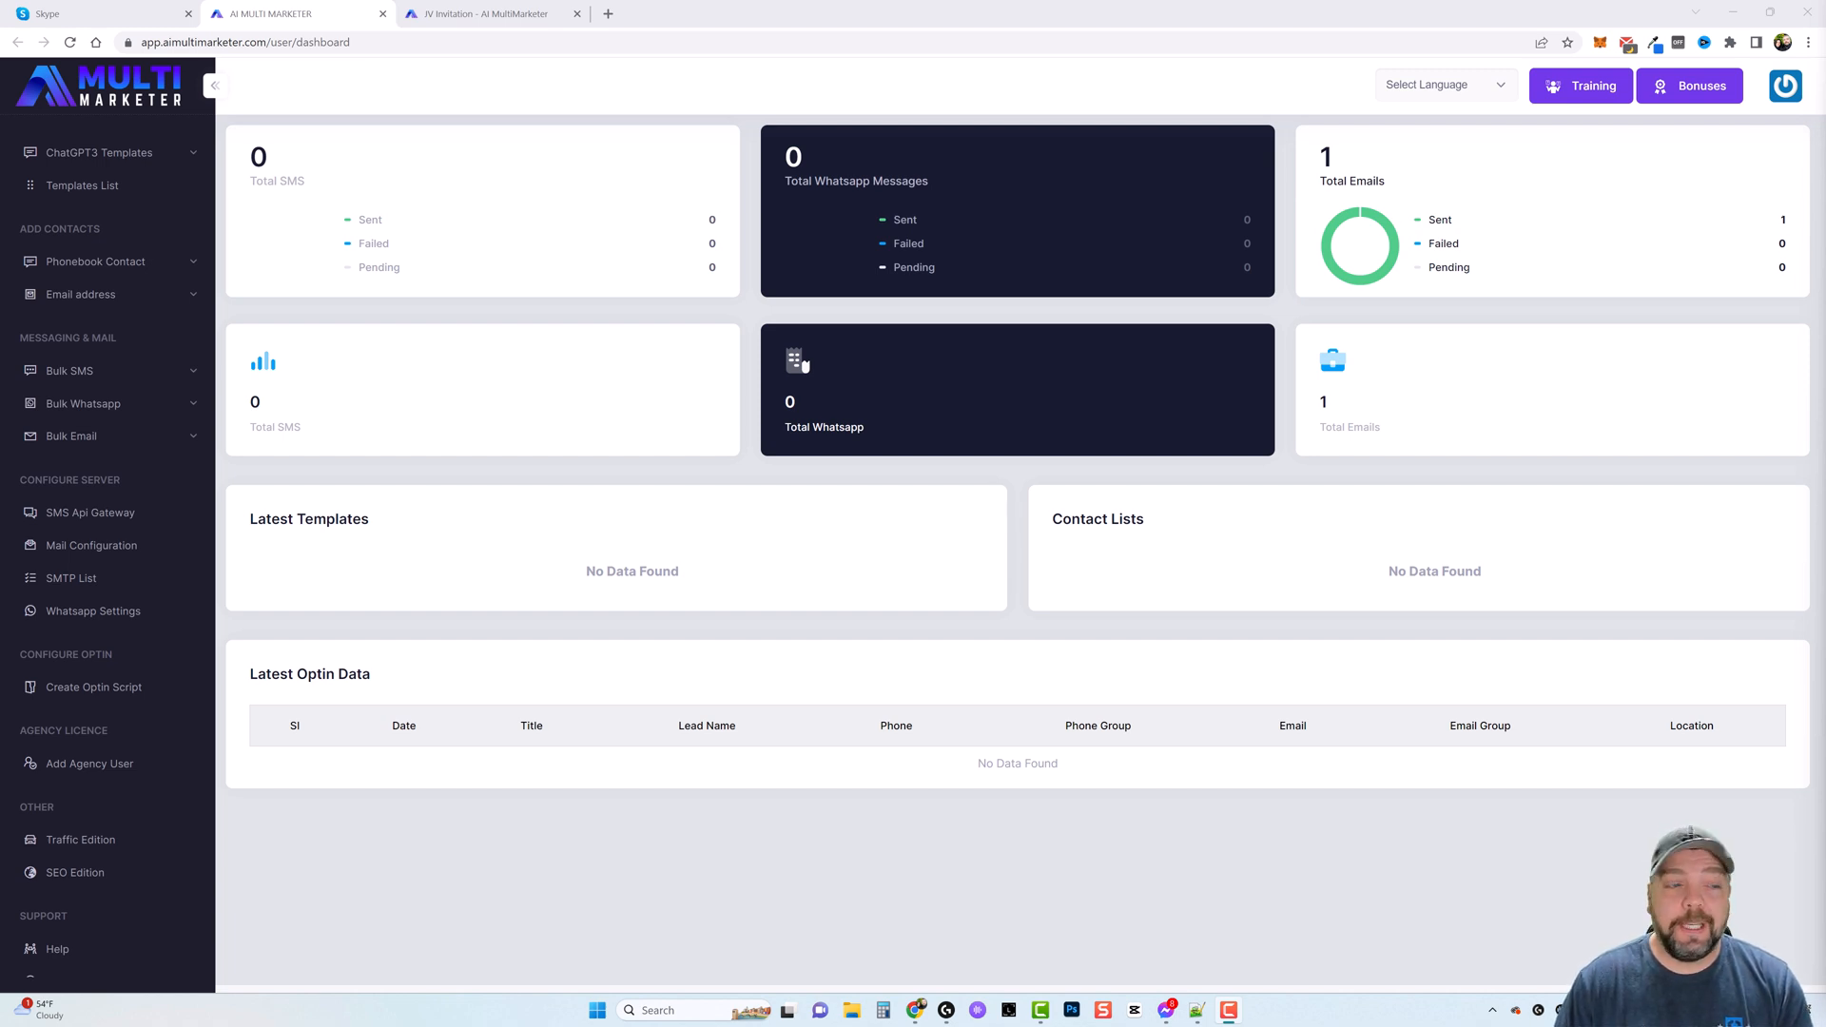
{"action": "mouse_move", "coordinate": [754, 320]}
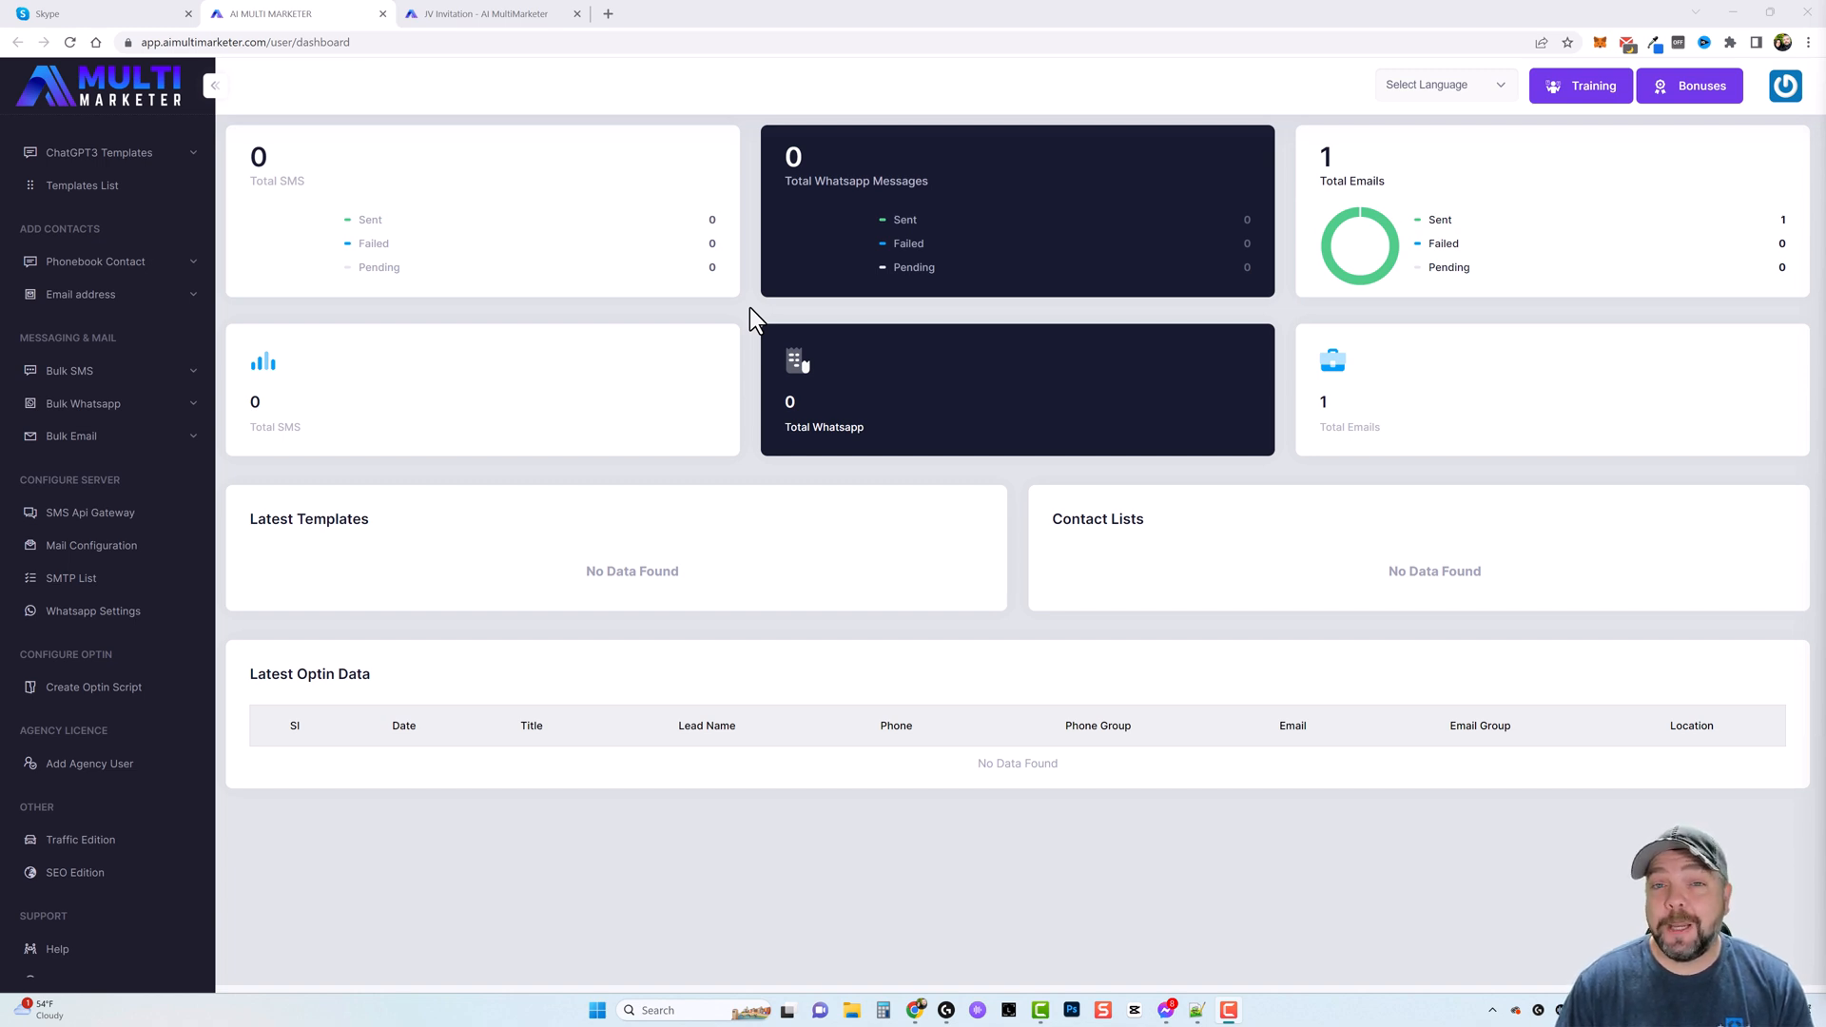
{"action": "mouse_move", "coordinate": [564, 324]}
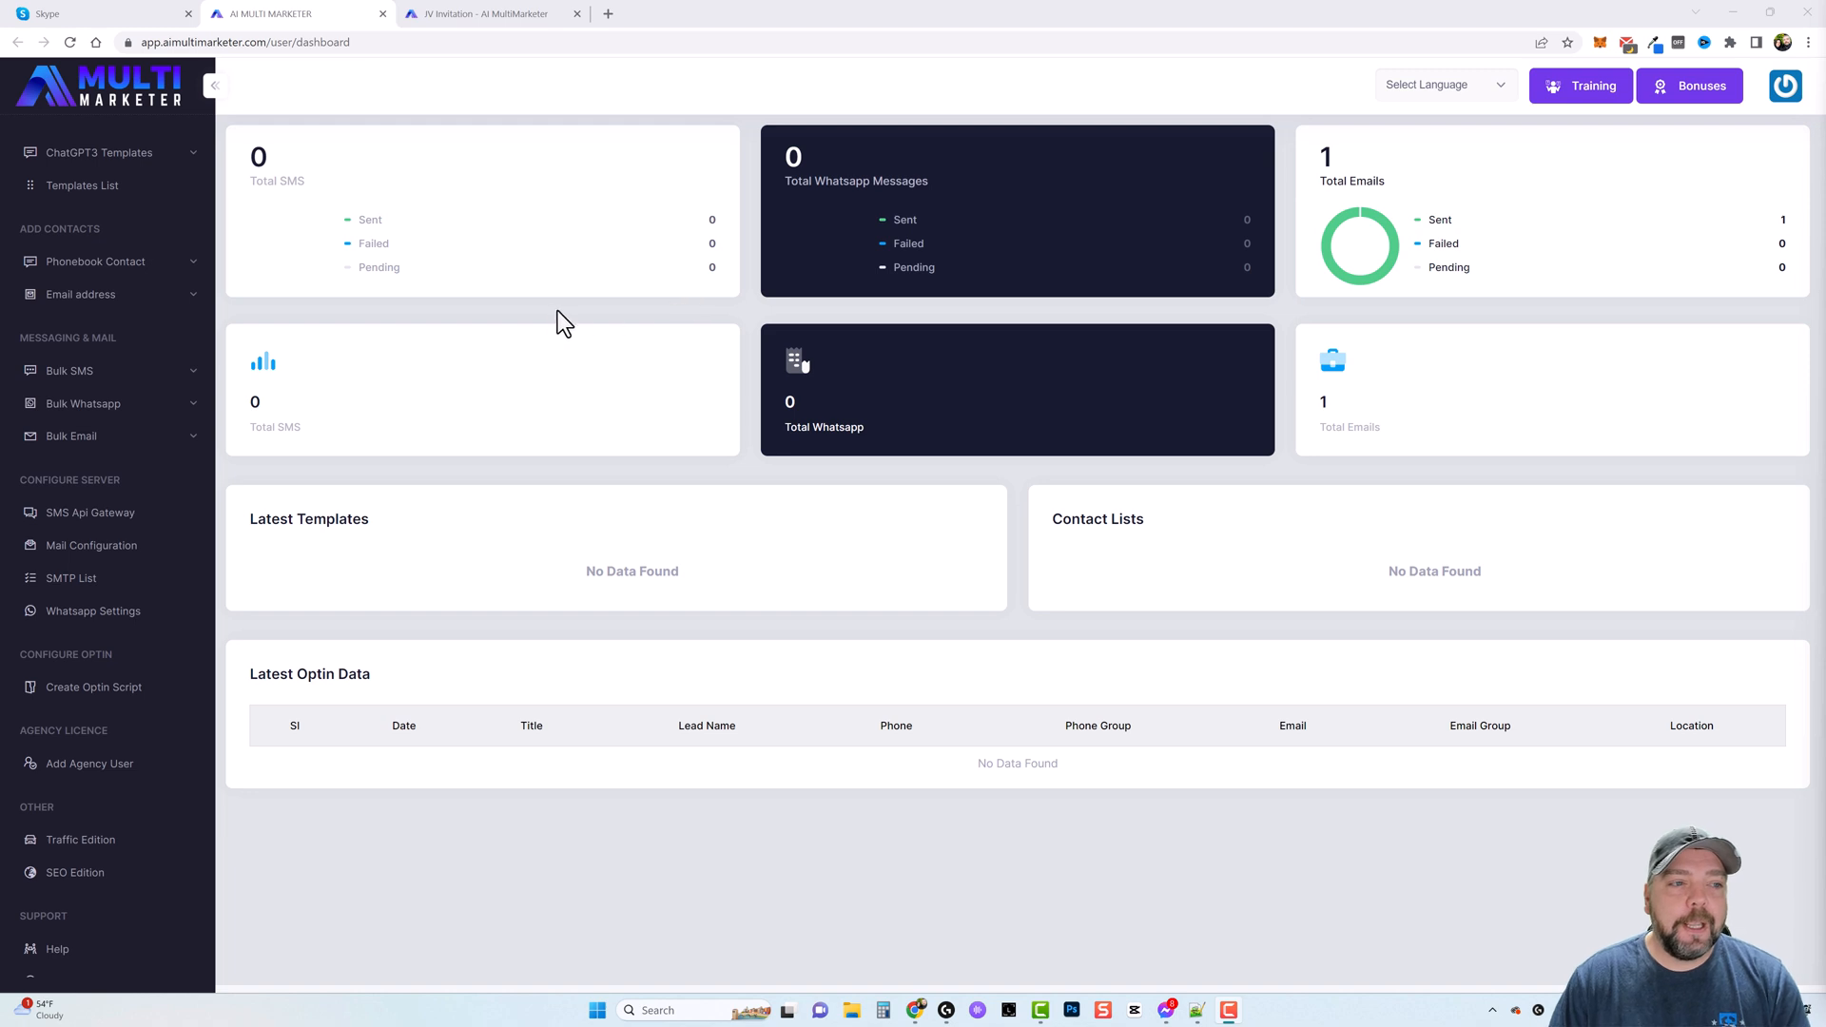
{"action": "mouse_move", "coordinate": [365, 319]}
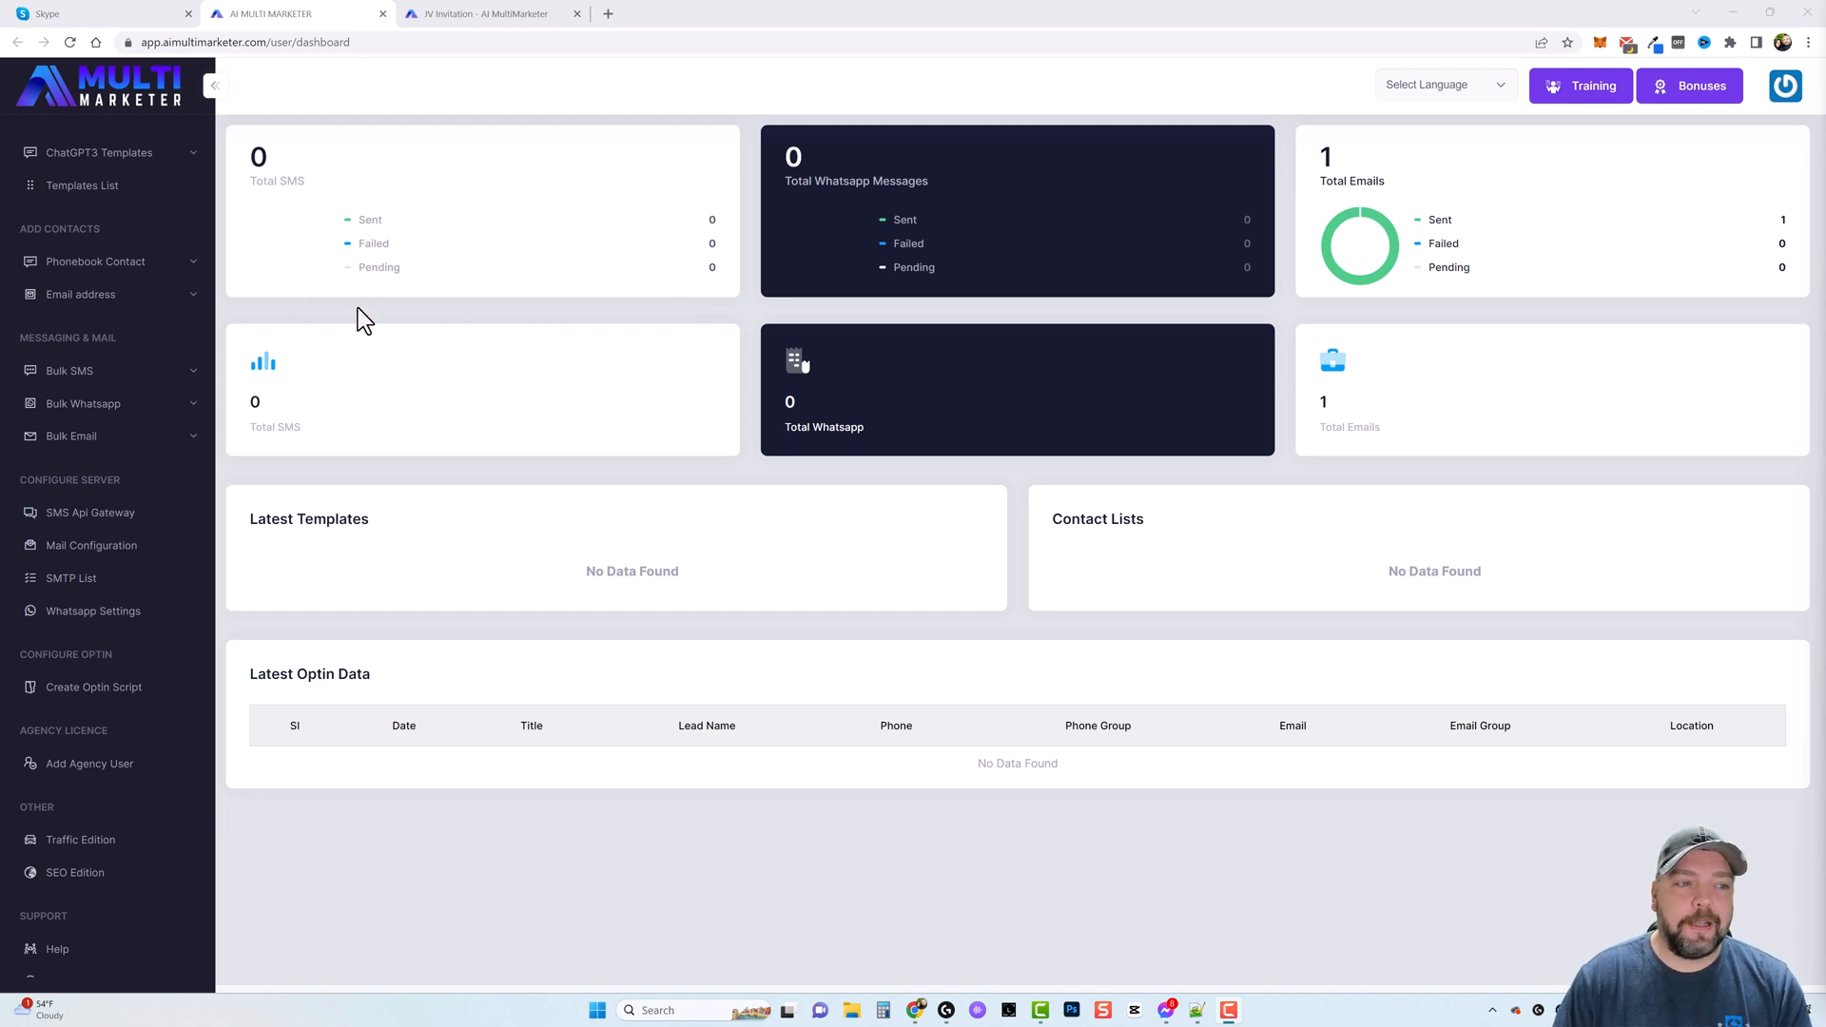
{"action": "mouse_move", "coordinate": [373, 331]}
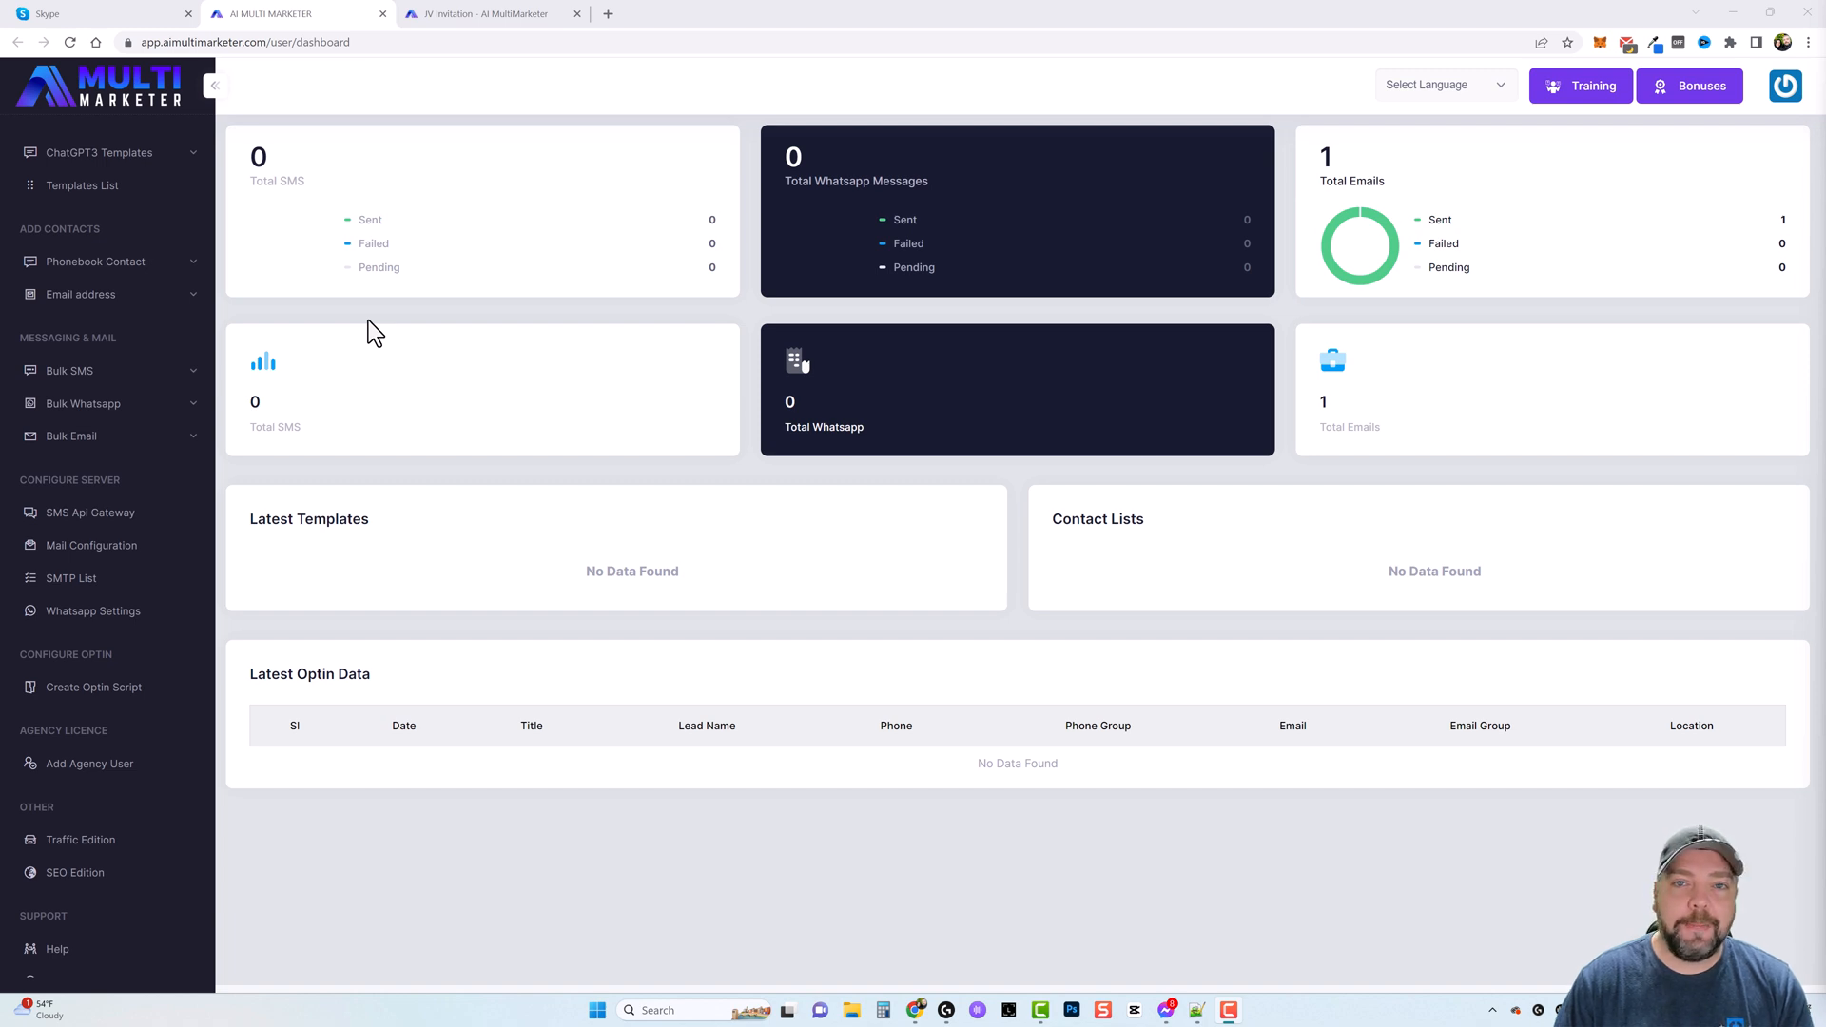
{"action": "mouse_move", "coordinate": [586, 331]}
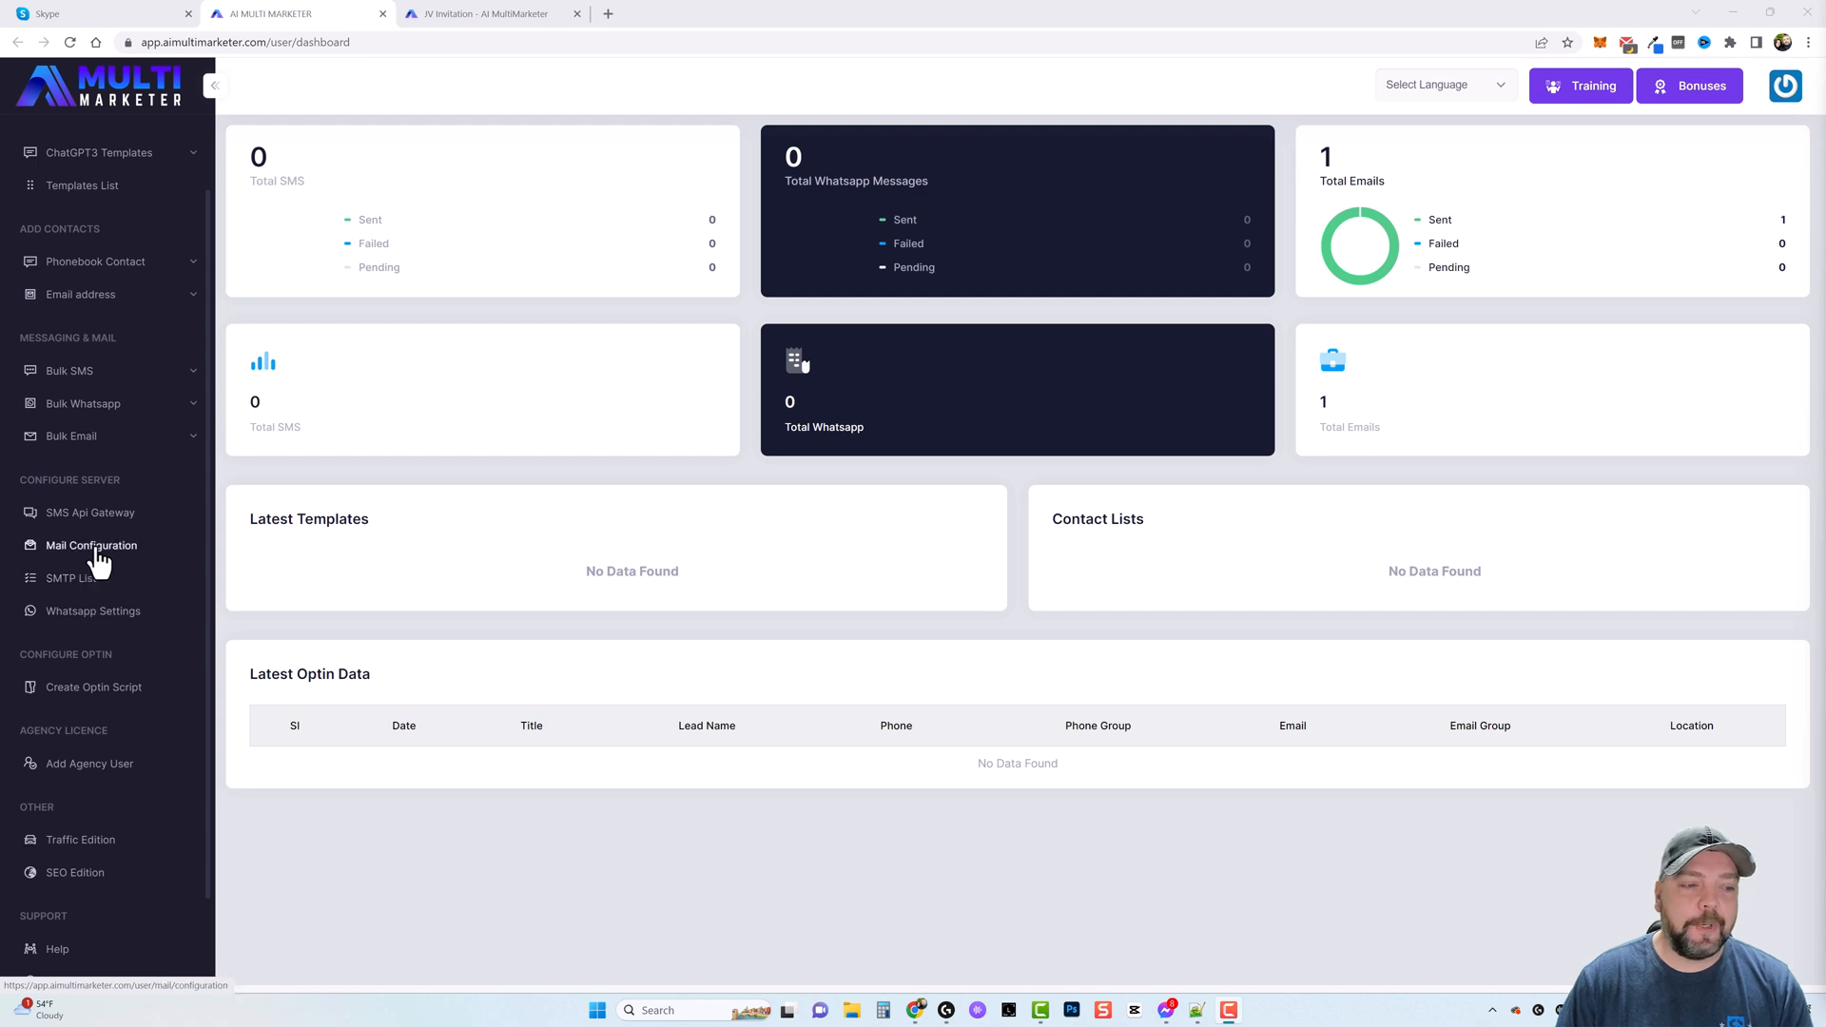
{"action": "mouse_move", "coordinate": [113, 529]}
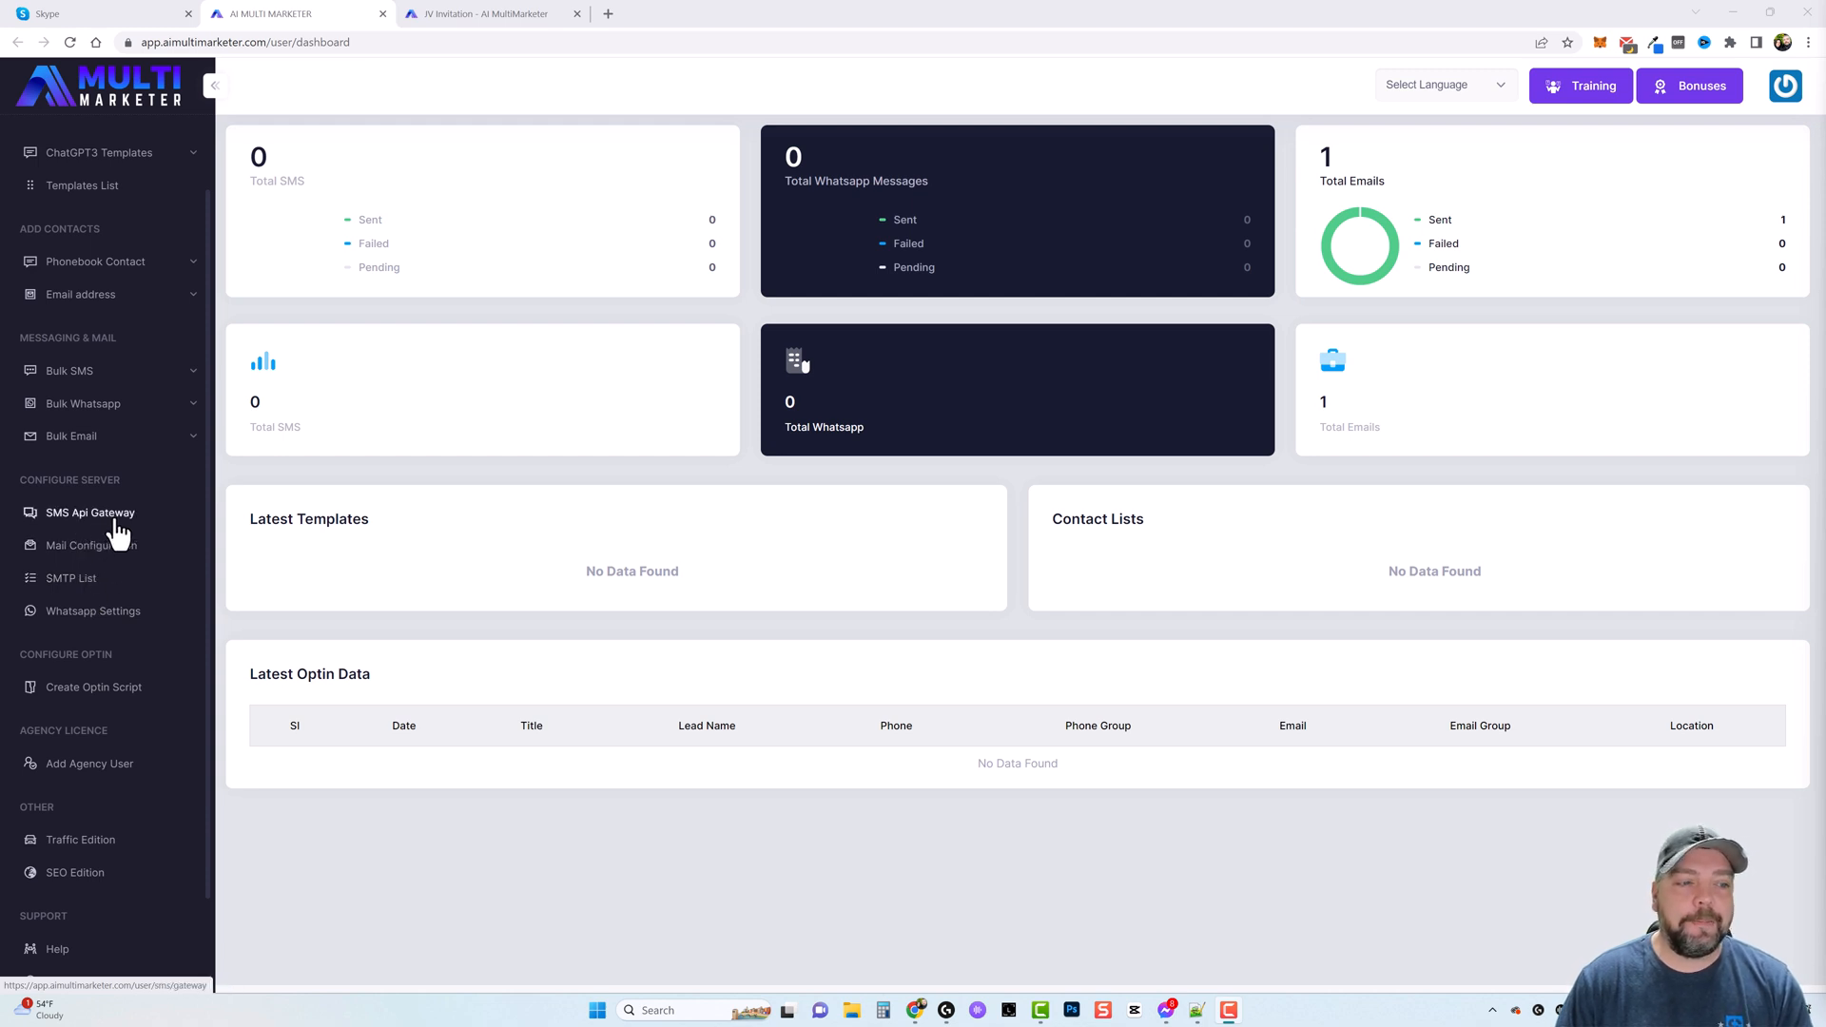
{"action": "mouse_move", "coordinate": [110, 563]}
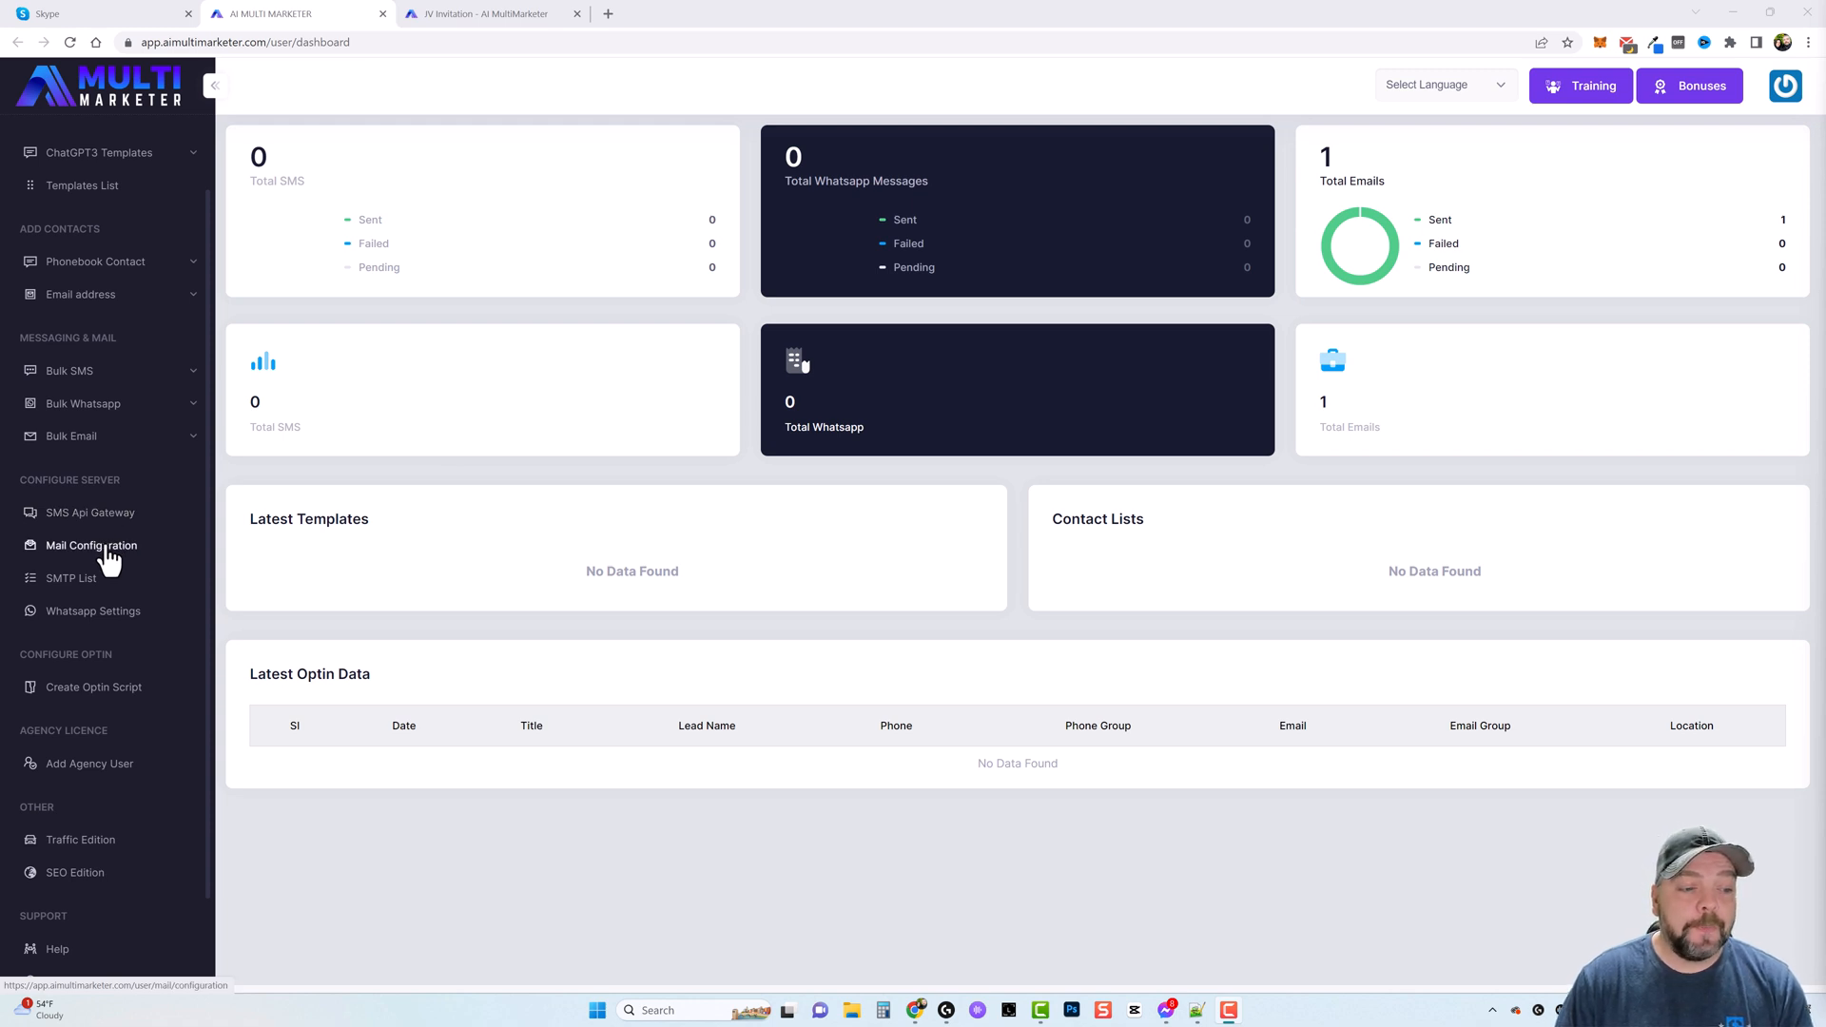
{"action": "mouse_move", "coordinate": [753, 331]}
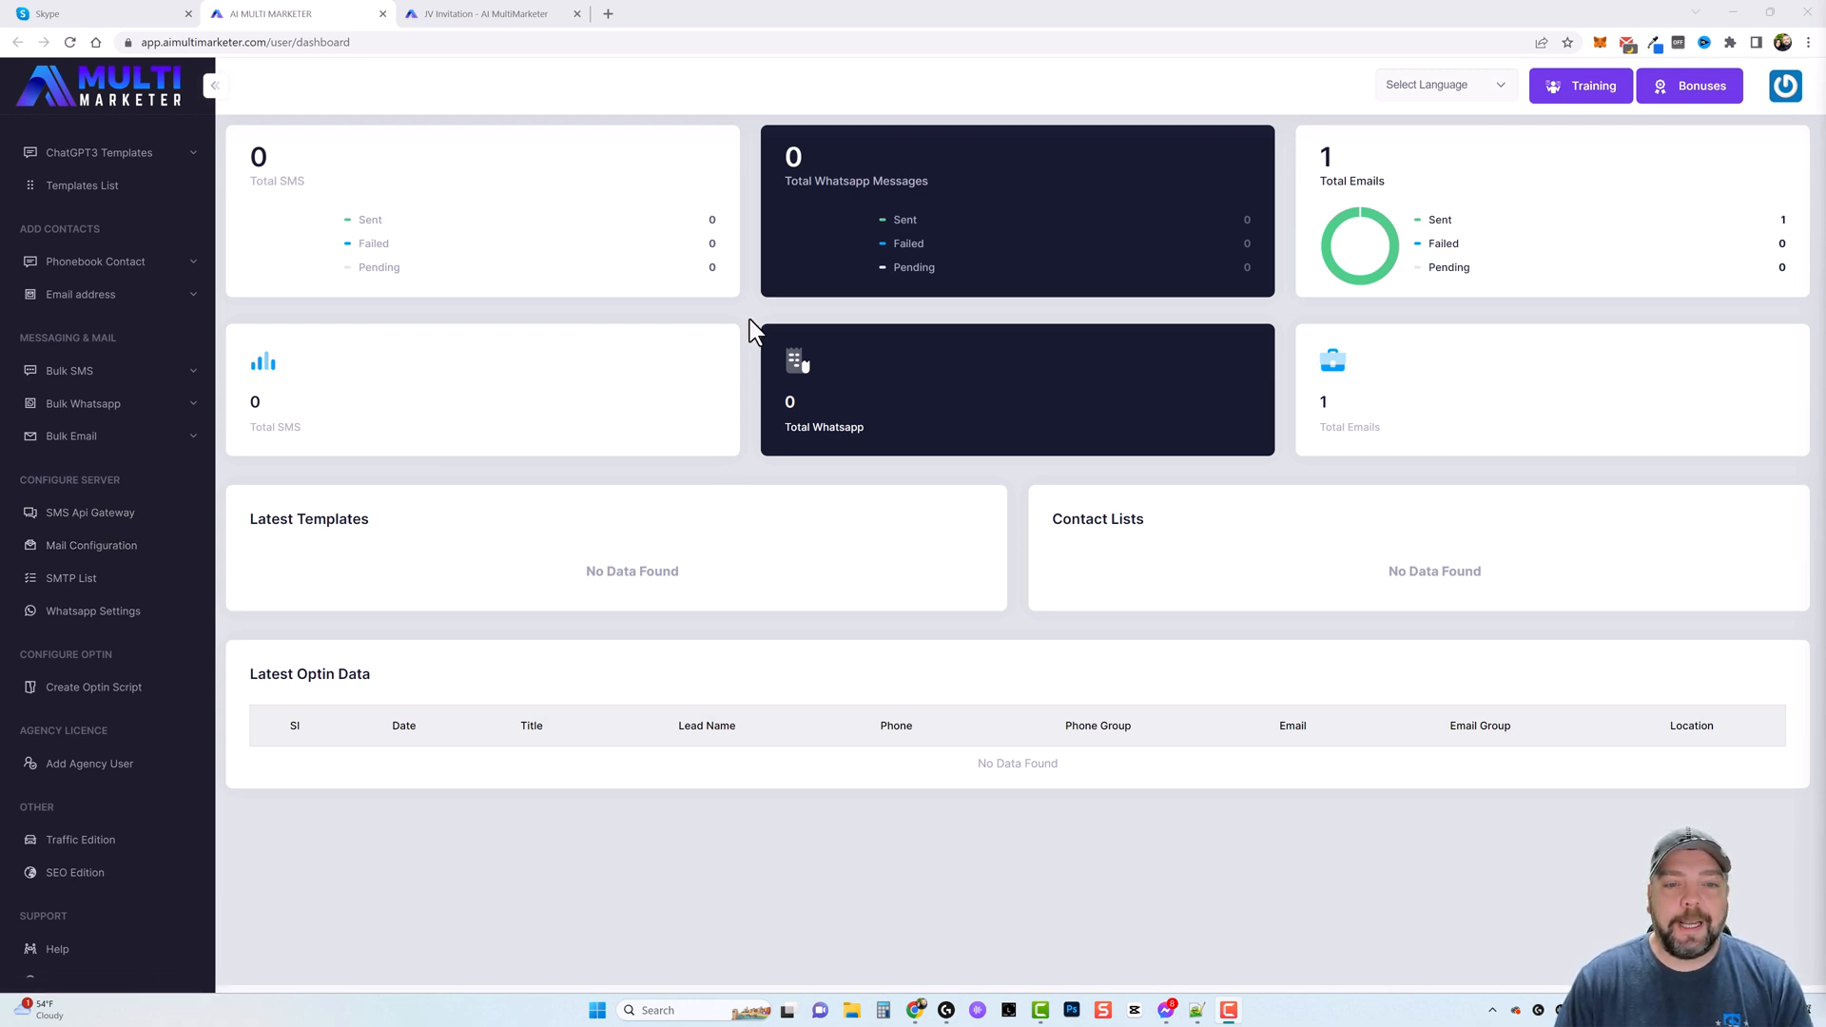
{"action": "mouse_move", "coordinate": [757, 321]}
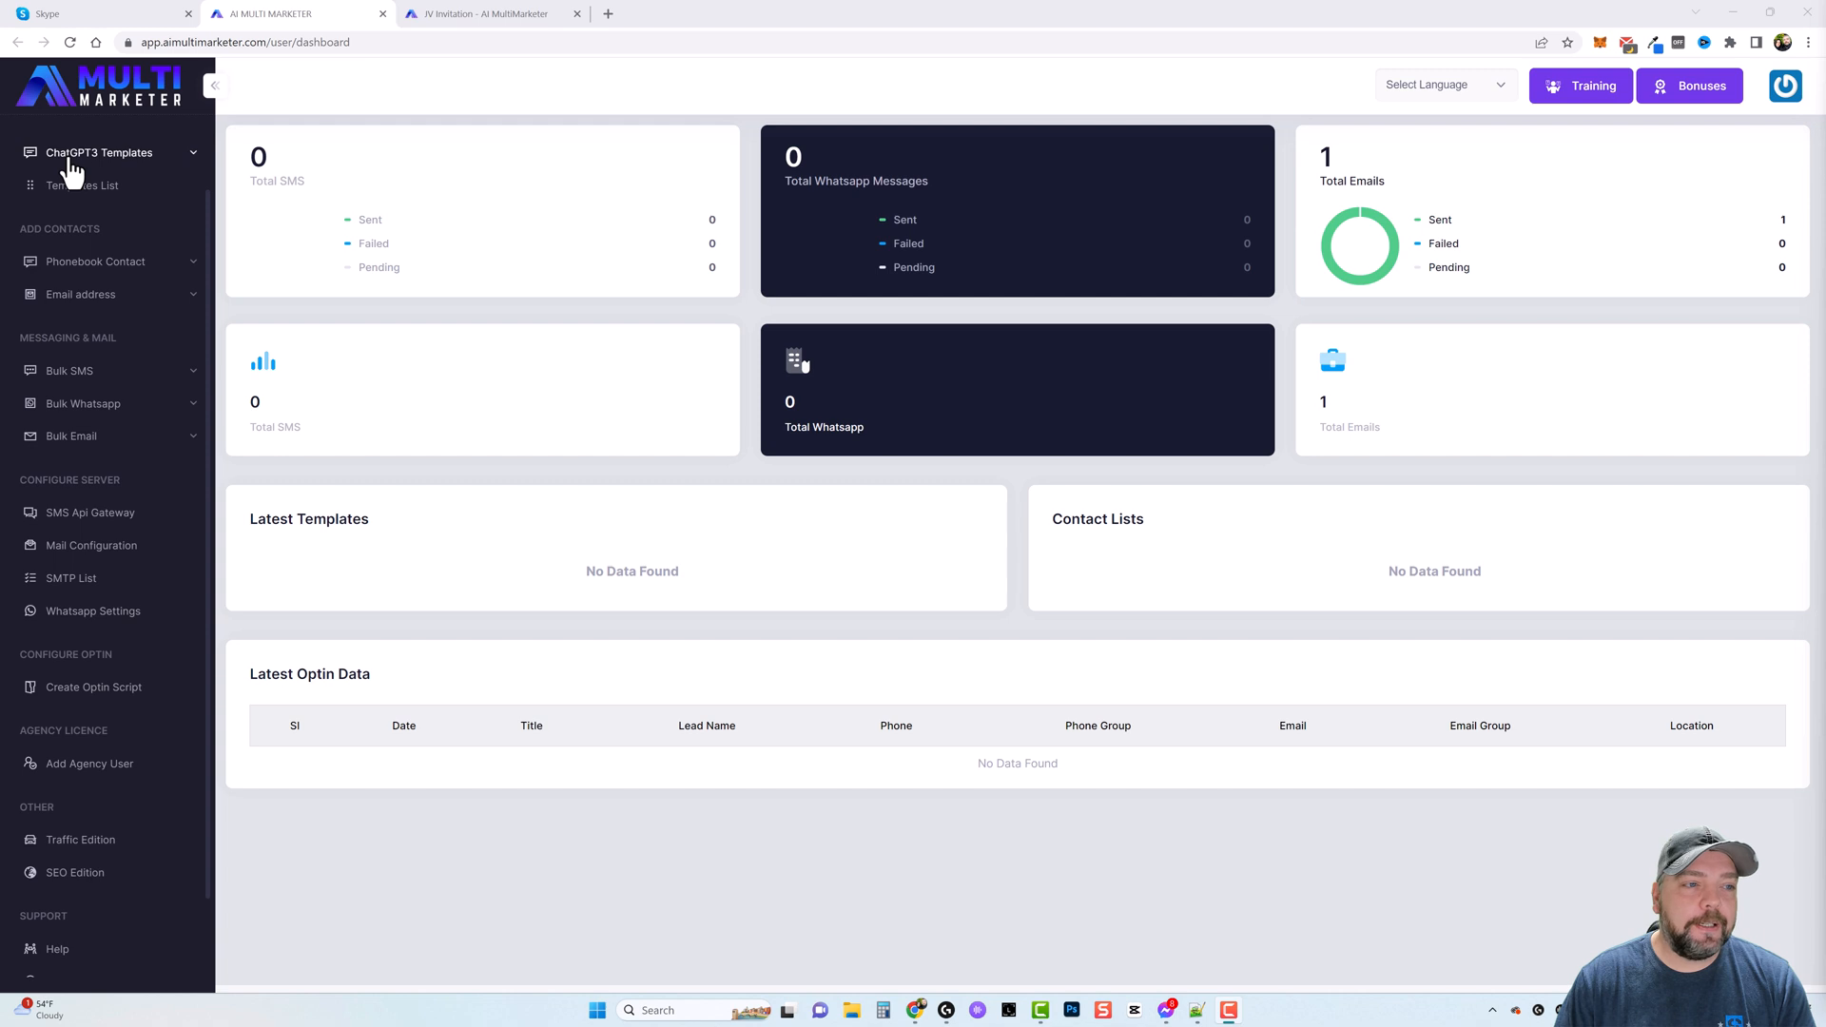
- Under ChatGPT3 Templates, add an email template with prompt 'Write me a Email of 200 words selling XYZ Product.'
{"action": "left_click", "coordinate": [101, 152]}
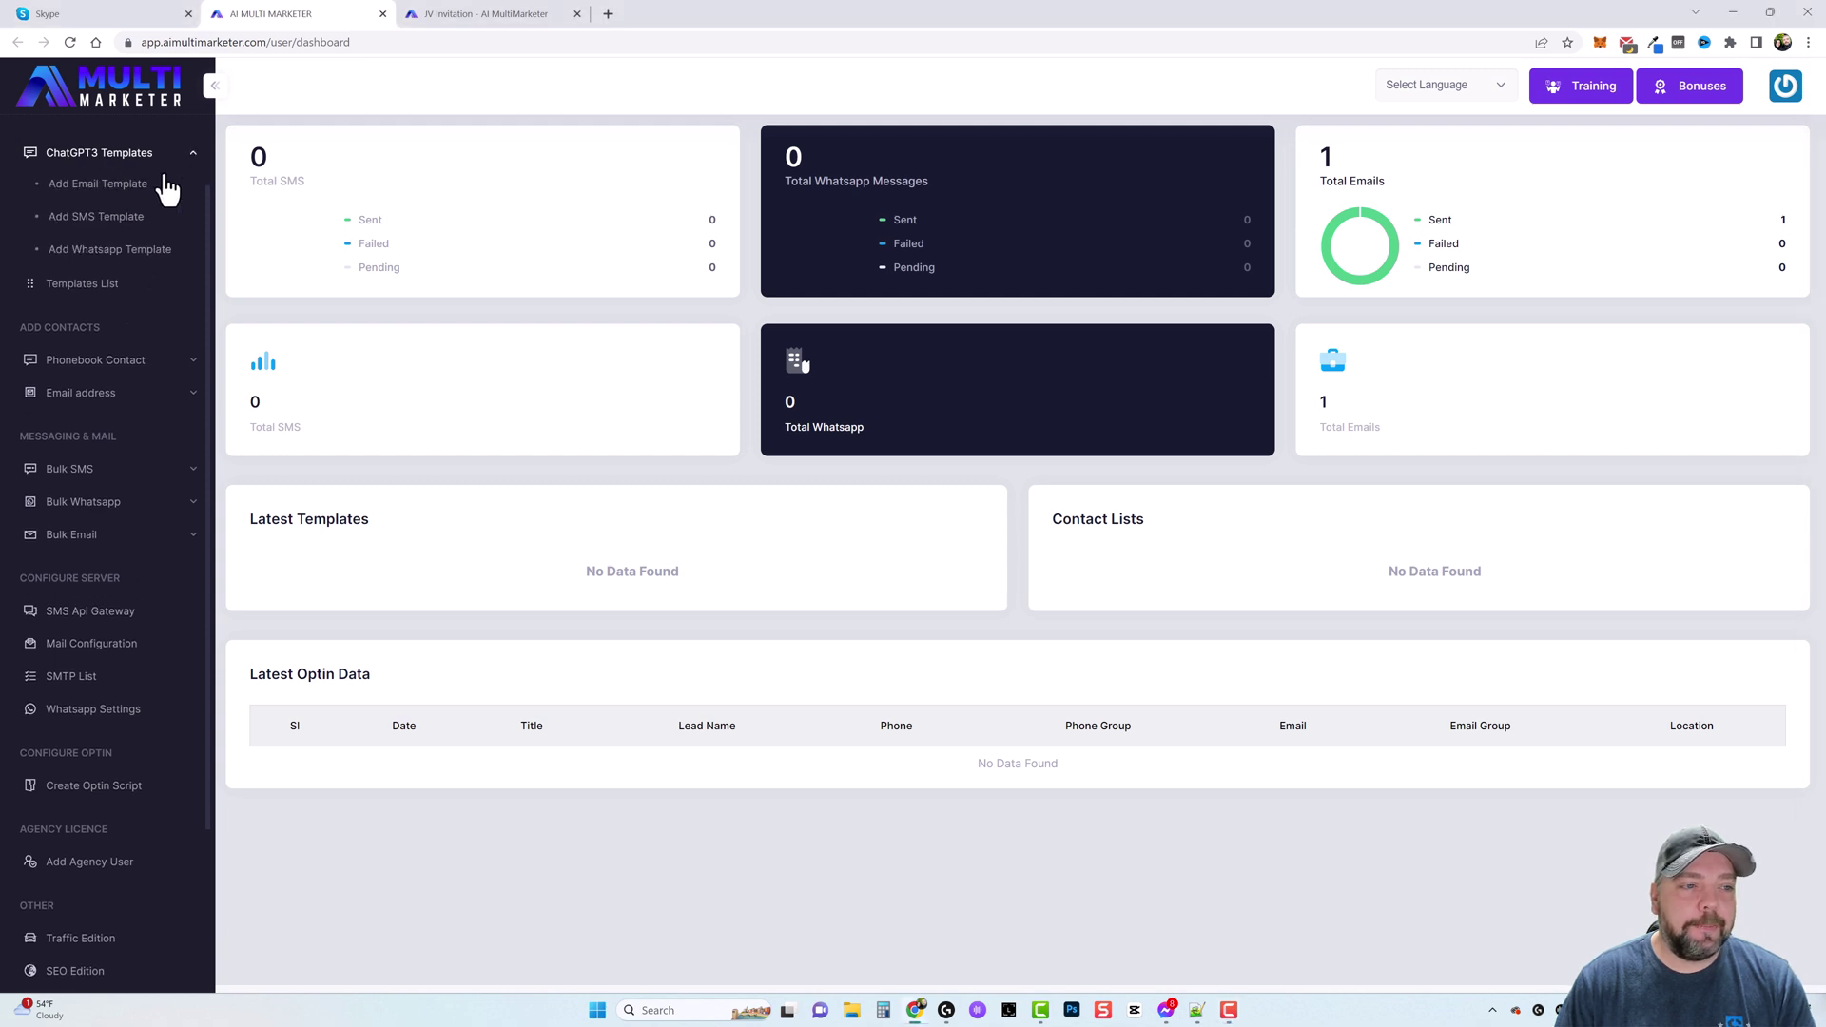
{"action": "mouse_move", "coordinate": [97, 184]}
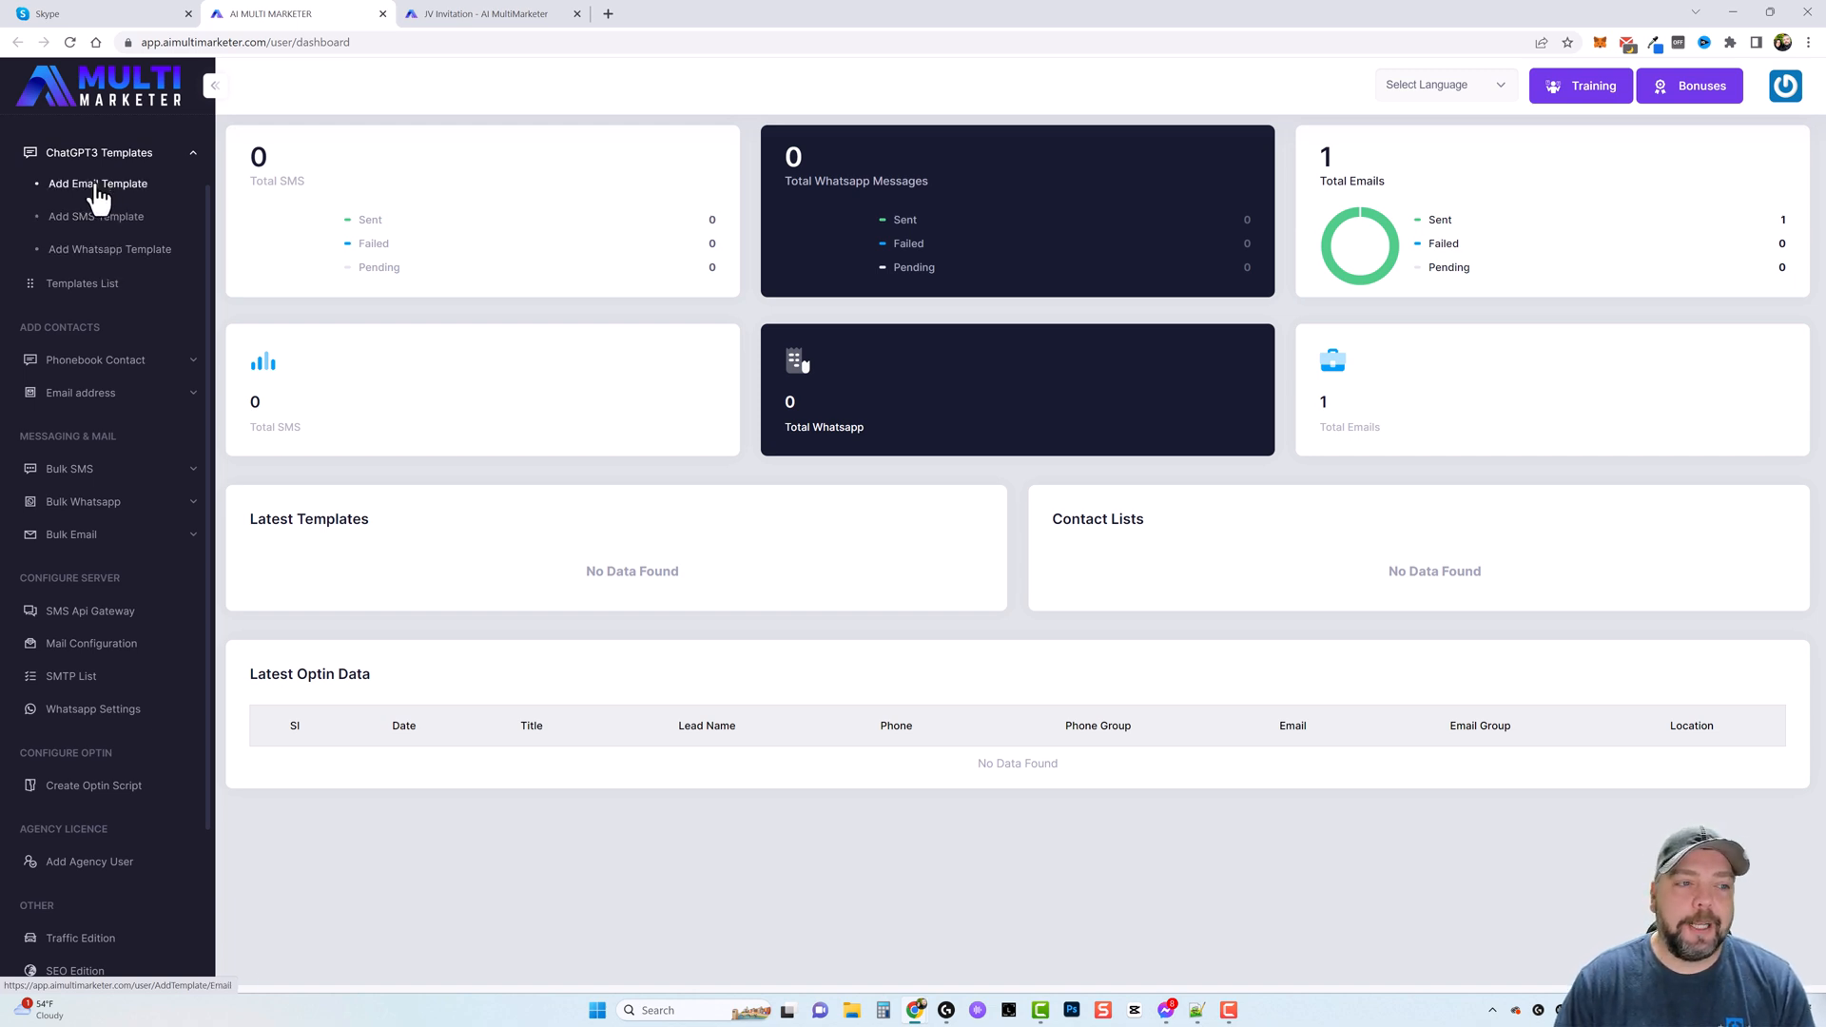
{"action": "left_click", "coordinate": [97, 184]}
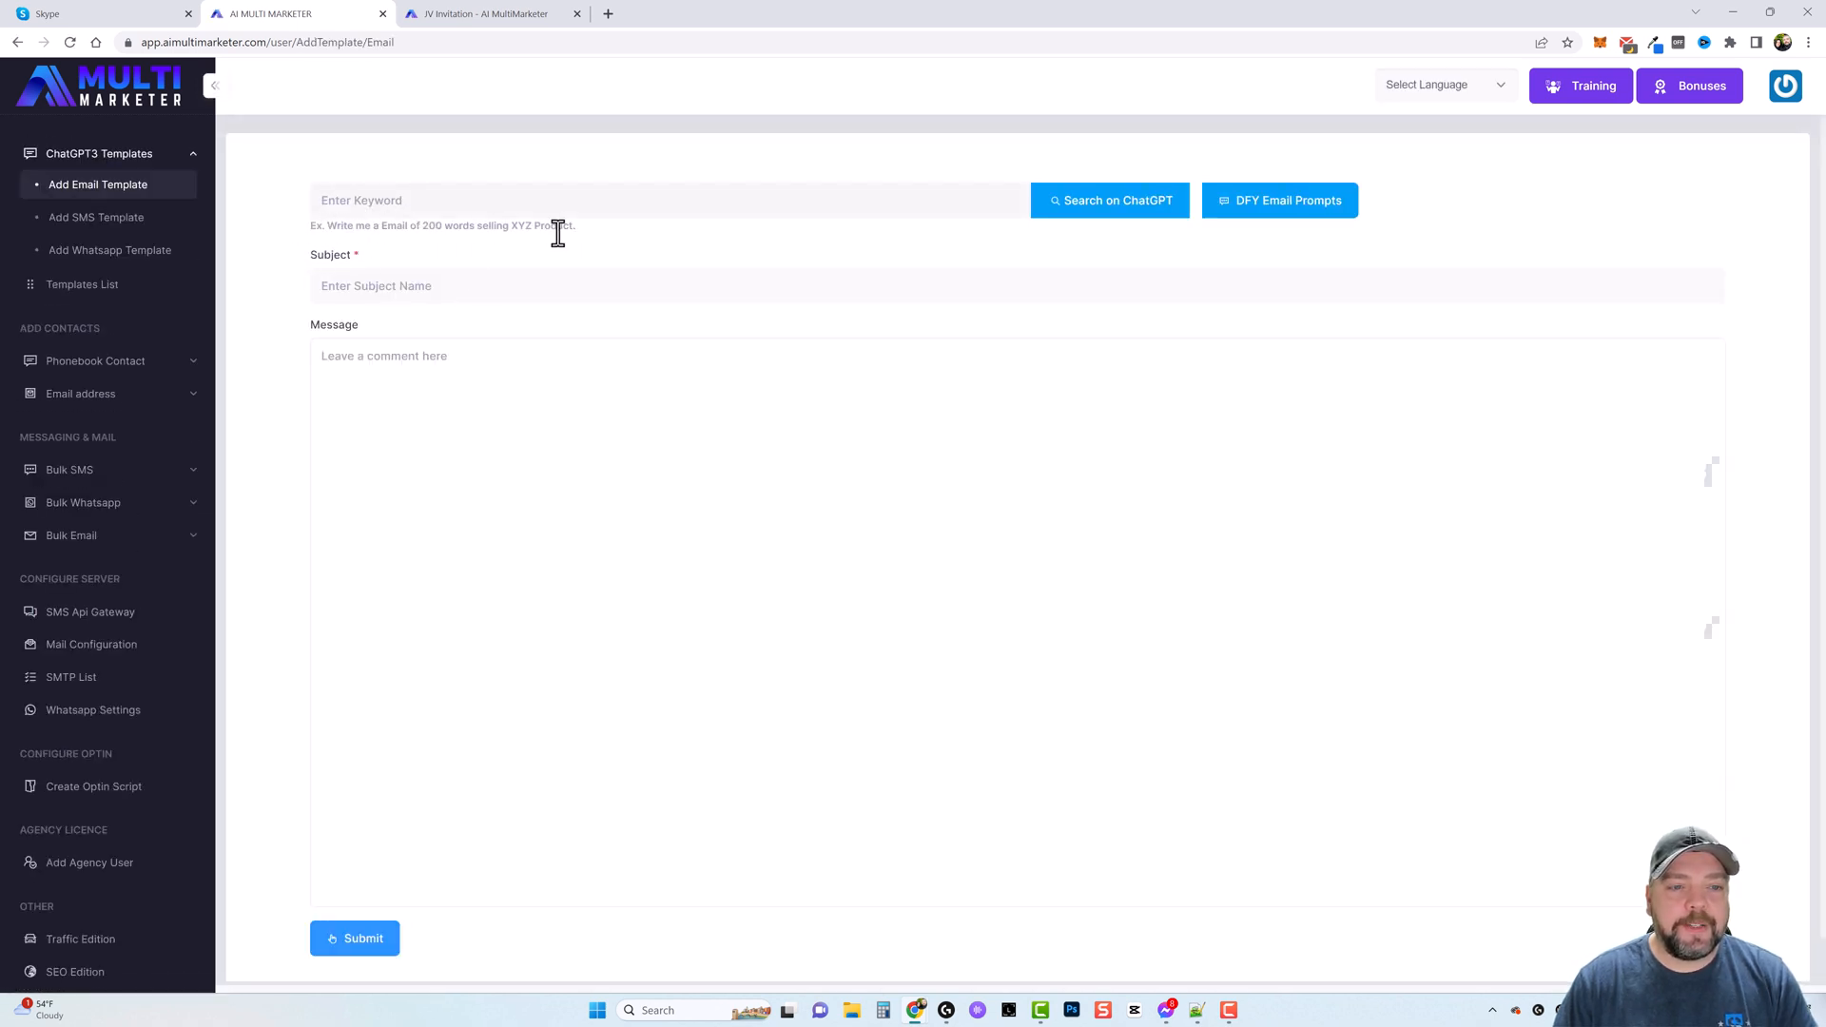
{"action": "type", "text": "Write me a Email of 200 words selling XYZ Product."}
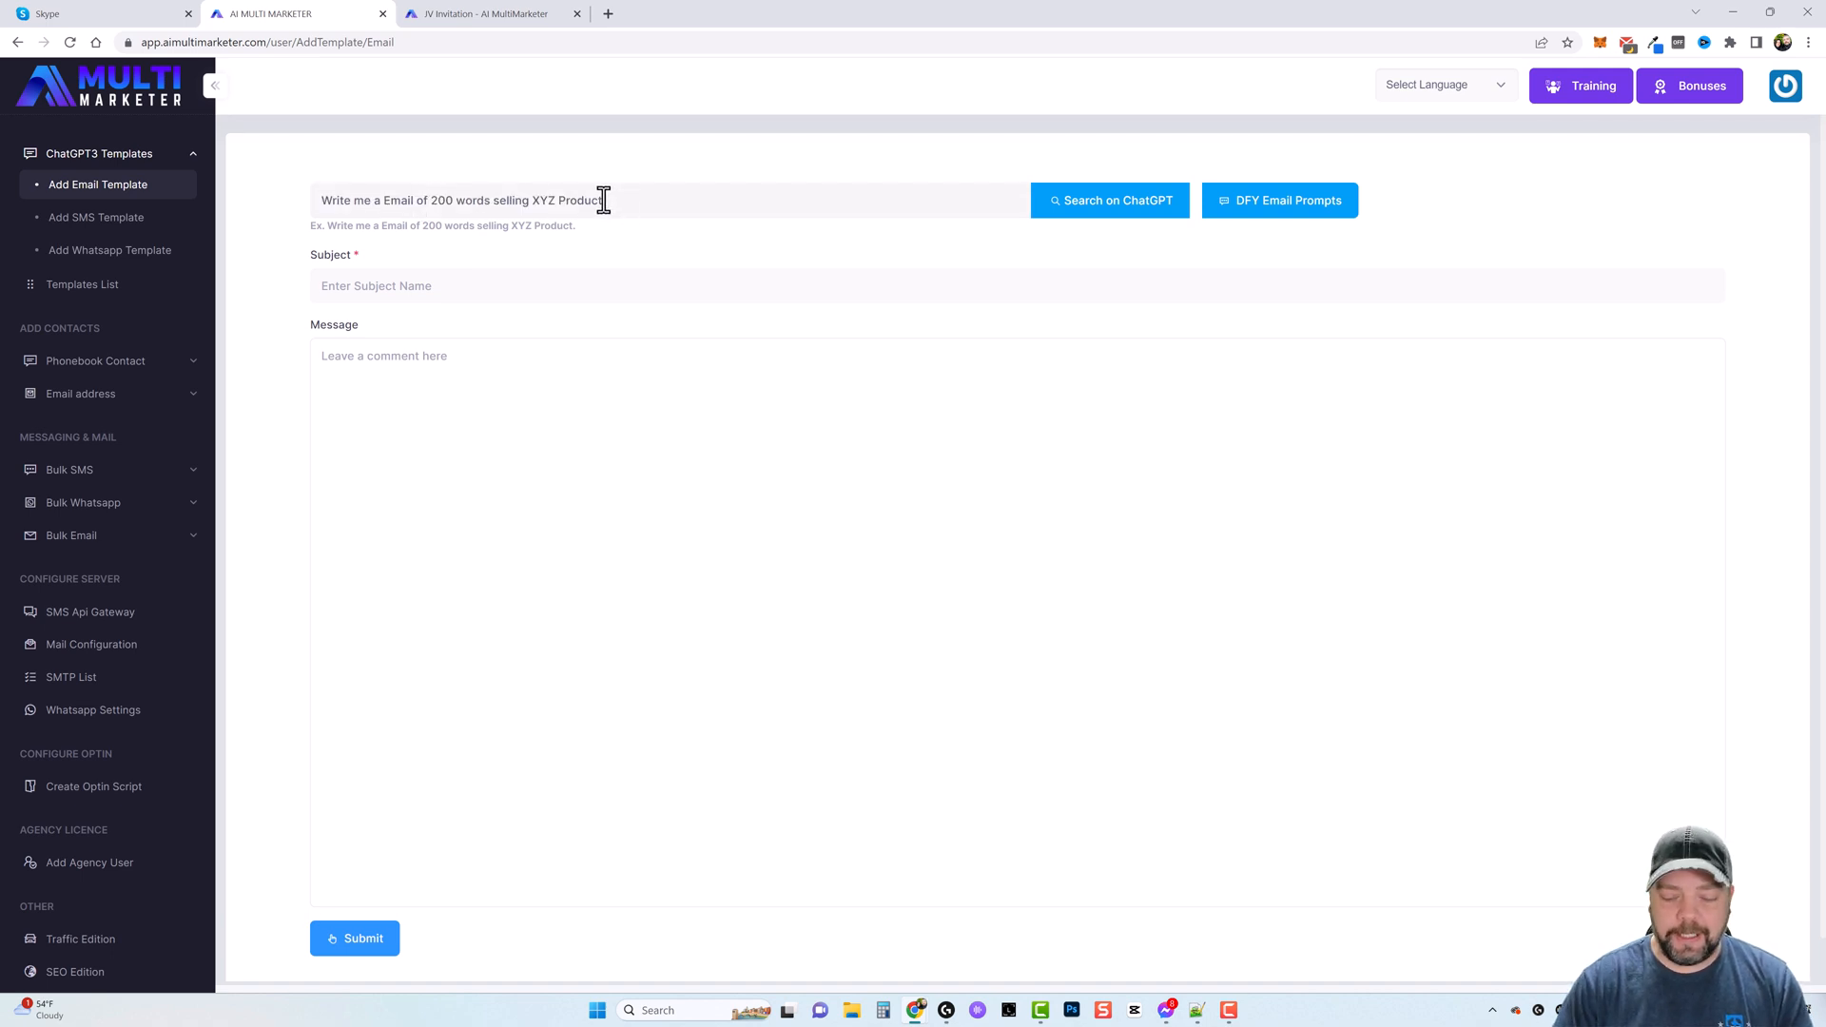
{"action": "mouse_move", "coordinate": [300, 249]}
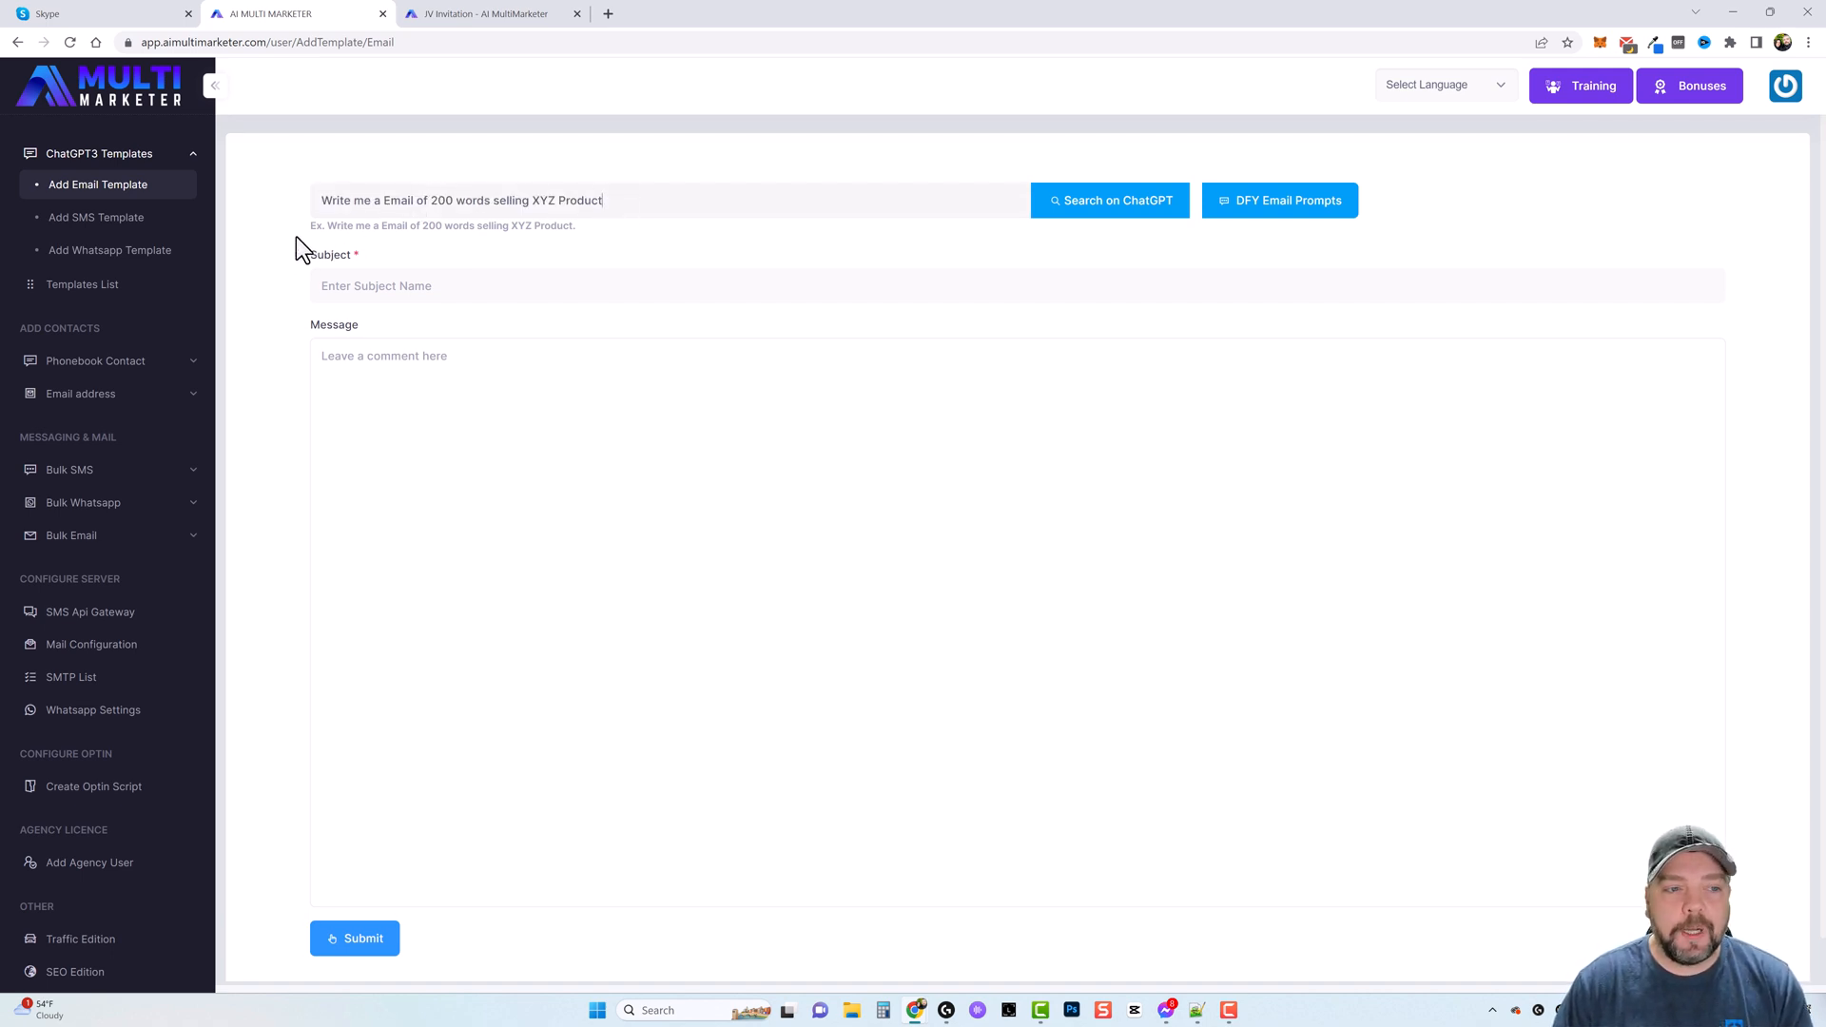
{"action": "mouse_move", "coordinate": [506, 245]}
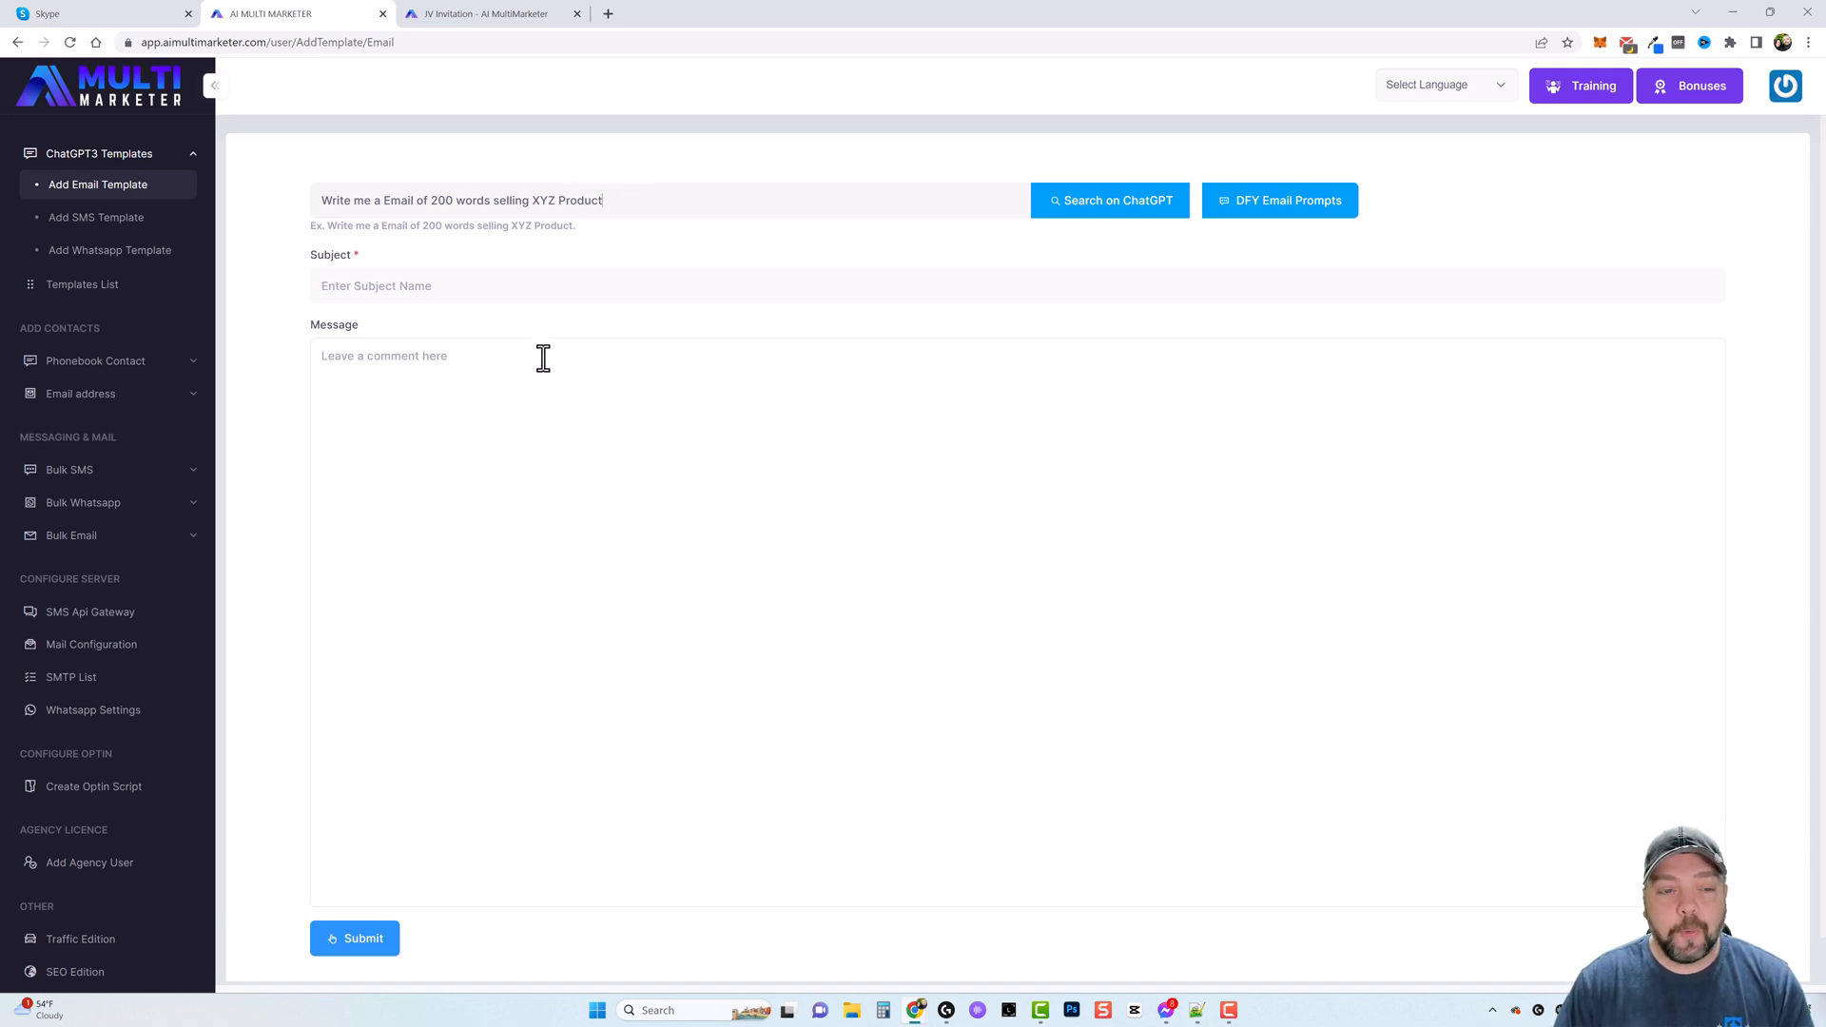
{"action": "mouse_move", "coordinate": [630, 208]}
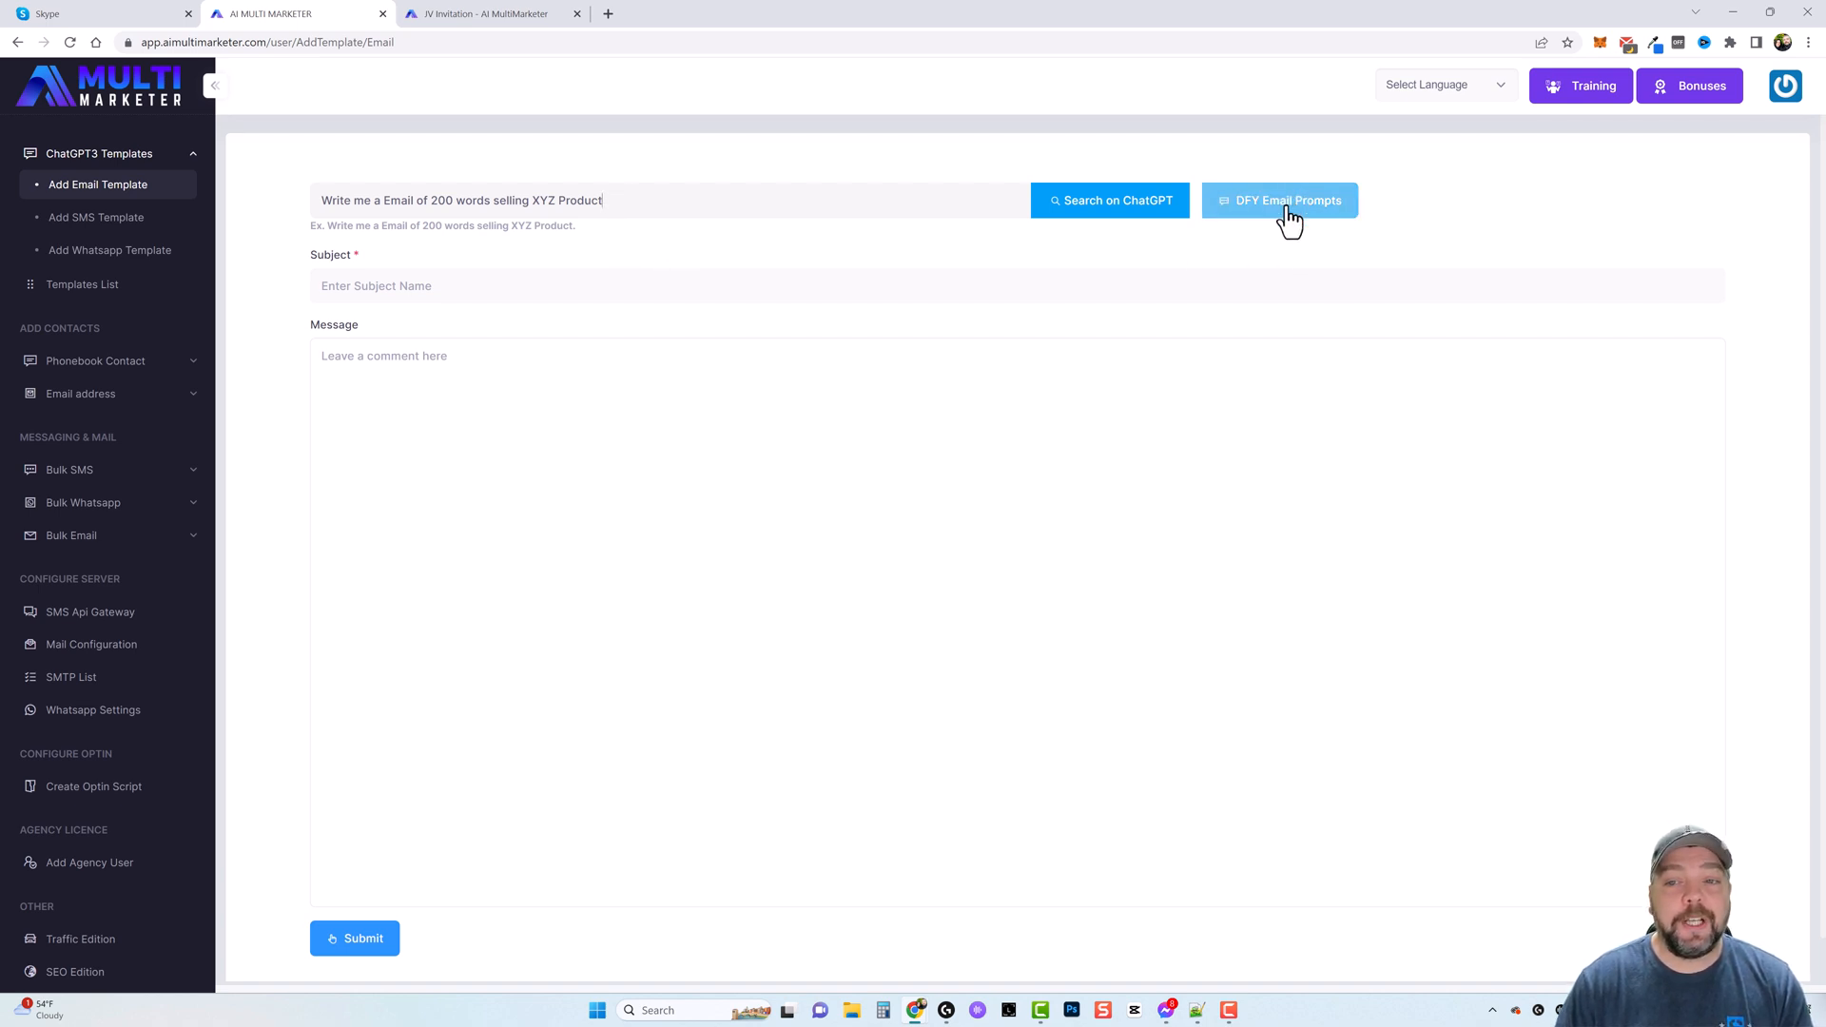
{"action": "mouse_move", "coordinate": [1191, 255]}
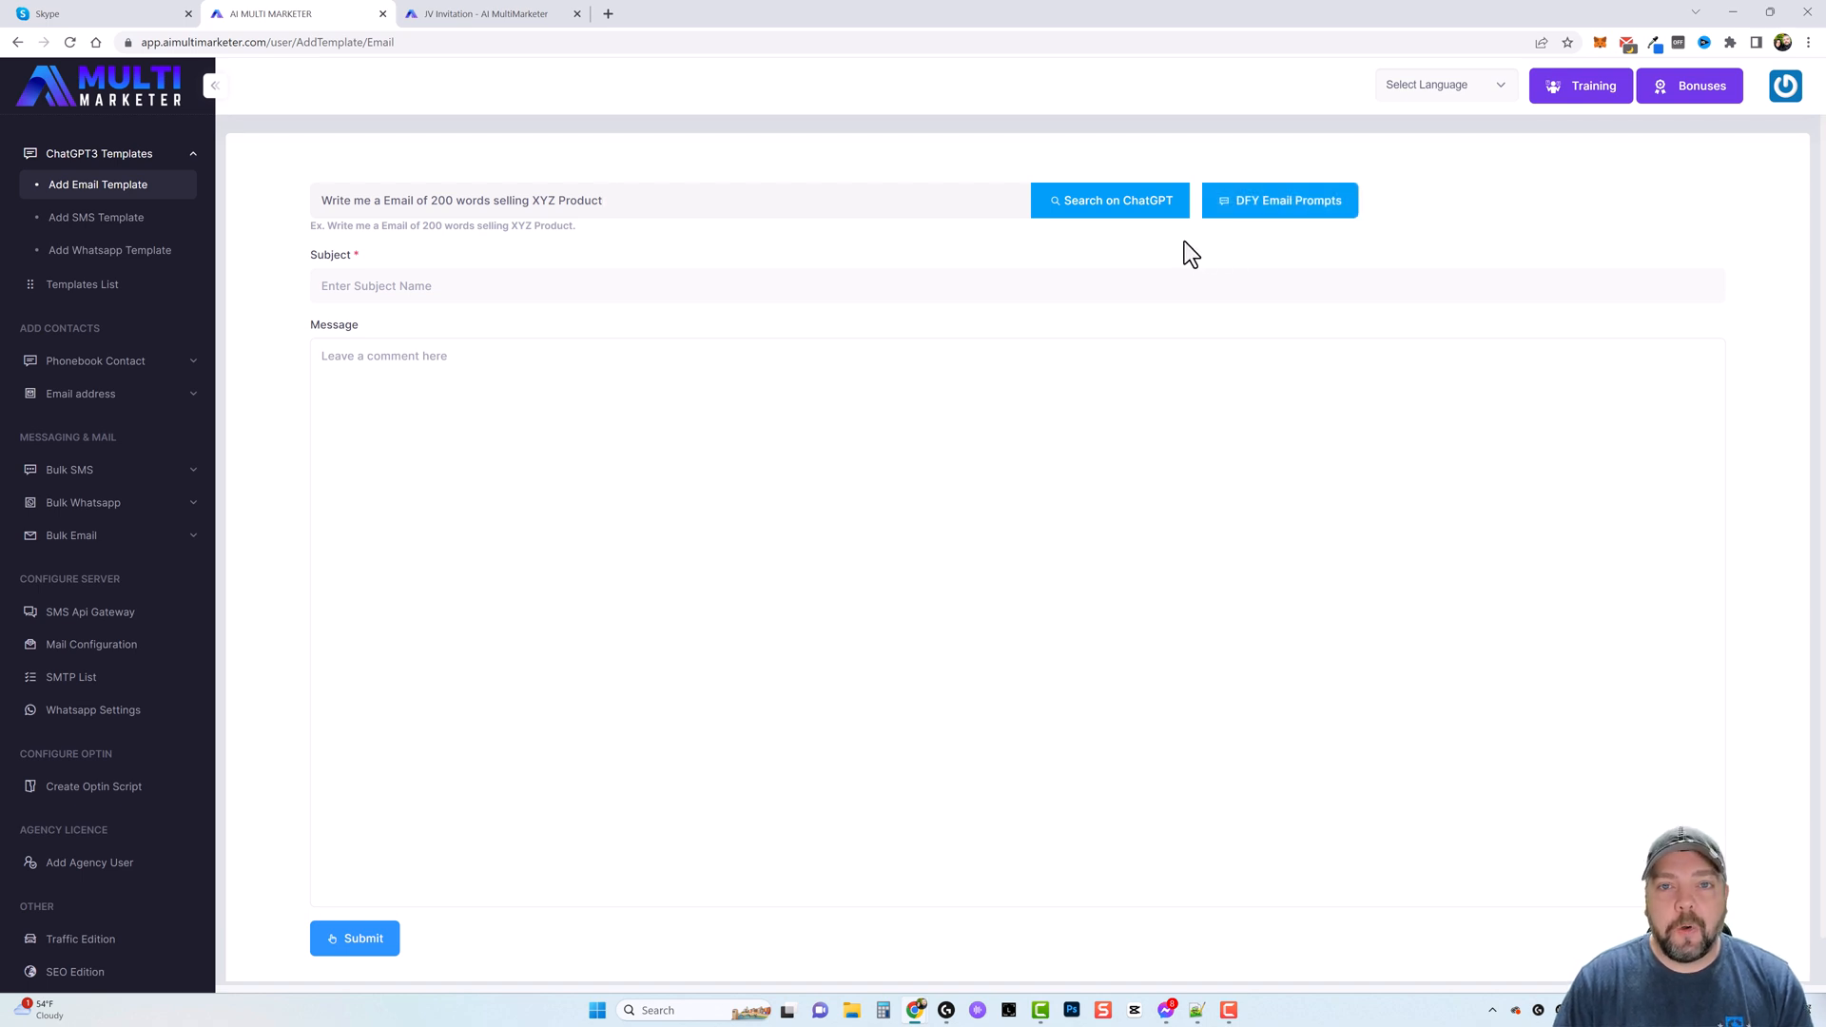
{"action": "mouse_move", "coordinate": [1227, 242]}
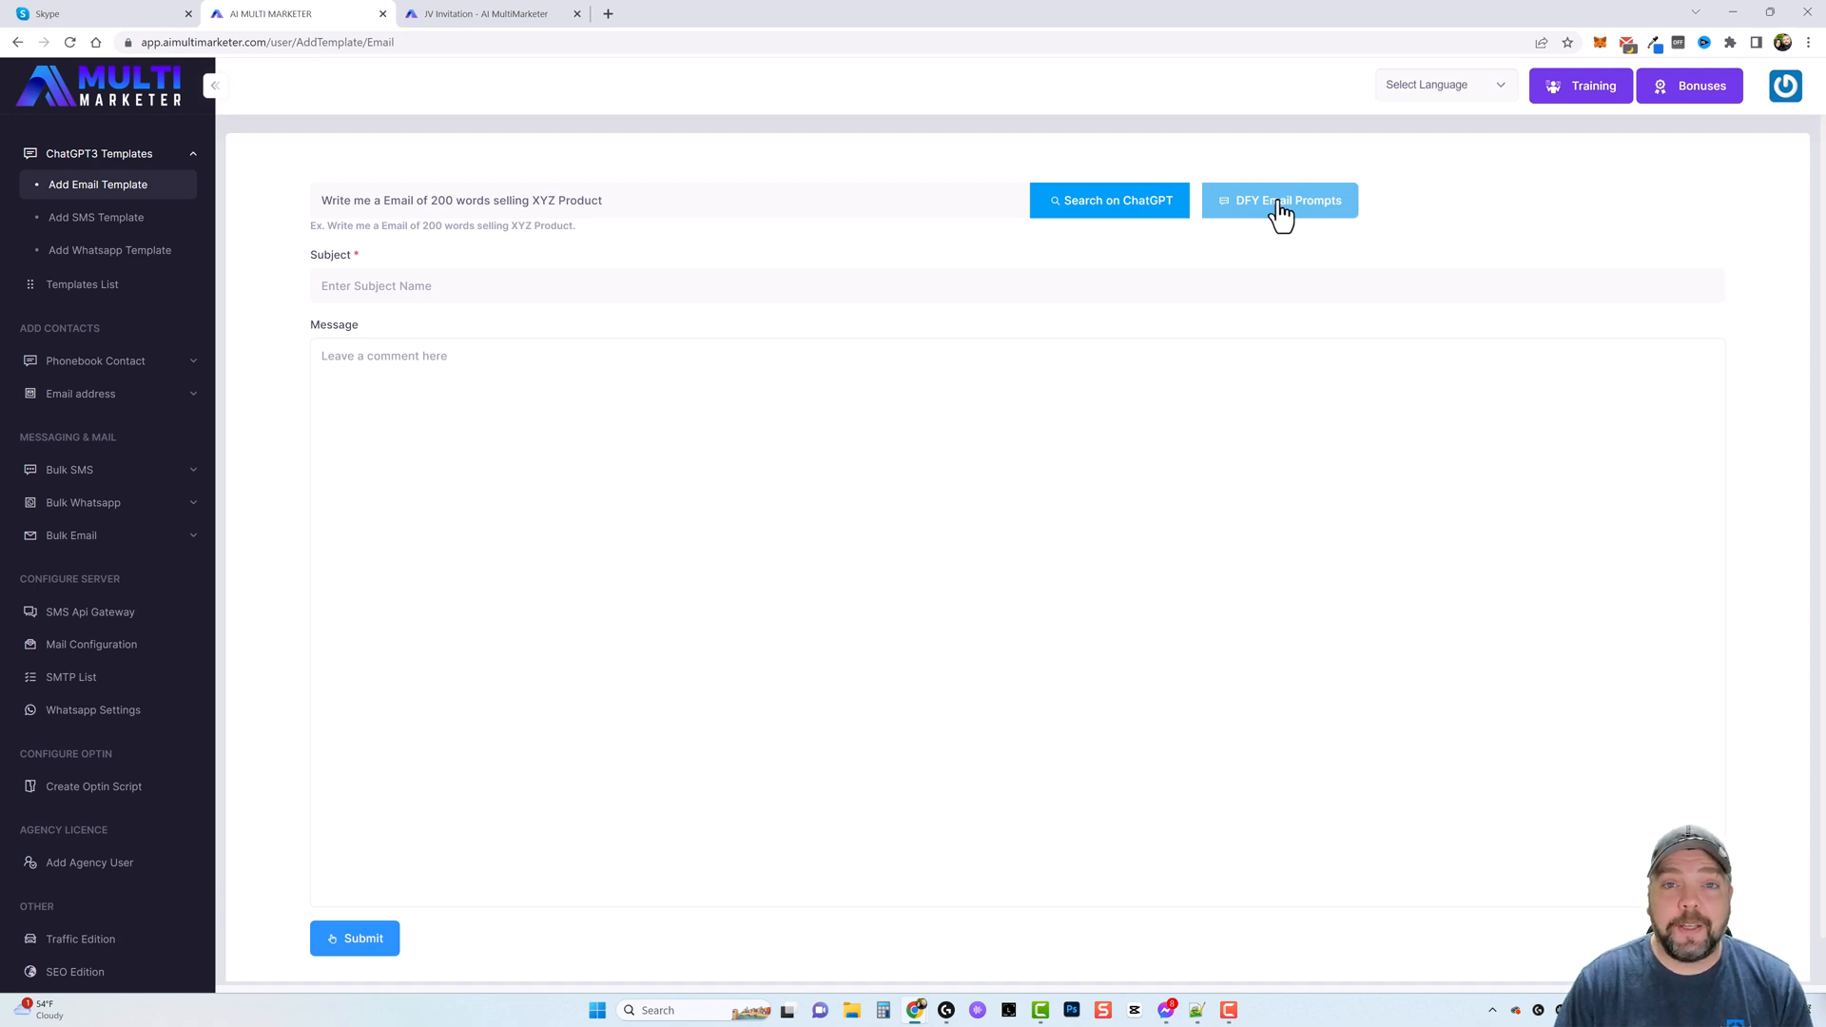
{"action": "mouse_move", "coordinate": [1133, 249]}
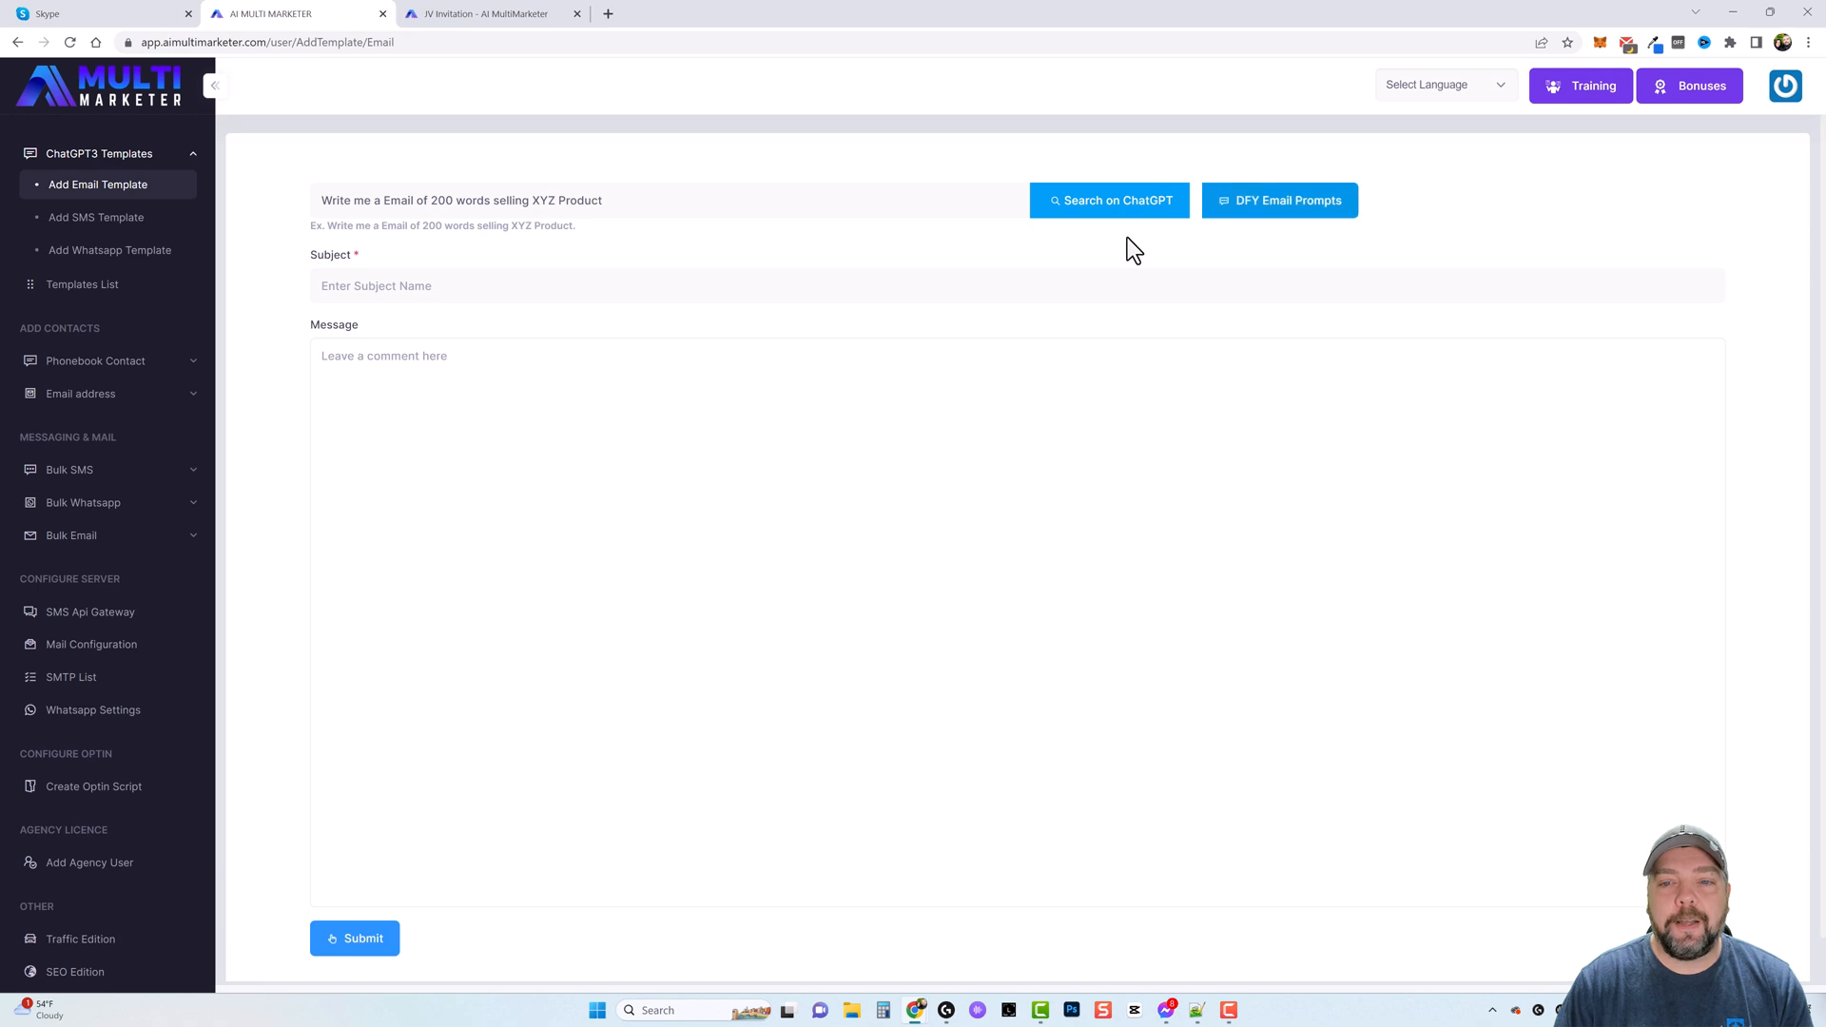
{"action": "mouse_move", "coordinate": [323, 202]}
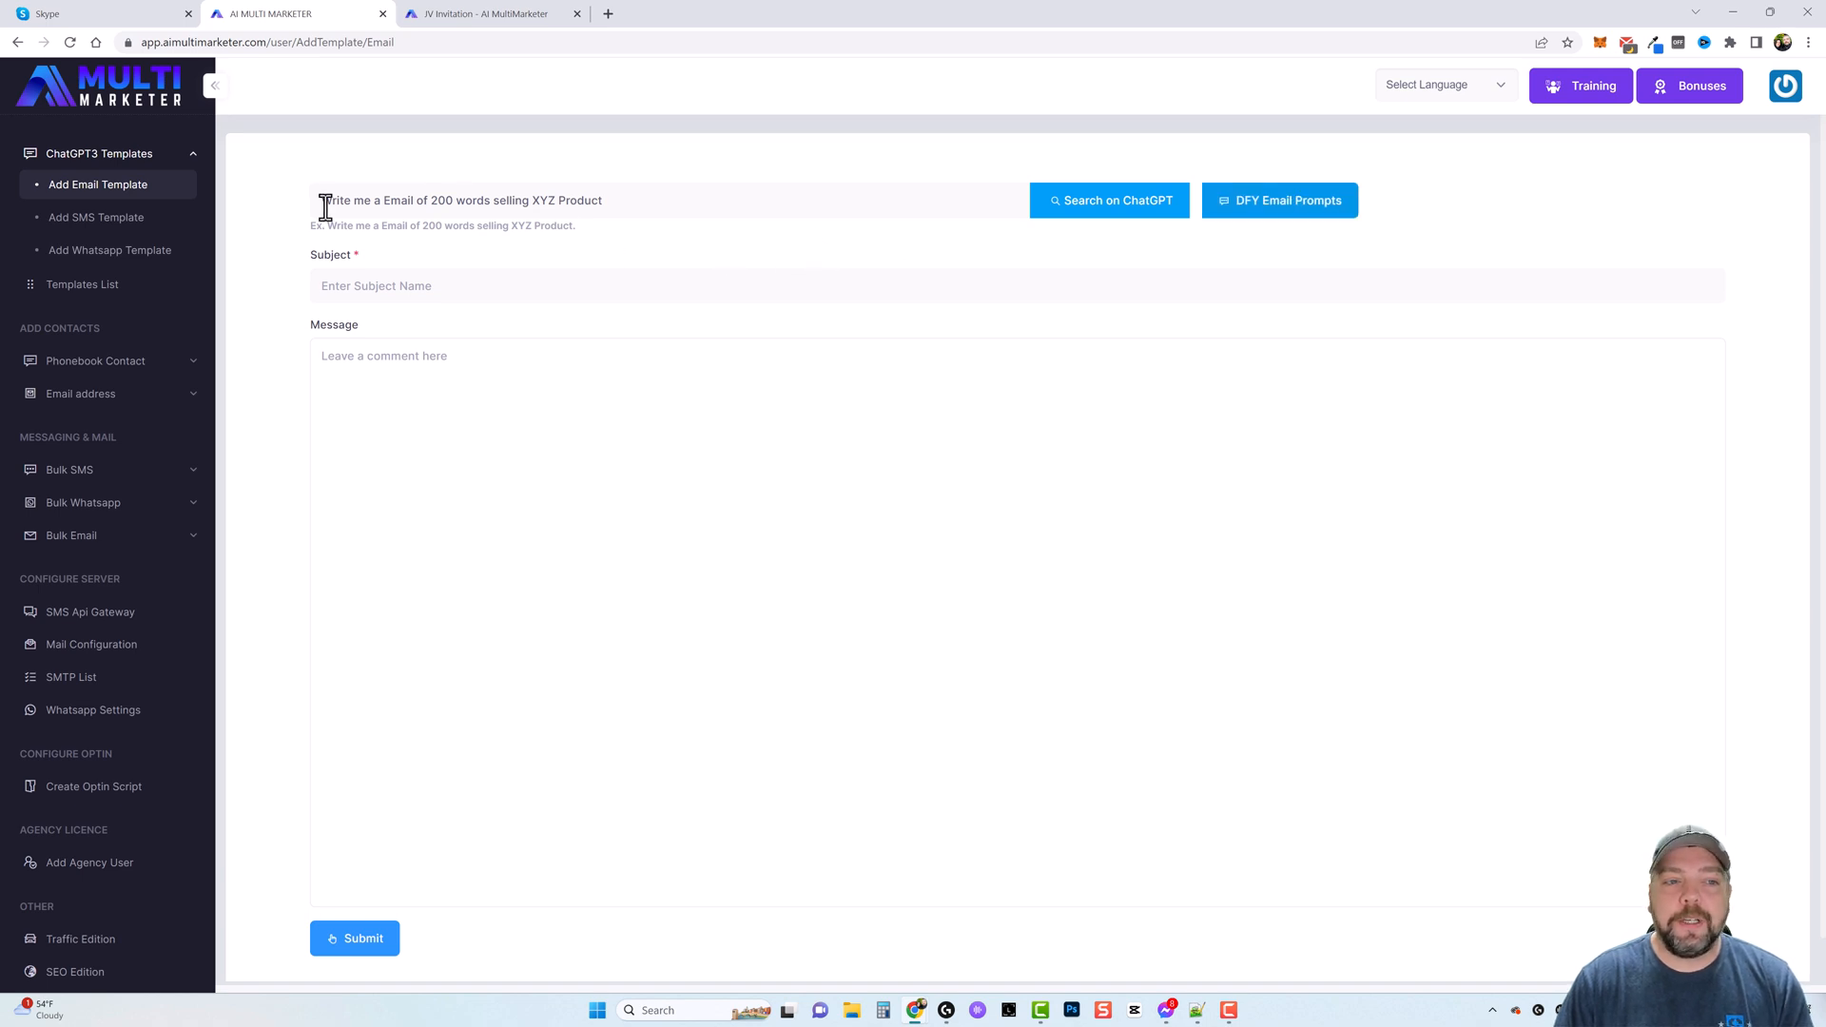
{"action": "mouse_move", "coordinate": [734, 211]}
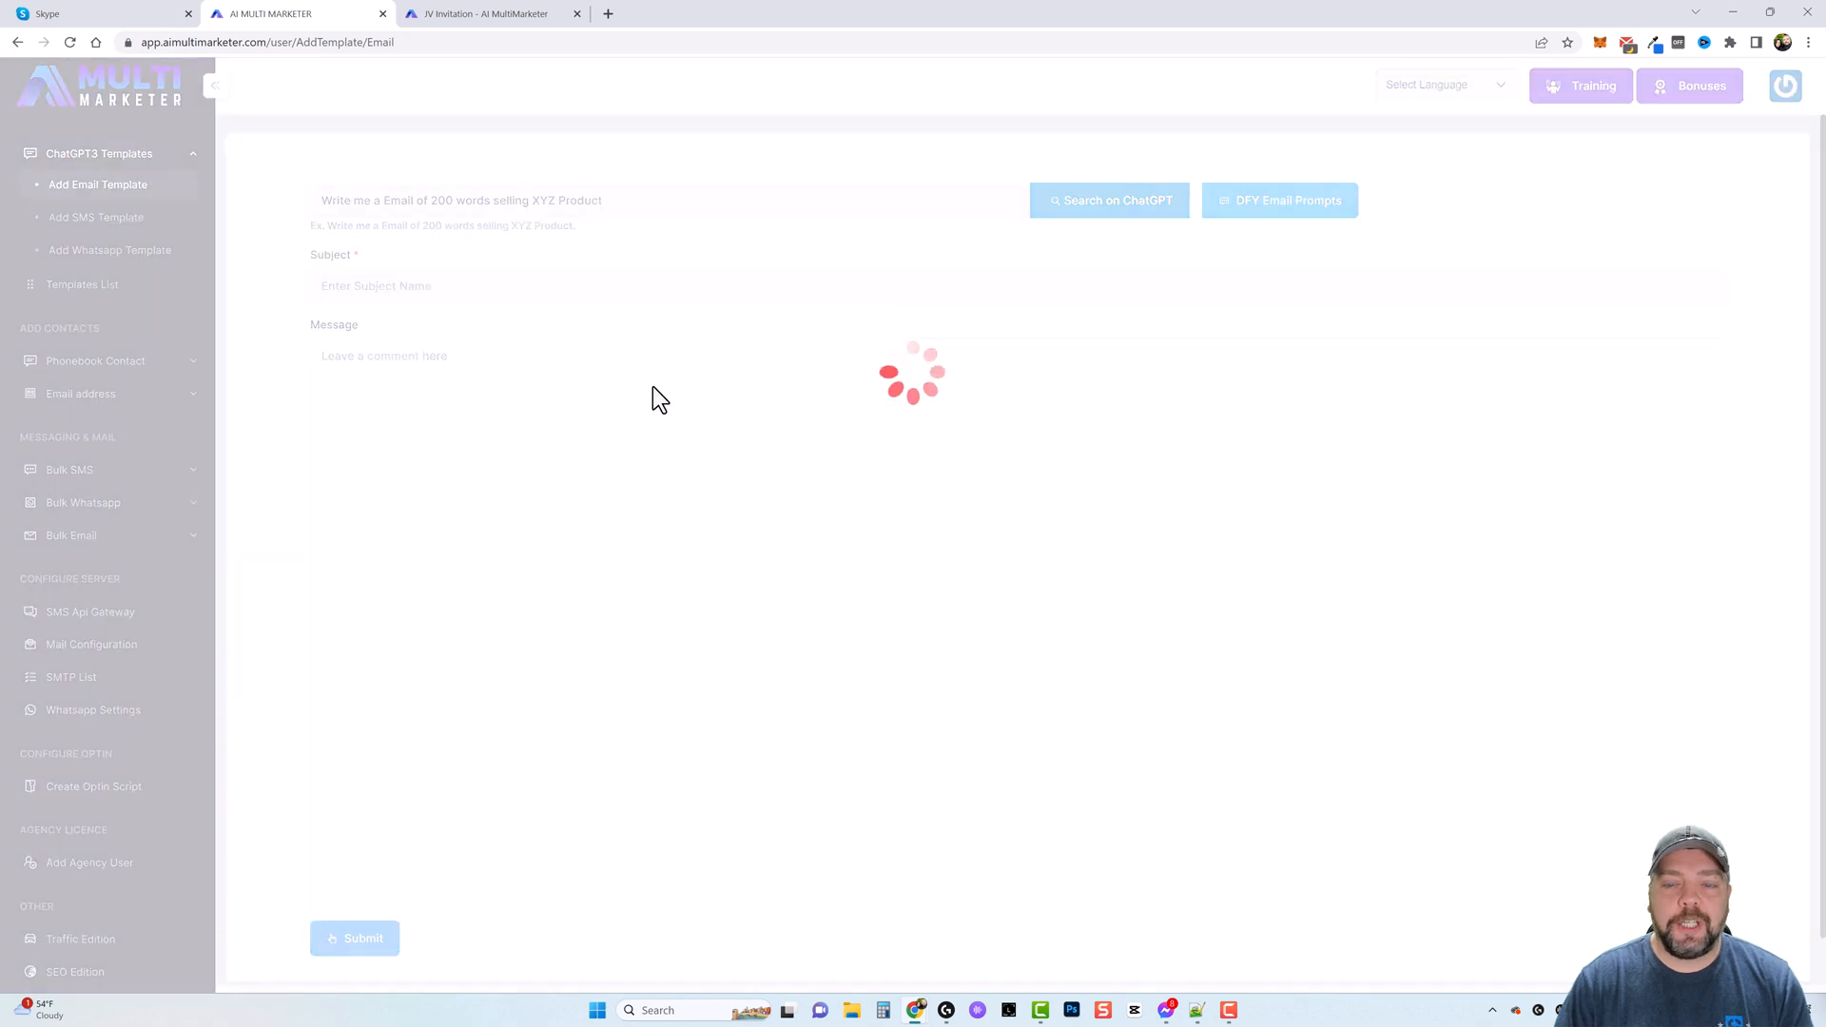
{"action": "mouse_move", "coordinate": [502, 536]}
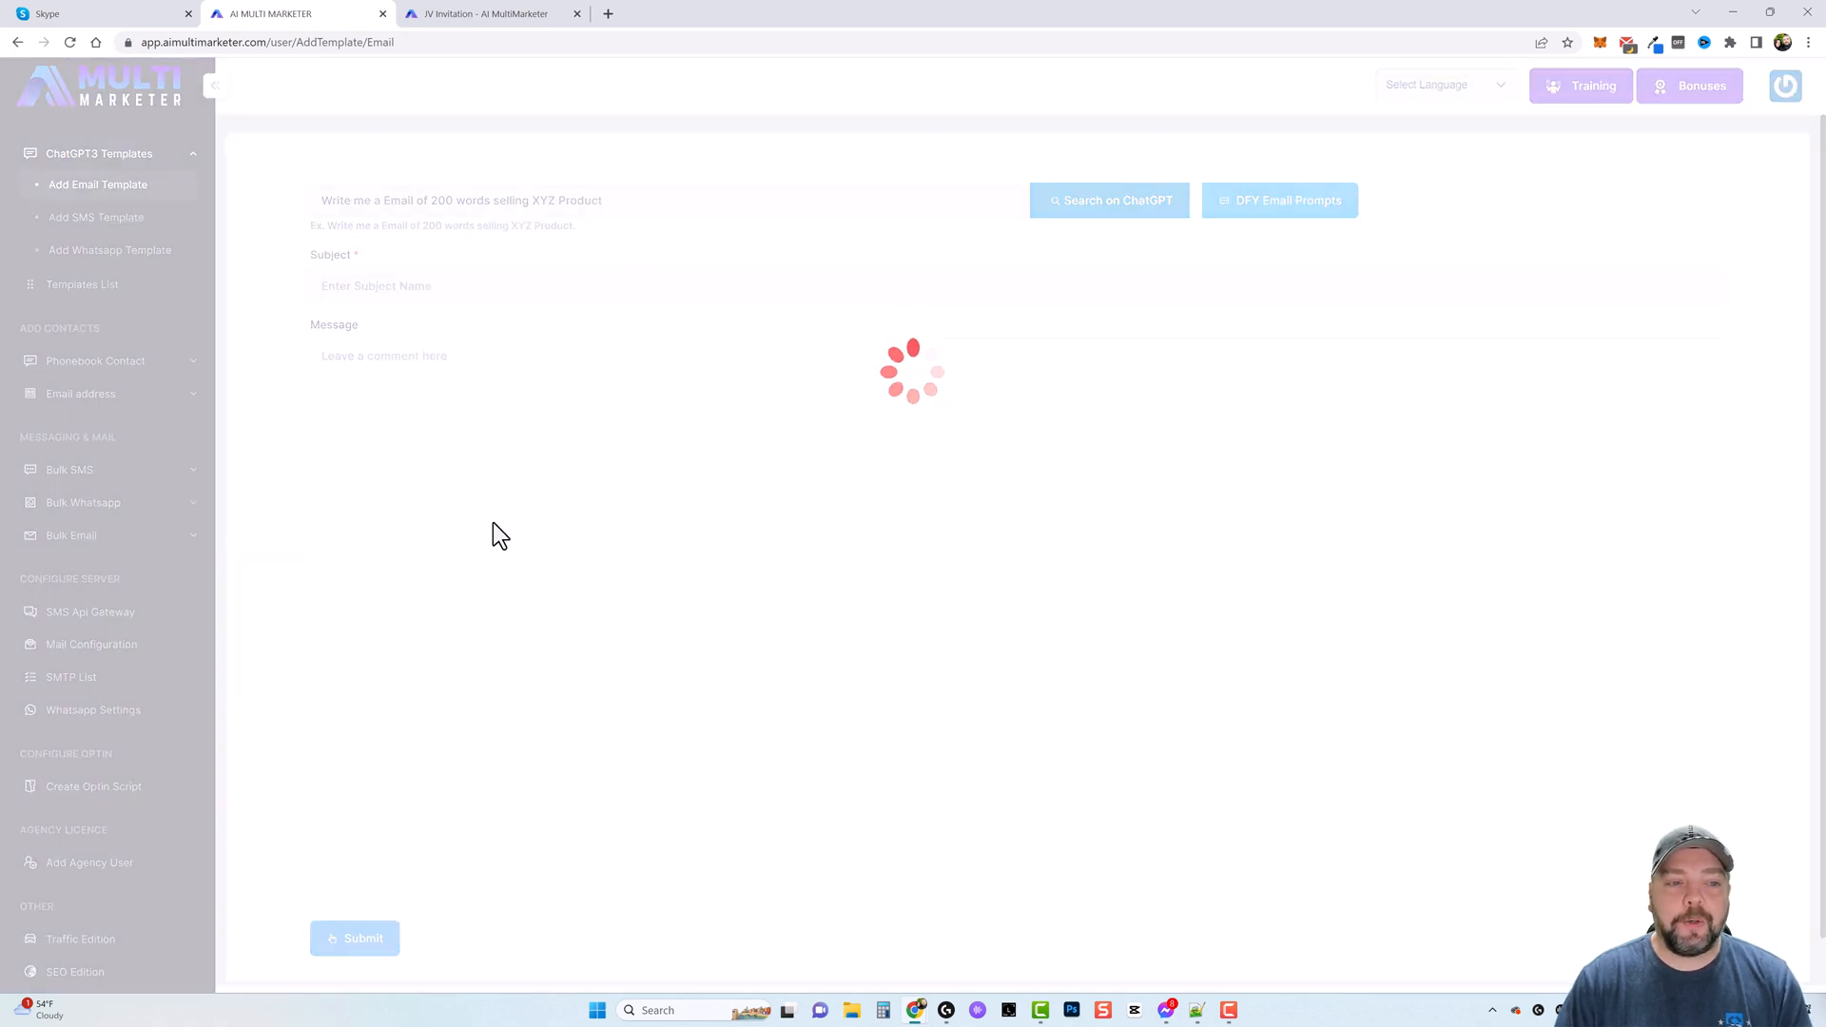
{"action": "mouse_move", "coordinate": [764, 305]}
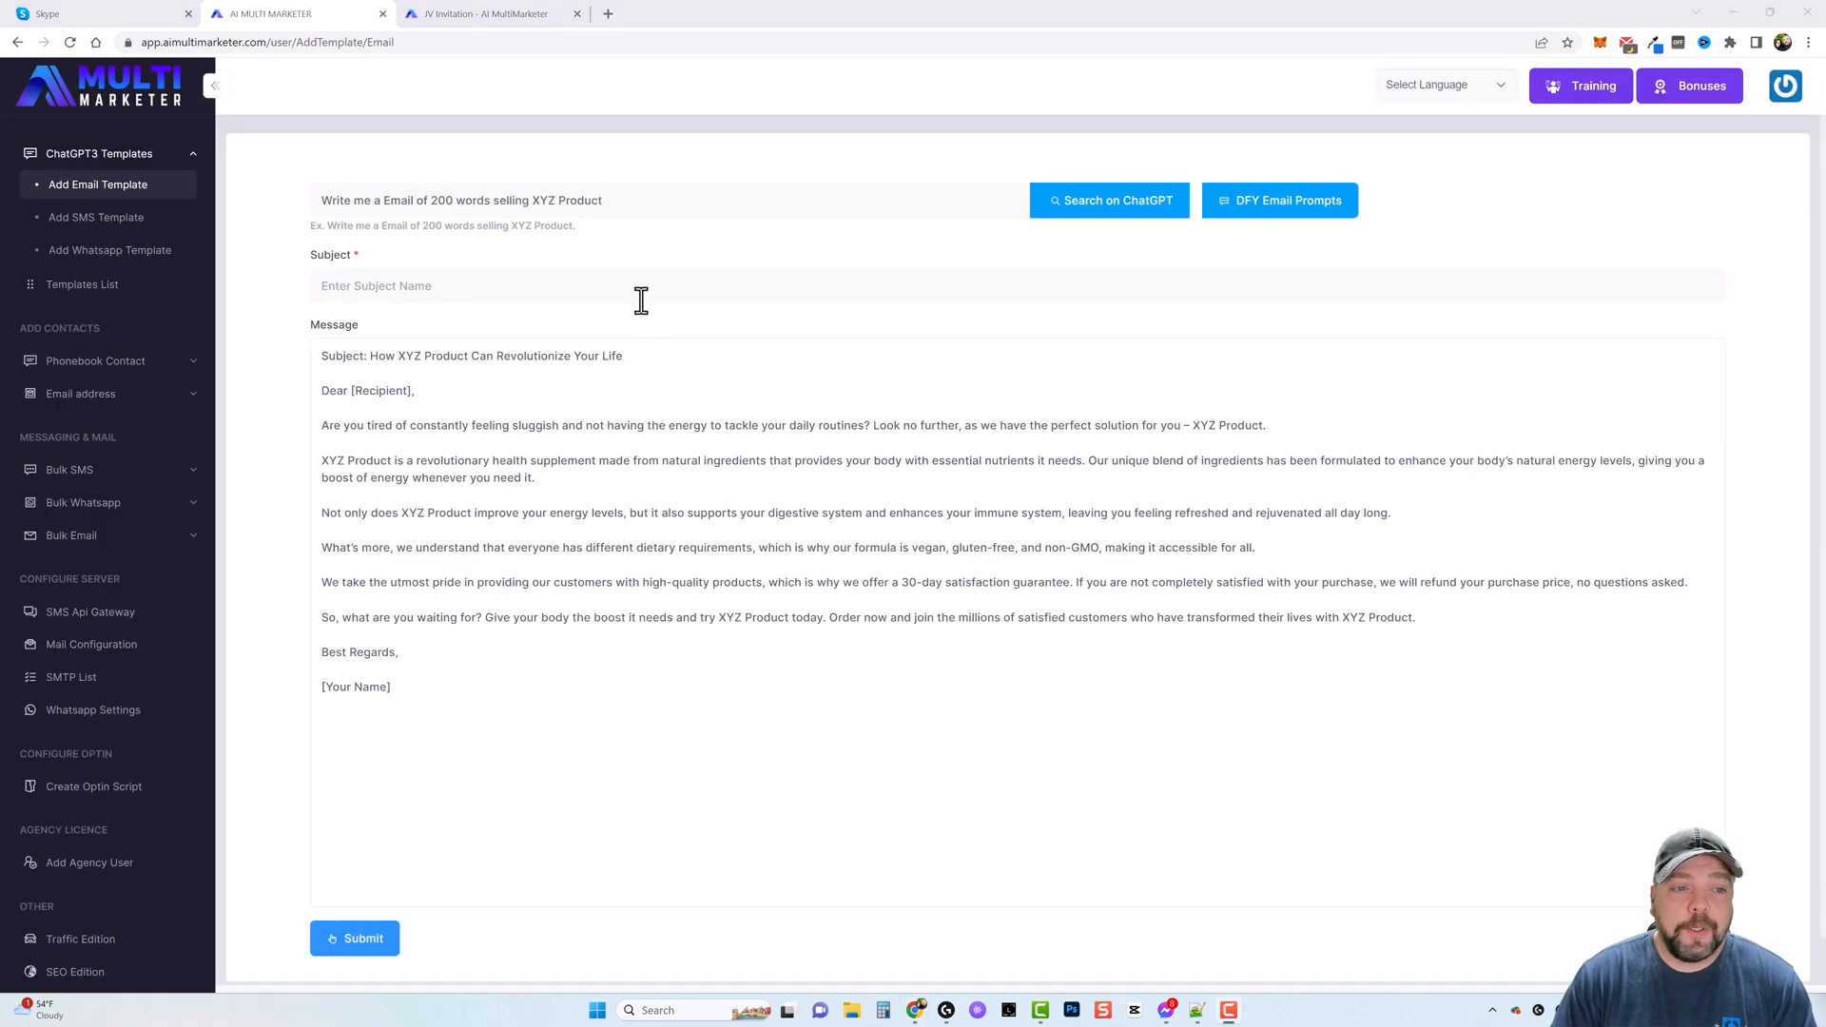
- Run the ChatGPT search so the generated XYZ Product sales email fills the Message box
{"action": "left_click_drag", "start_coordinate": [399, 355], "coordinate": [624, 356]}
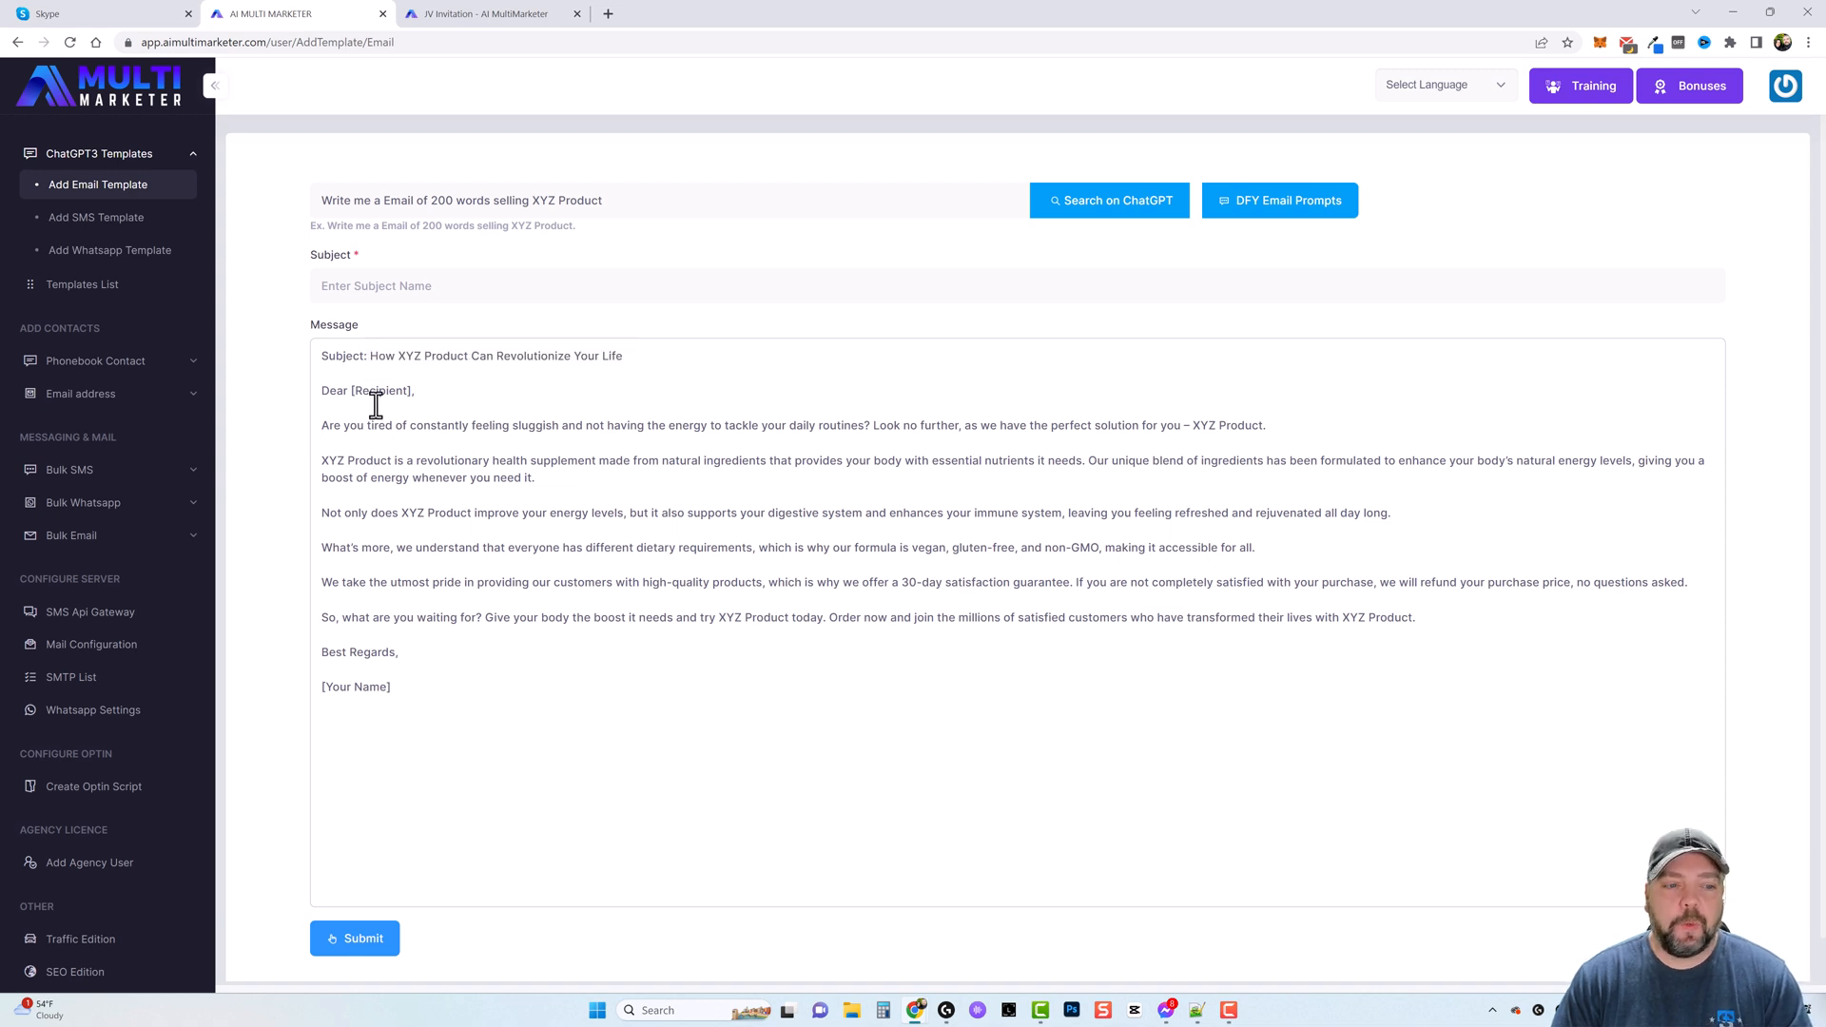
{"action": "mouse_move", "coordinate": [647, 468]}
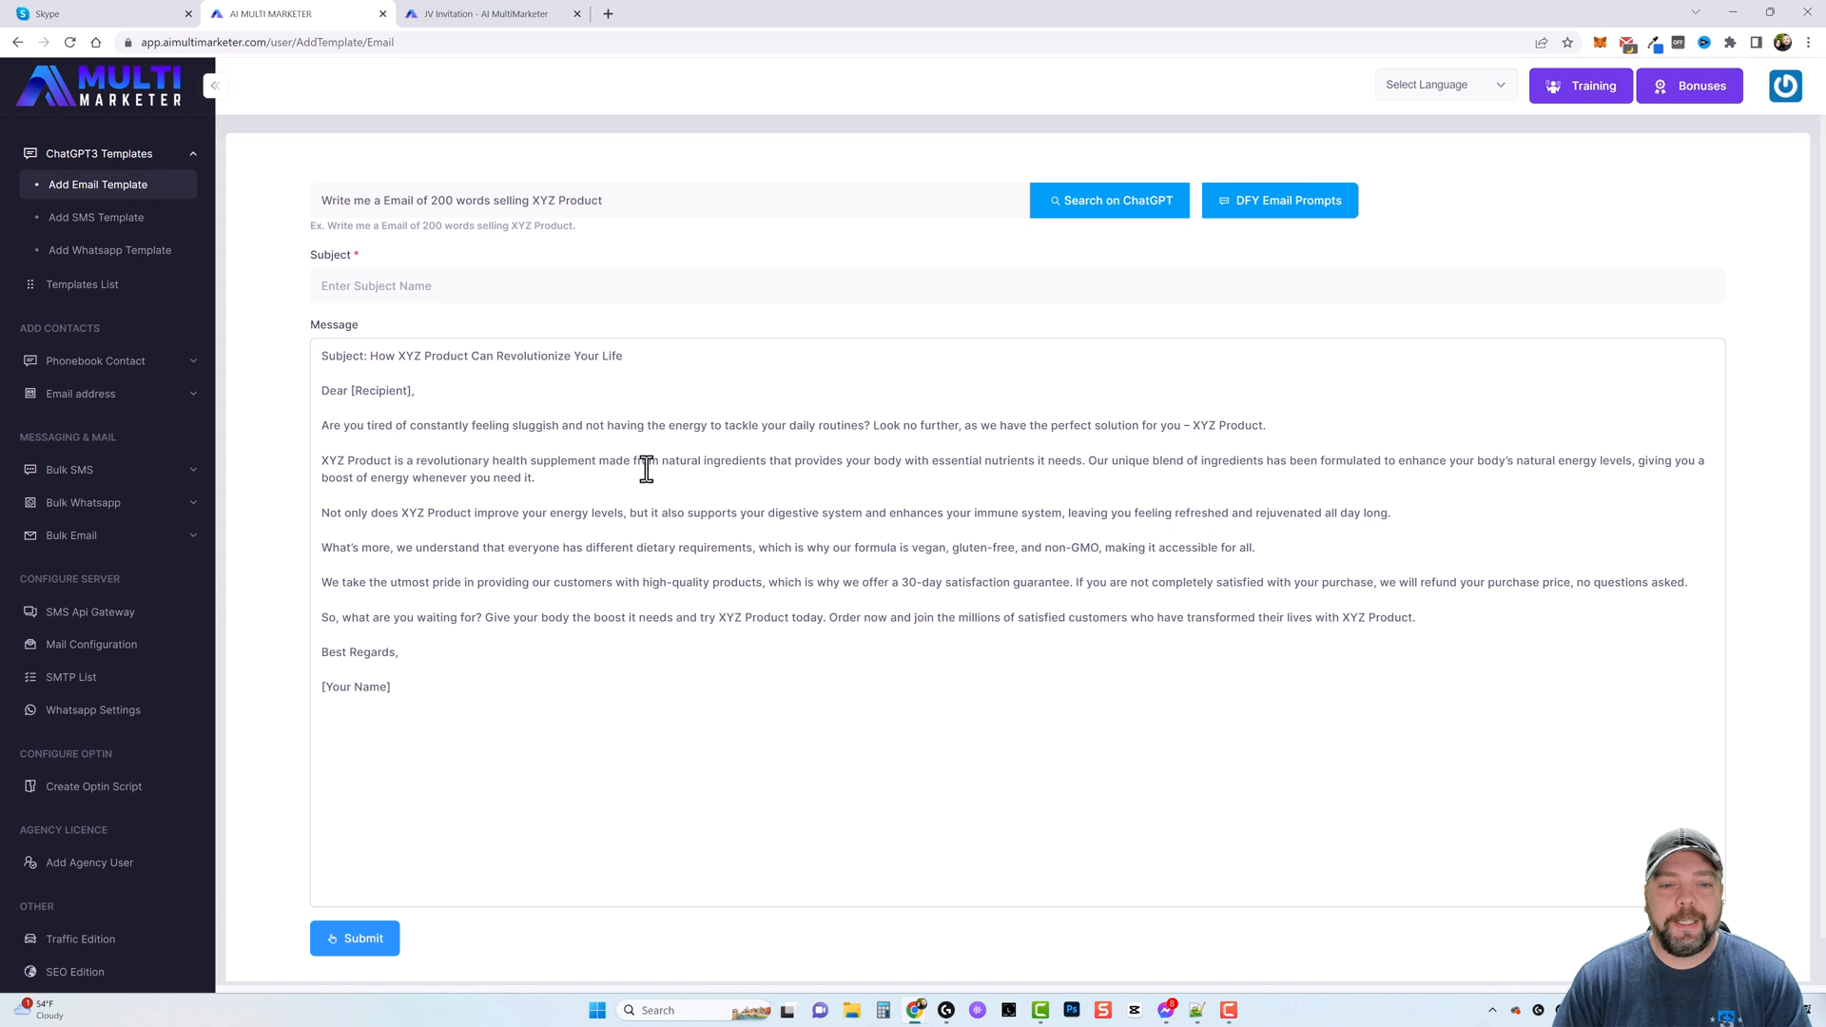
{"action": "mouse_move", "coordinate": [366, 468]}
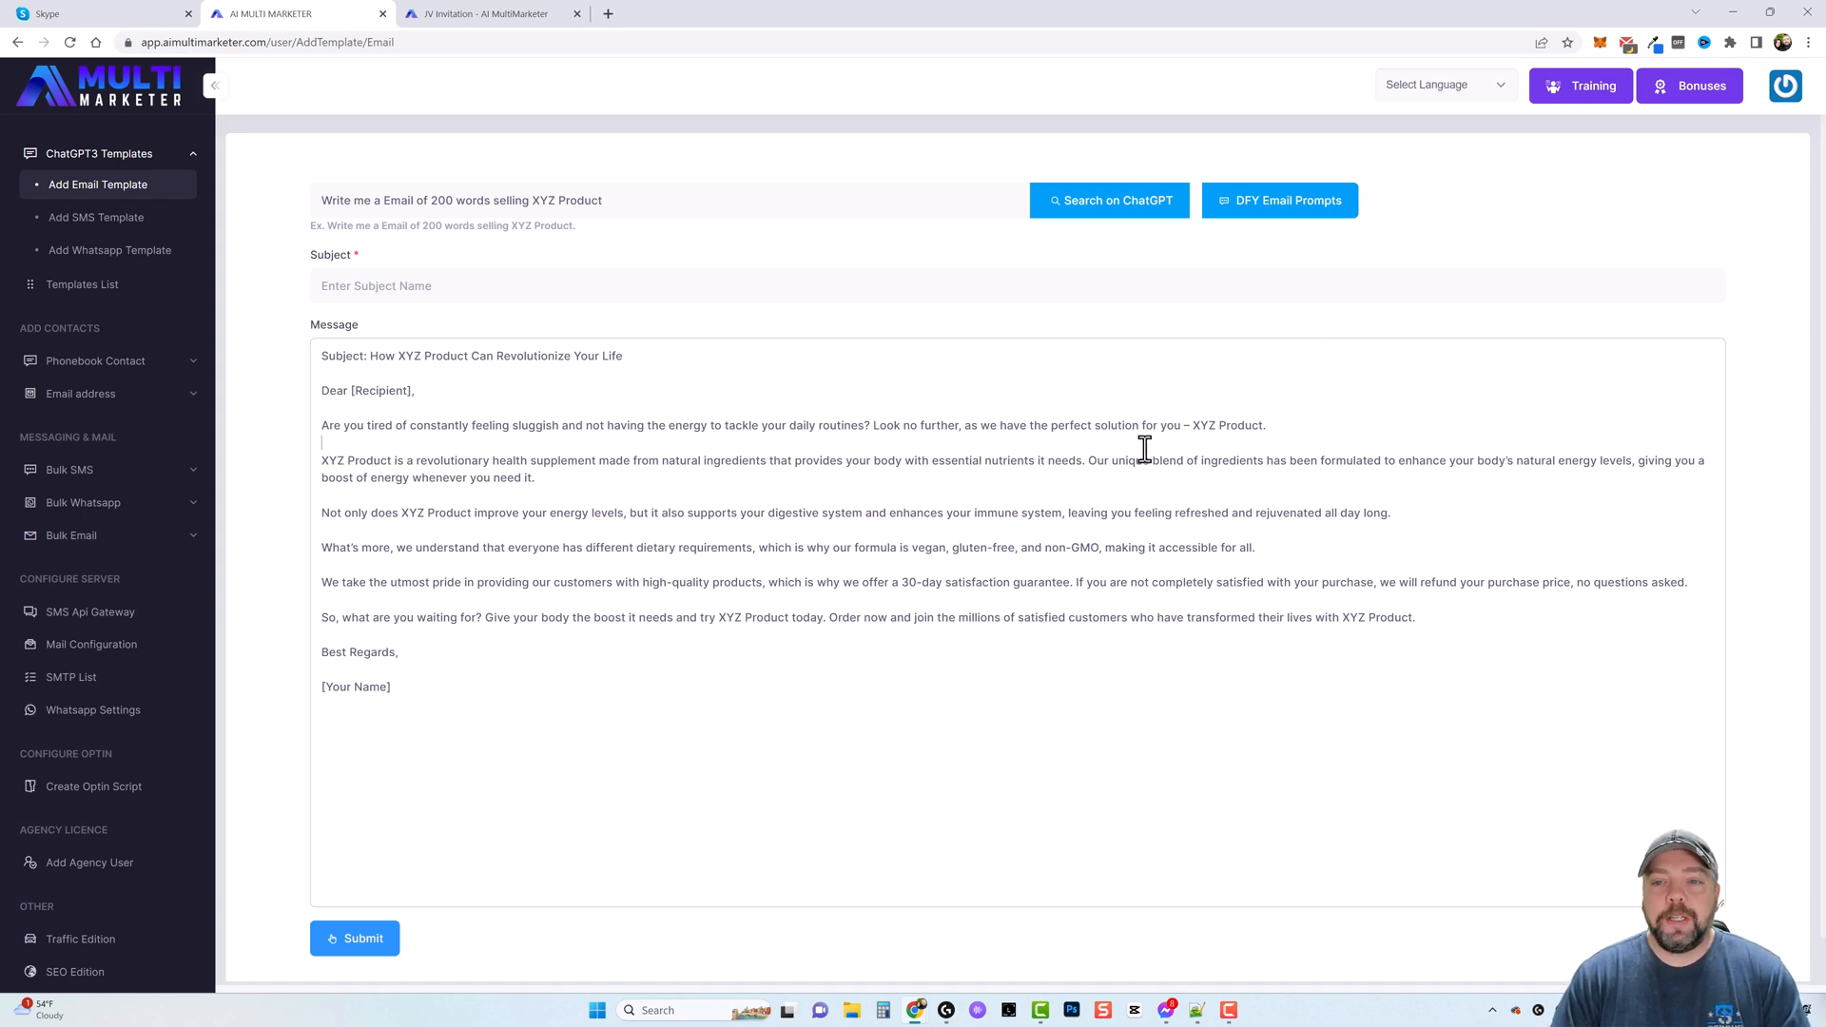
{"action": "mouse_move", "coordinate": [462, 472]}
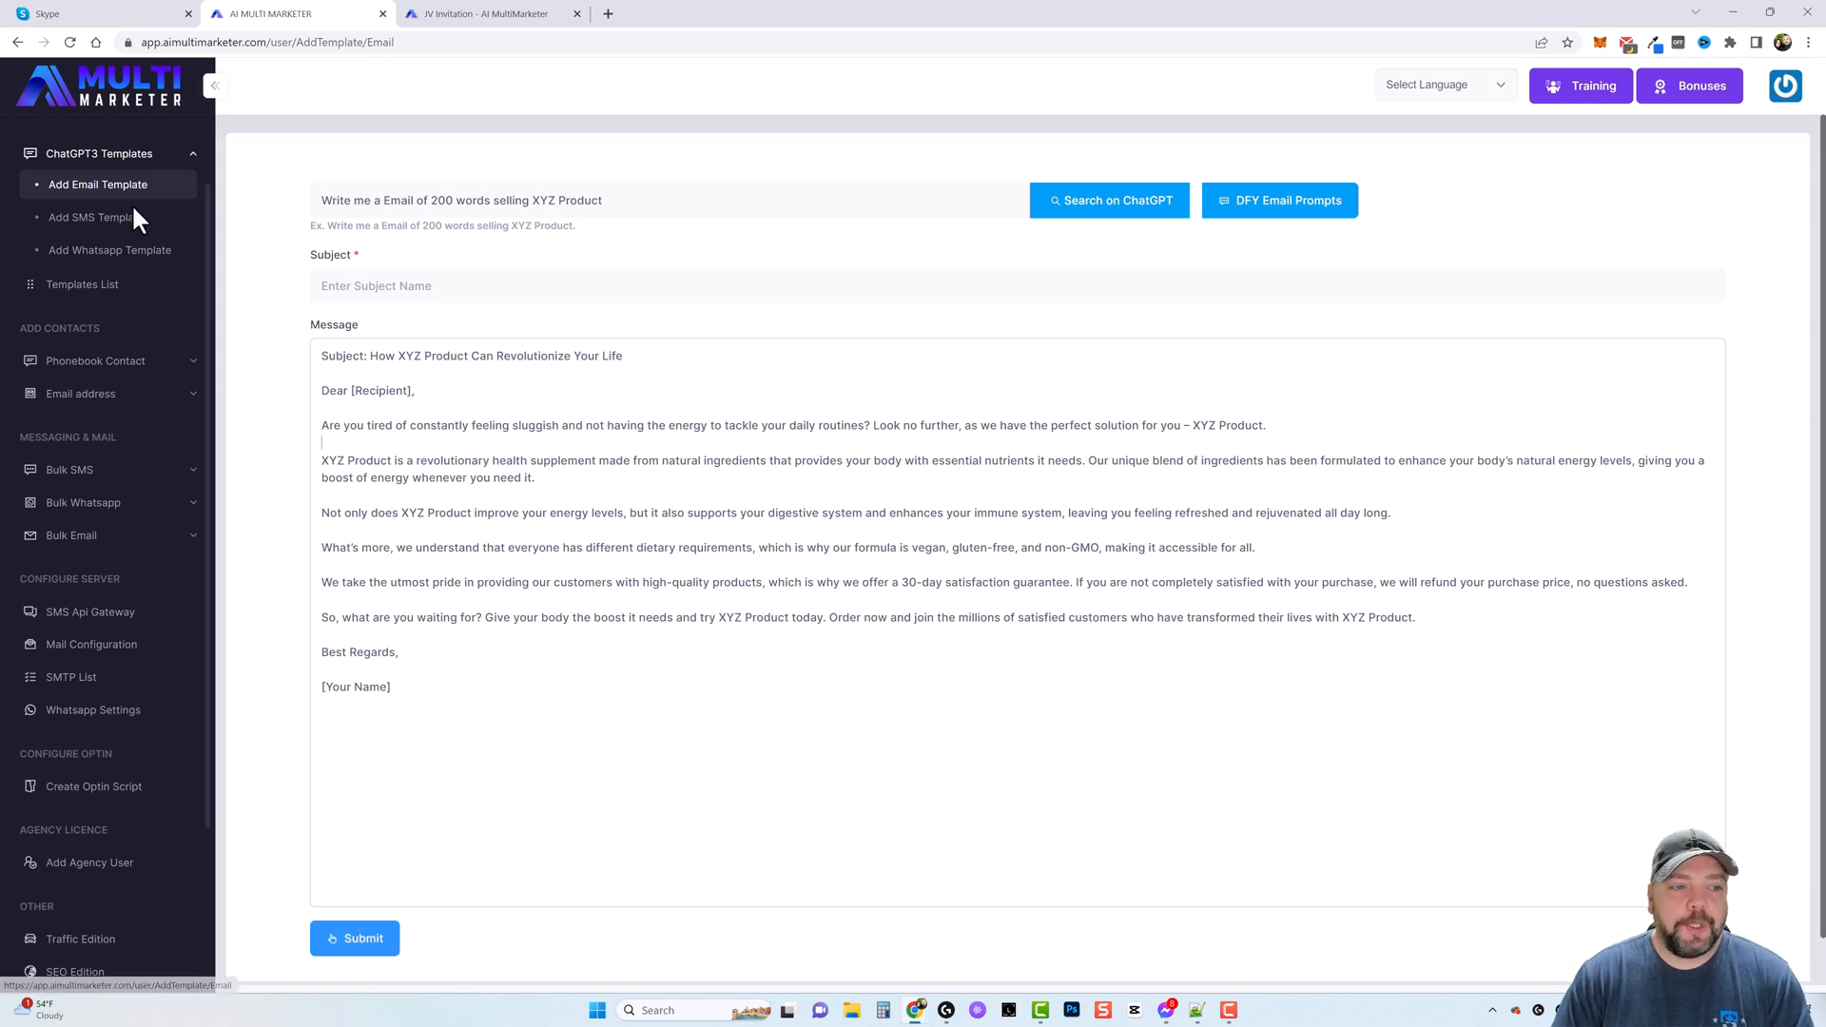
- View the Templates List, dismissing the warning over its empty table
{"action": "left_click", "coordinate": [84, 285]}
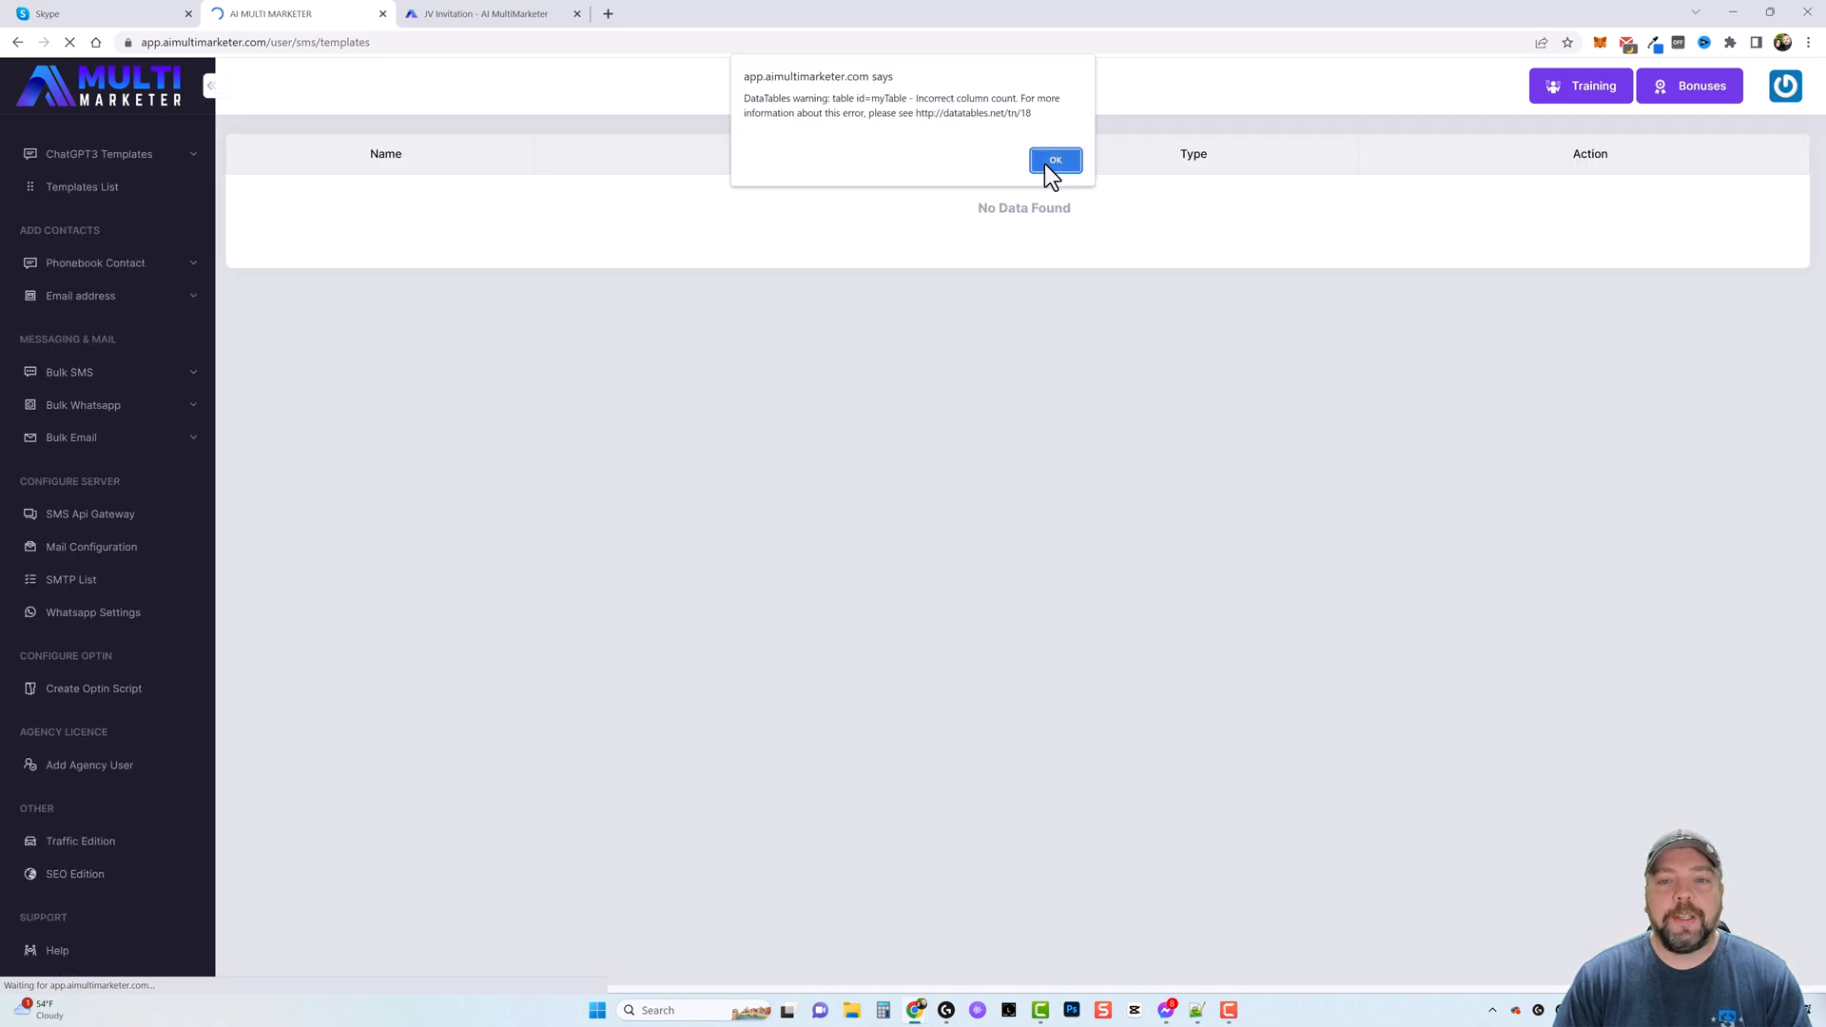
{"action": "left_click", "coordinate": [1054, 160]}
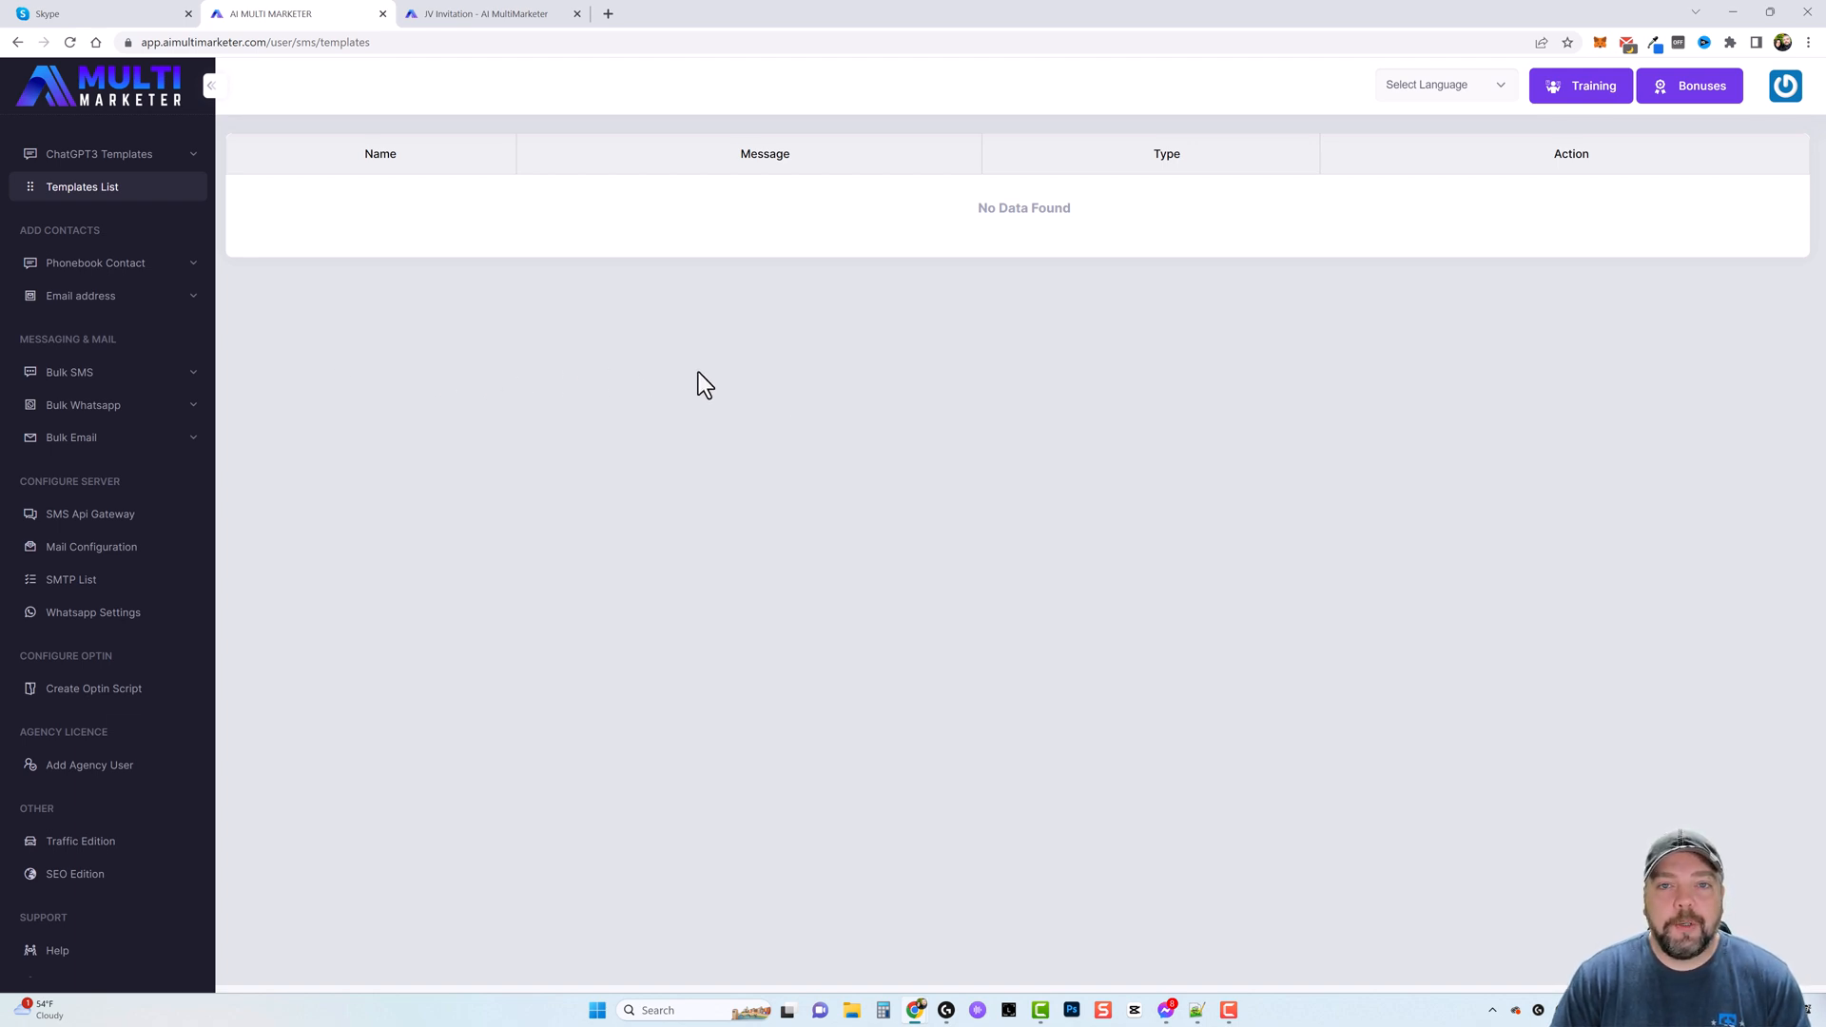
{"action": "mouse_move", "coordinate": [527, 540]}
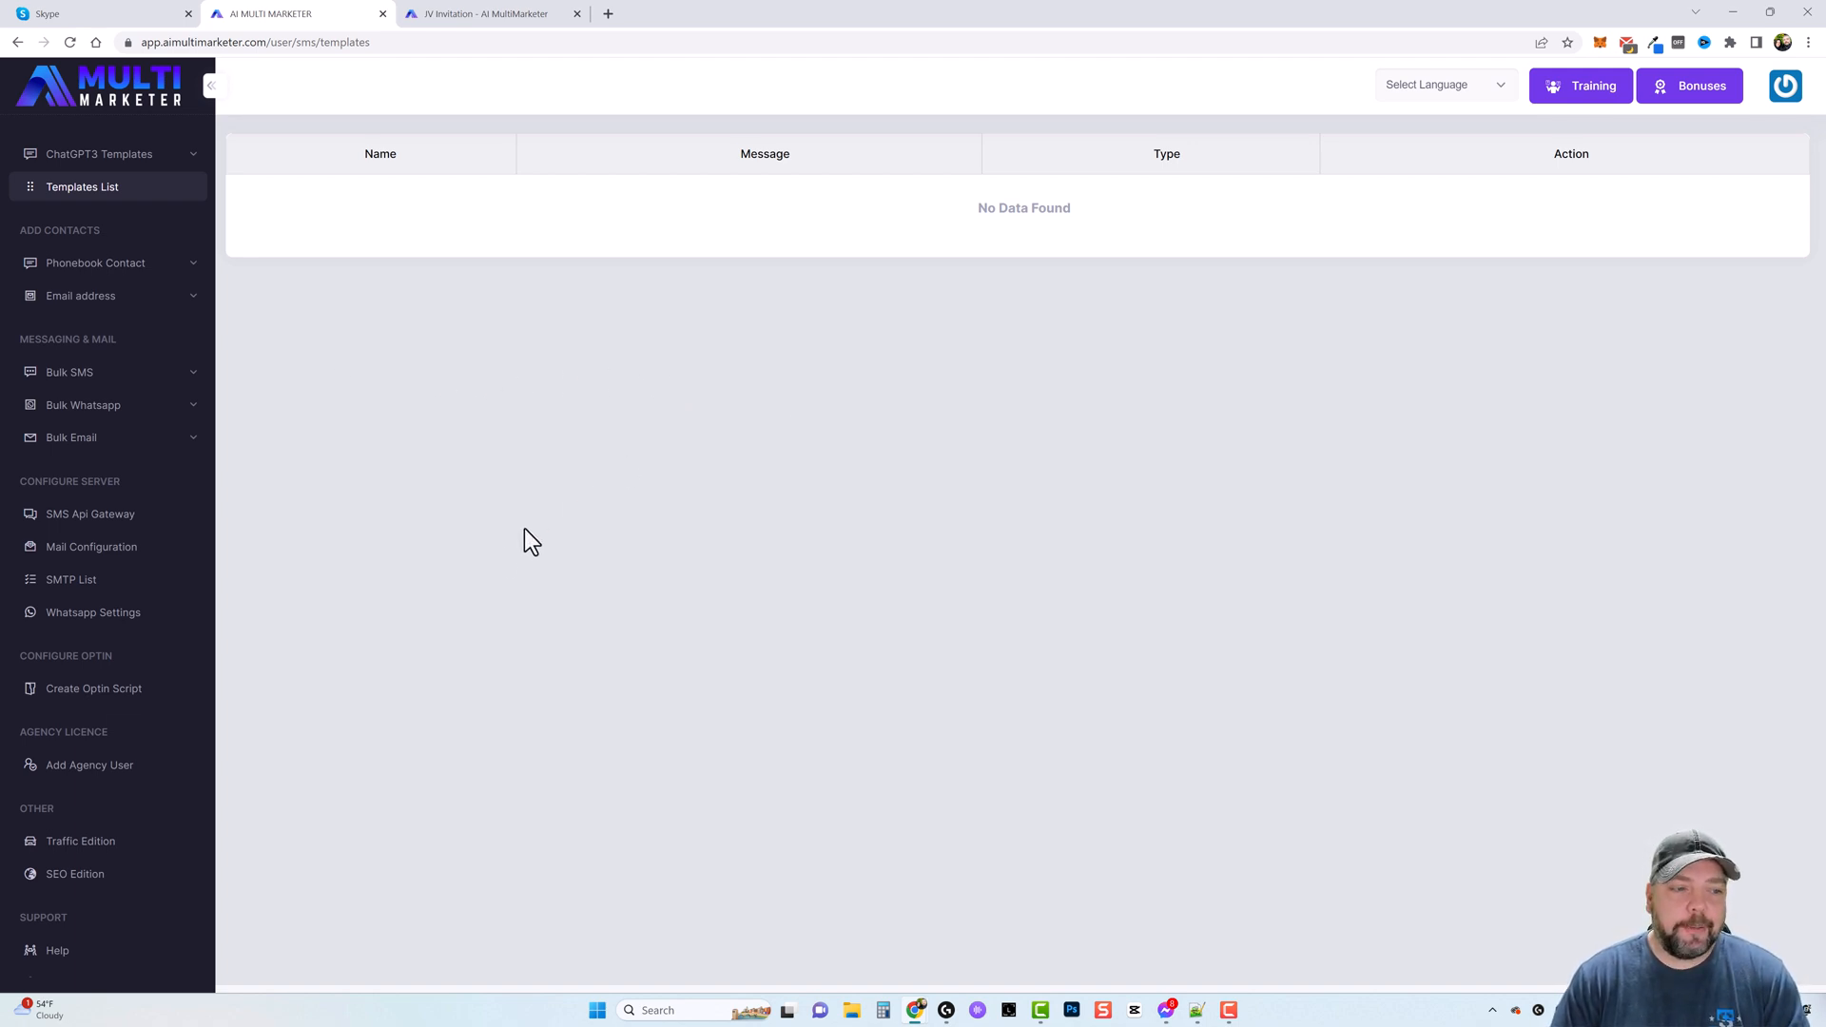
{"action": "mouse_move", "coordinate": [503, 560]}
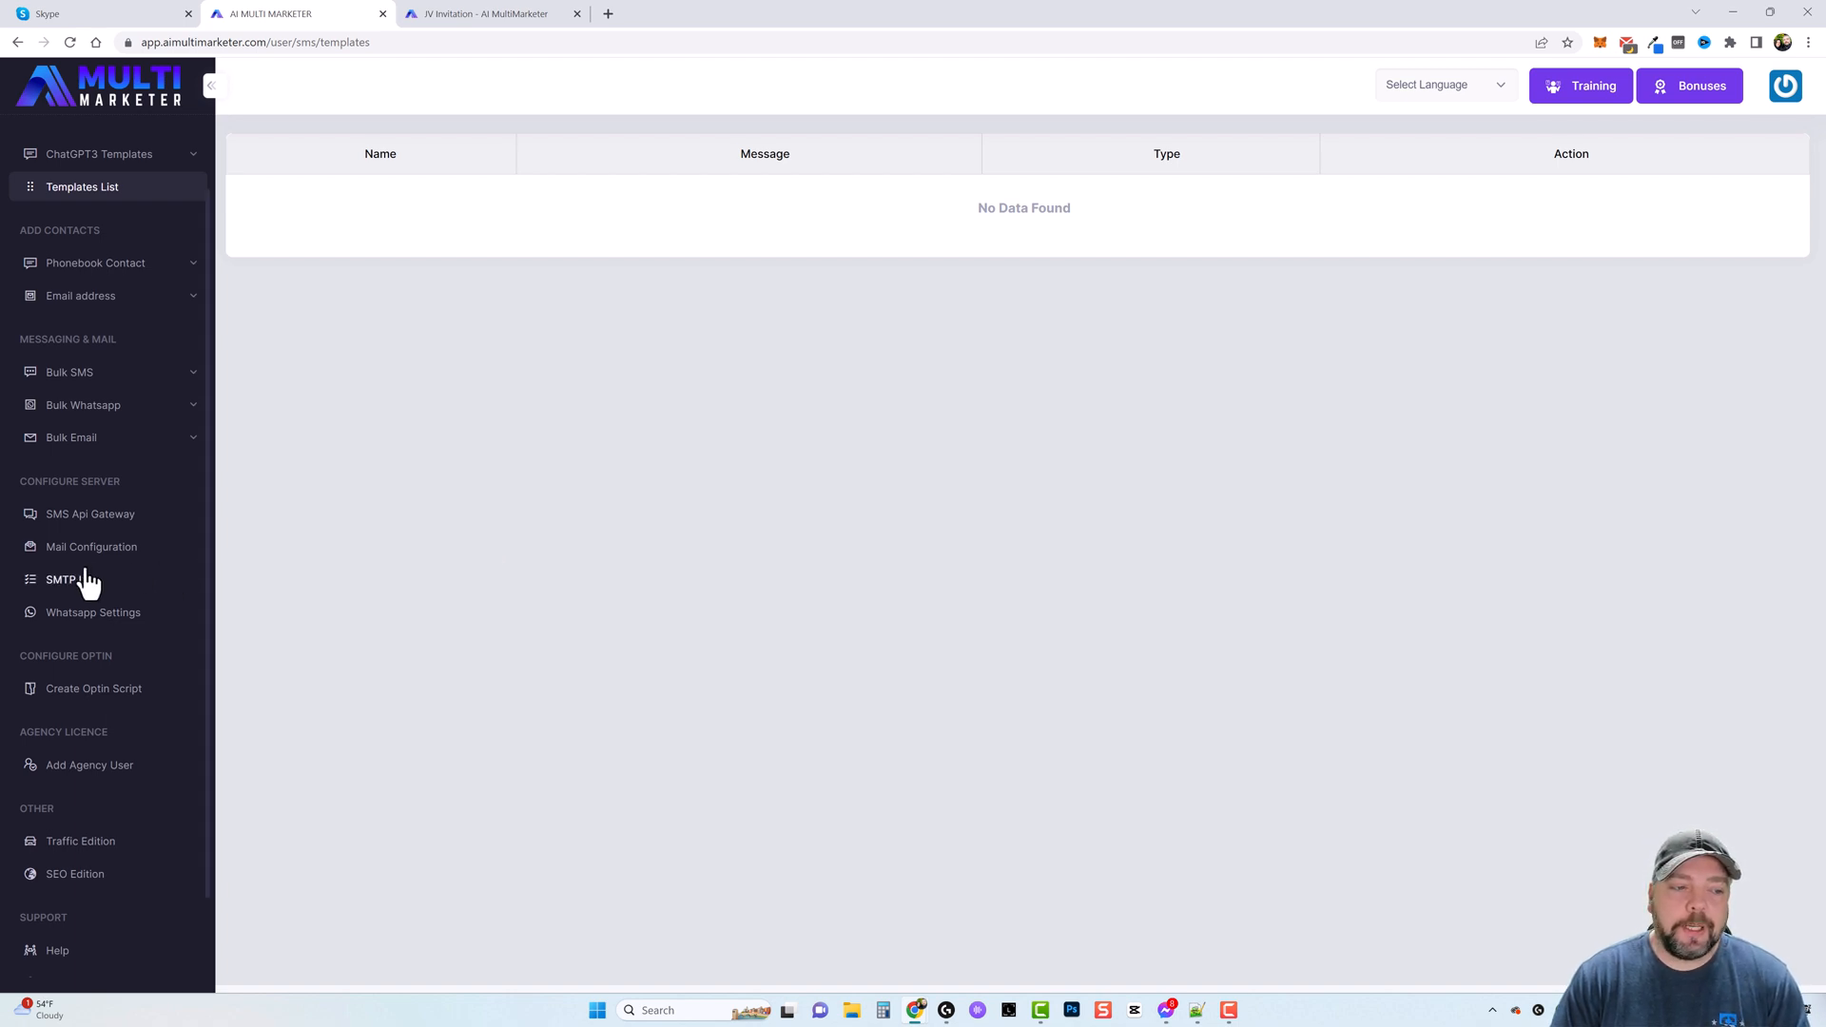
{"action": "mouse_move", "coordinate": [91, 556]}
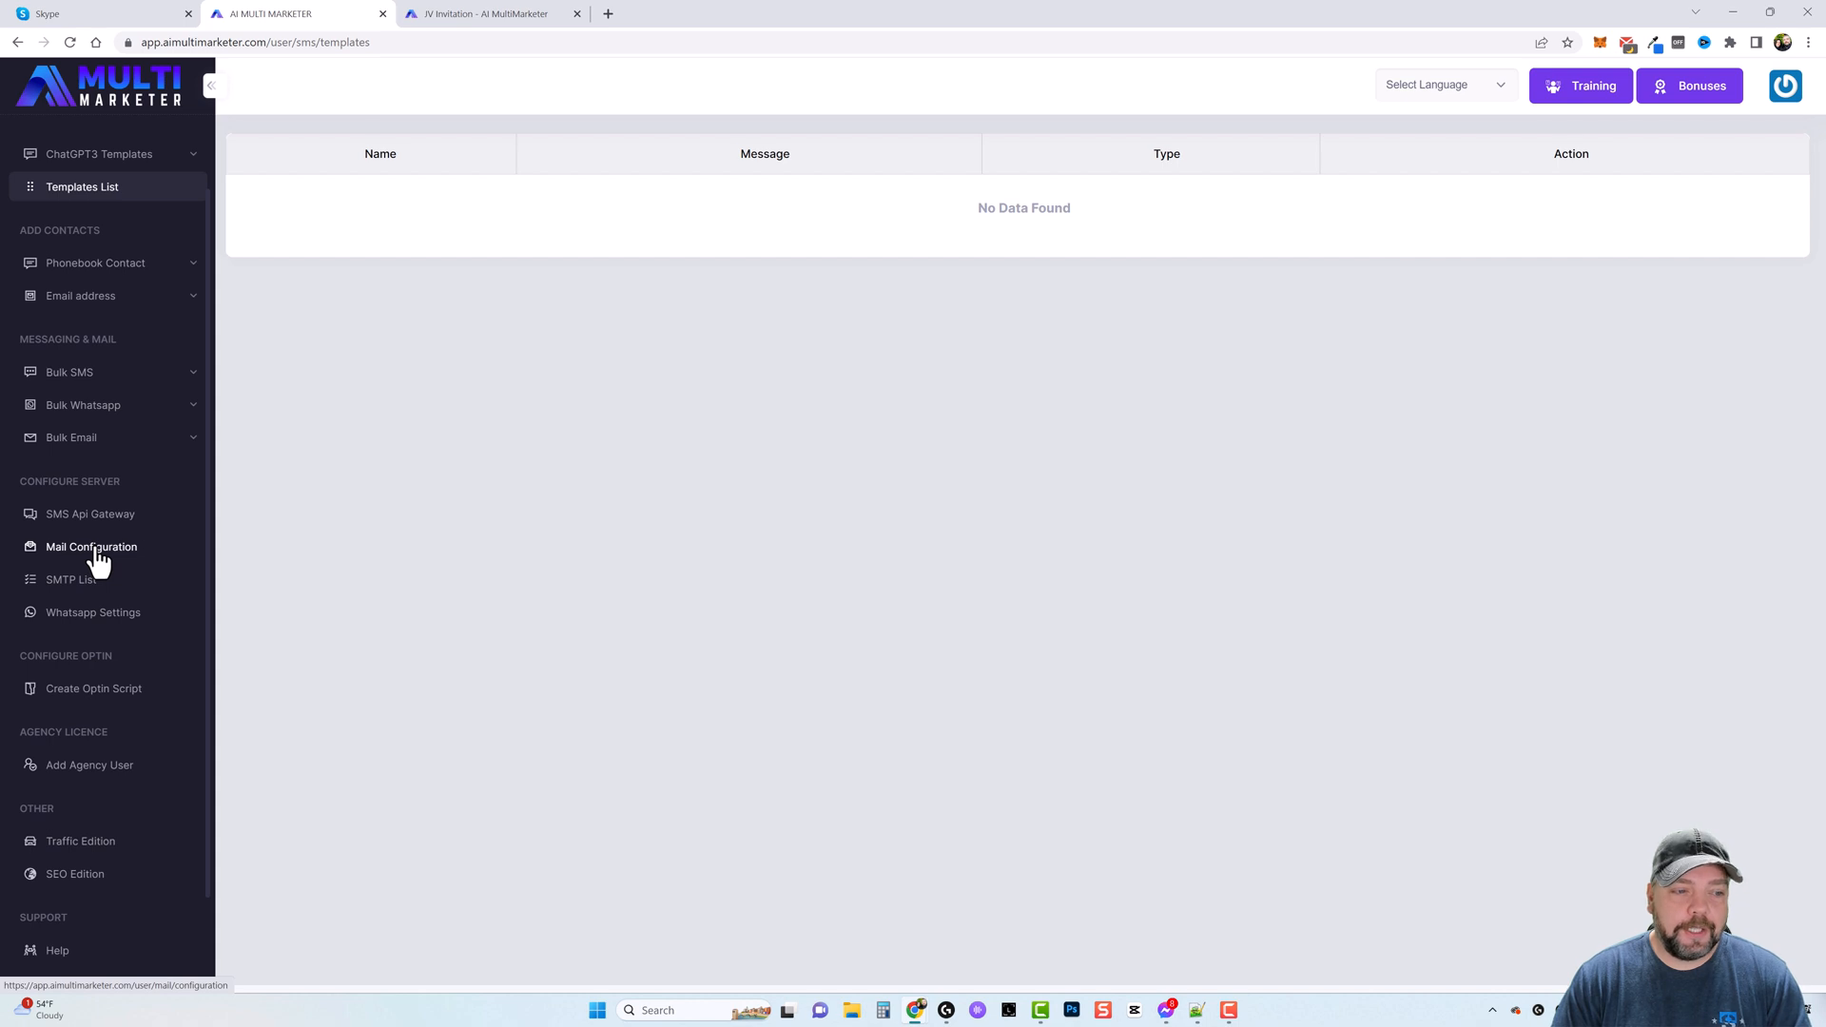
- Go to Mail Configuration showing SMTP and SendGrid sending options with signup links
{"action": "left_click", "coordinate": [91, 547]}
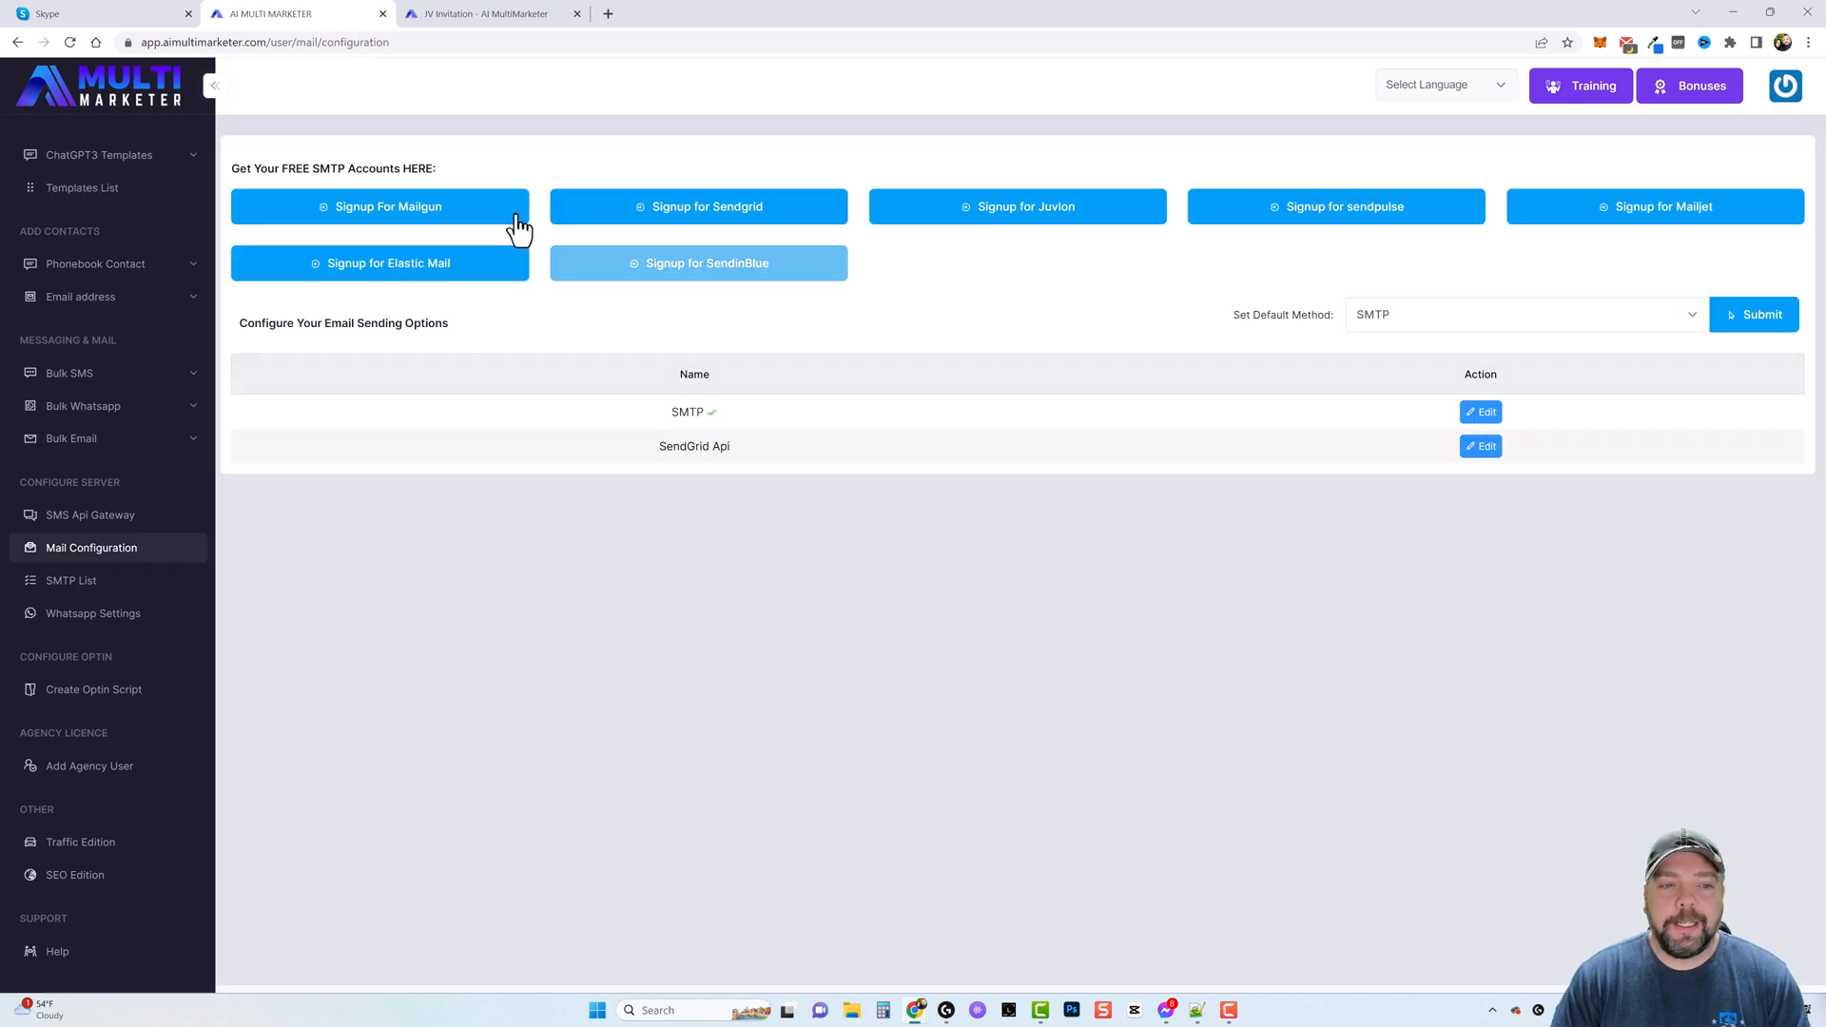
{"action": "mouse_move", "coordinate": [1008, 327]}
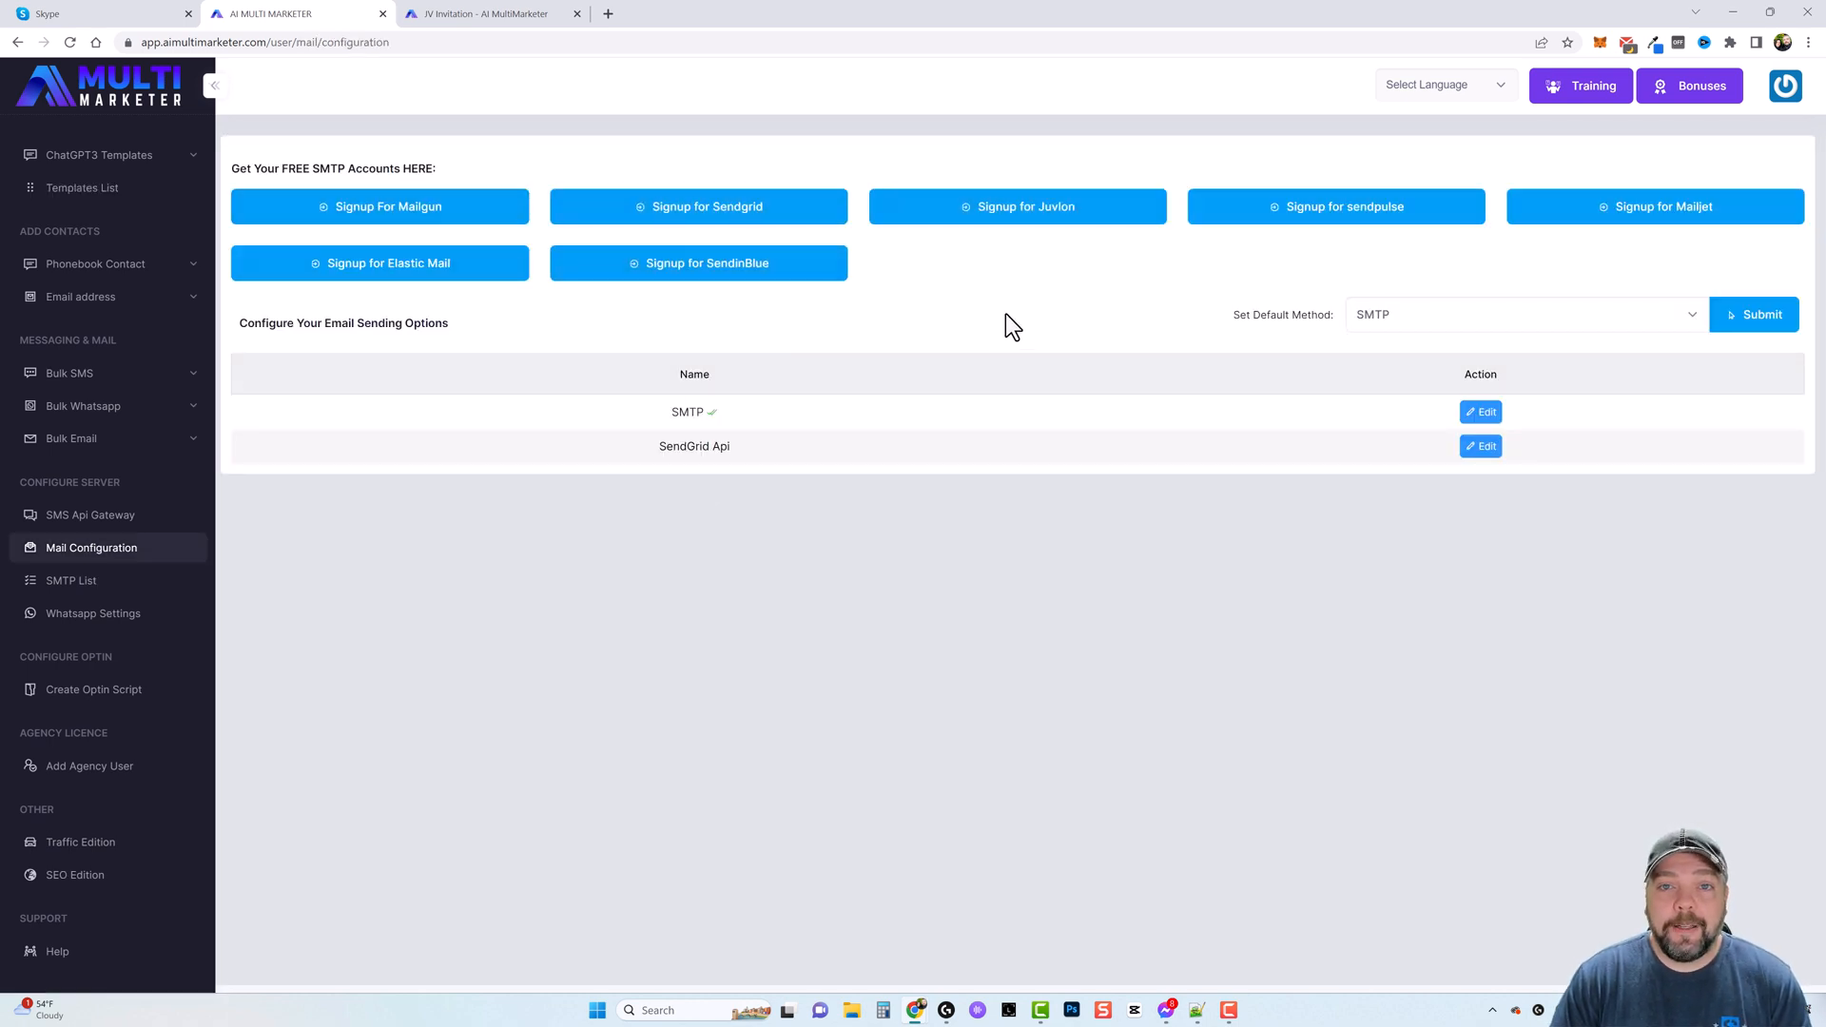
{"action": "mouse_move", "coordinate": [940, 525]}
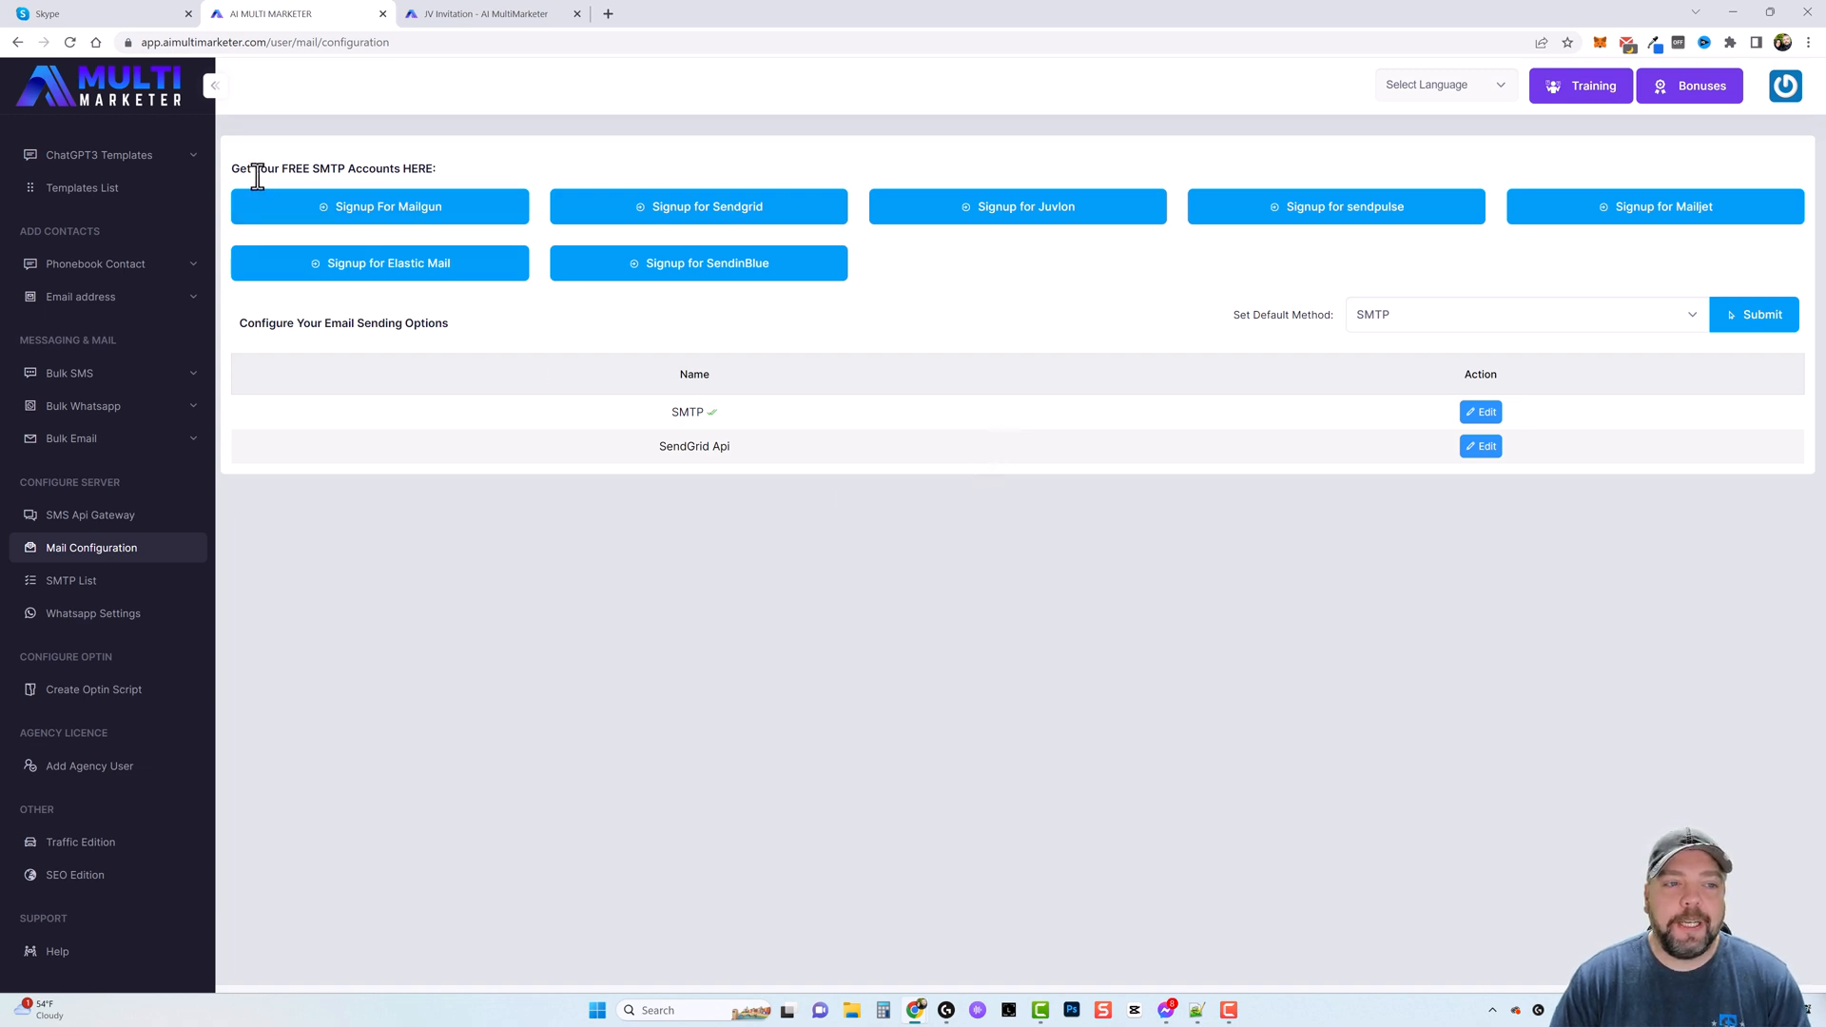
{"action": "mouse_move", "coordinate": [419, 221]}
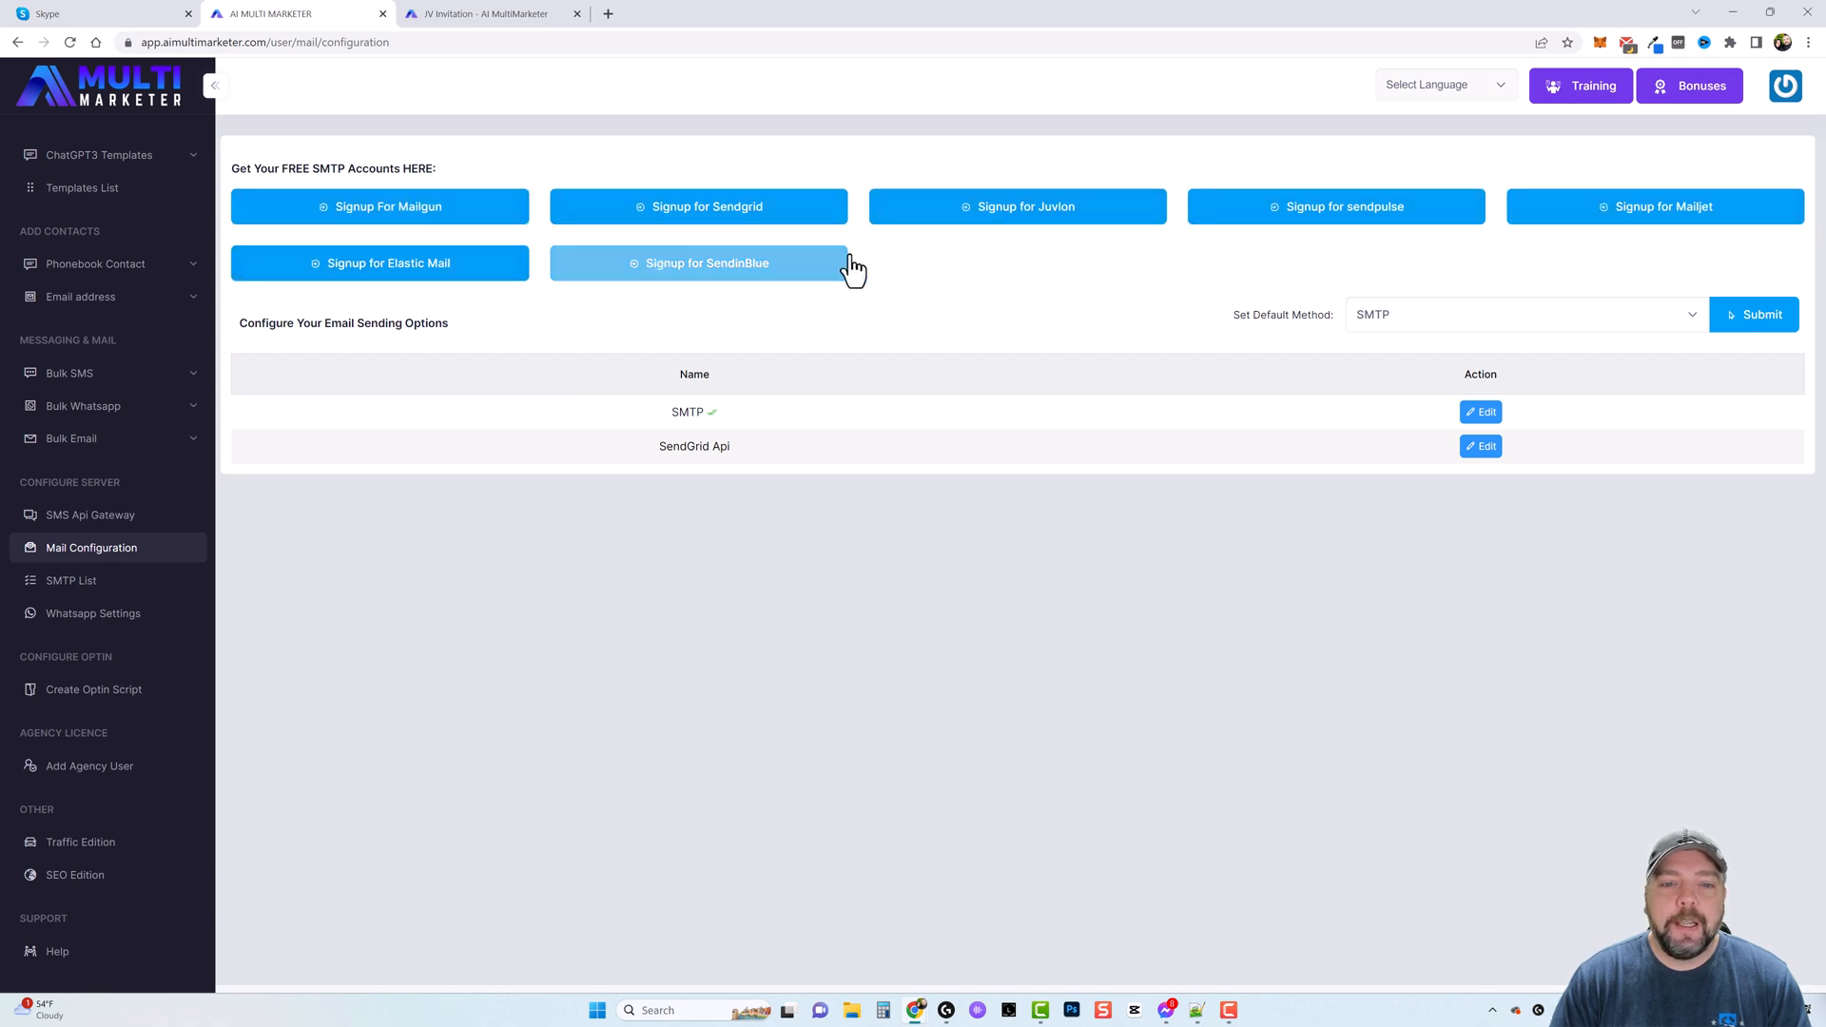
{"action": "mouse_move", "coordinate": [905, 274]}
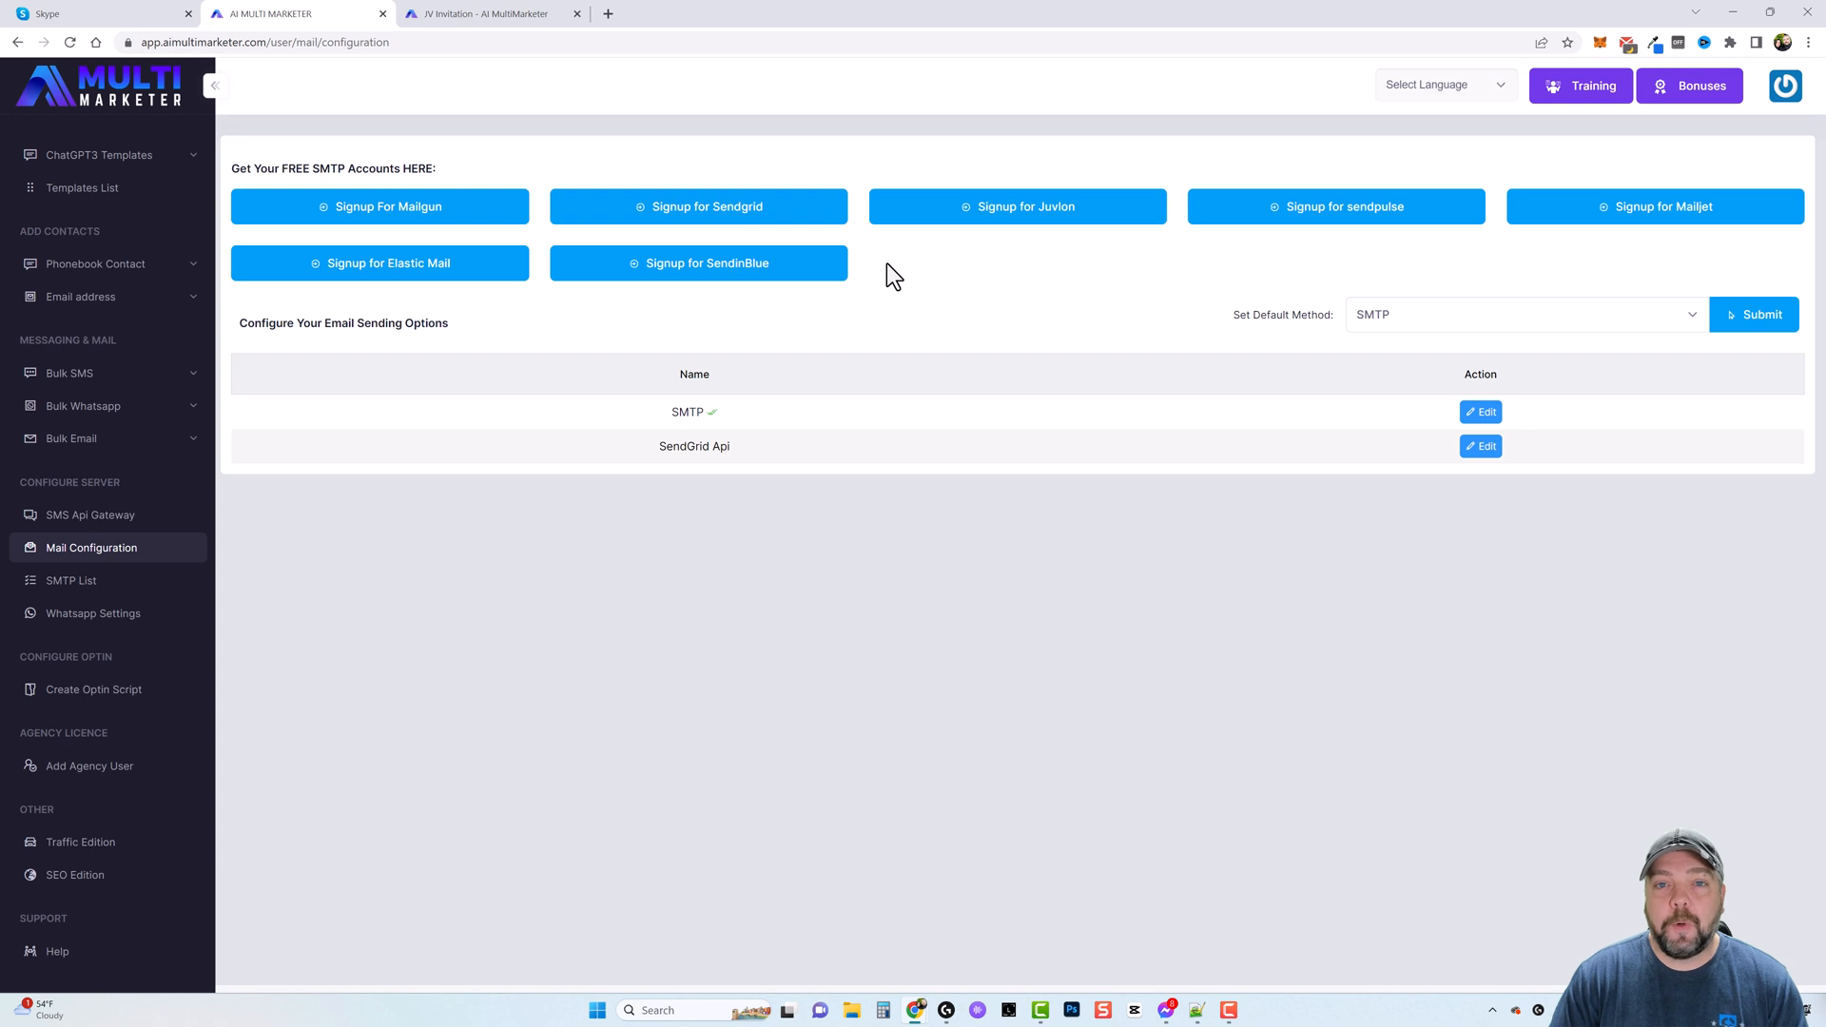
{"action": "mouse_move", "coordinate": [955, 270]}
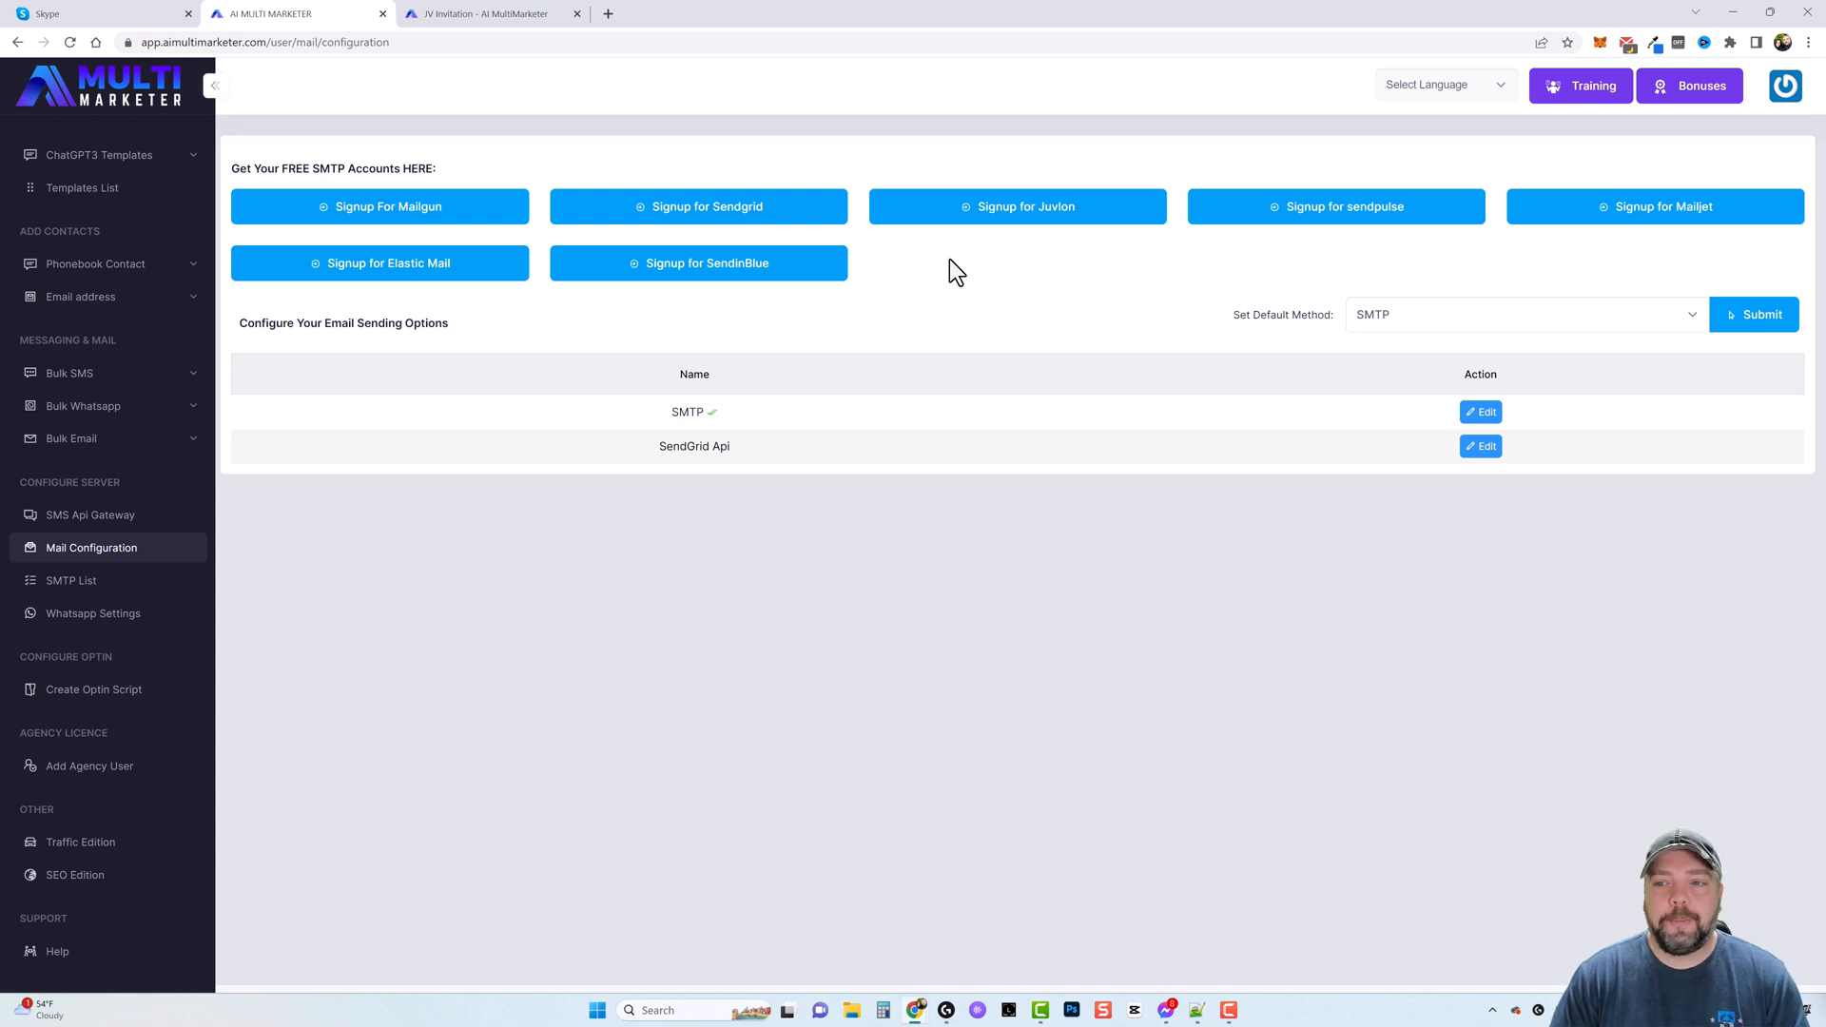
{"action": "mouse_move", "coordinate": [989, 289]}
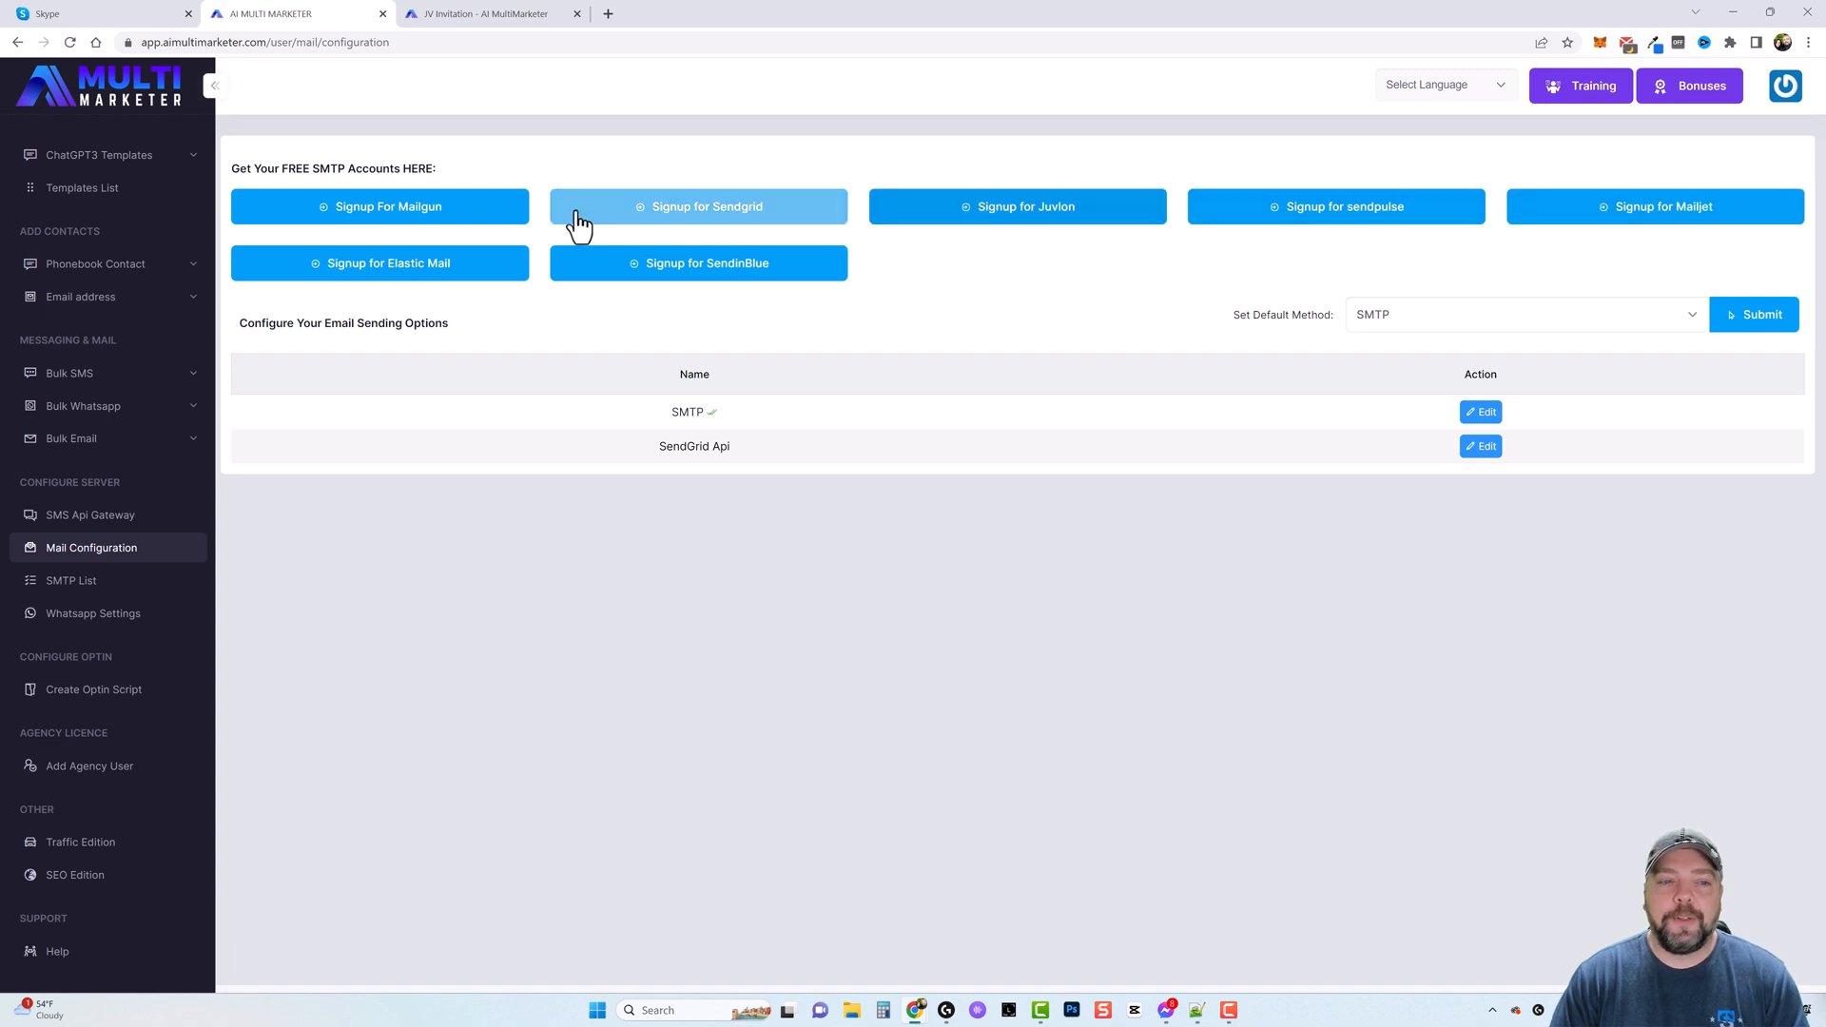
{"action": "mouse_move", "coordinate": [1326, 423]}
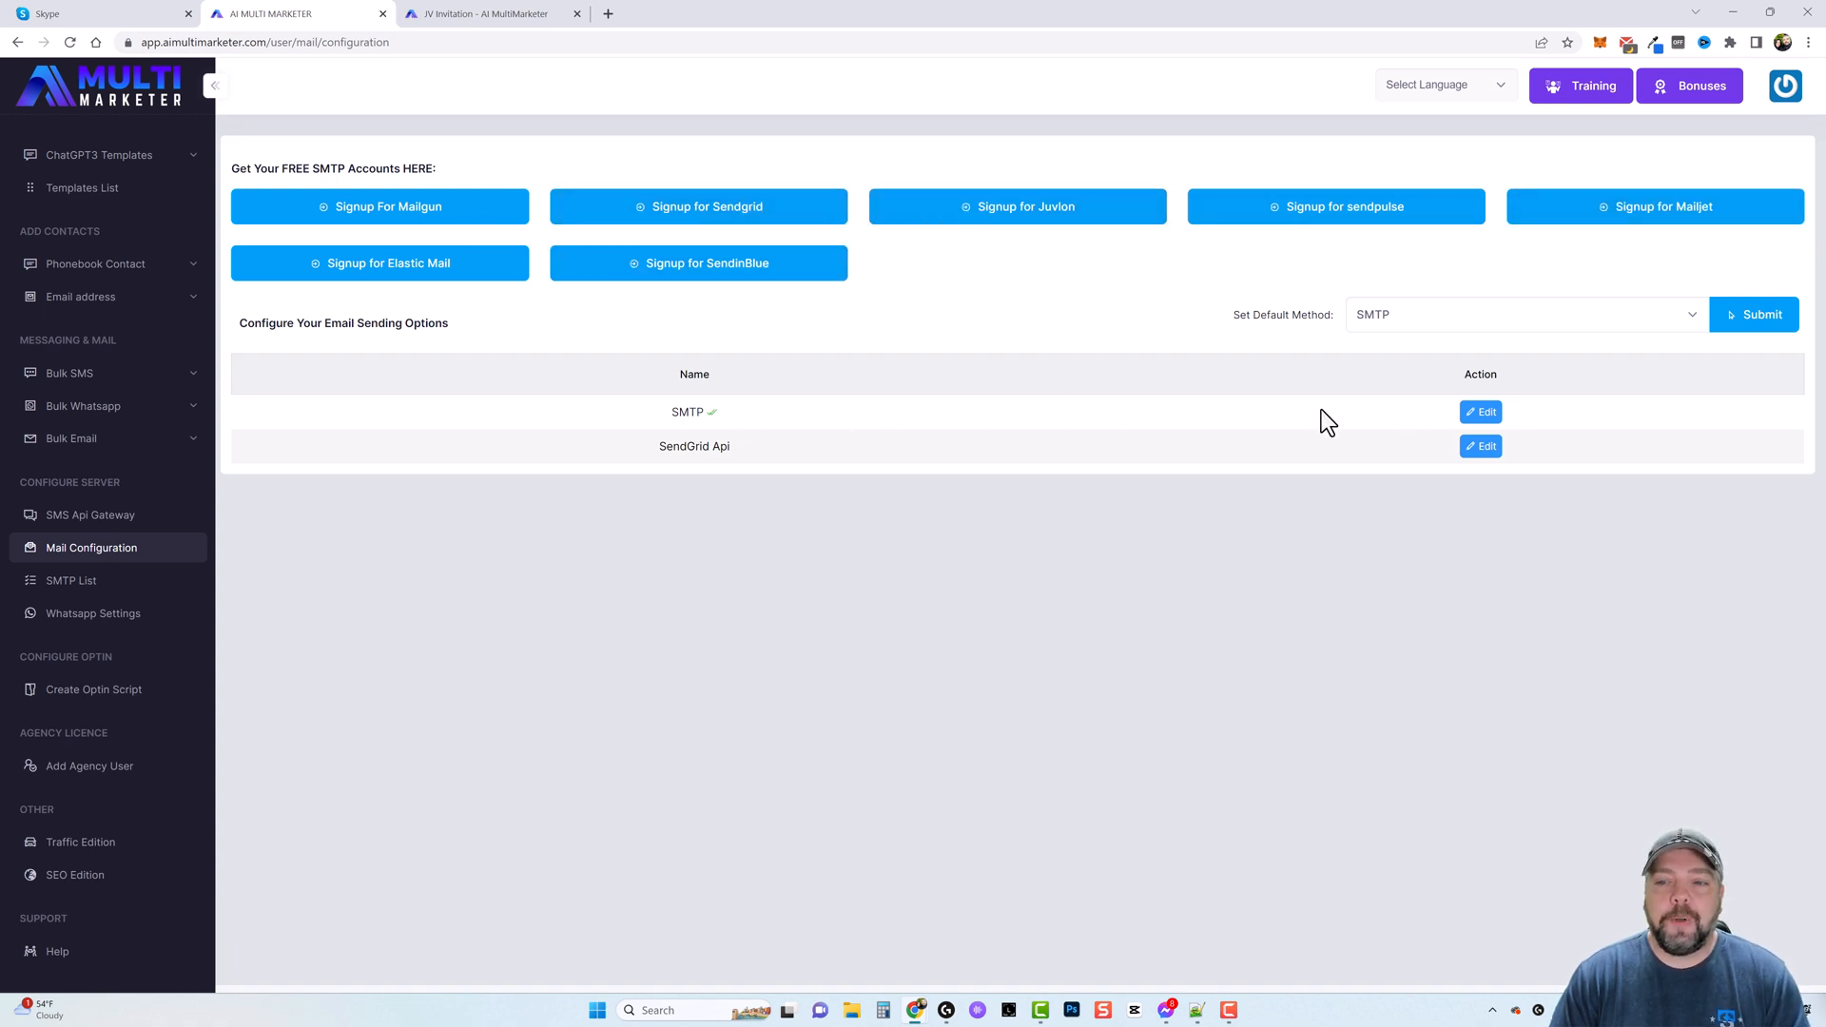
{"action": "mouse_move", "coordinate": [685, 411]}
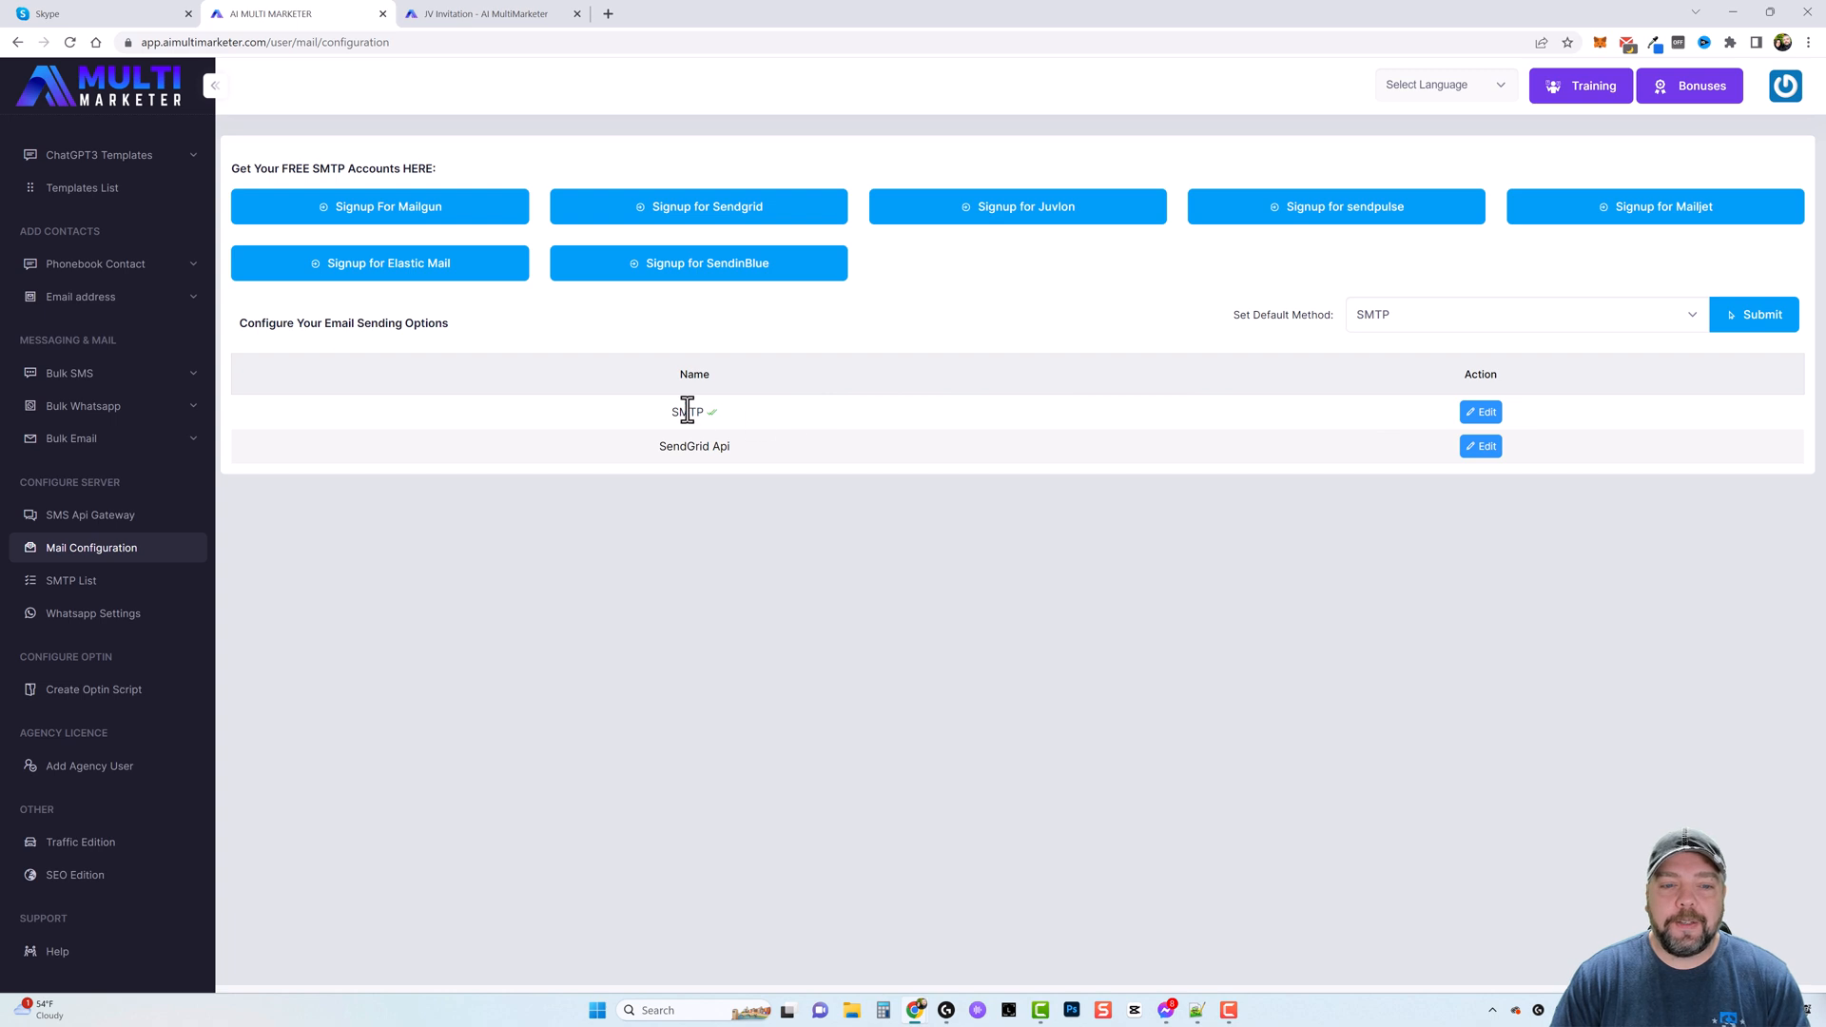
{"action": "mouse_move", "coordinate": [563, 232]}
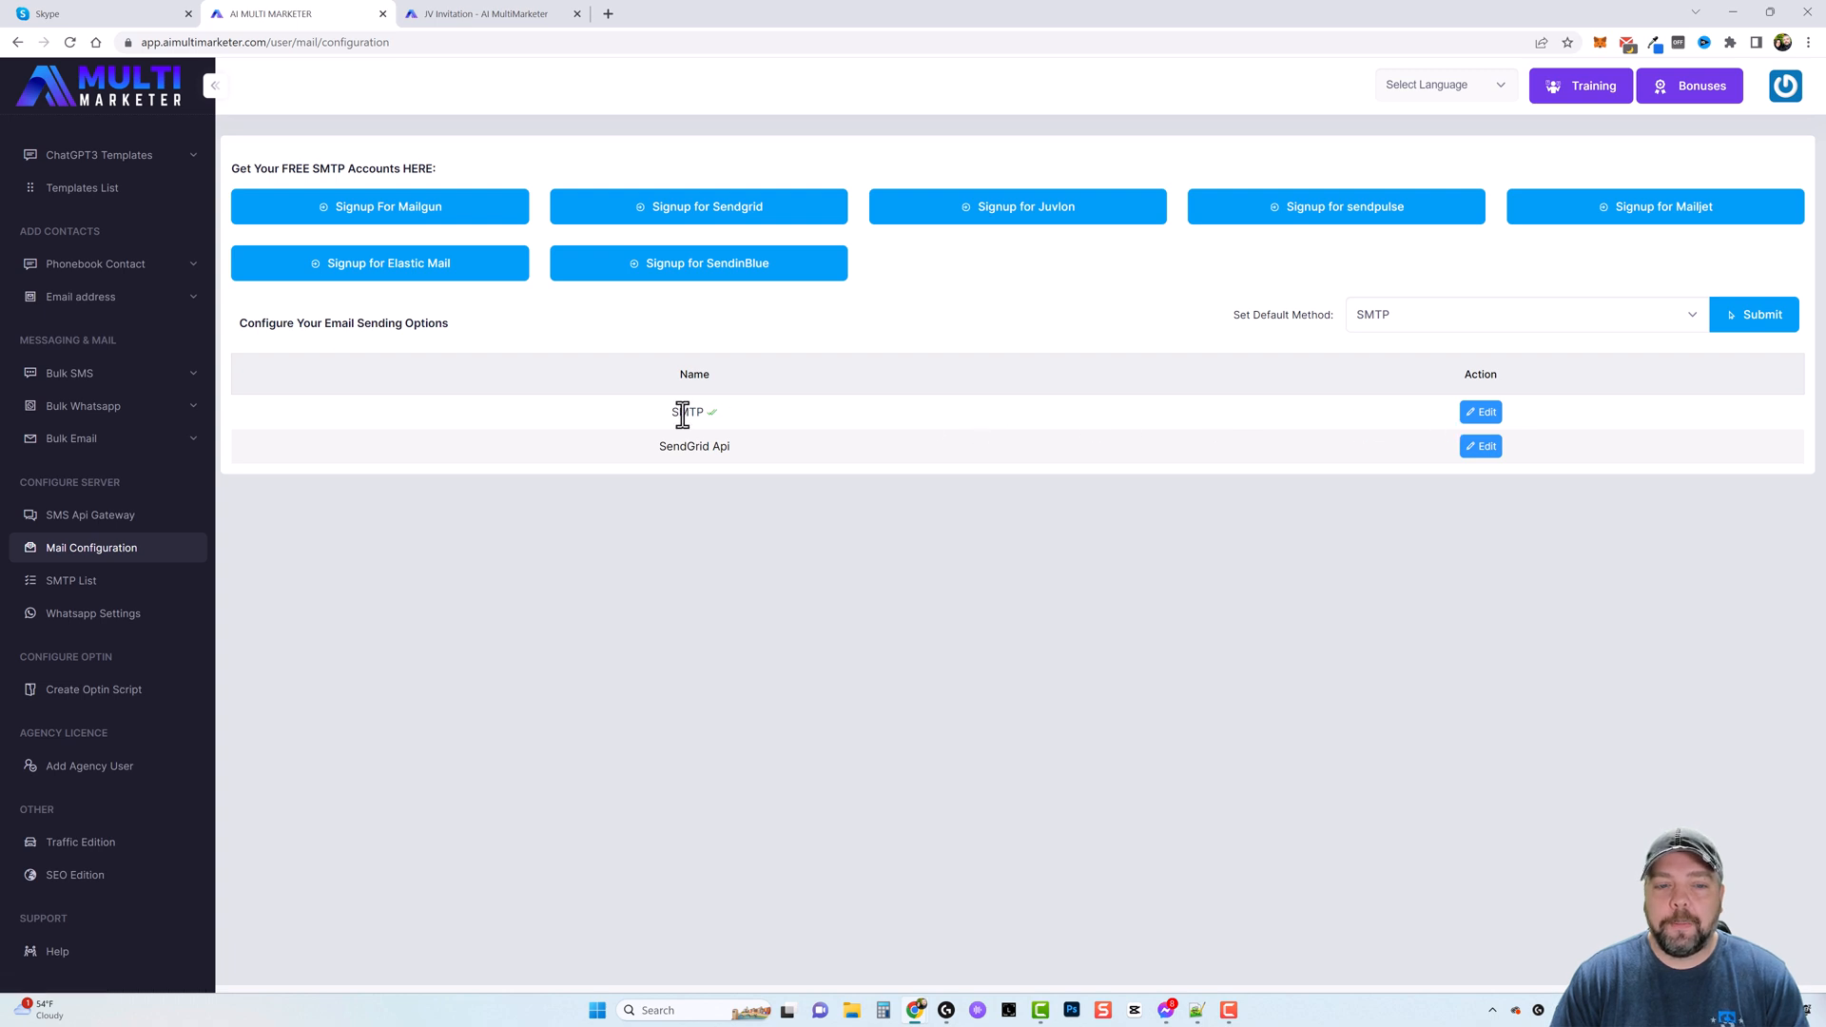
- Edit the SMTP option to review host, port, encryption and sender details
{"action": "left_click", "coordinate": [1480, 411]}
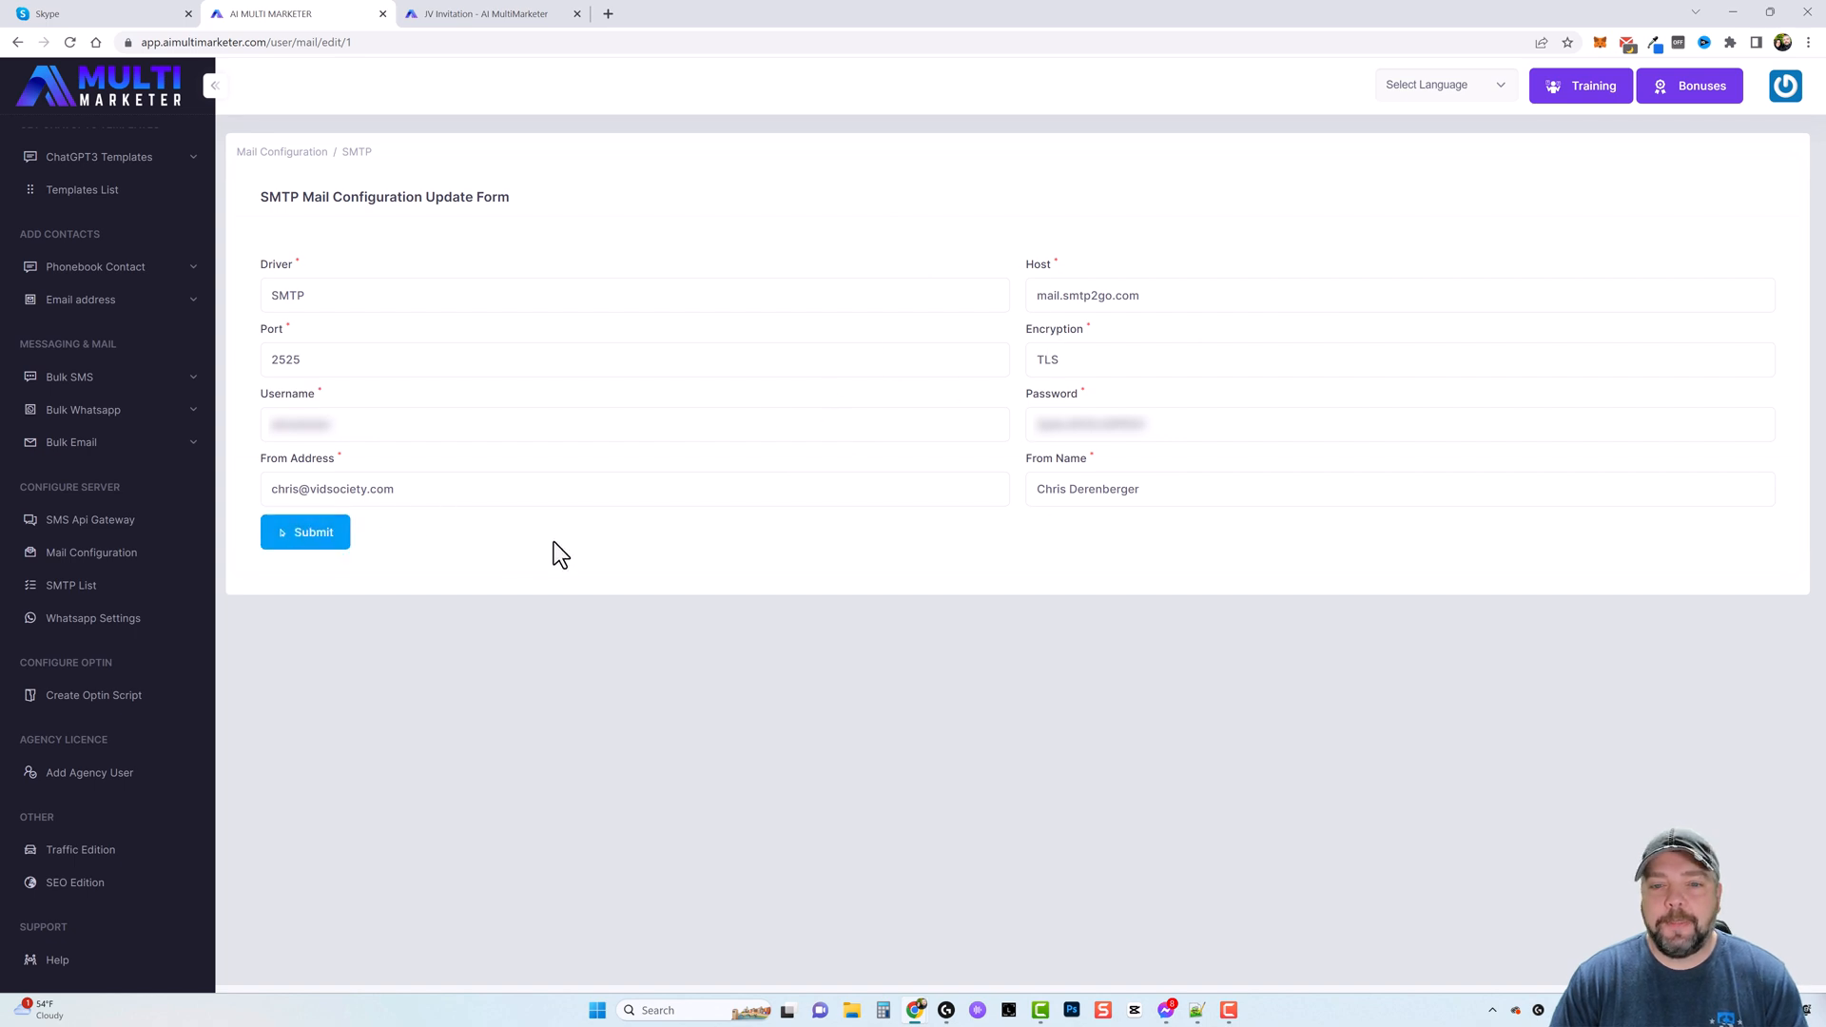
{"action": "mouse_move", "coordinate": [548, 562]}
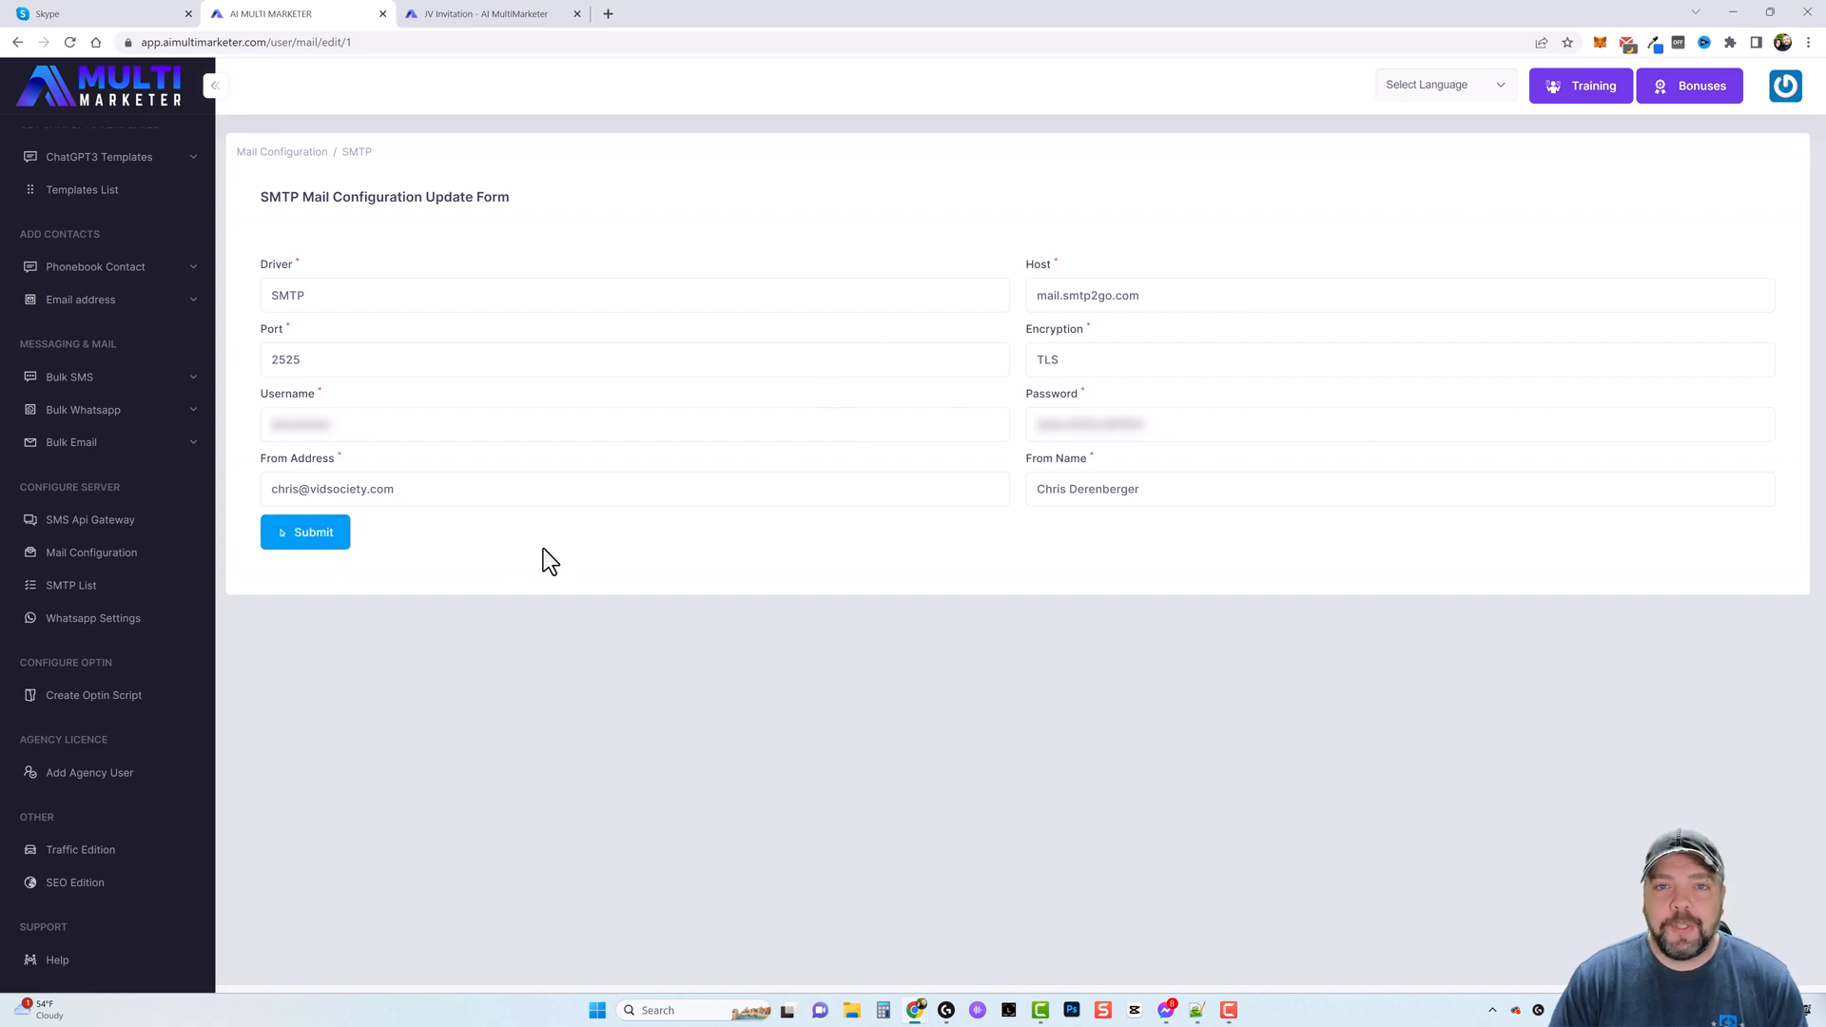
- Show the SMS API Gateway list with Nexmo, Twilio and MessageBird, Nexmo default
{"action": "left_click", "coordinate": [91, 520]}
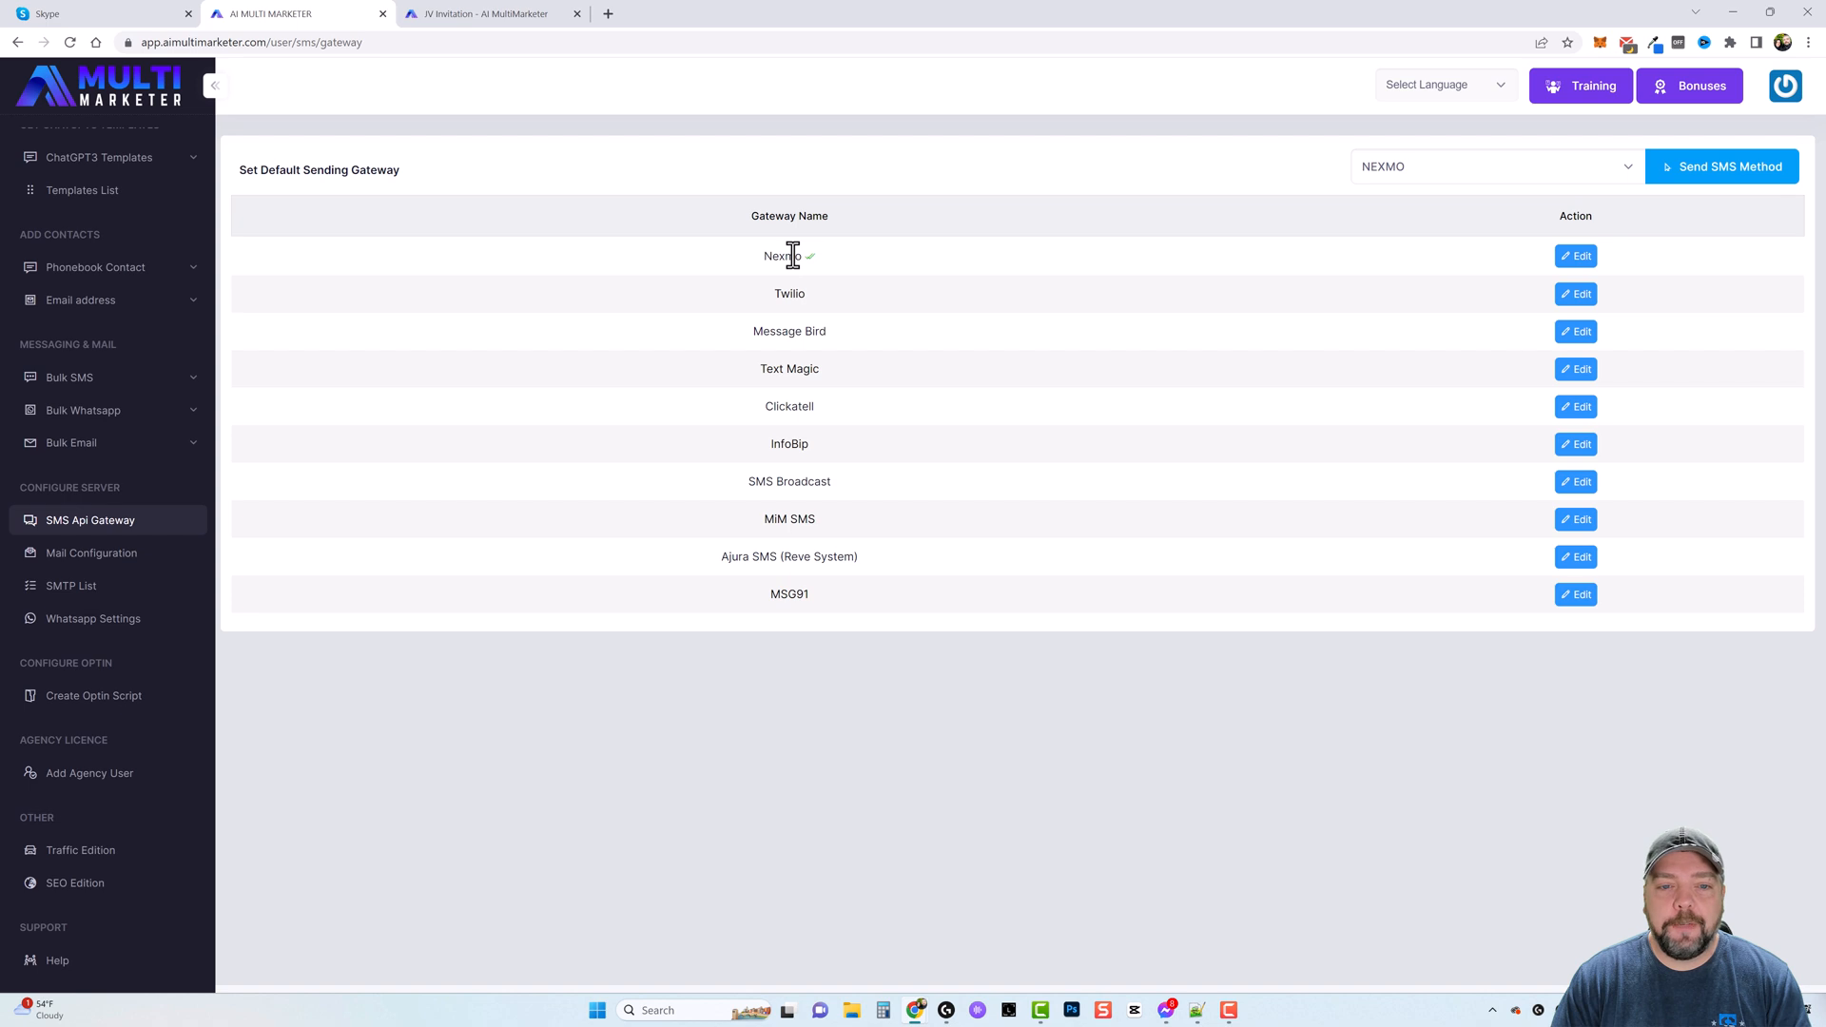
{"action": "mouse_move", "coordinate": [99, 628]}
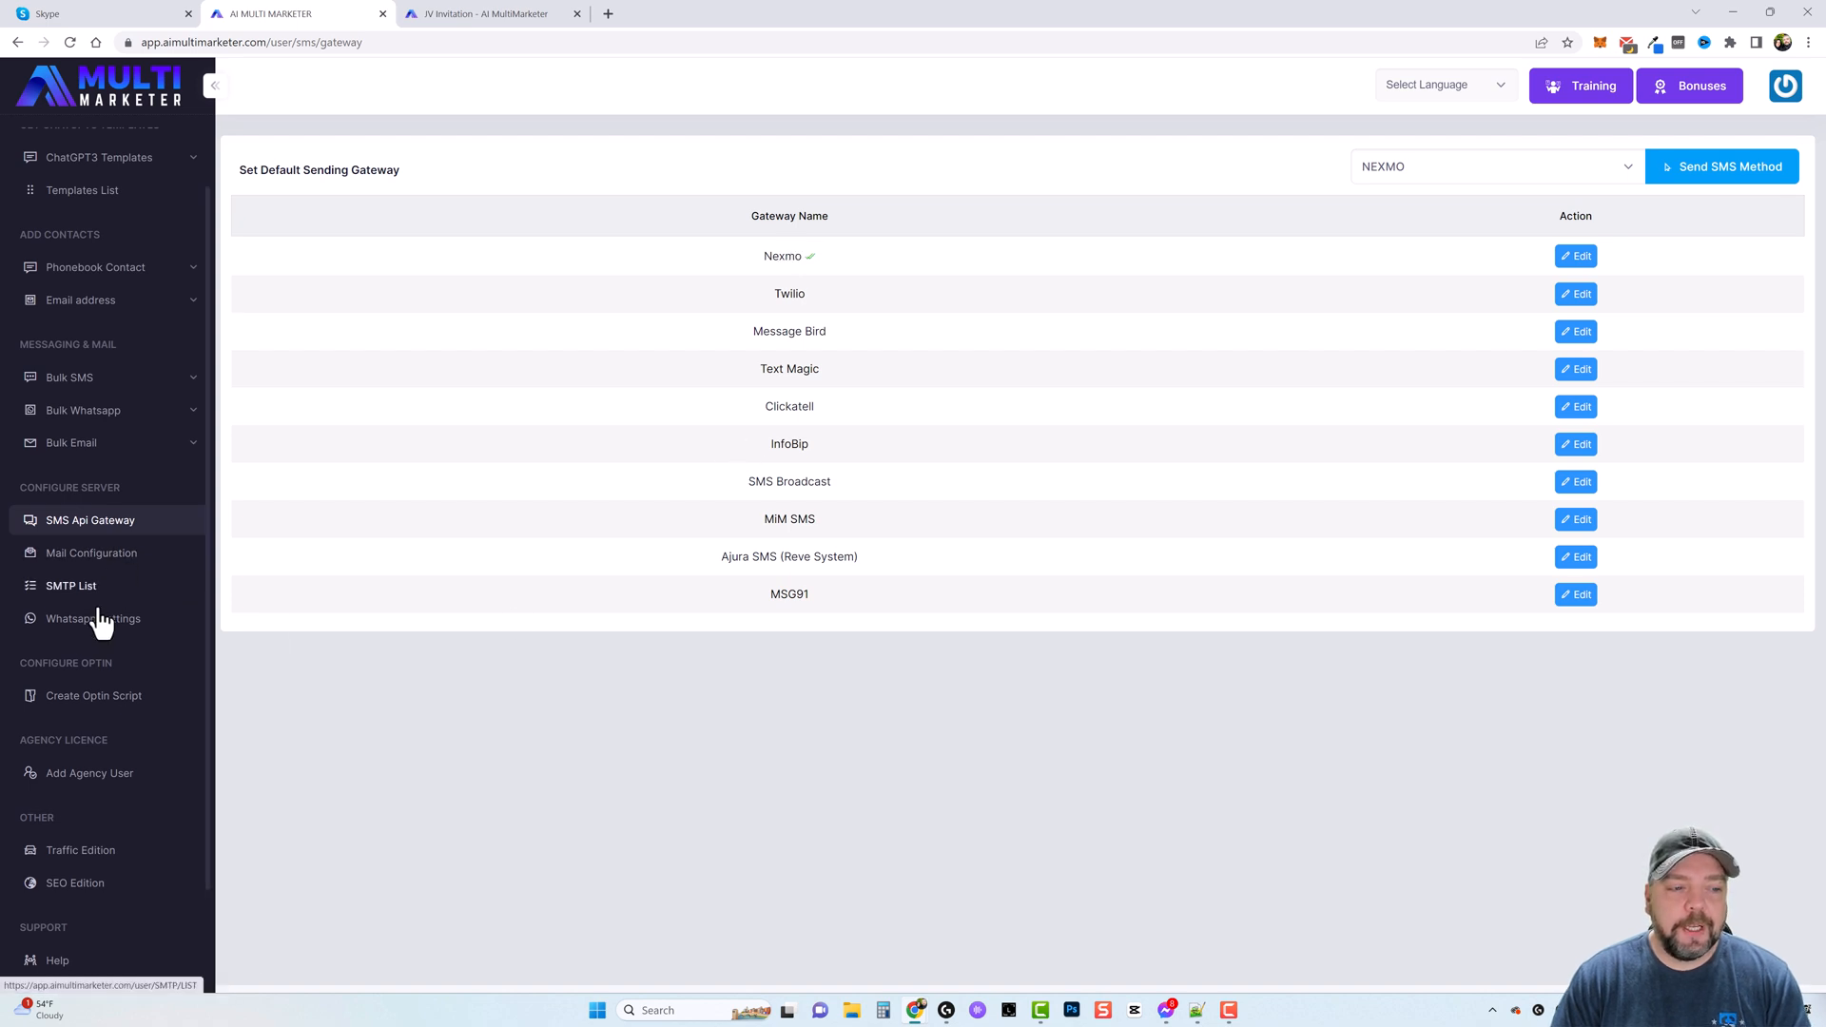
- View WhatsApp Settings with its empty device list, then head toward the opt-in scripts
{"action": "left_click", "coordinate": [93, 618]}
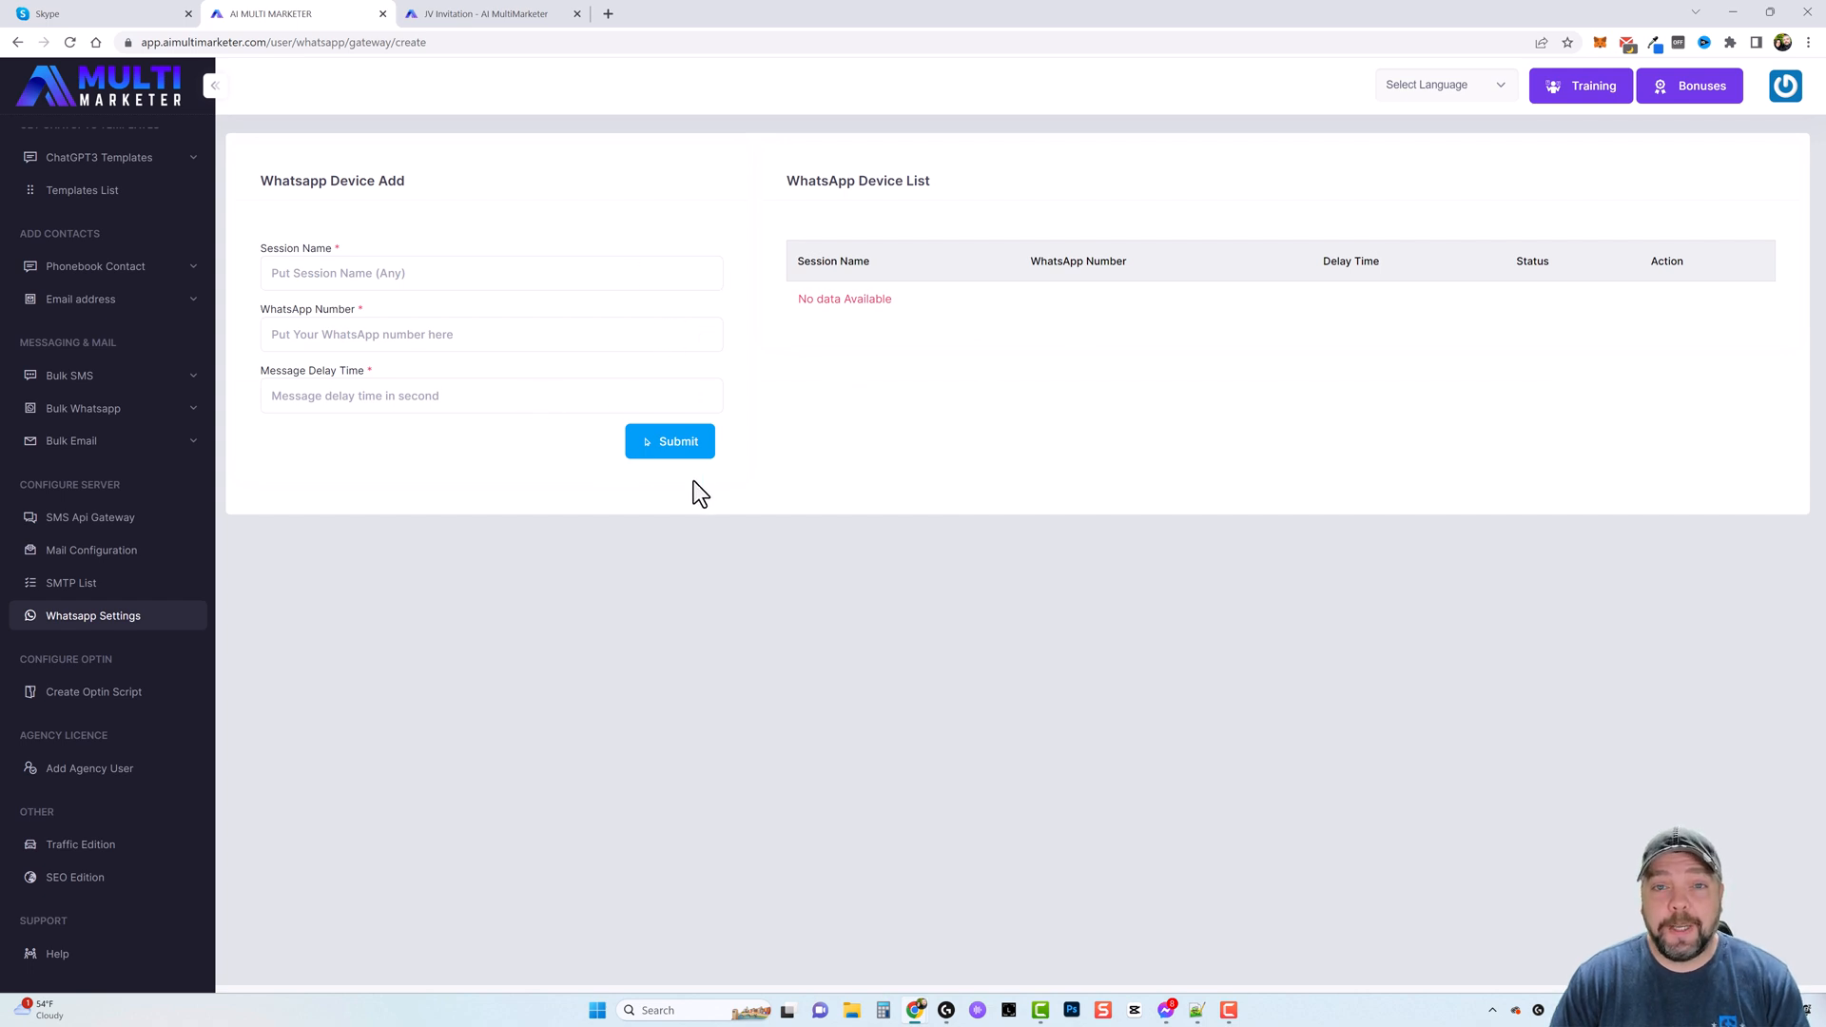
{"action": "mouse_move", "coordinate": [95, 712]}
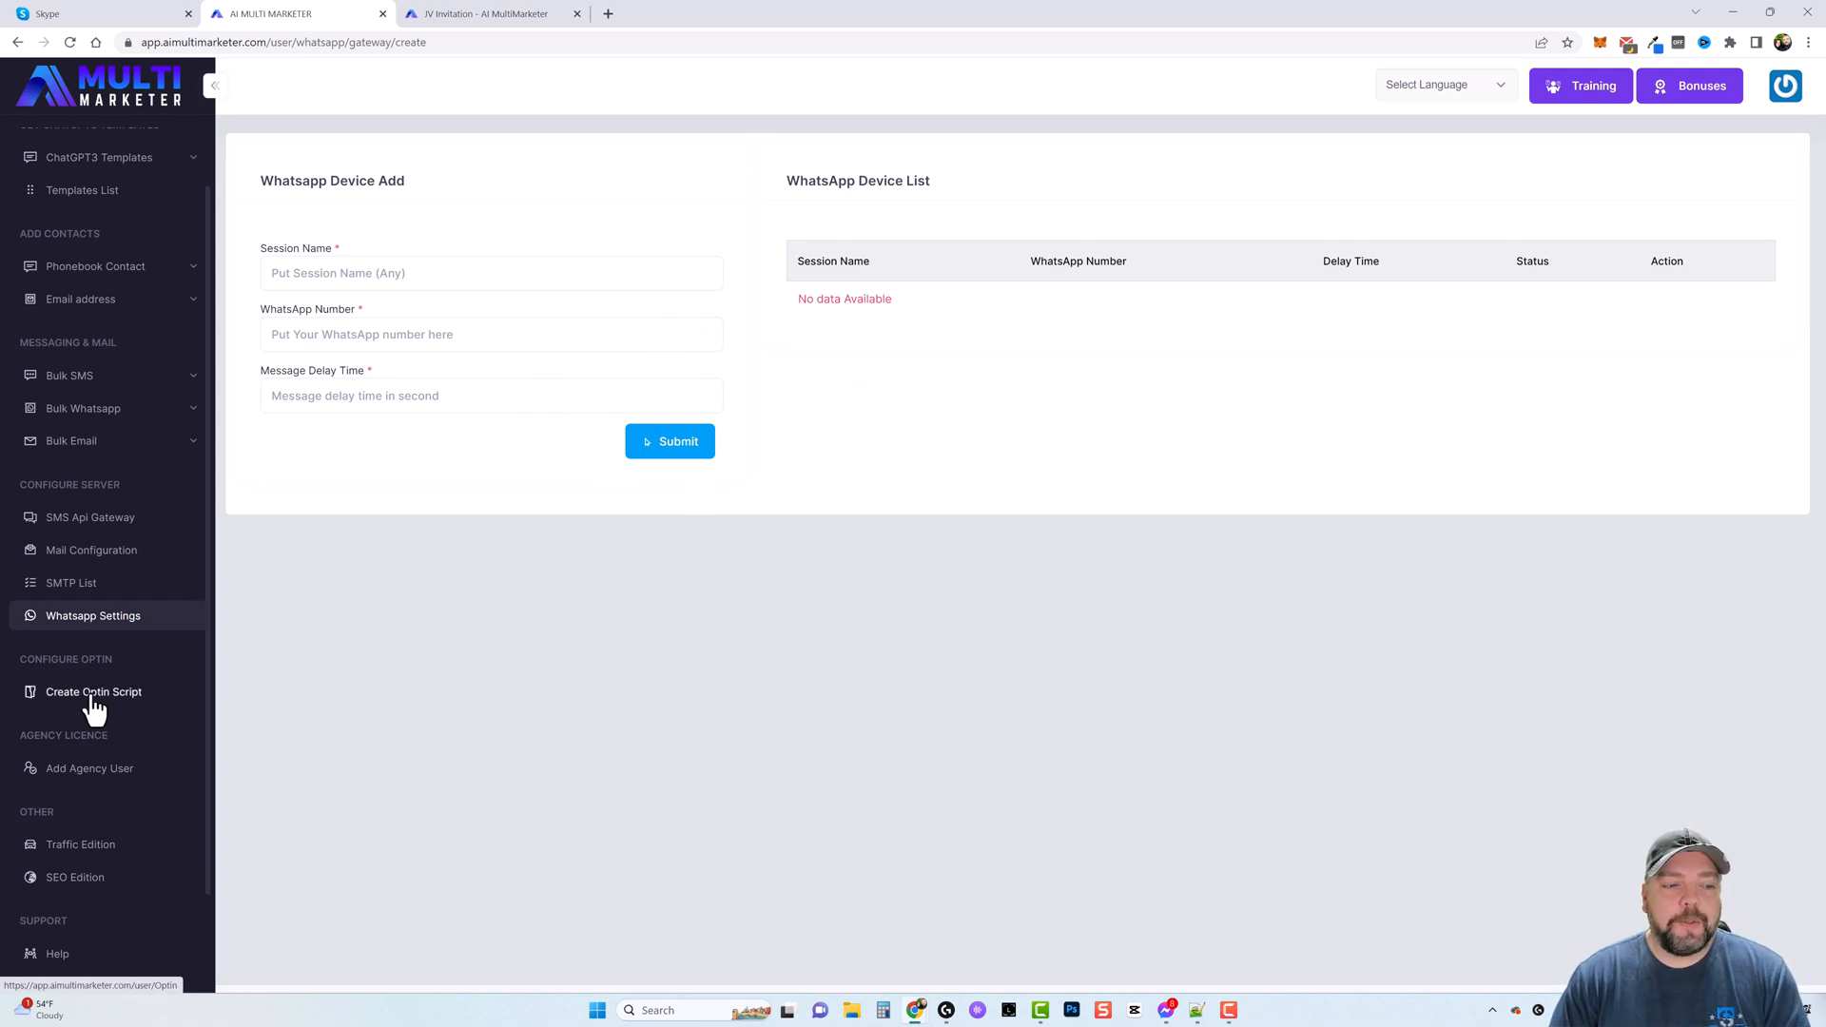
{"action": "left_click", "coordinate": [94, 693]}
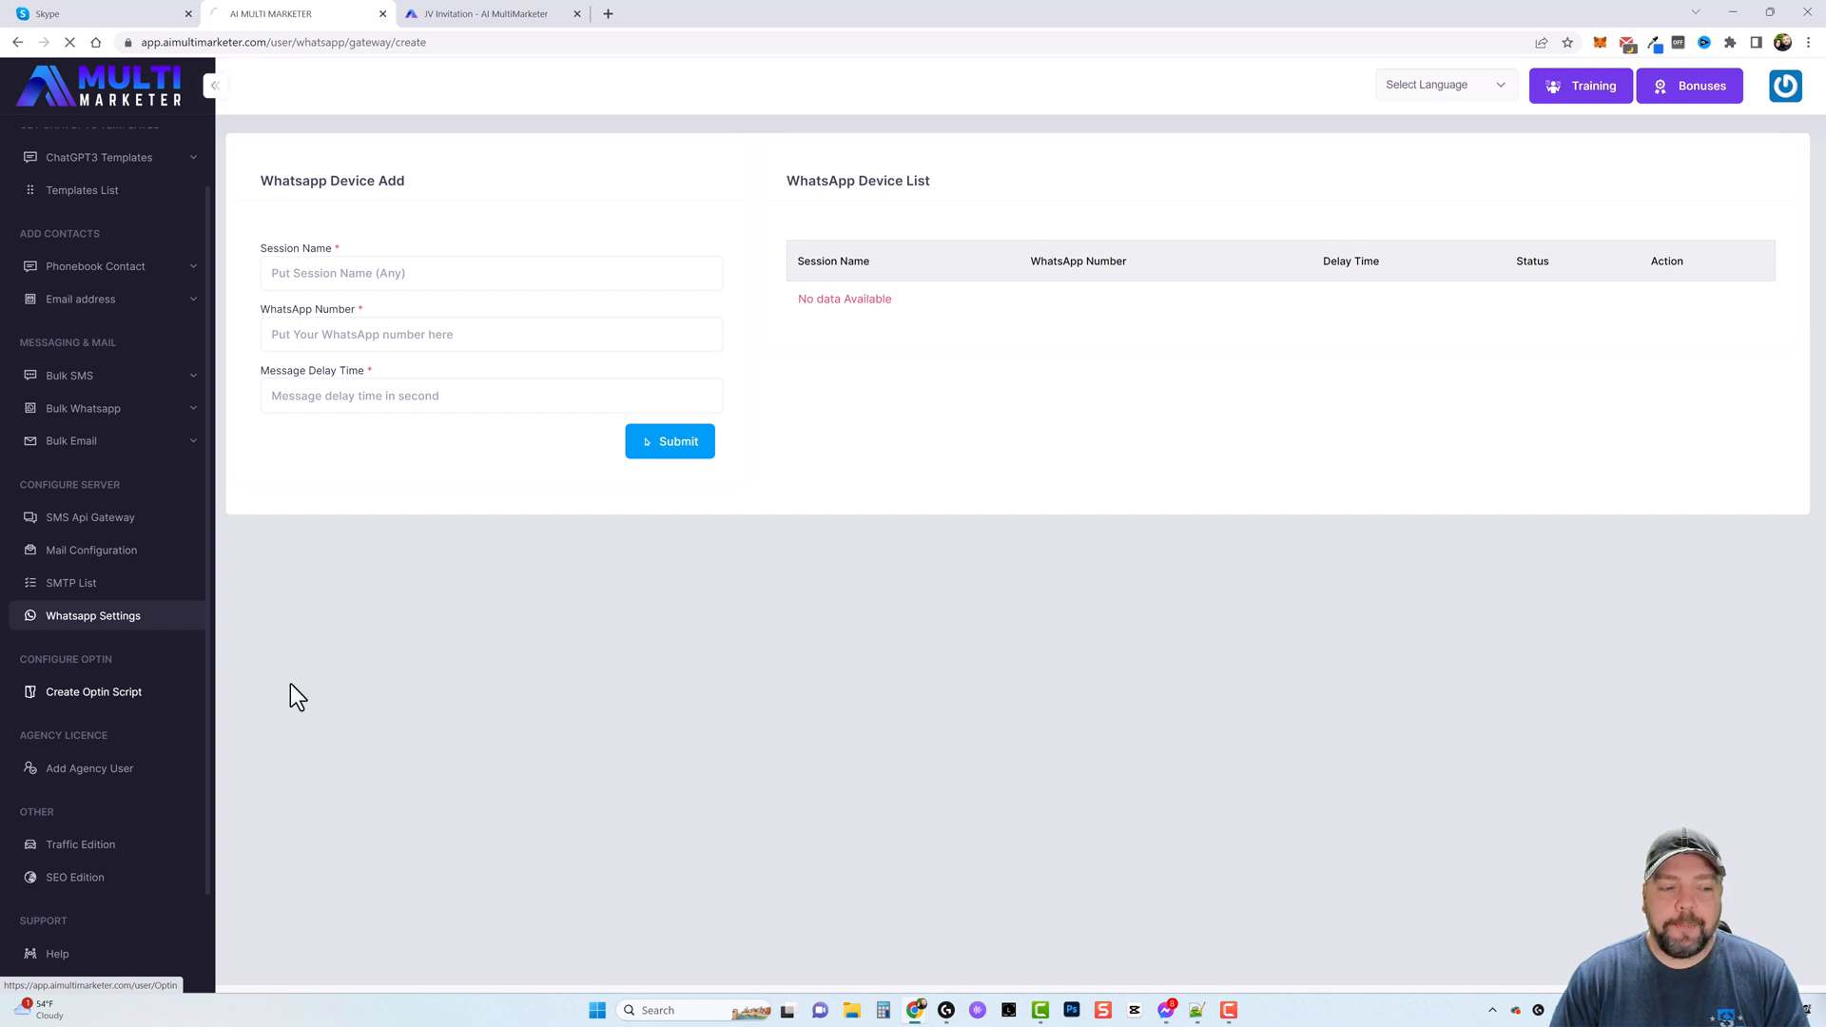
- Show the Create Optin Script page with its empty opt-in list
{"action": "left_click", "coordinate": [93, 693]}
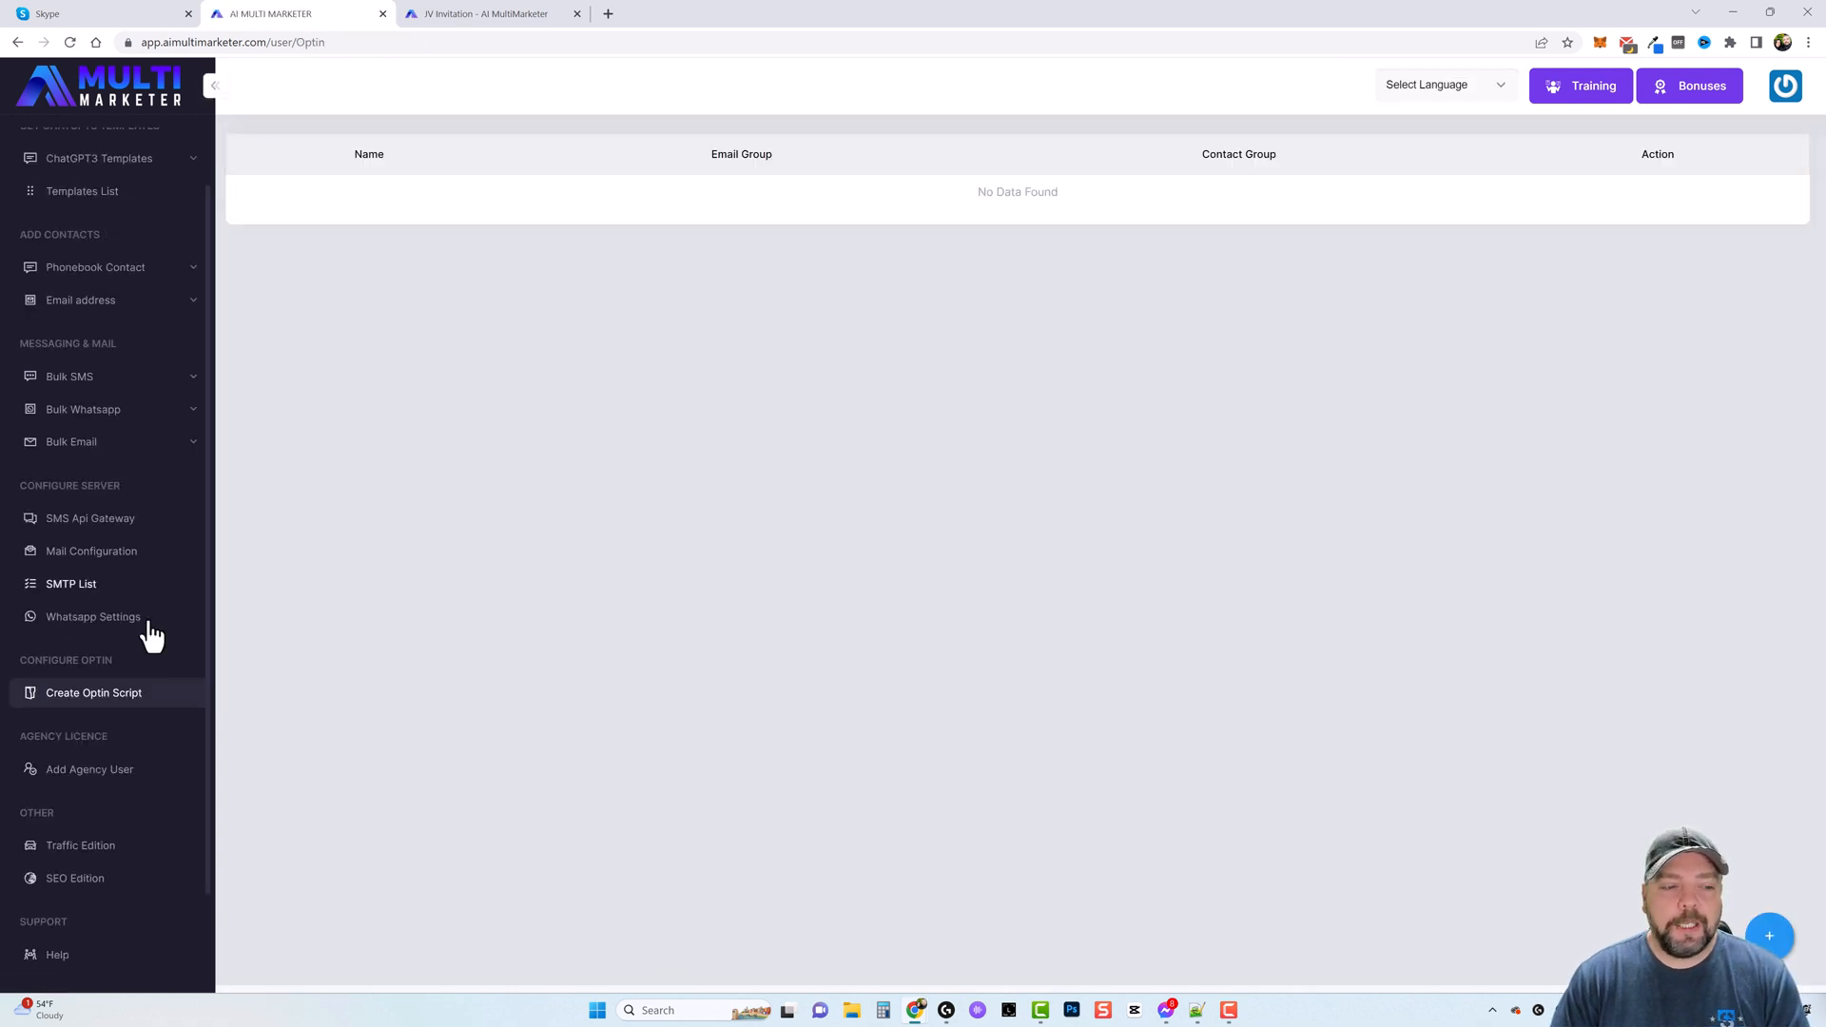
{"action": "mouse_move", "coordinate": [88, 704]}
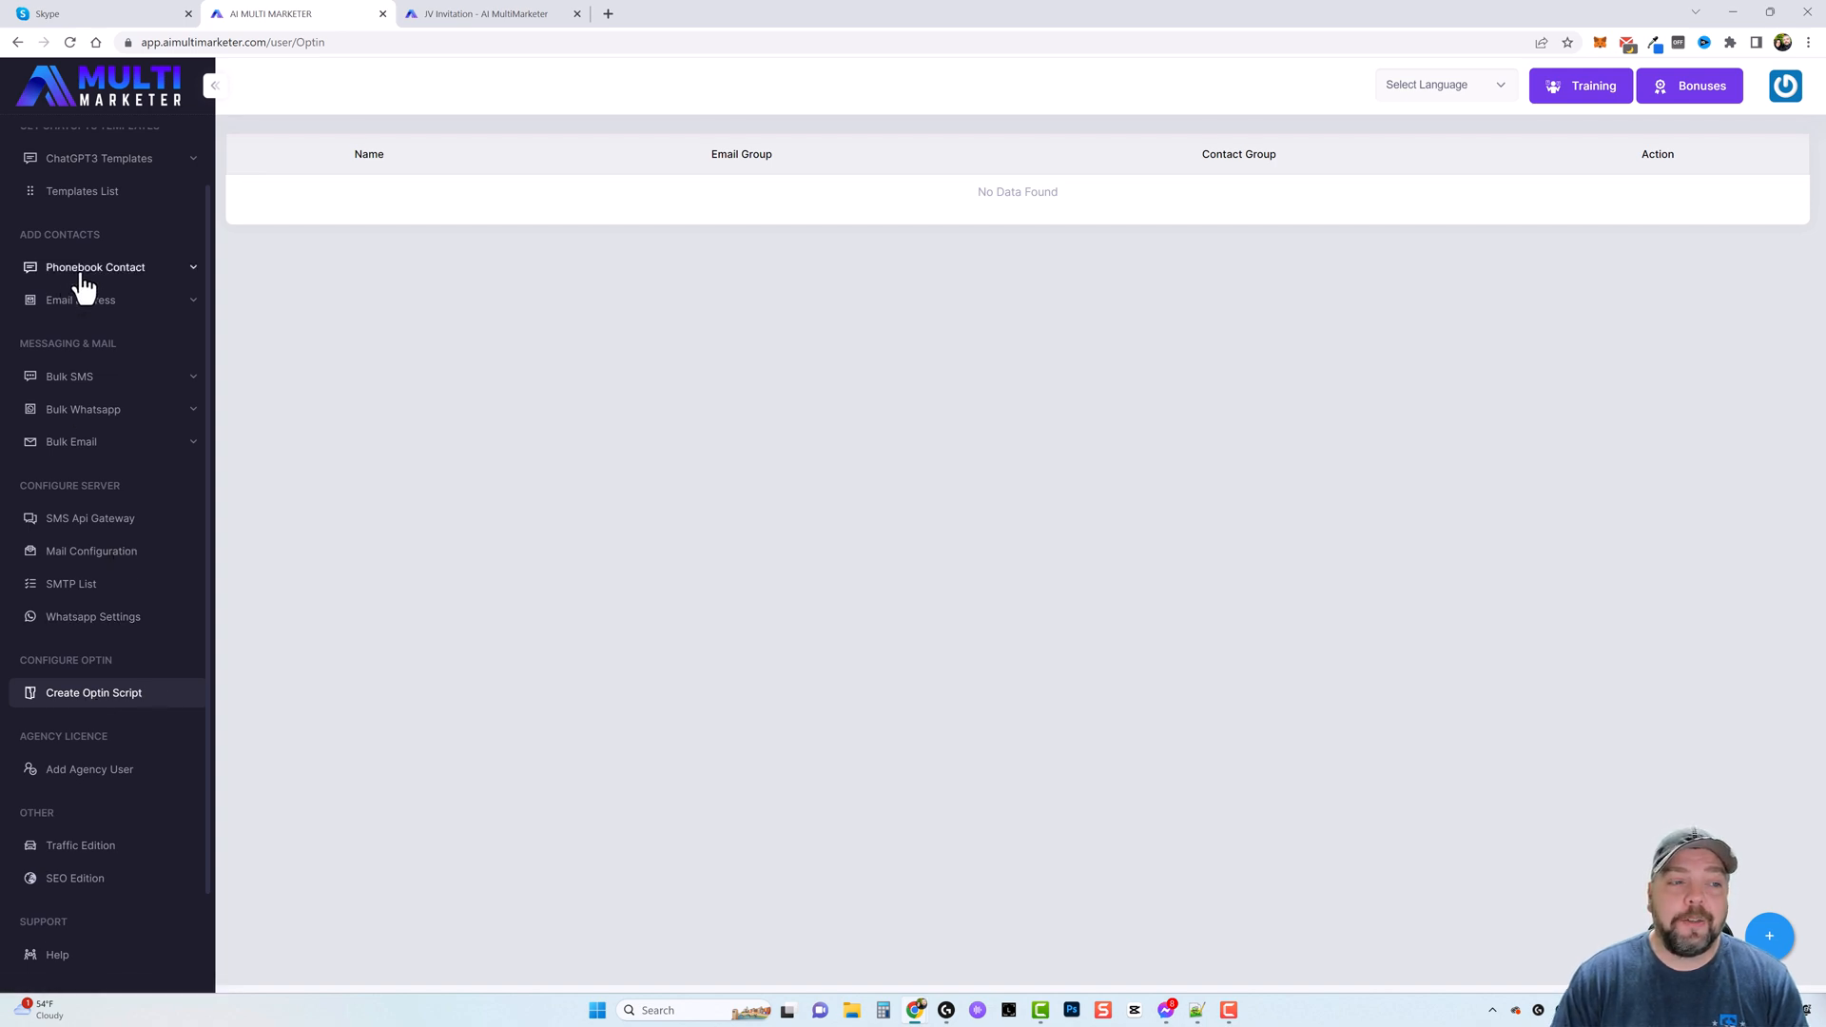
- View Phonebook Contacts, preview the Add New Contact form and cancel it
{"action": "left_click", "coordinate": [95, 266]}
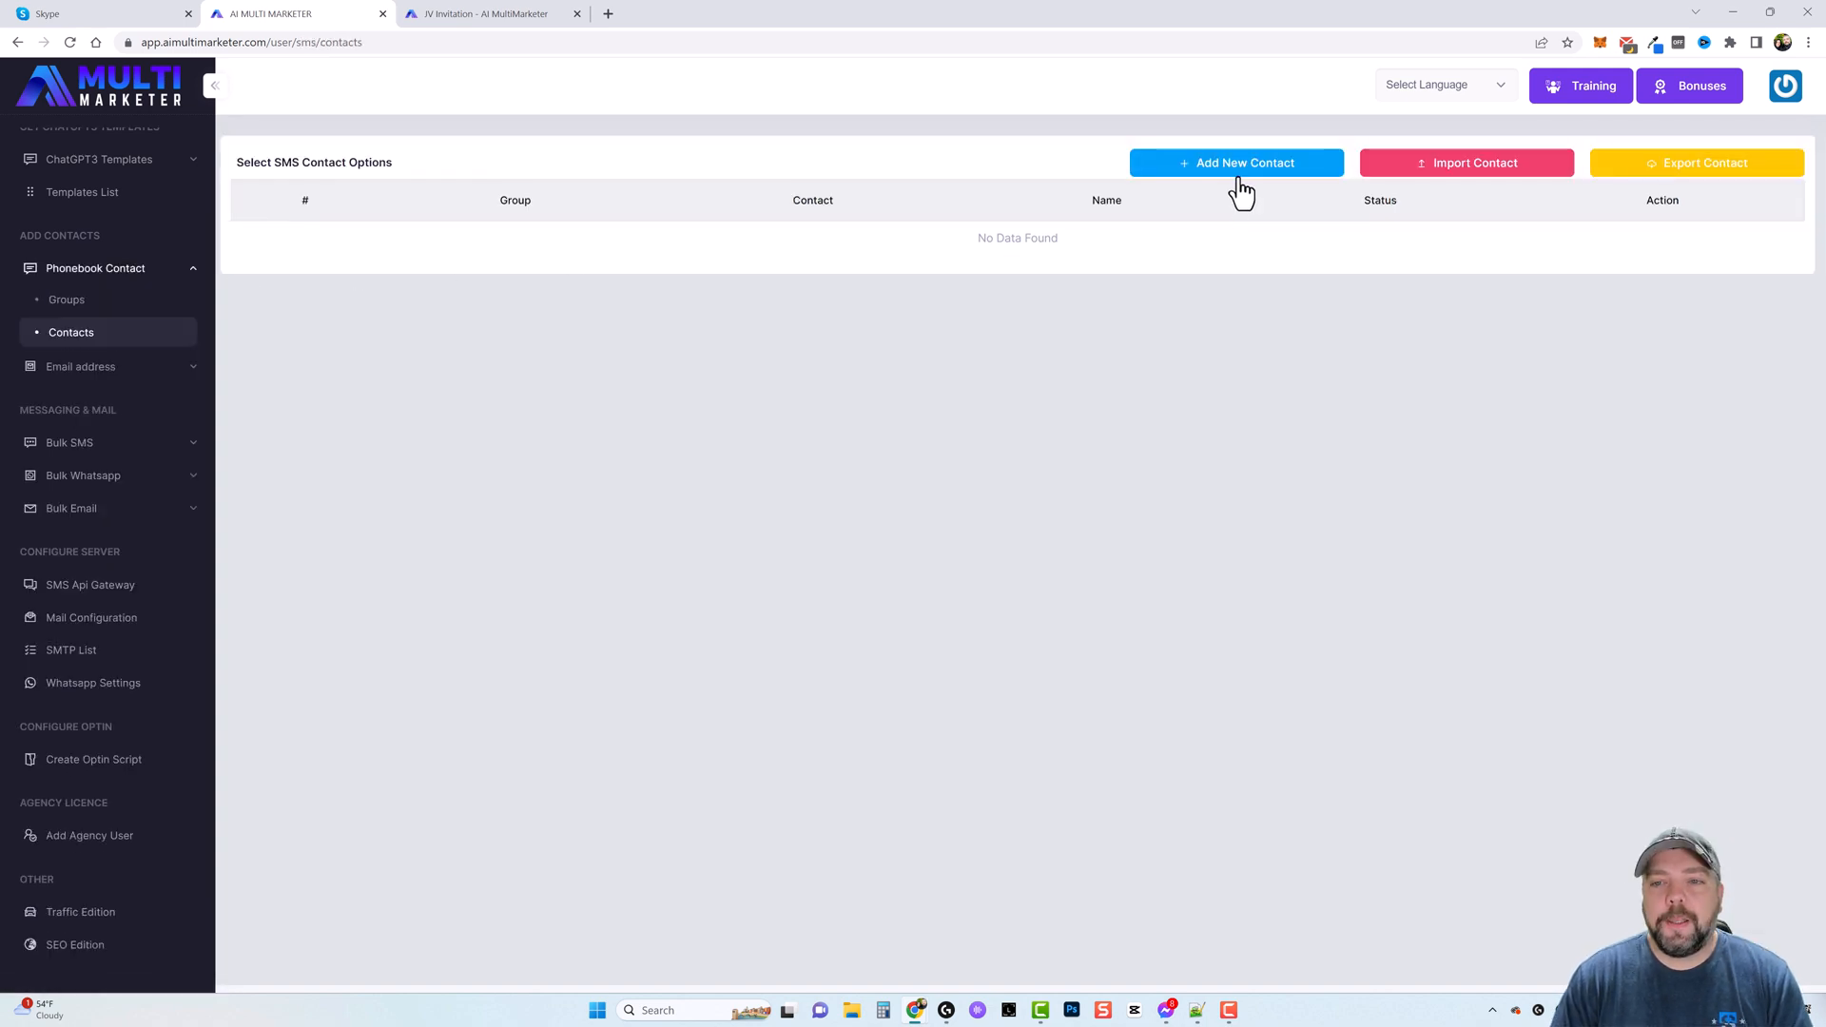
{"action": "left_click", "coordinate": [1236, 164]}
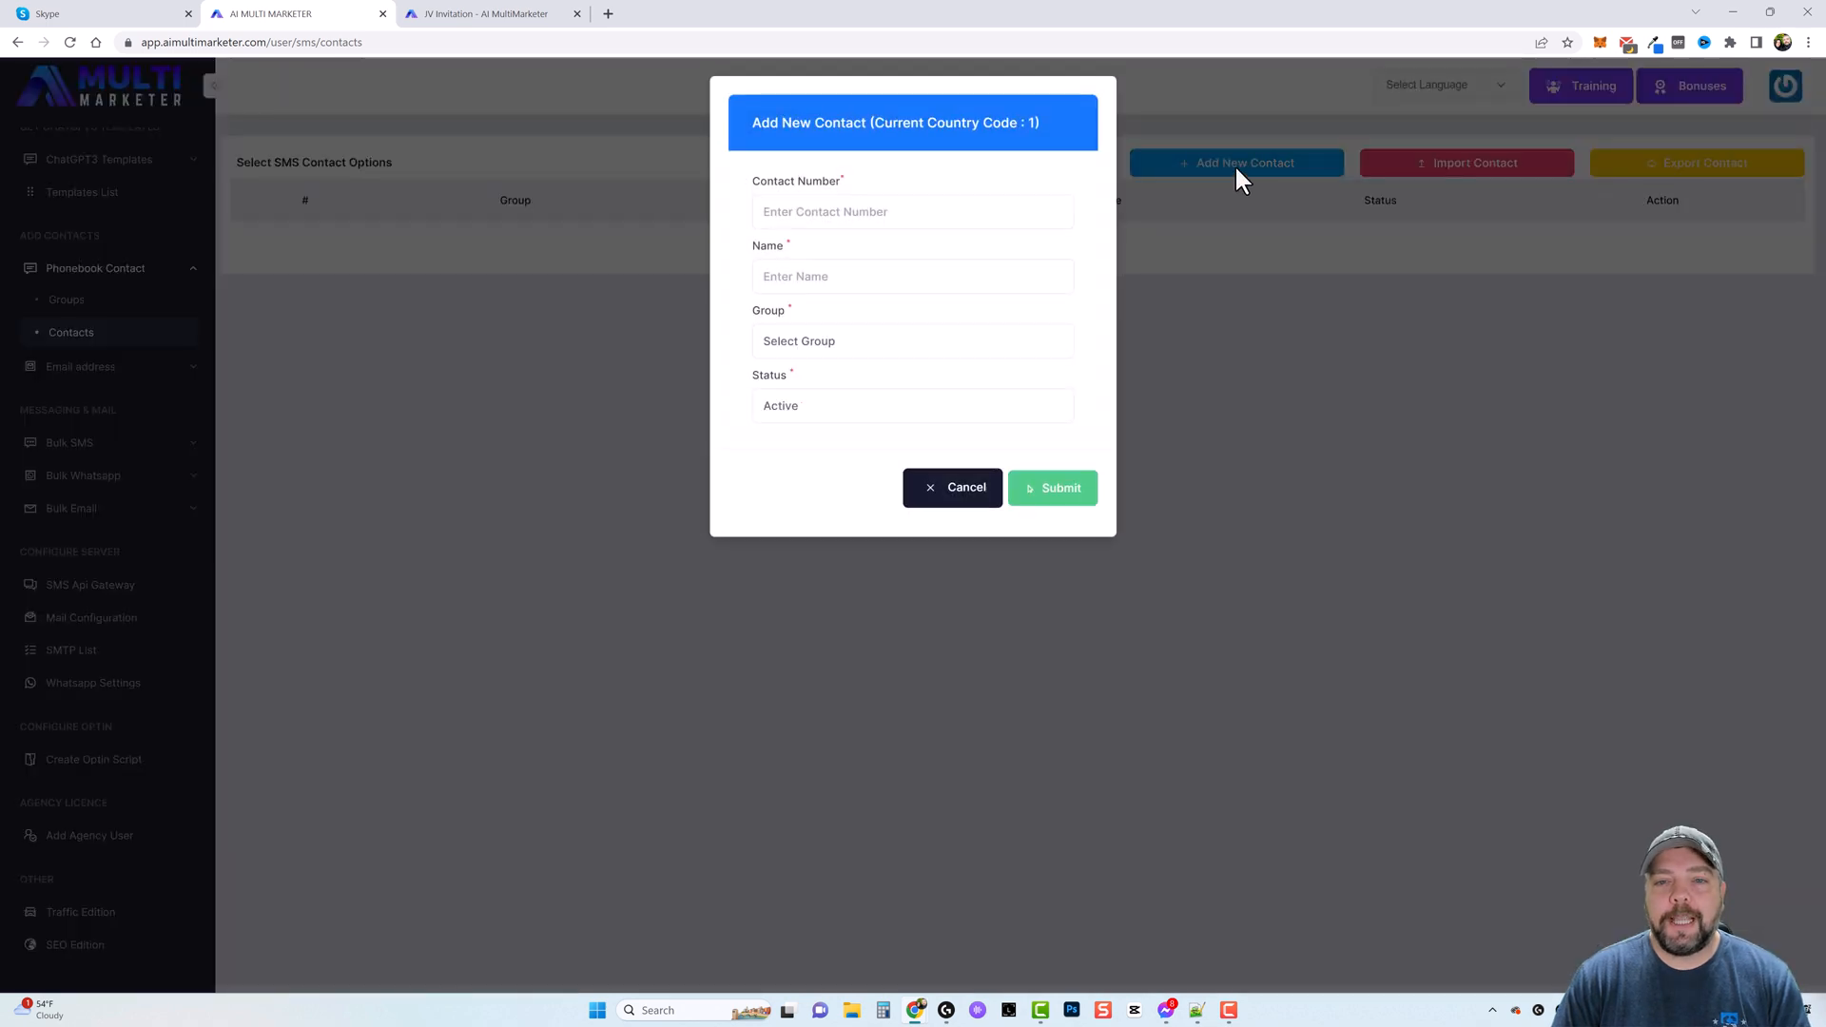
{"action": "mouse_move", "coordinate": [966, 493]}
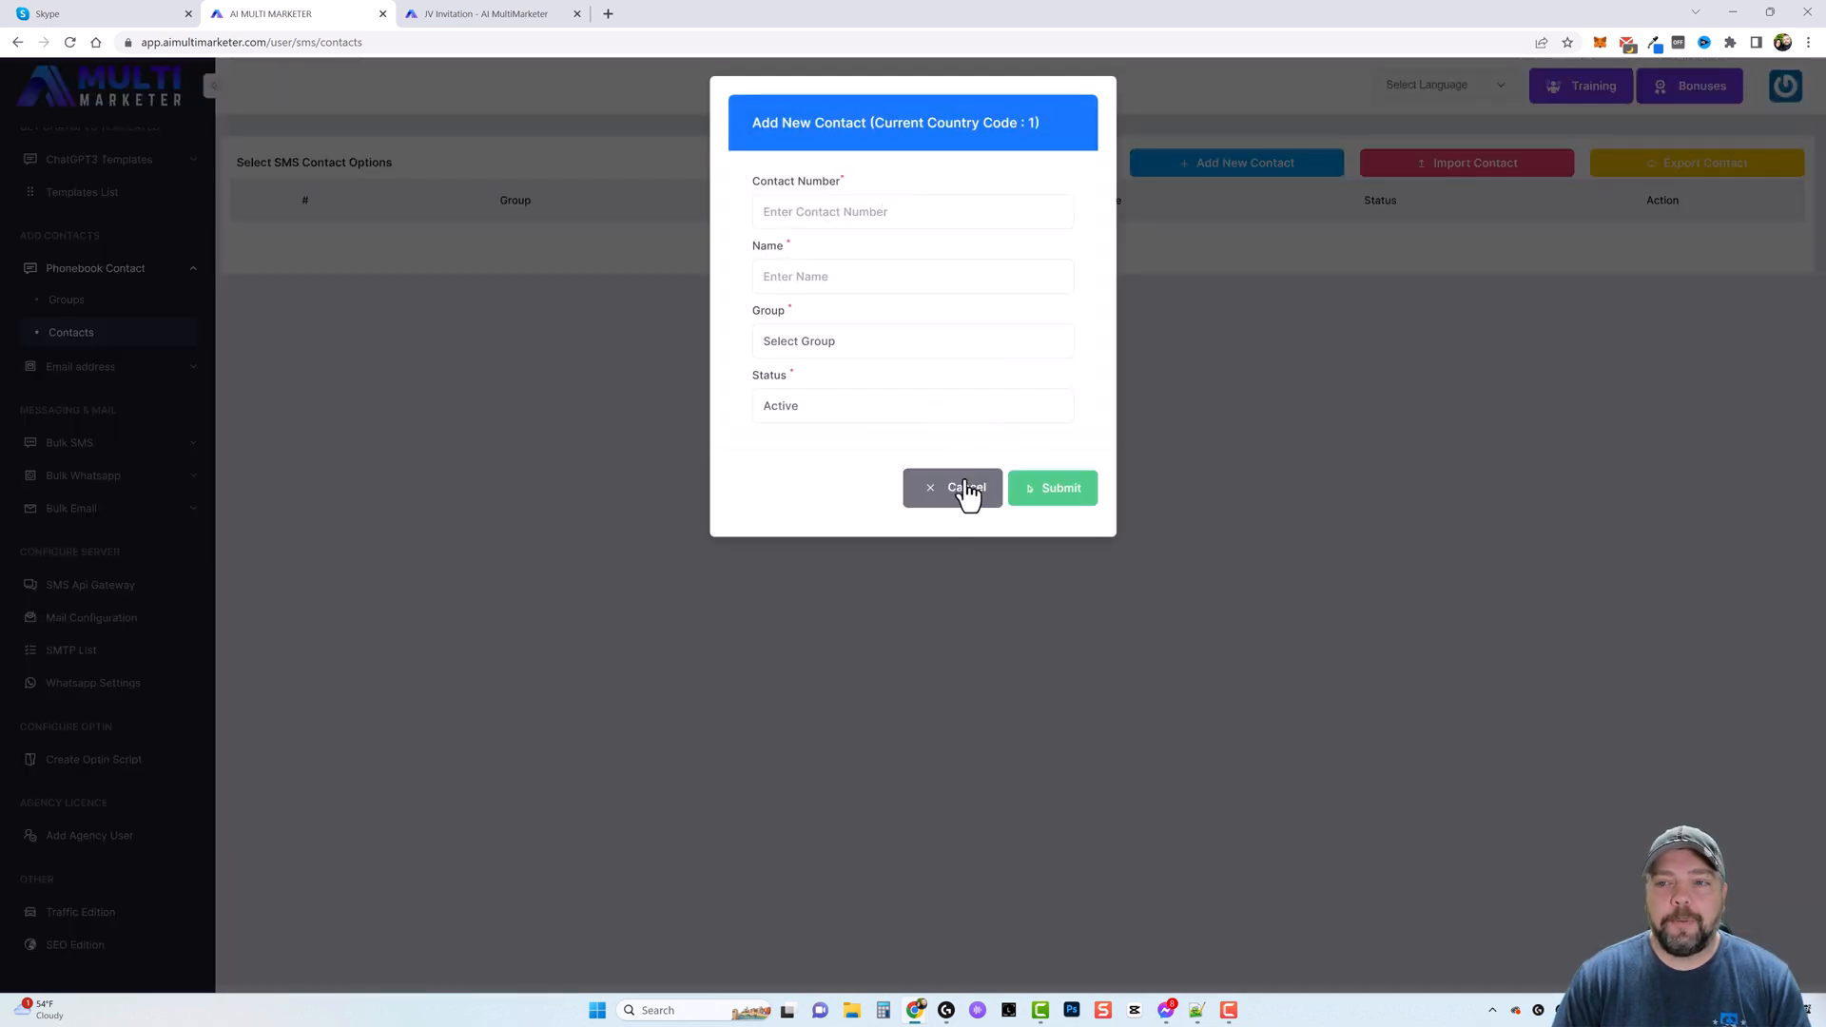
{"action": "left_click", "coordinate": [953, 488]}
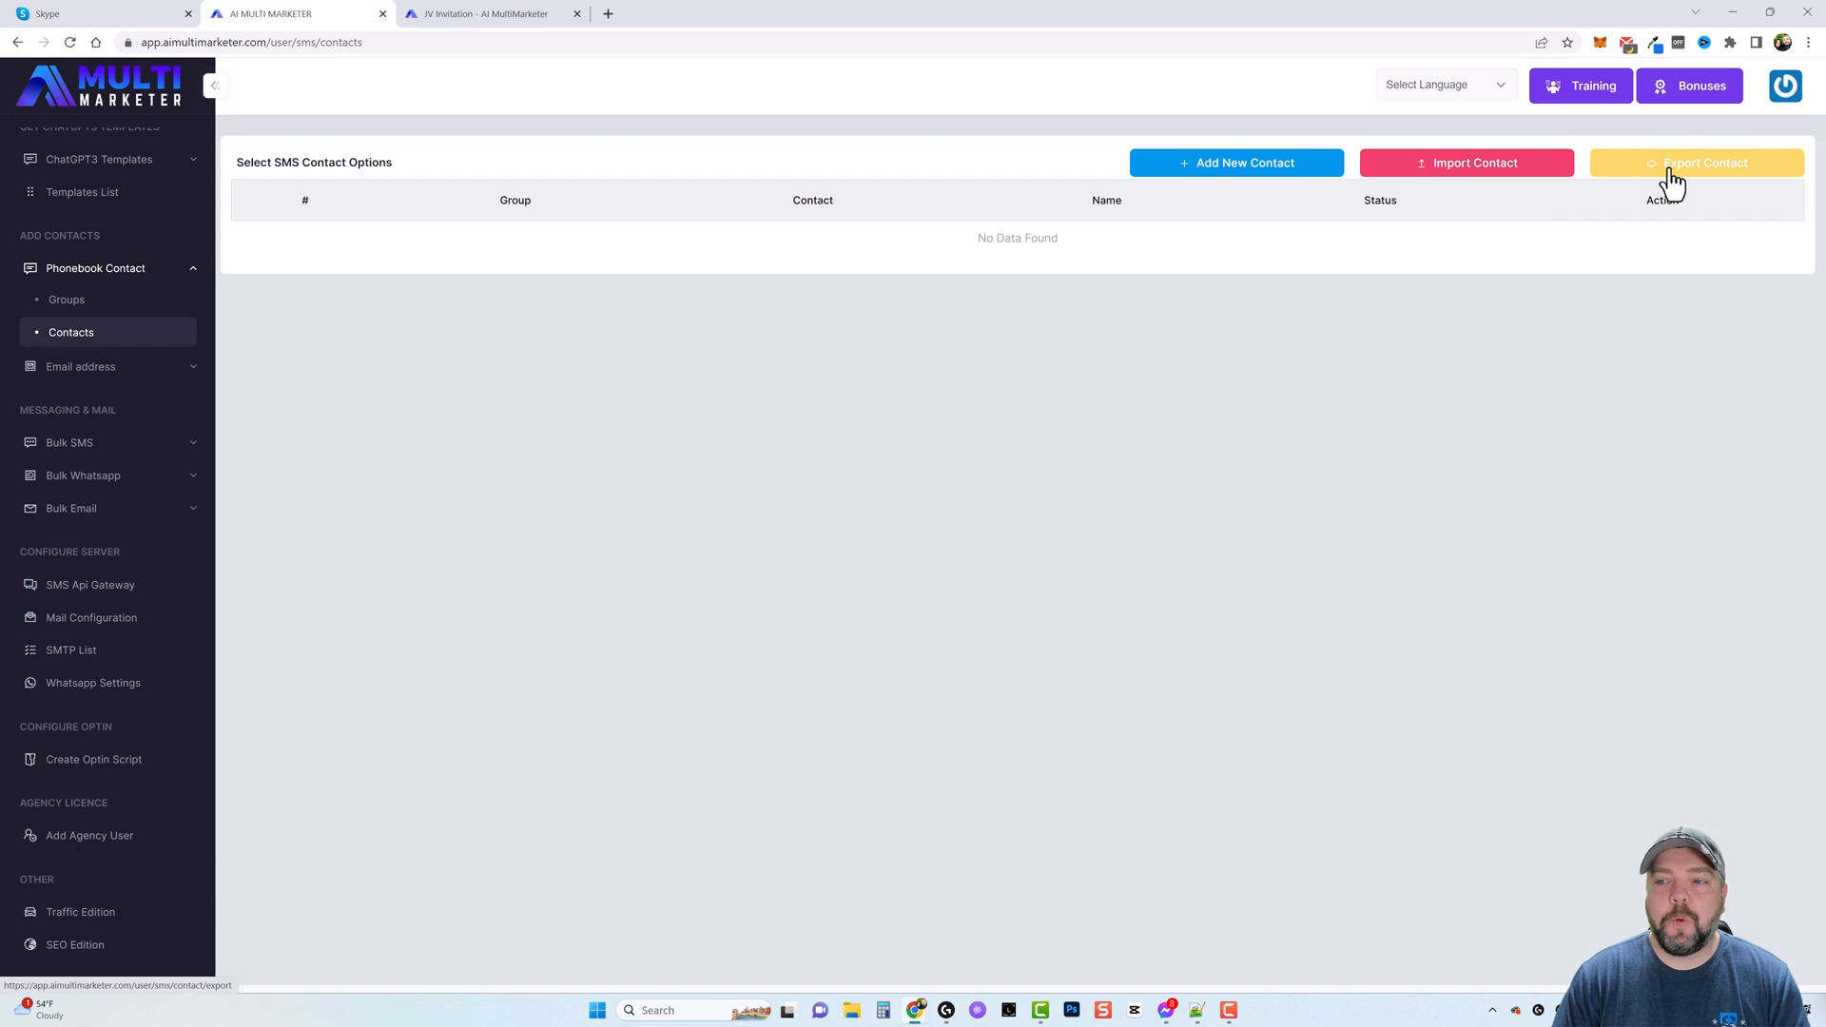
{"action": "mouse_move", "coordinate": [87, 289]}
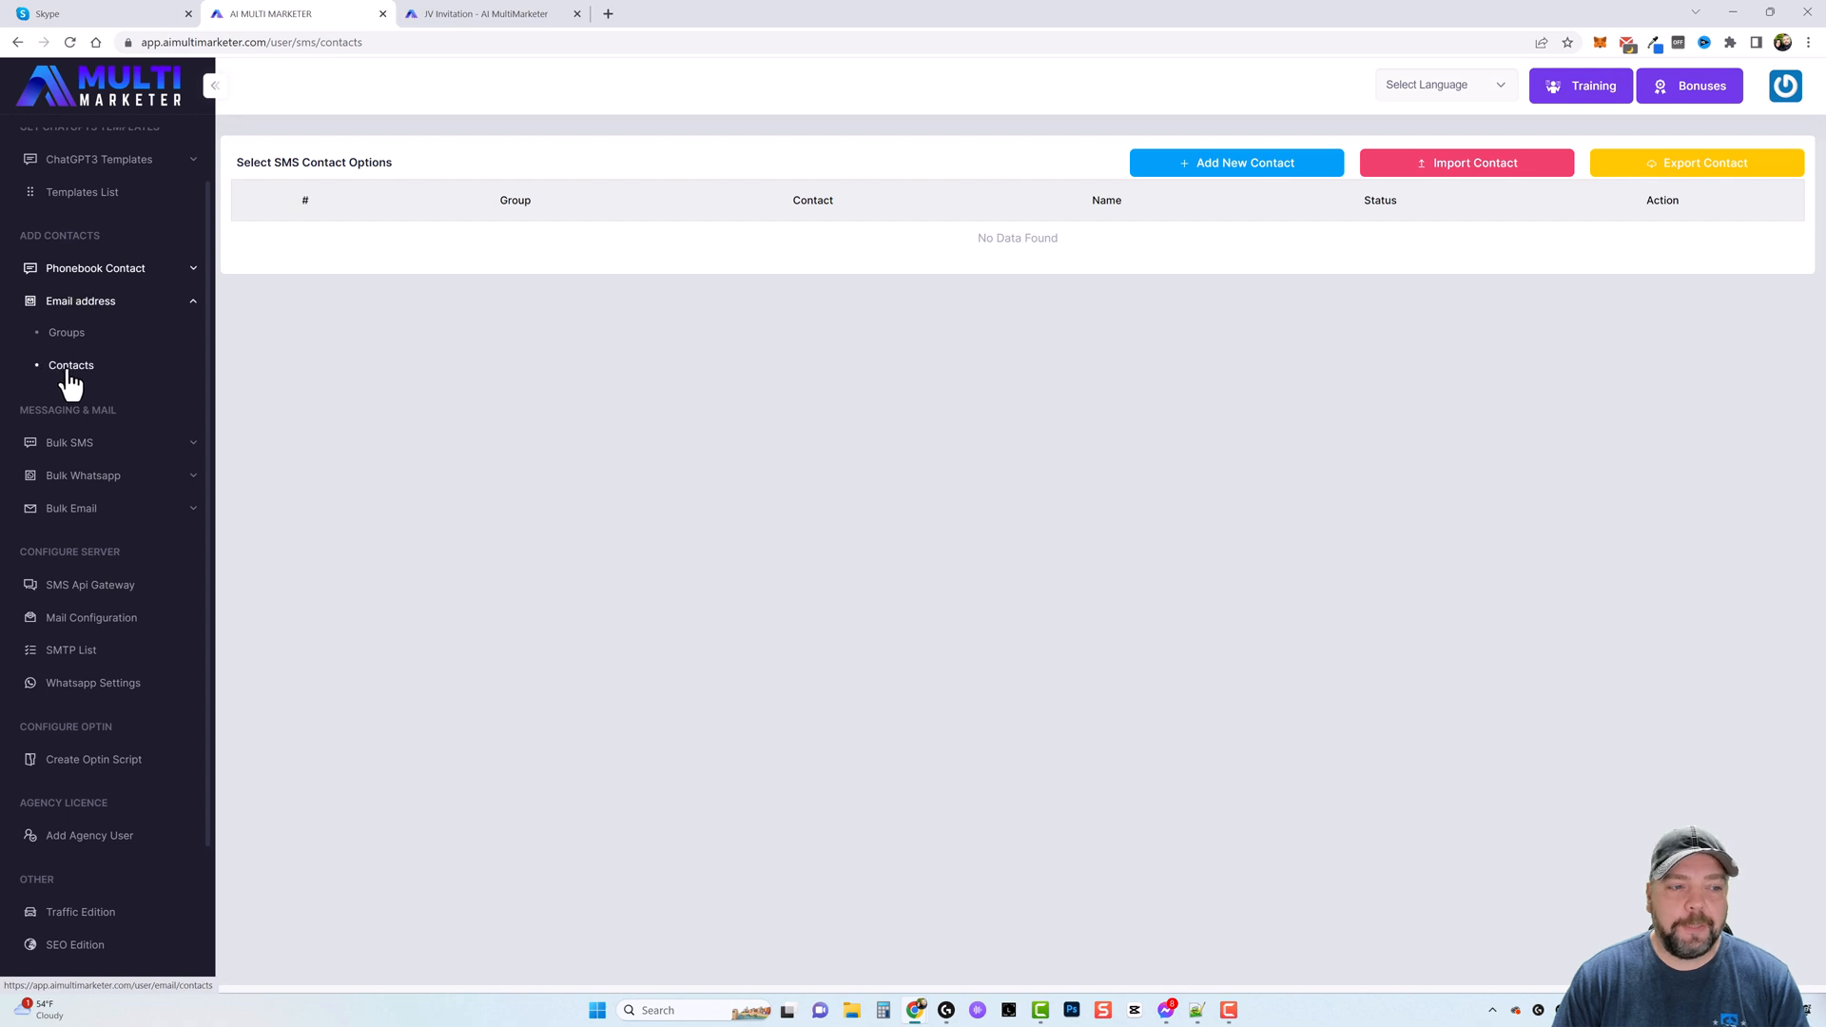
- View Email Contacts with one Default Marketing contact, preview adding a contact, then expand Bulk SMS
{"action": "left_click", "coordinate": [72, 365]}
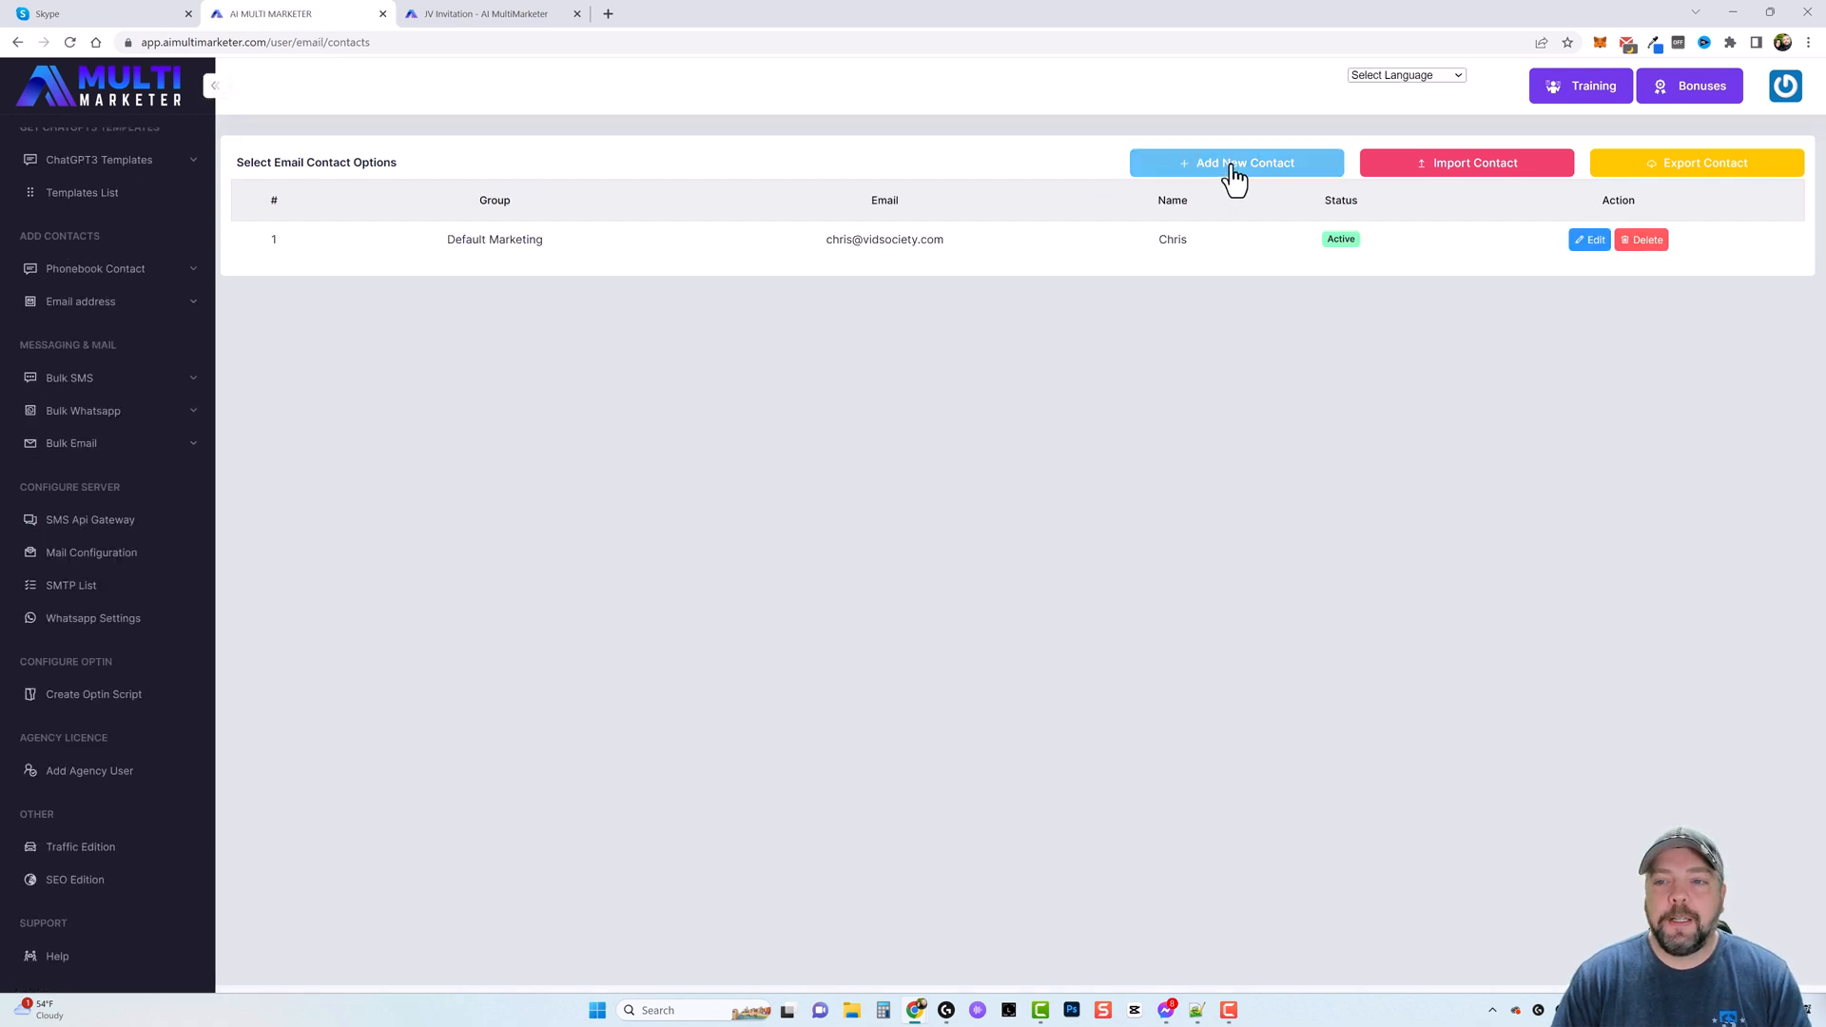
{"action": "left_click", "coordinate": [1237, 163]}
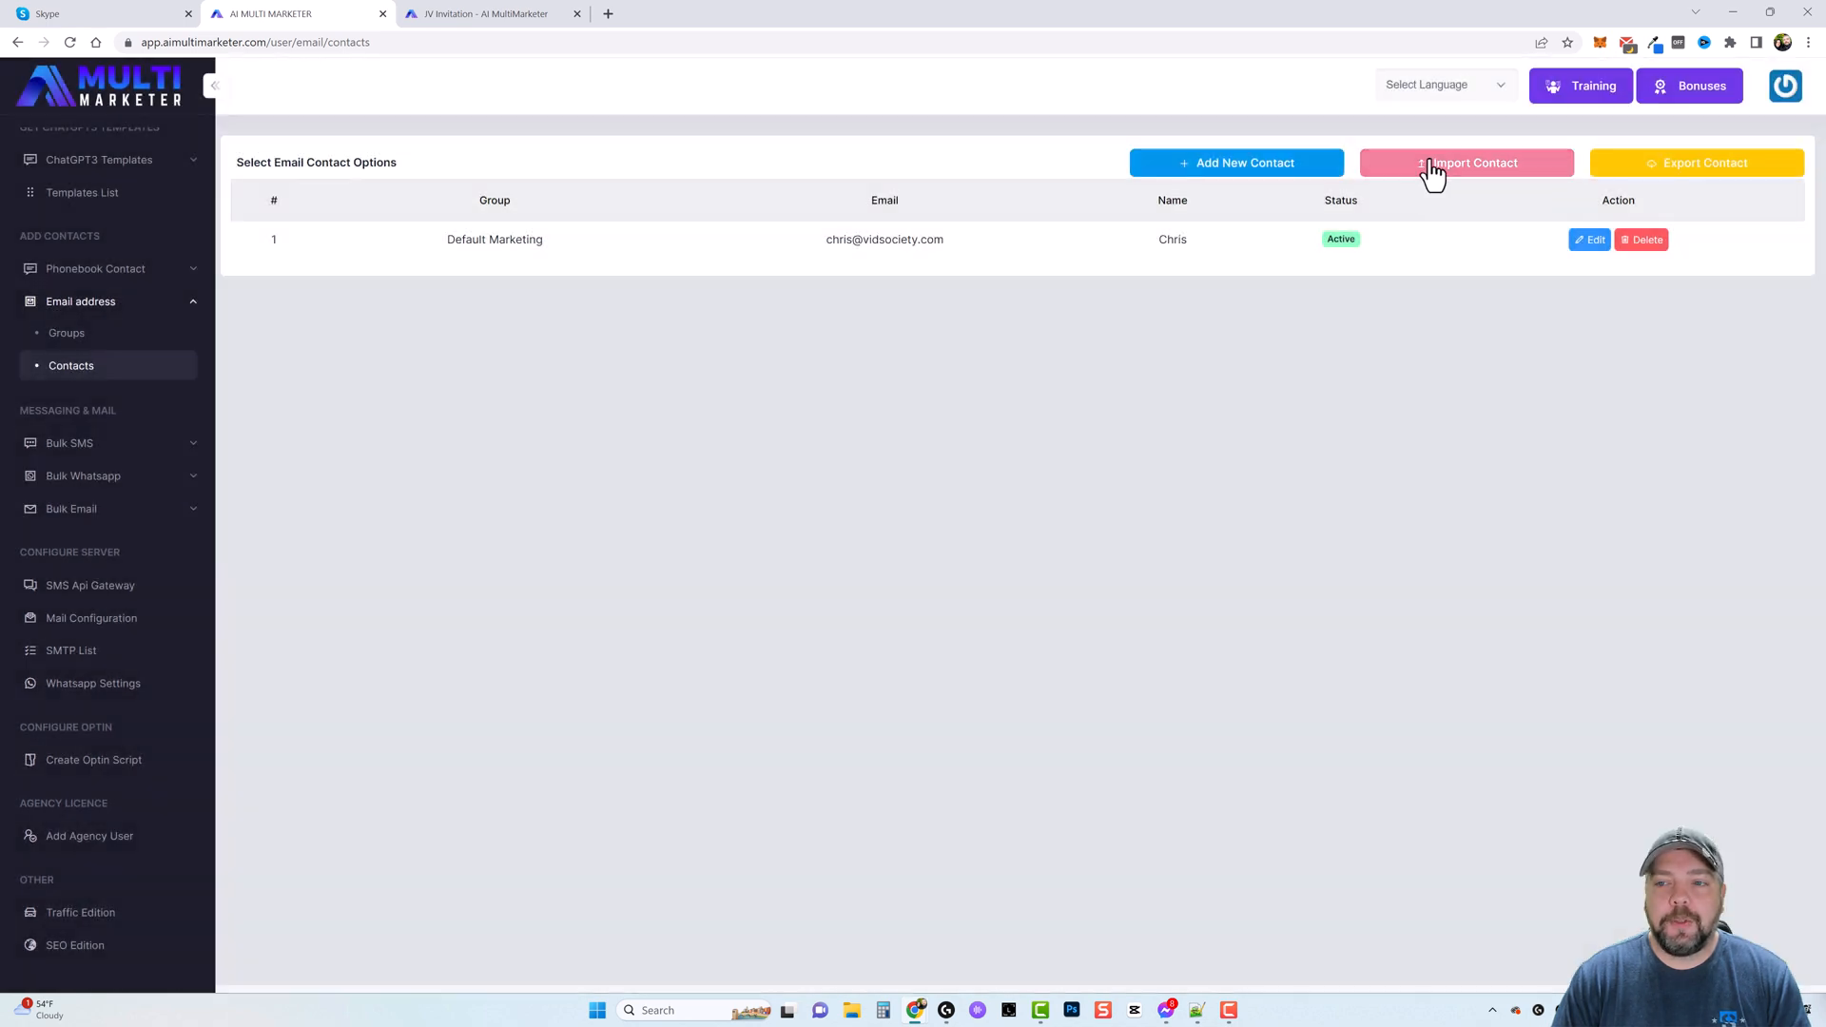
{"action": "left_click", "coordinate": [1466, 164]}
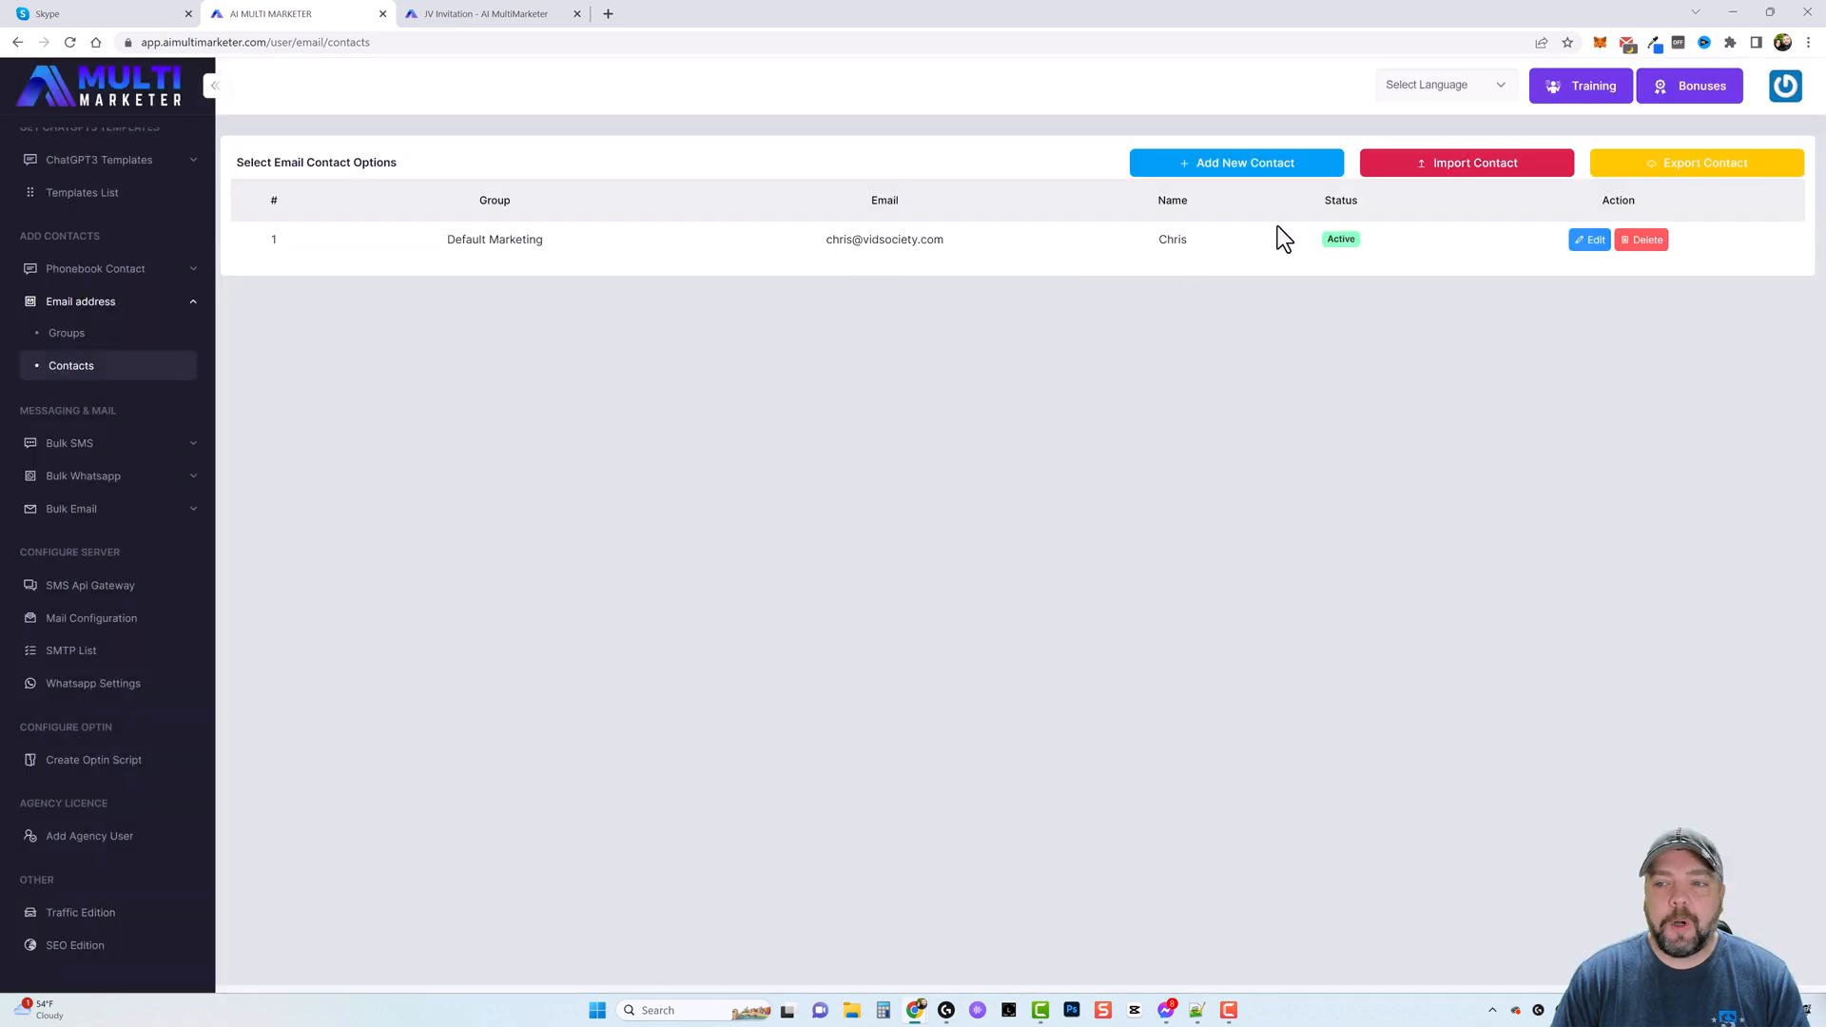
{"action": "mouse_move", "coordinate": [685, 521]}
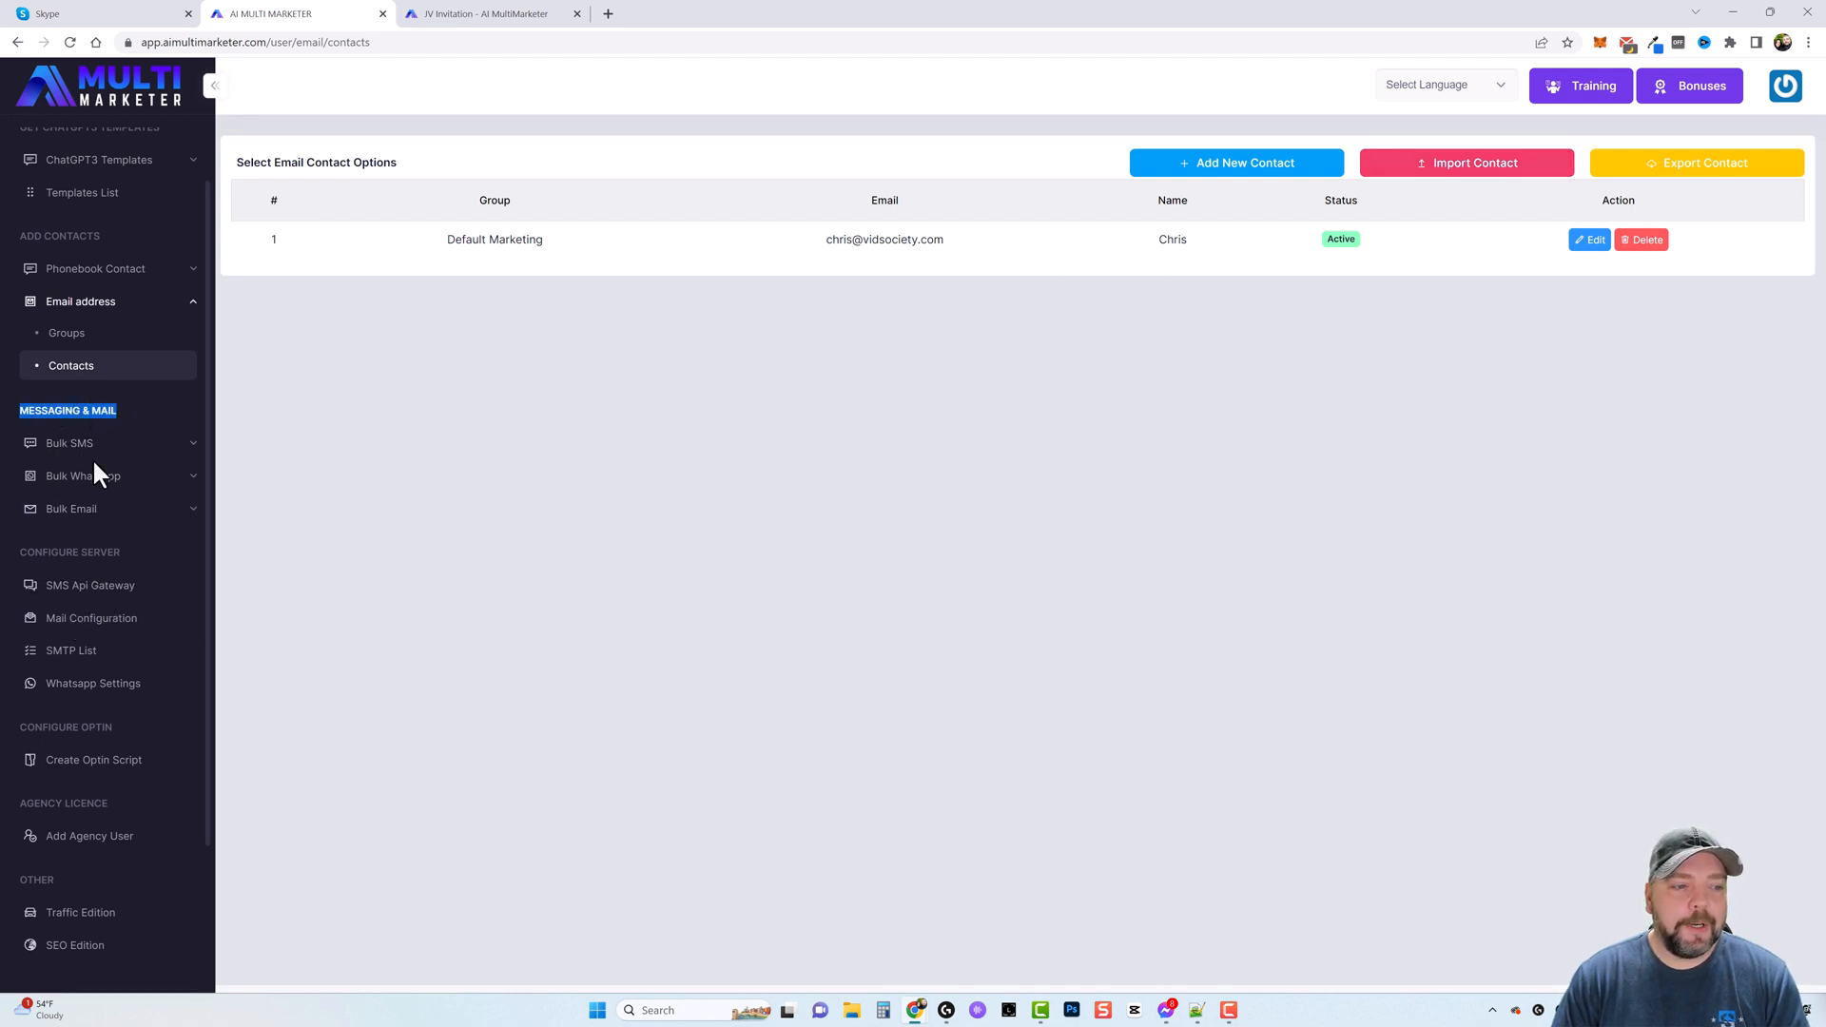
{"action": "left_click", "coordinate": [68, 437]}
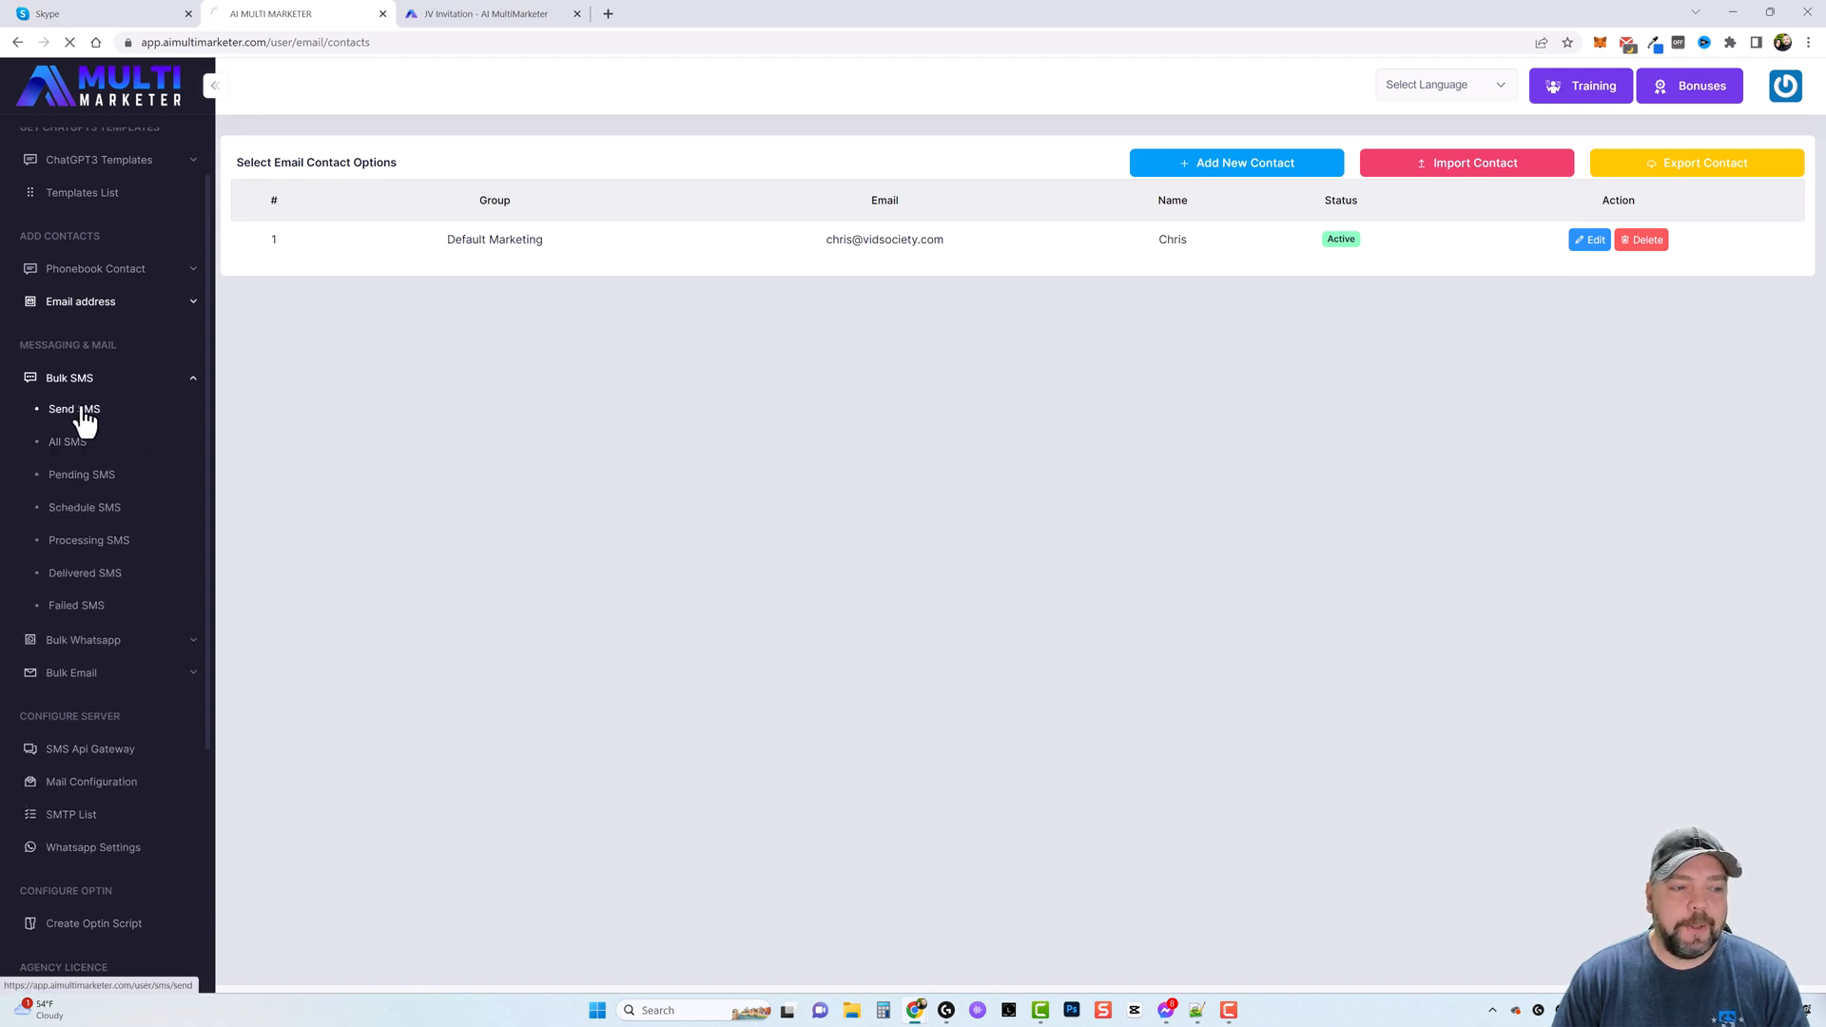
- Bring up the Bulk SMS Send SMS form and expand the Bulk Whatsapp menu
{"action": "left_click", "coordinate": [74, 409]}
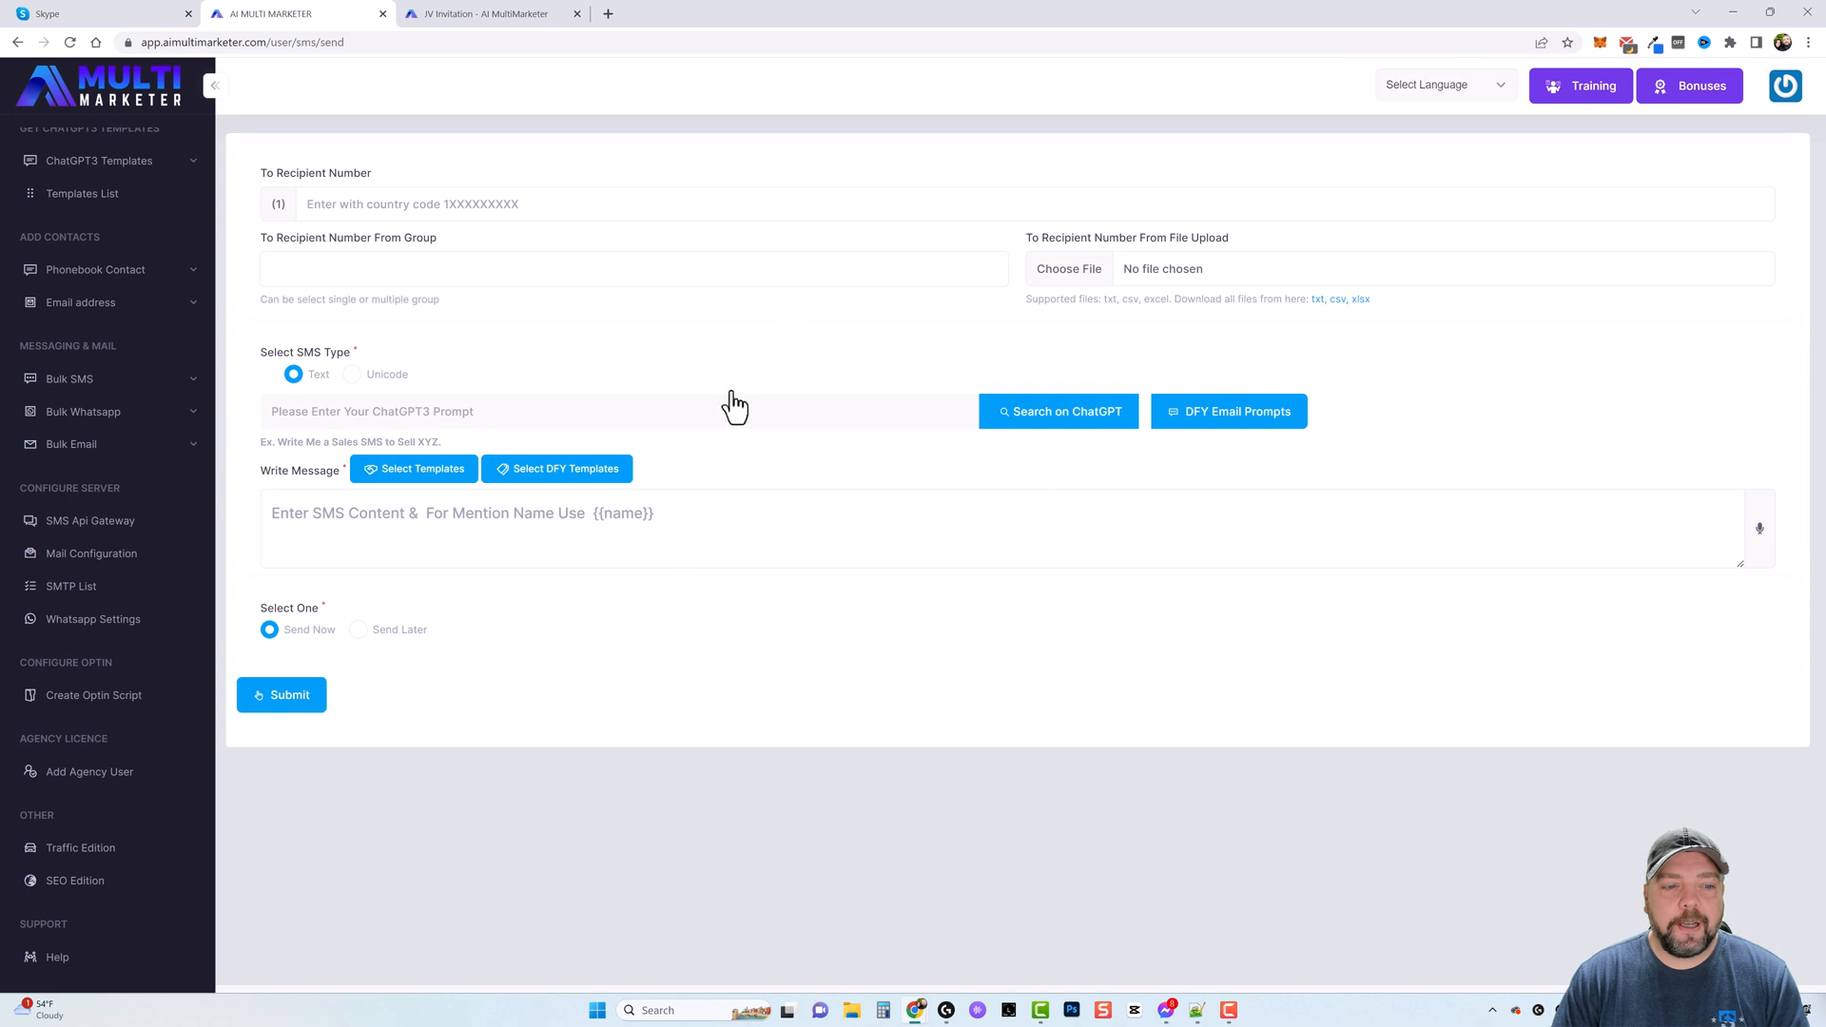
{"action": "left_click", "coordinate": [69, 379]}
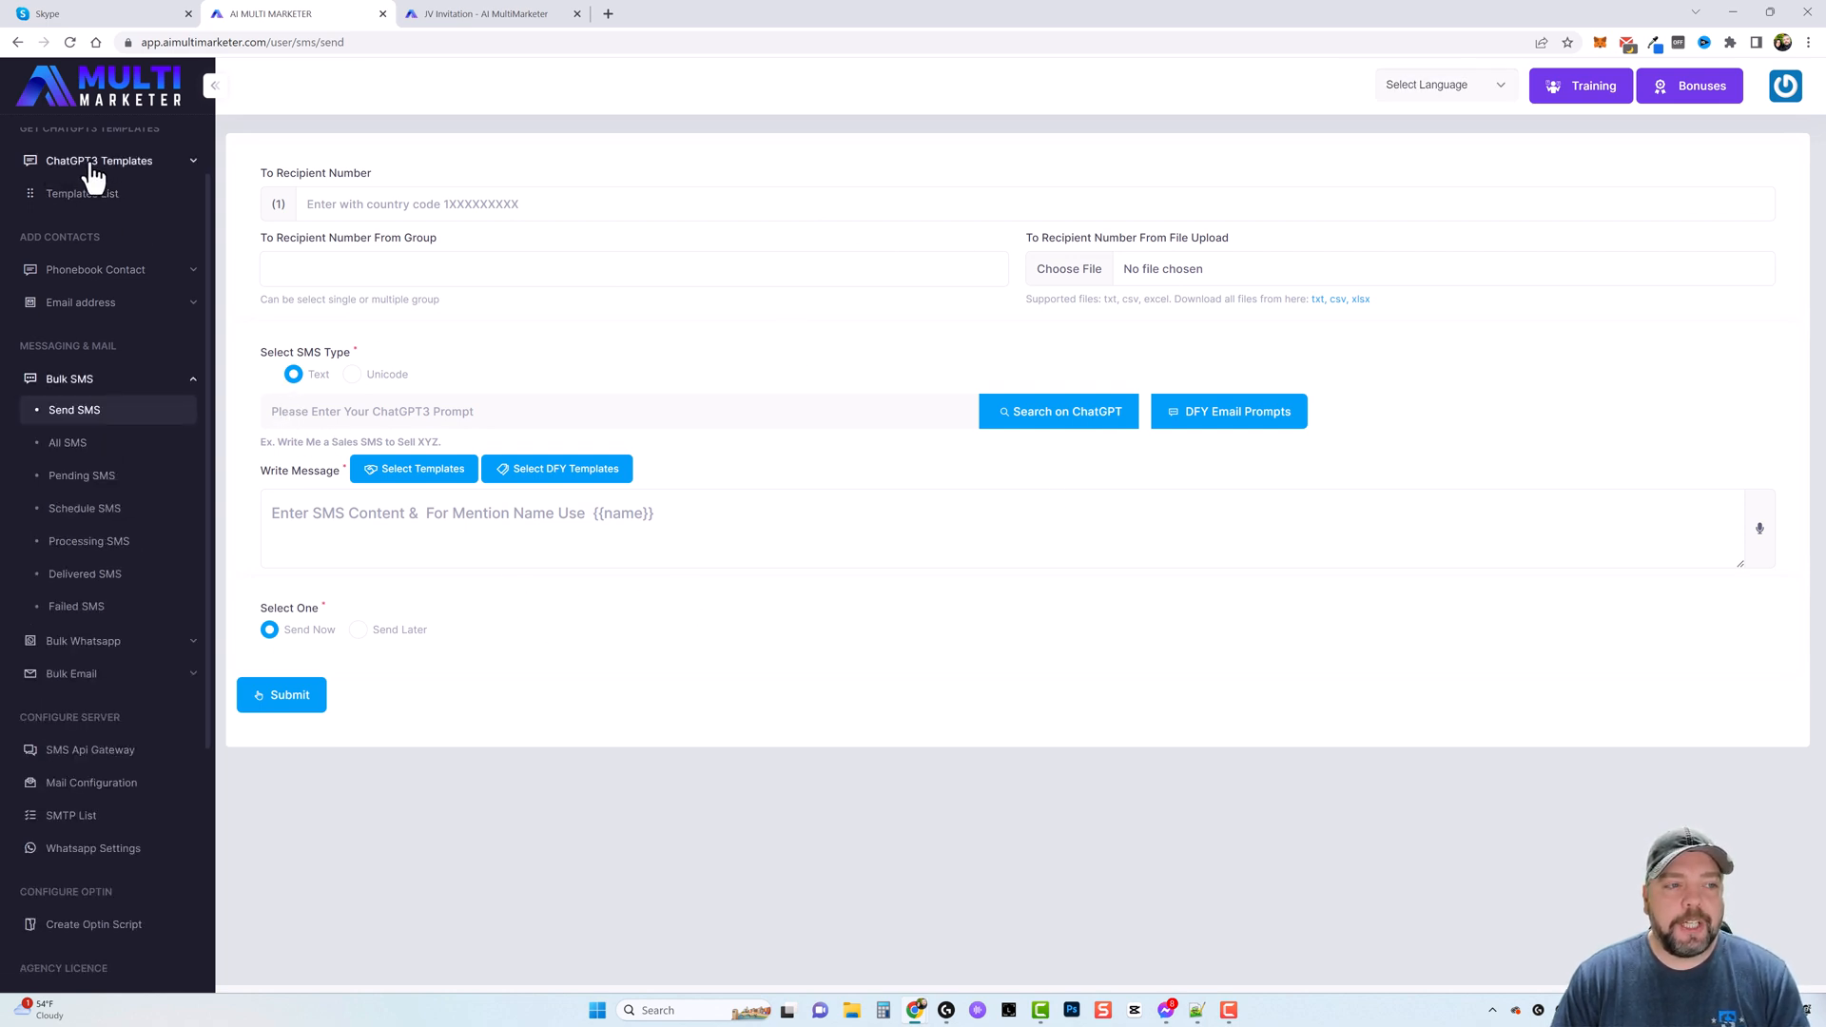
{"action": "mouse_move", "coordinate": [528, 302]}
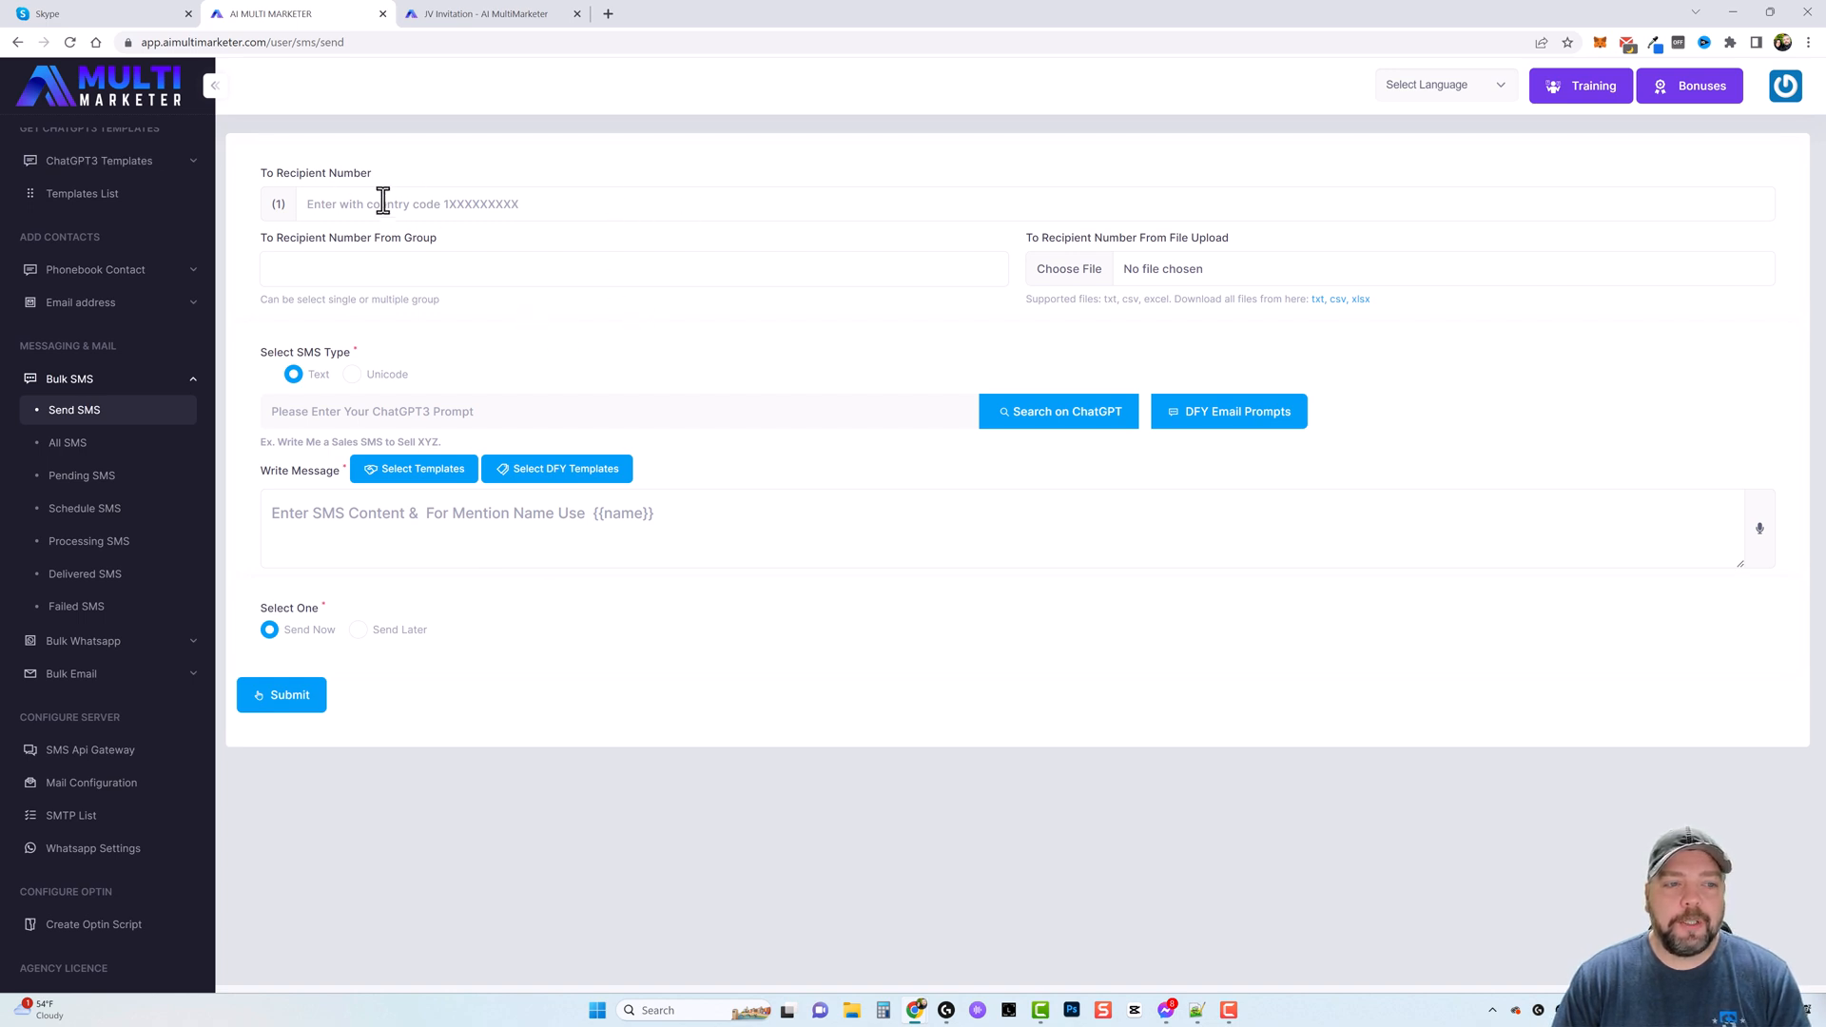
{"action": "mouse_move", "coordinate": [726, 333]}
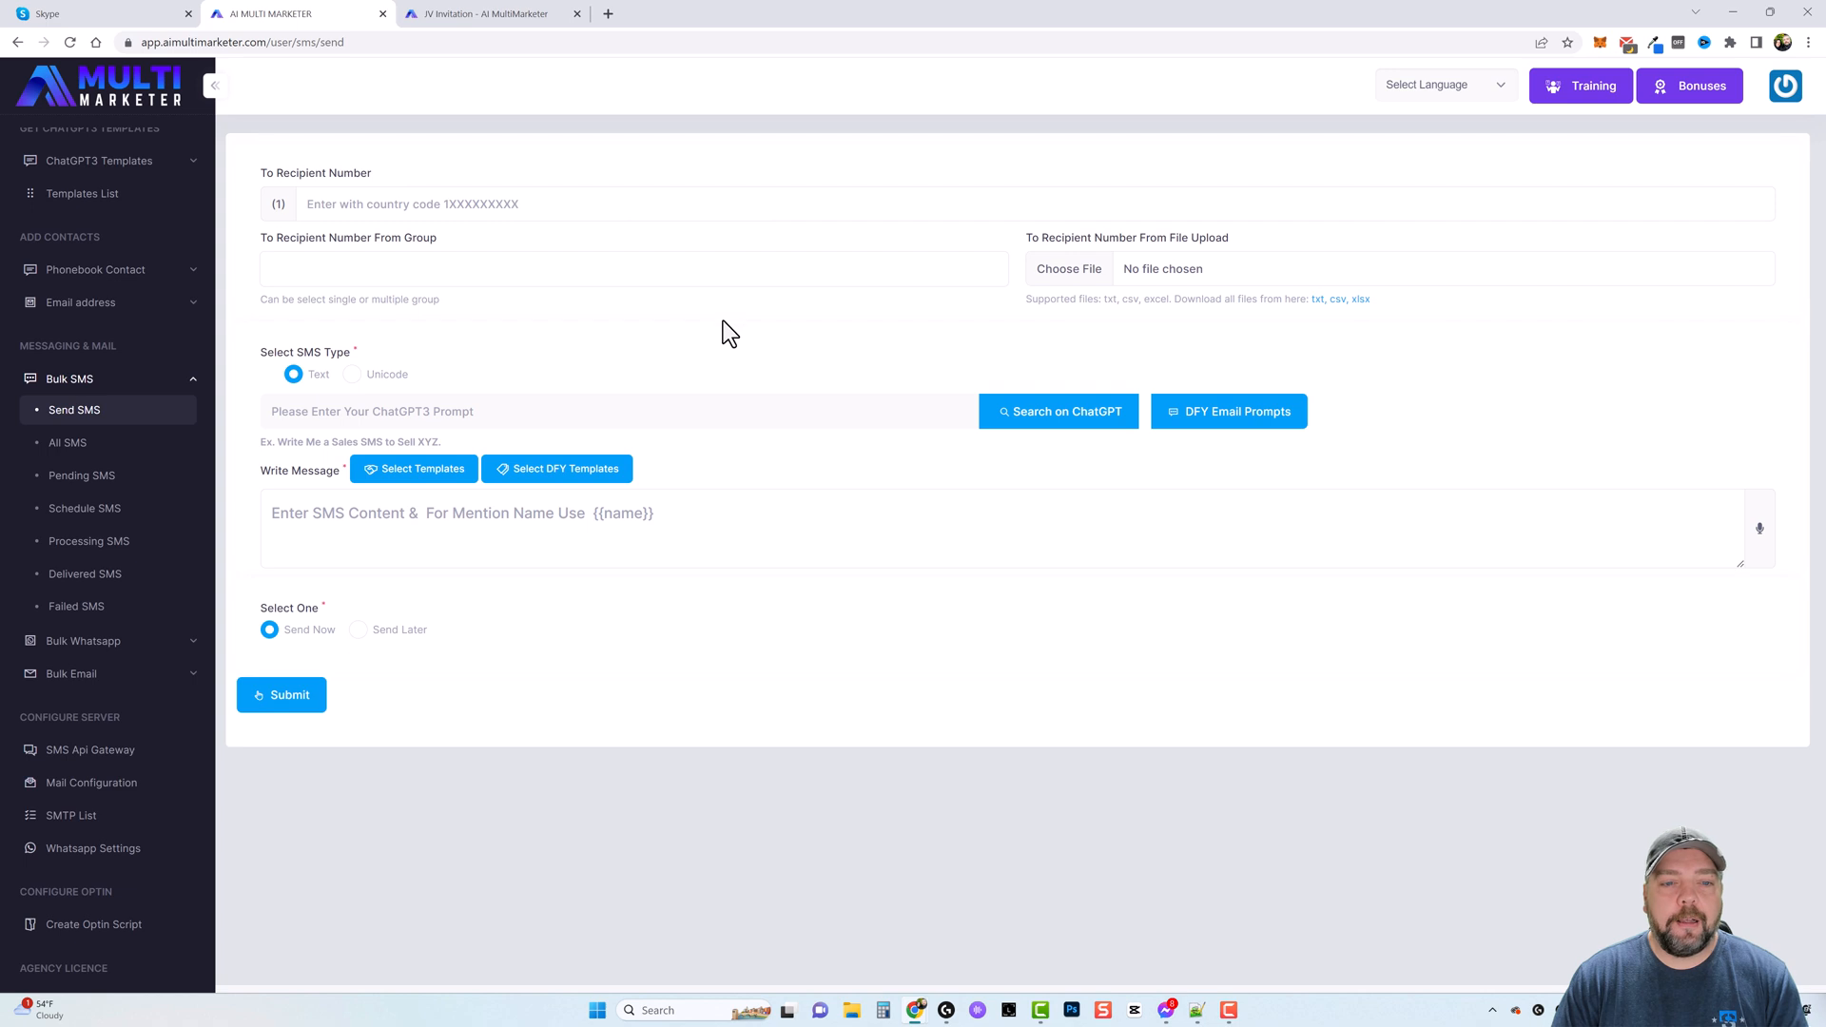
{"action": "mouse_move", "coordinate": [540, 350]}
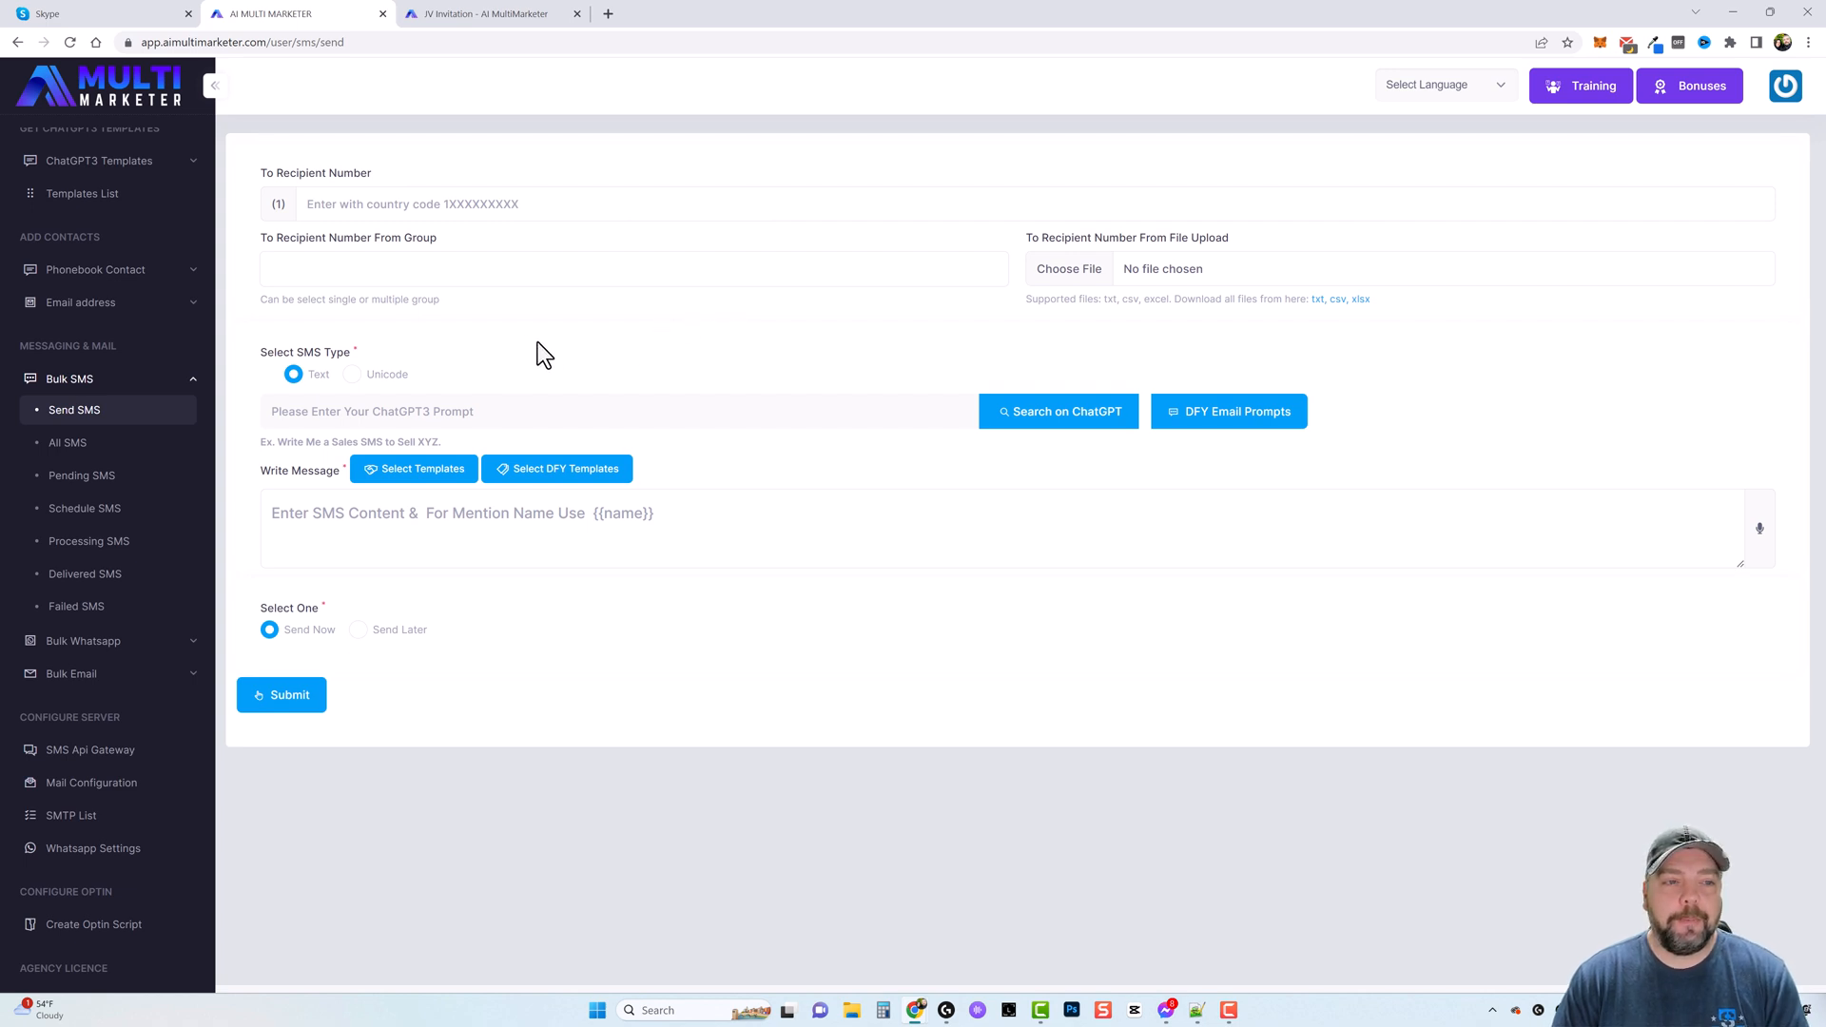
{"action": "mouse_move", "coordinate": [472, 282]}
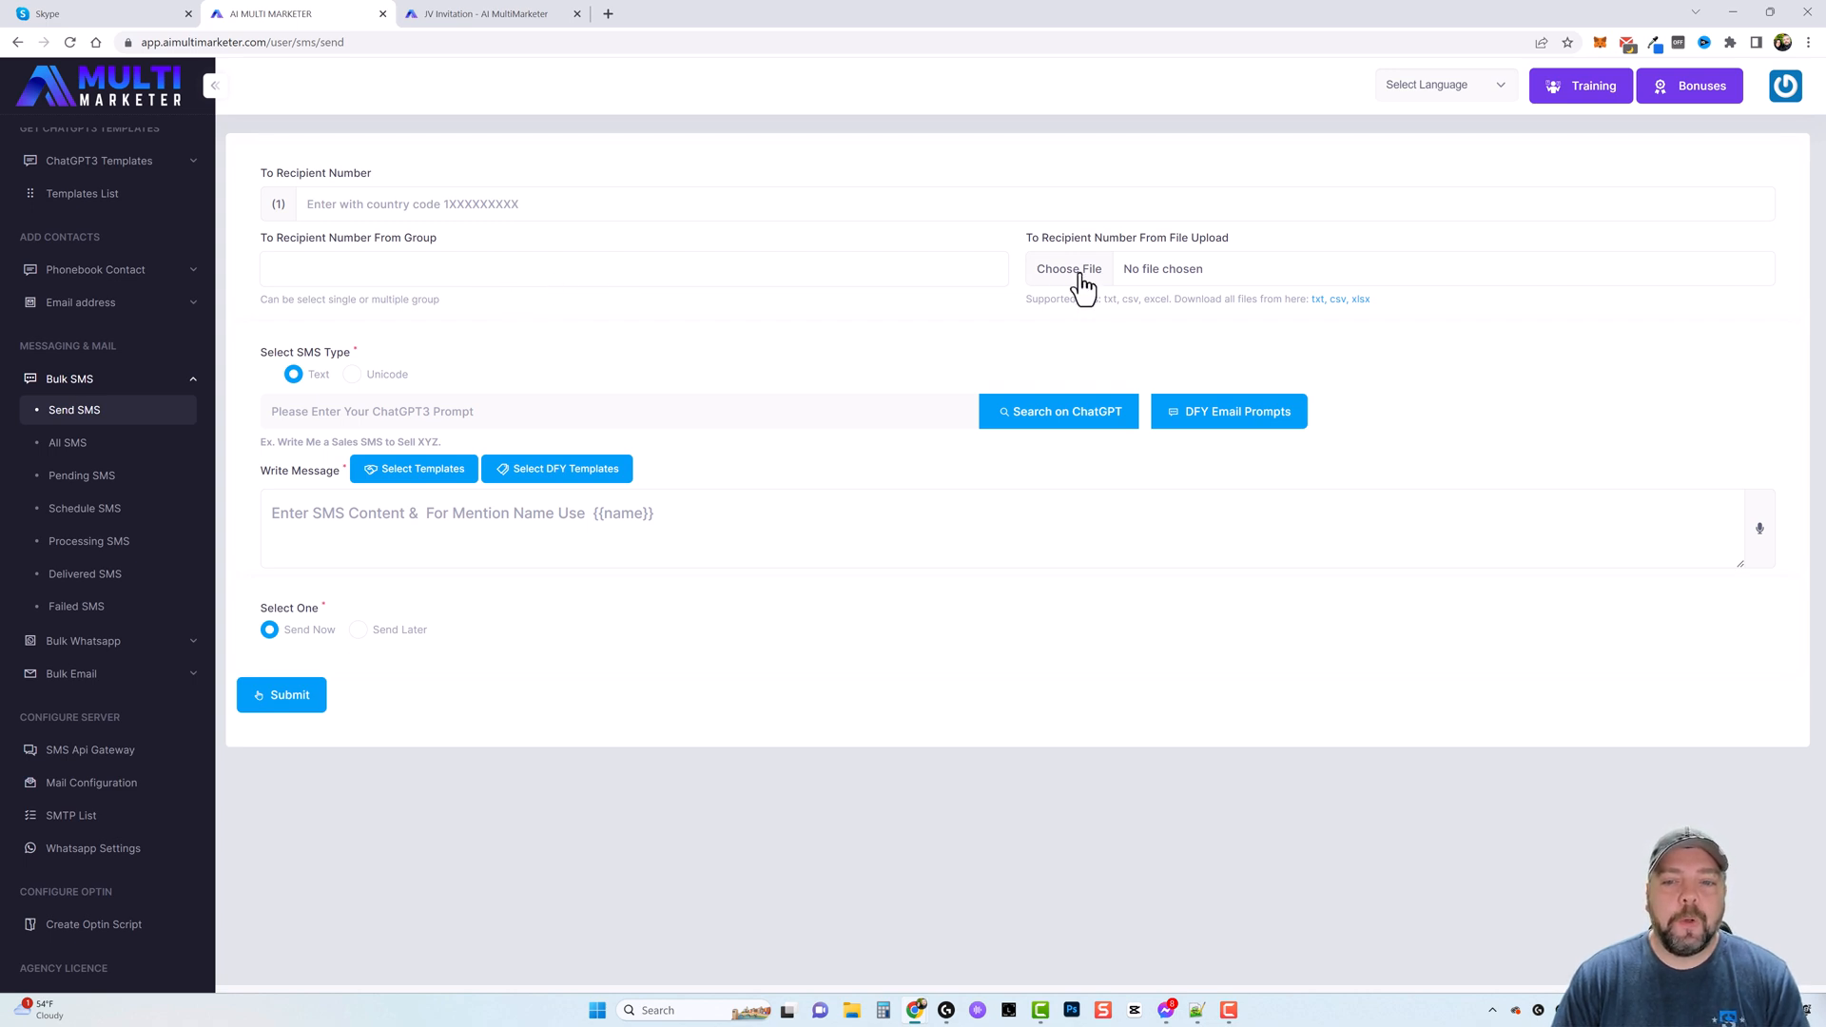
{"action": "mouse_move", "coordinate": [1153, 278]}
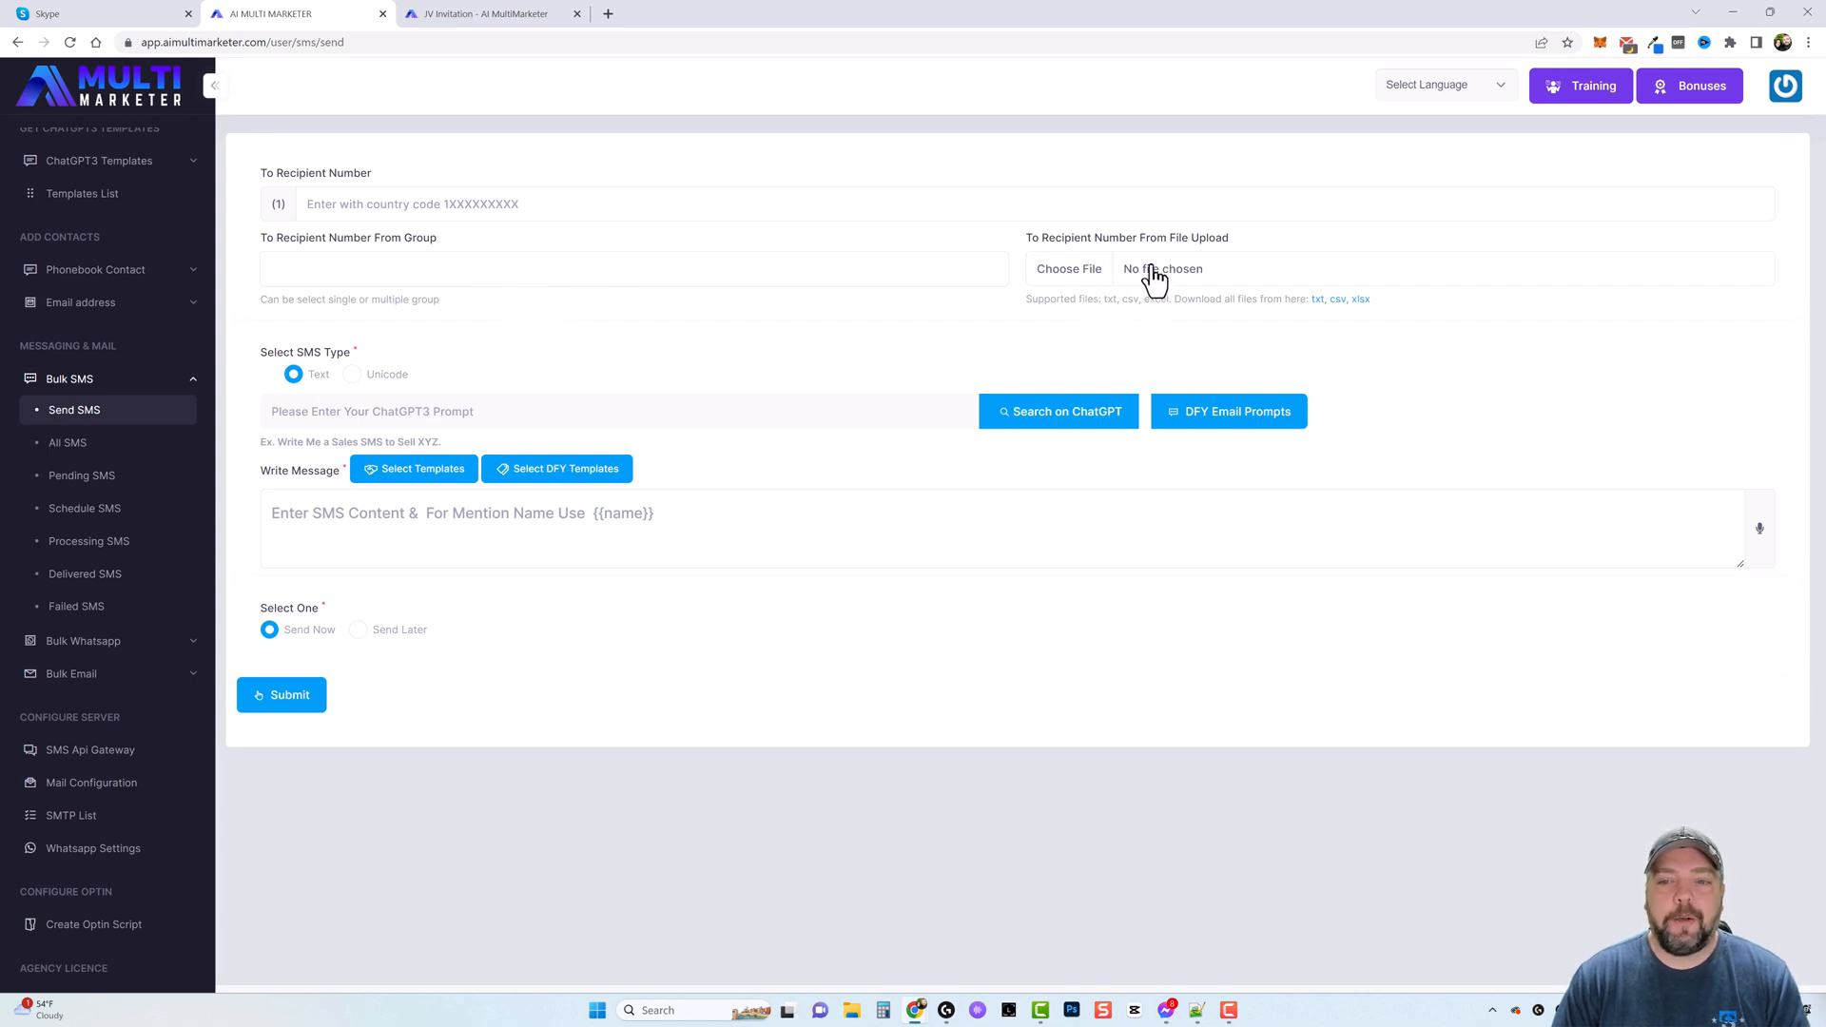
{"action": "mouse_move", "coordinate": [455, 344]}
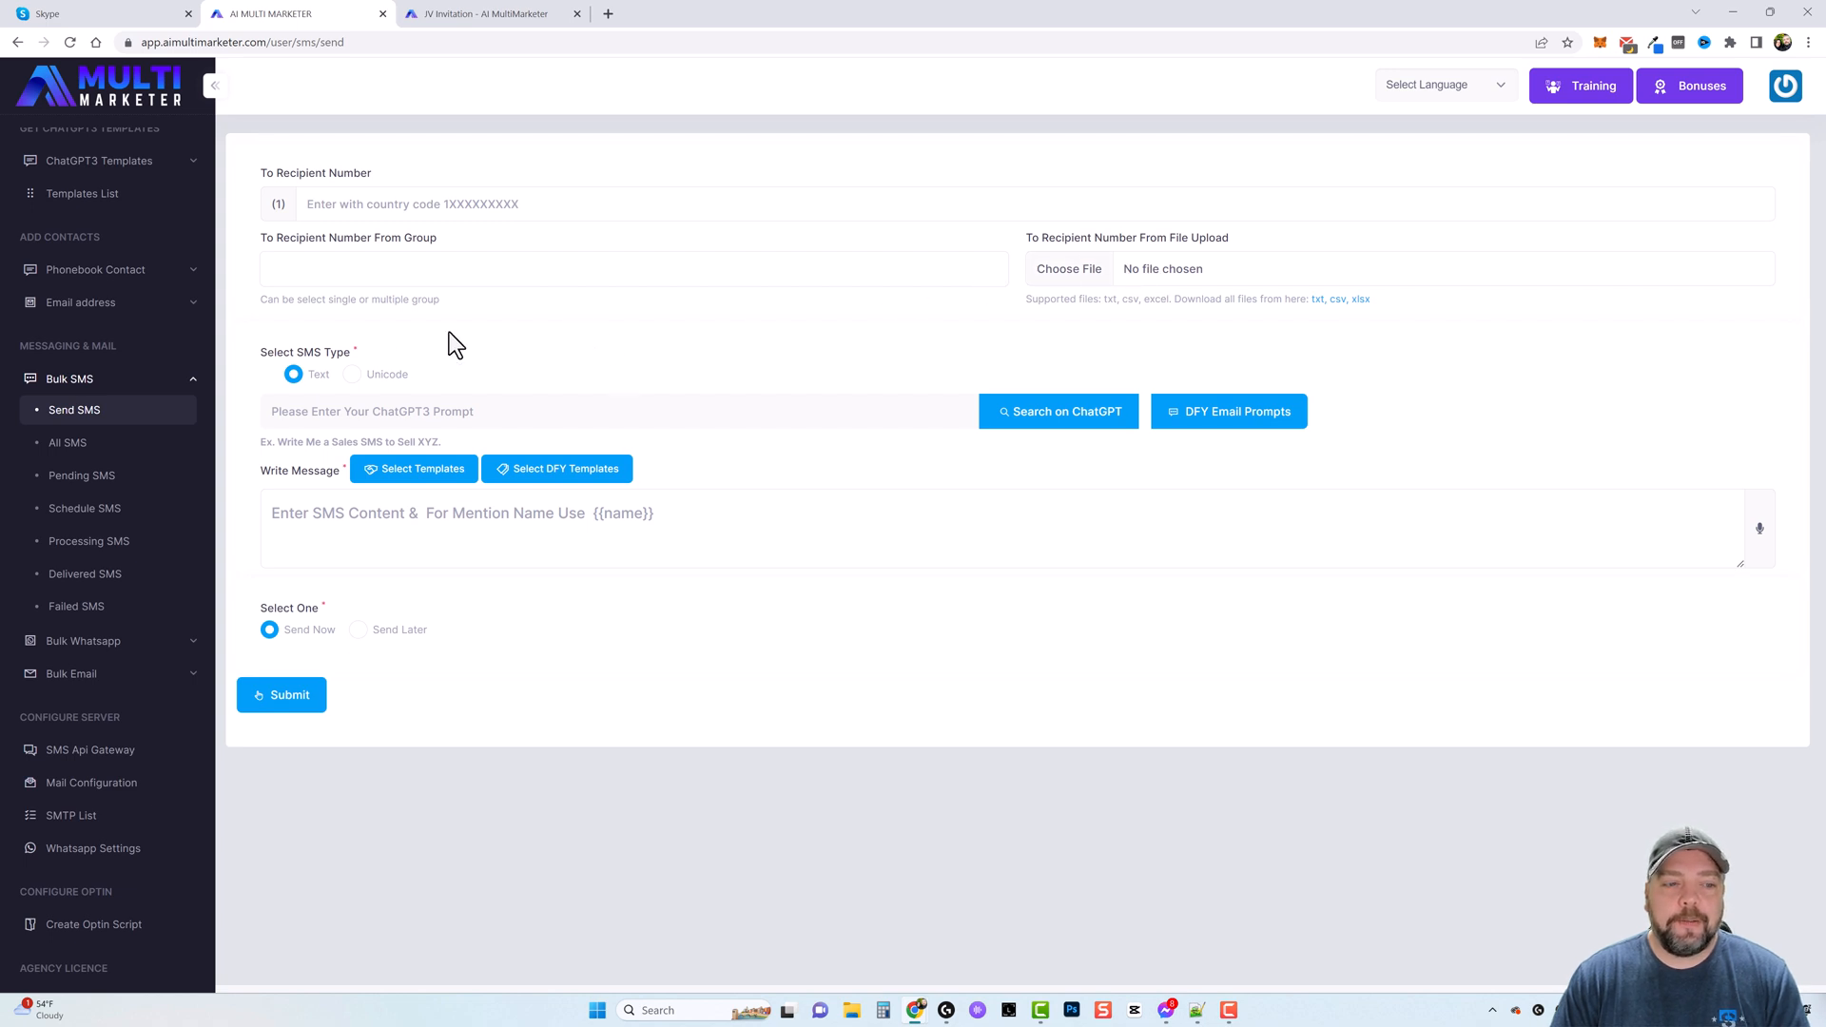
{"action": "mouse_move", "coordinate": [635, 404]}
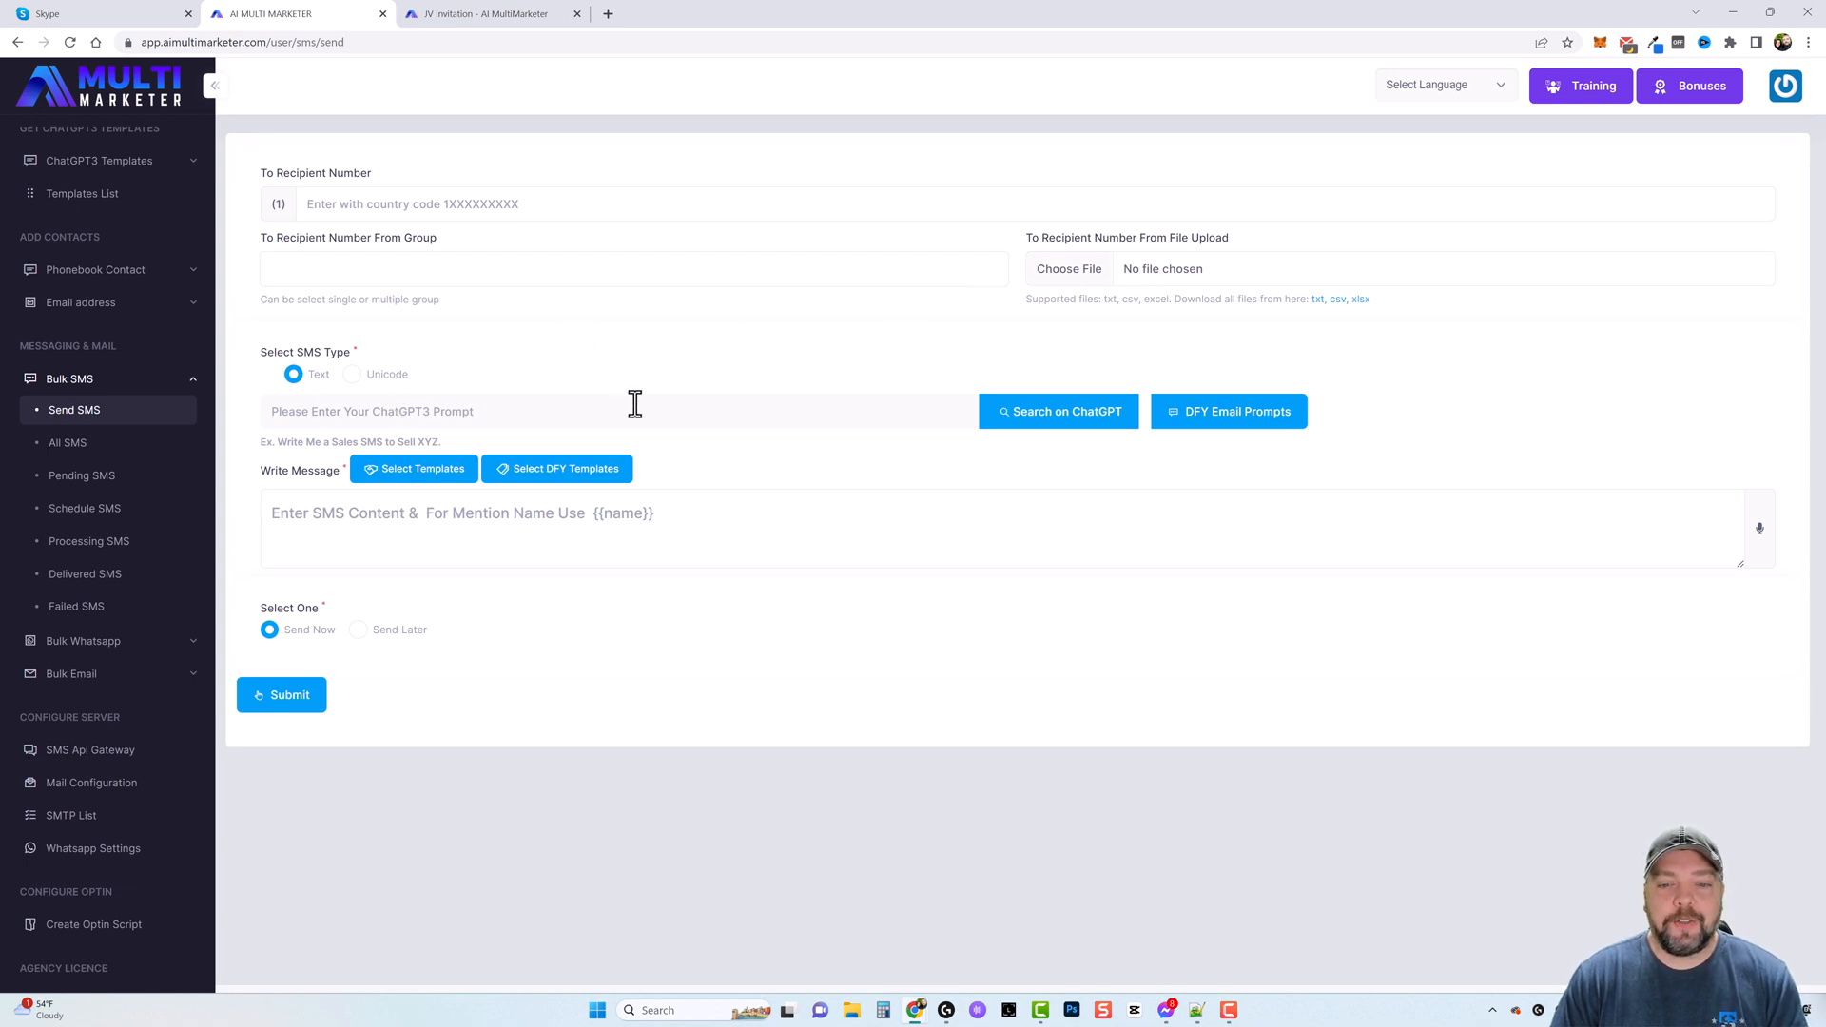
{"action": "mouse_move", "coordinate": [1054, 414]}
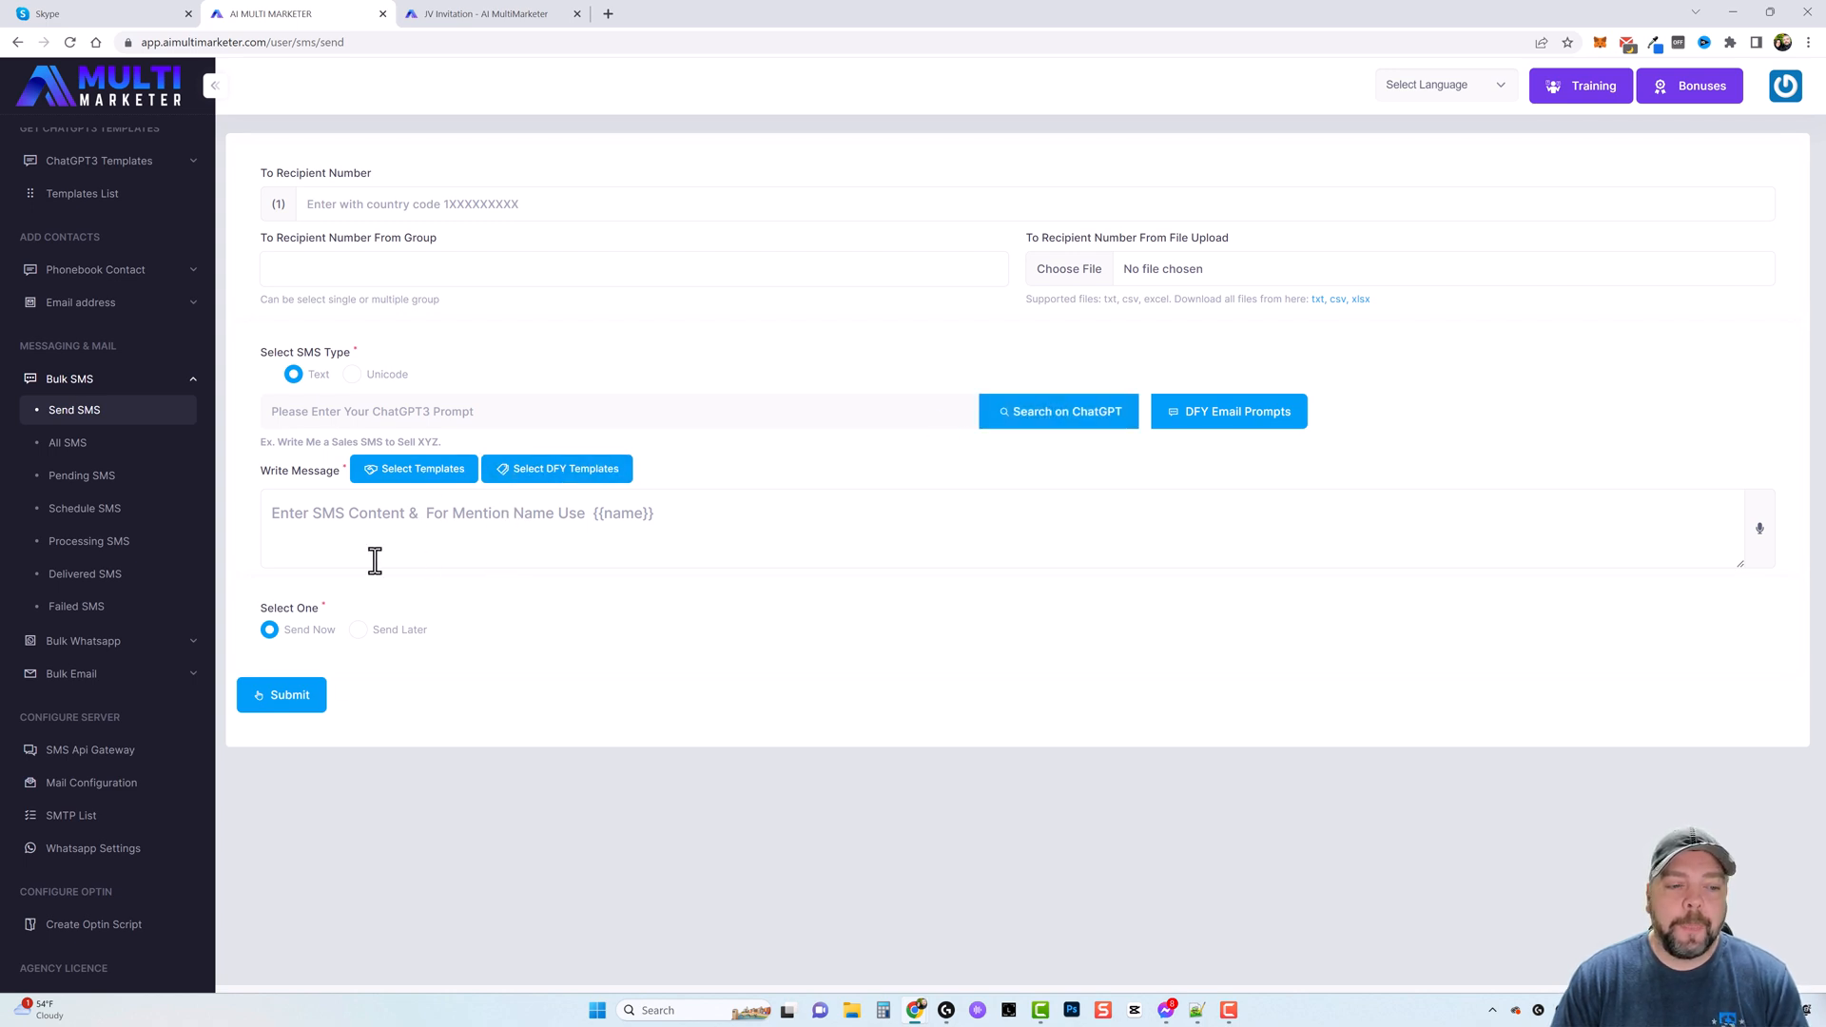
{"action": "mouse_move", "coordinate": [142, 453]}
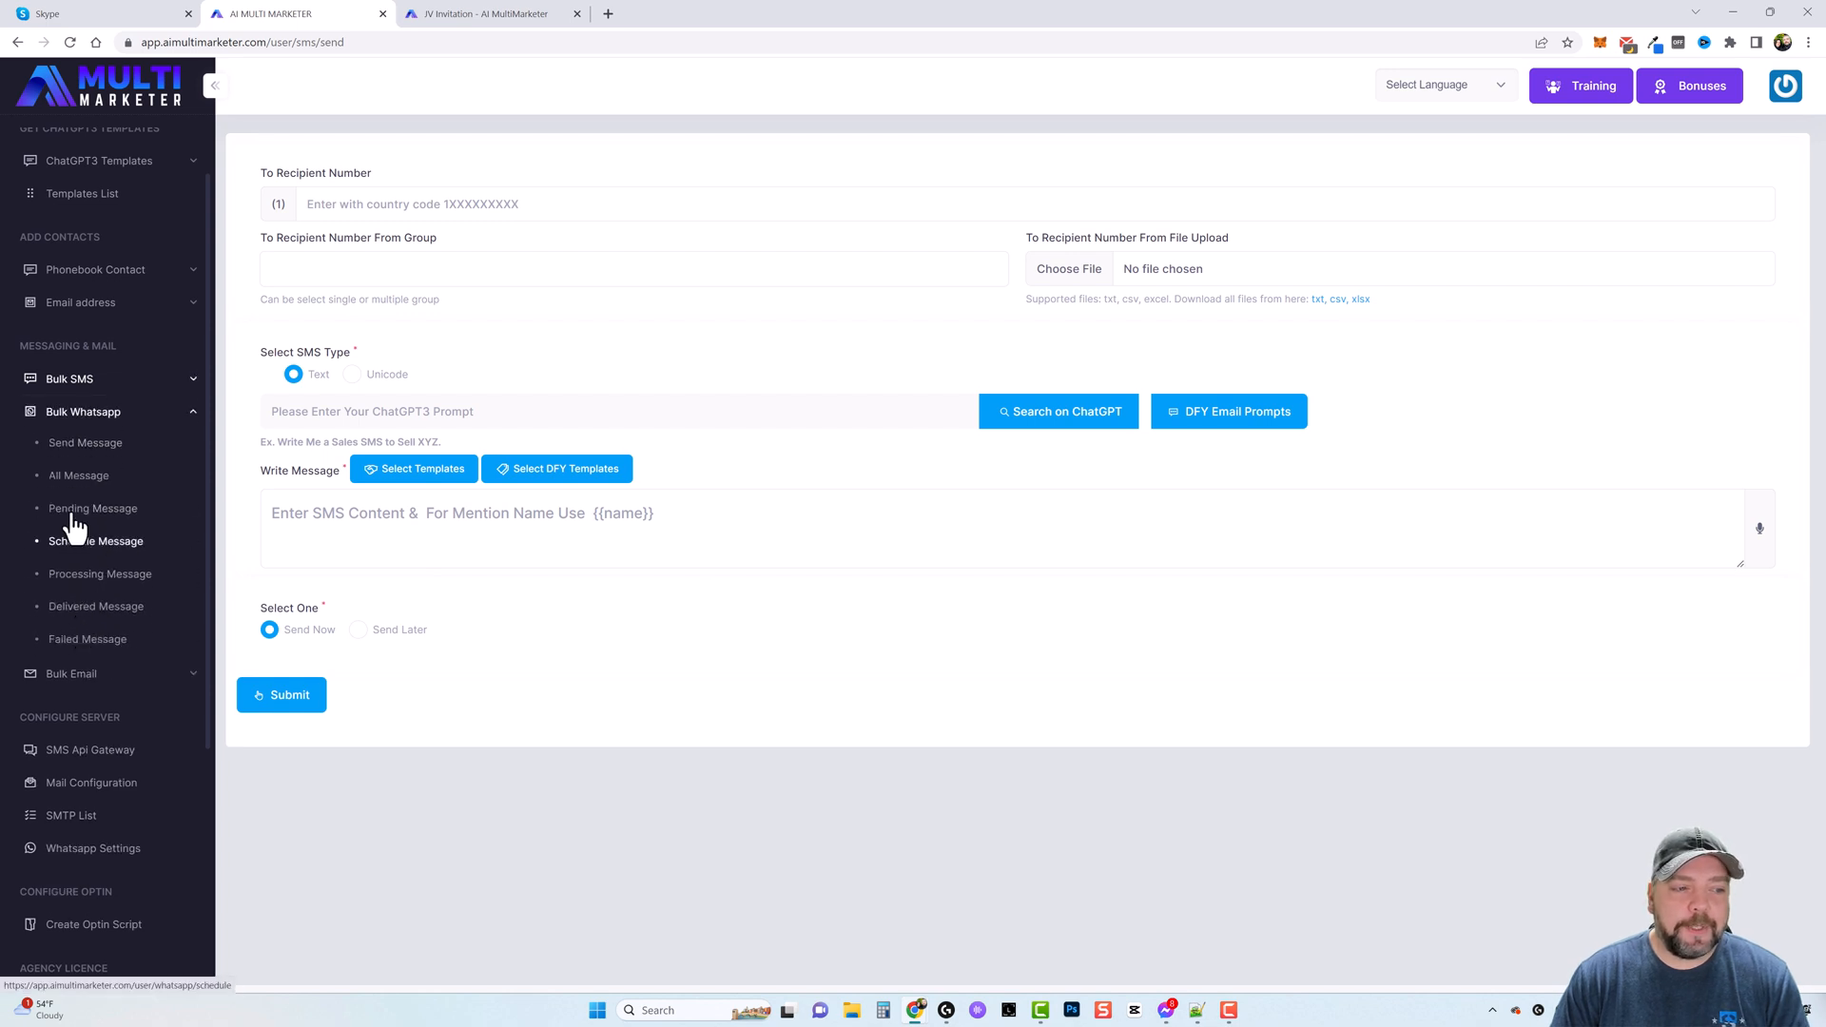
- Bring up the WhatsApp Send Message form and expand the Bulk Email menu
{"action": "left_click", "coordinate": [84, 441]}
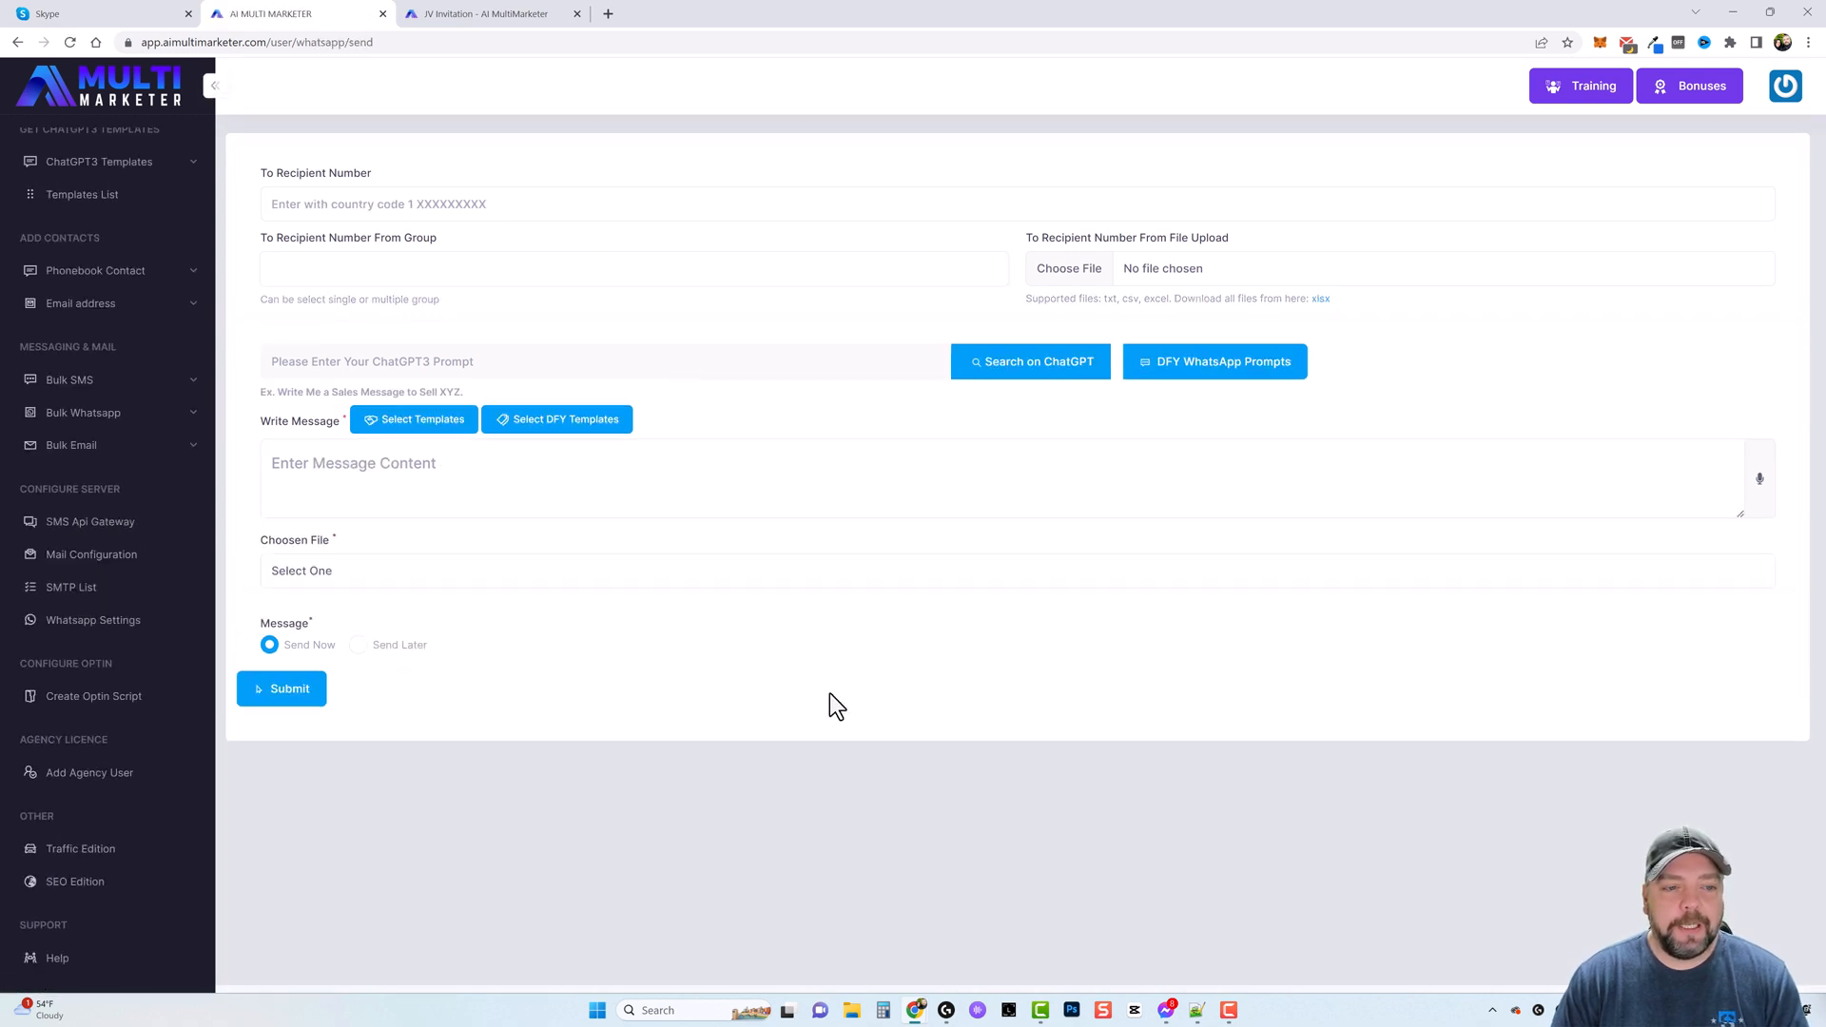
{"action": "left_click", "coordinate": [84, 413]}
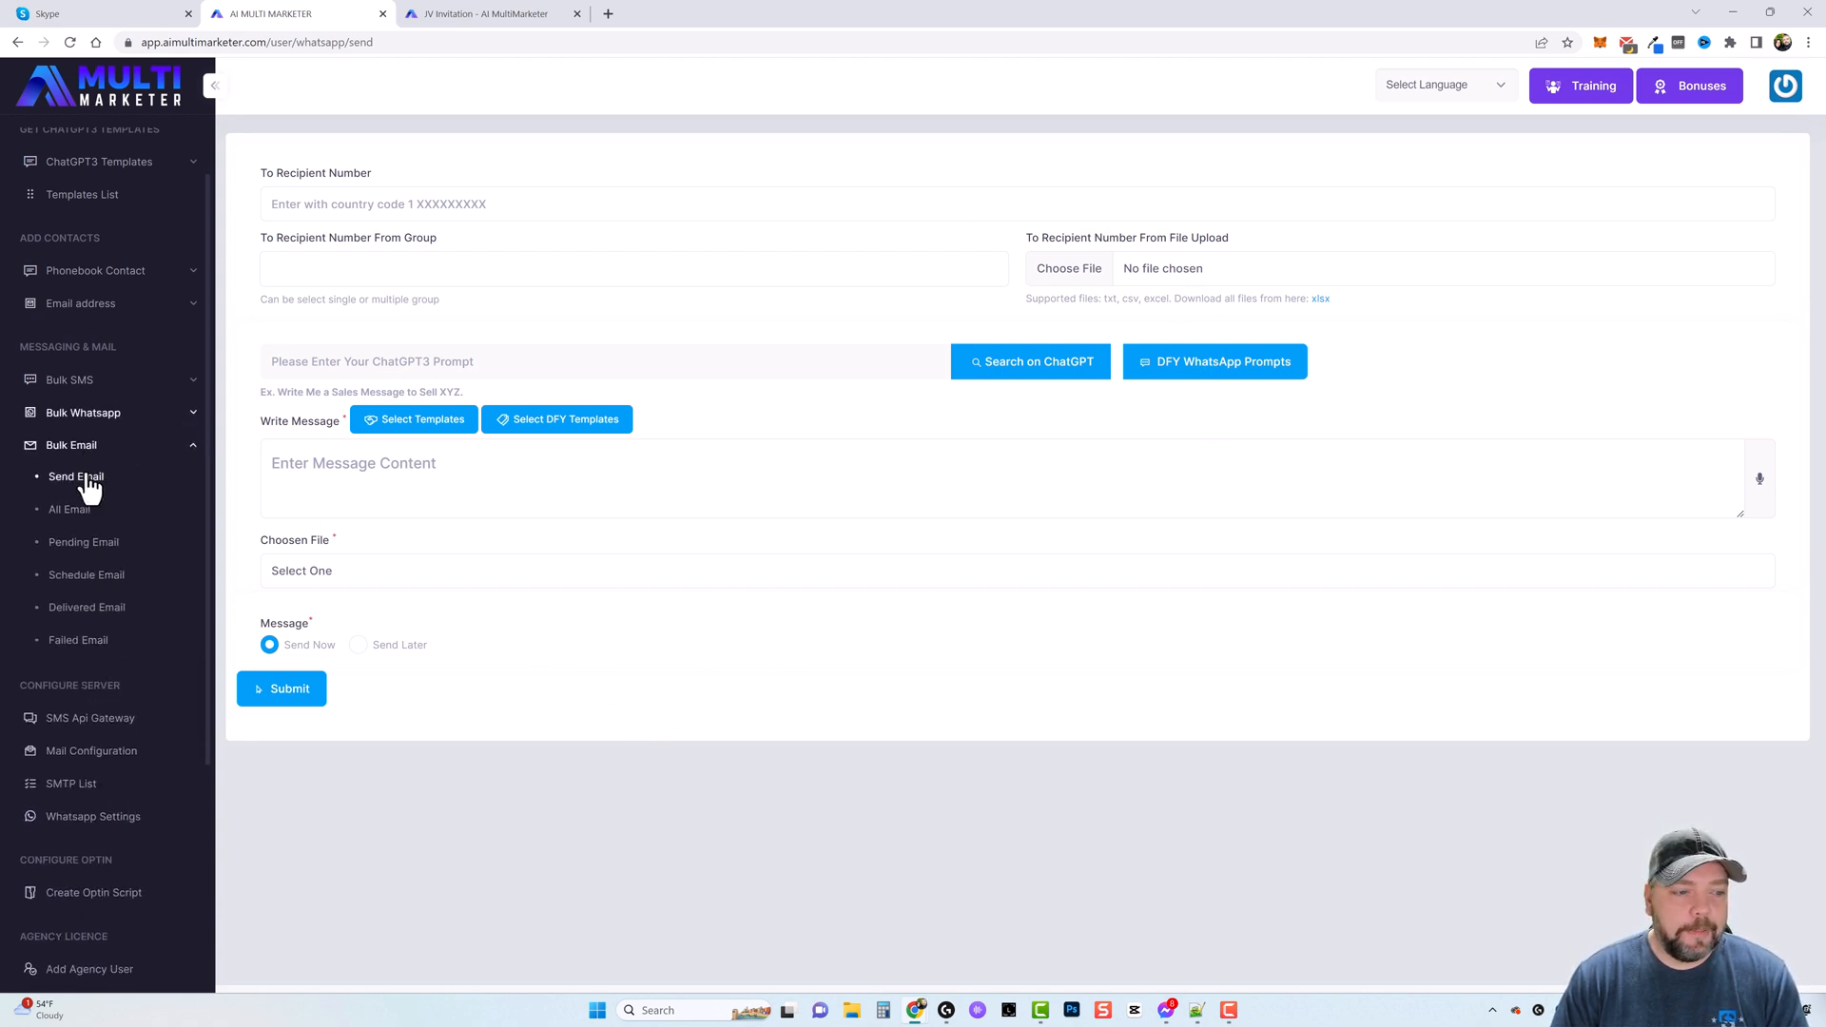
- Start a Send Email with the saved contact as recipient and Optional Information enabled
{"action": "left_click", "coordinate": [76, 475]}
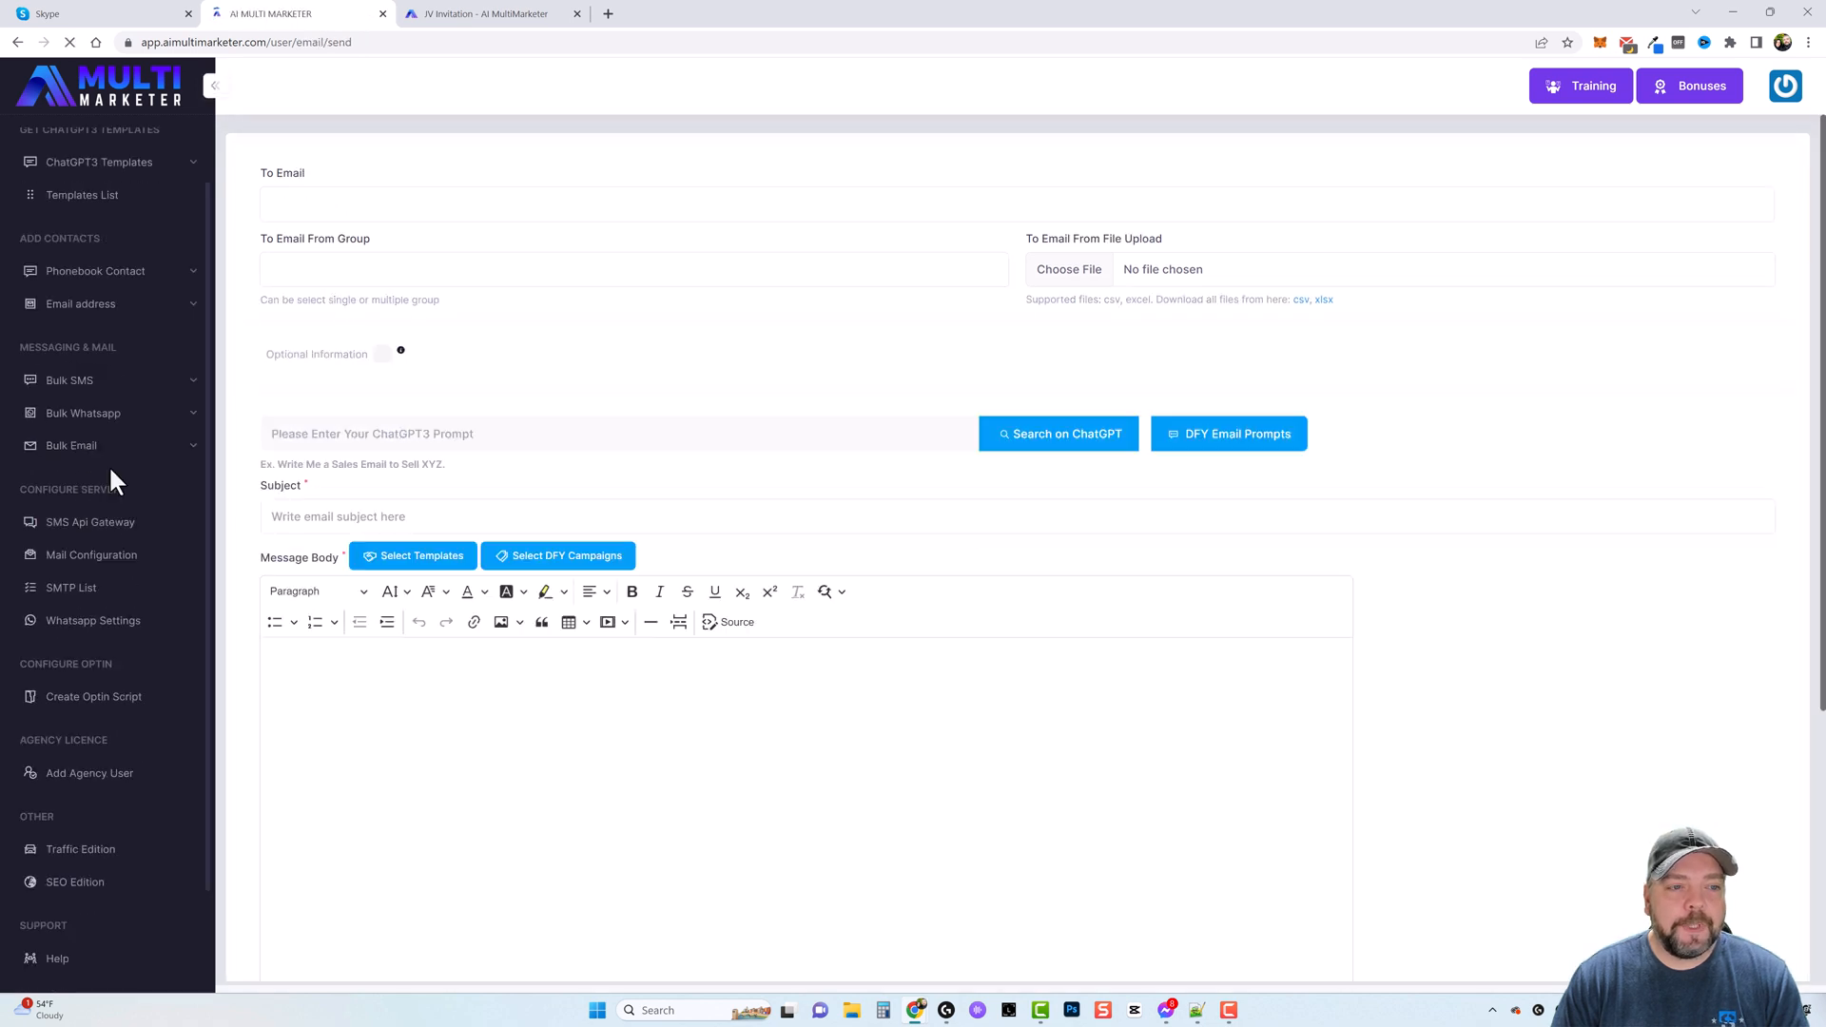
{"action": "left_click", "coordinate": [72, 445]}
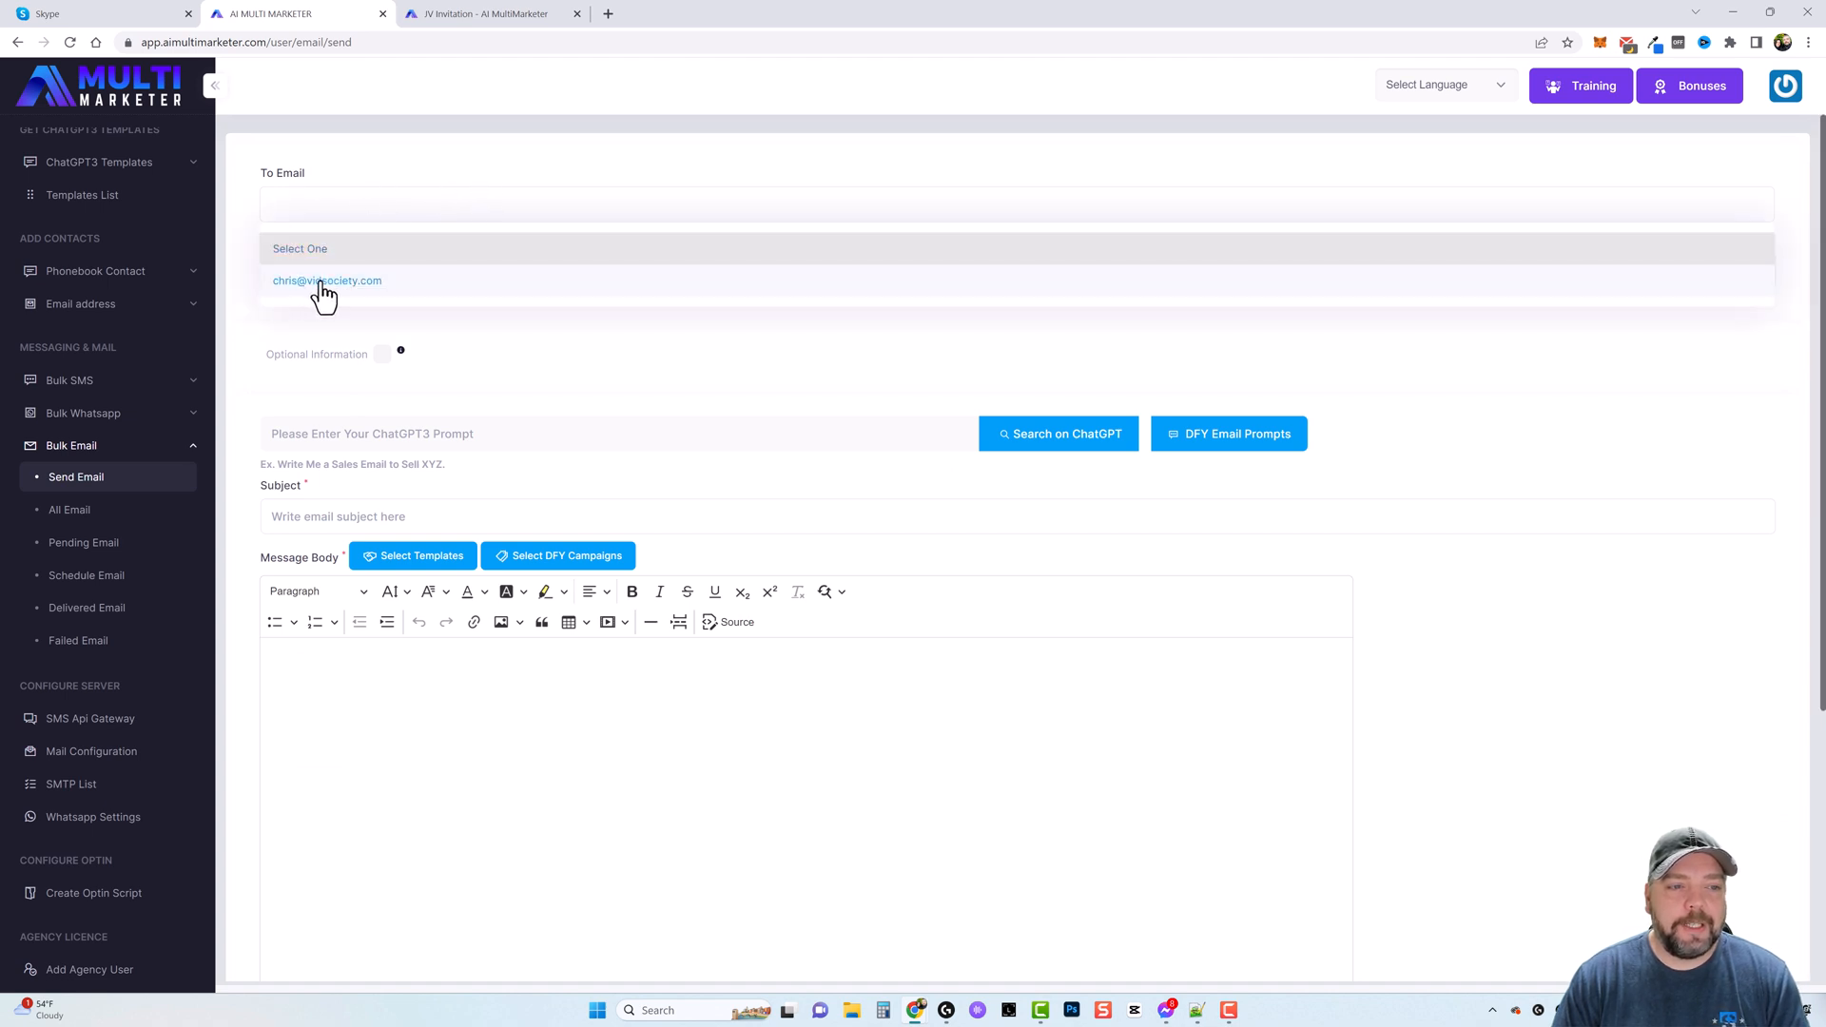
{"action": "left_click", "coordinate": [327, 281]}
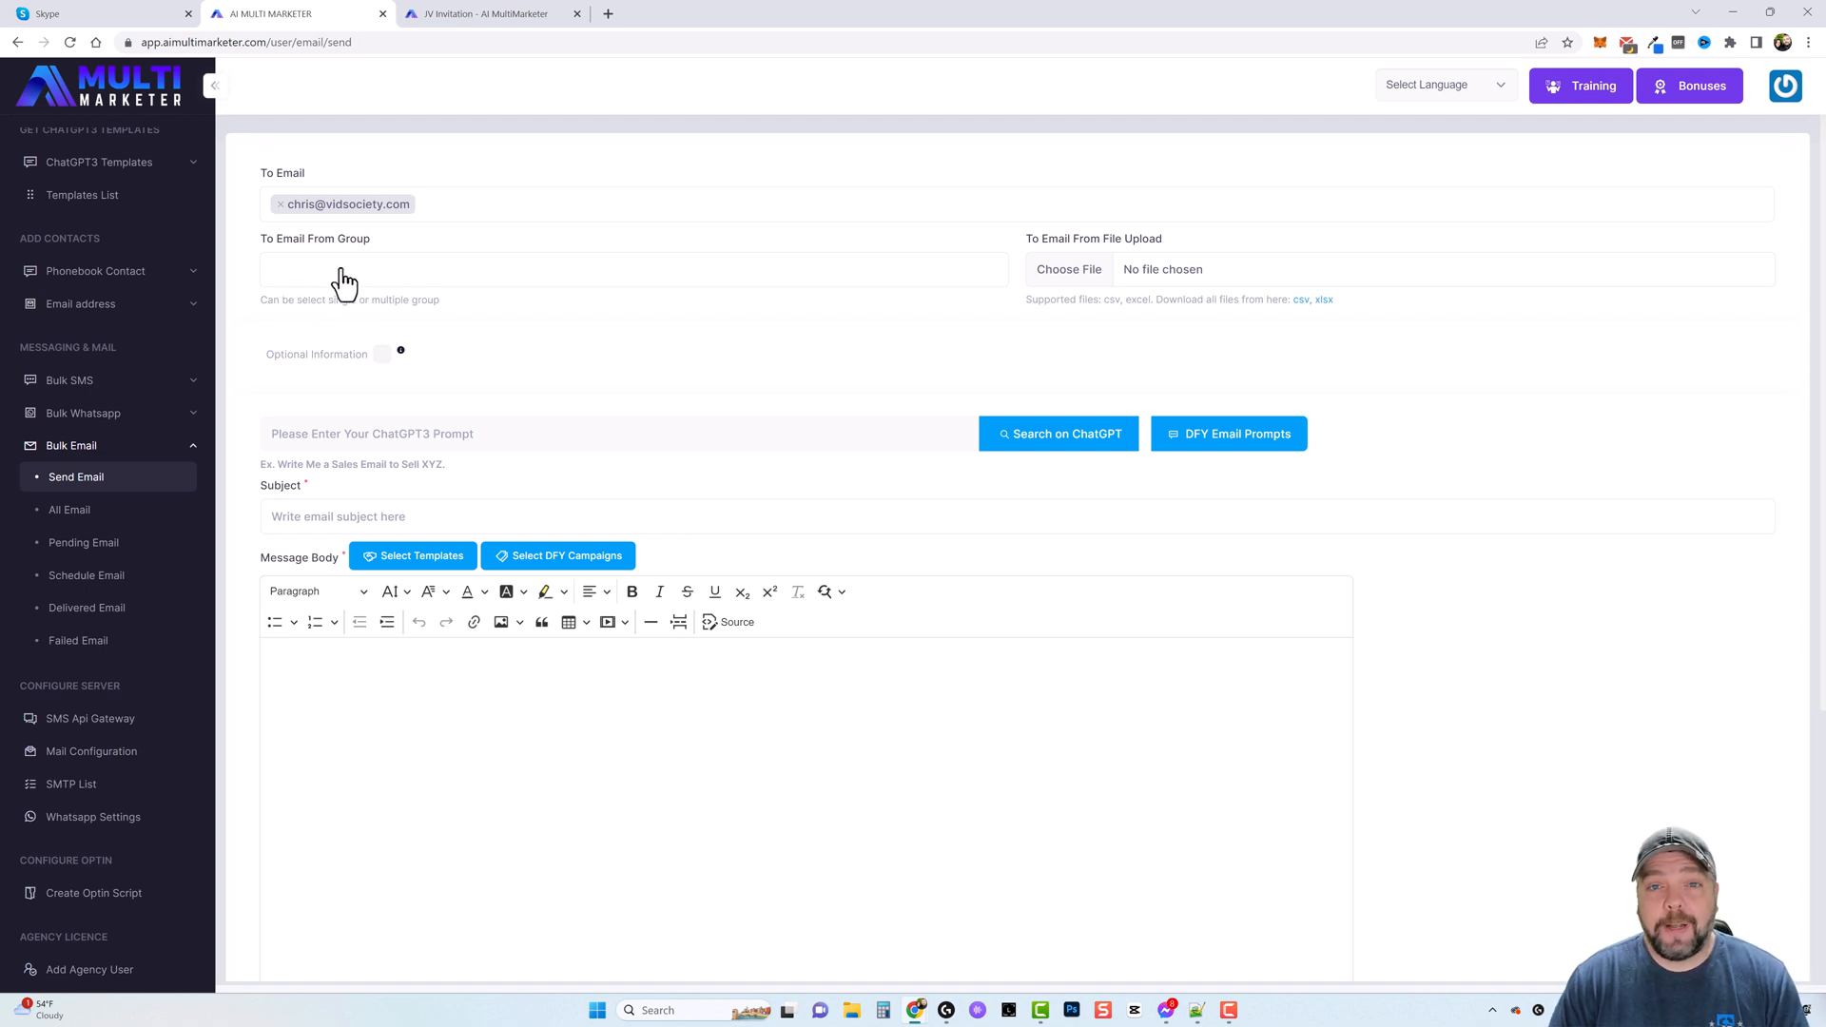
{"action": "mouse_move", "coordinate": [392, 361]}
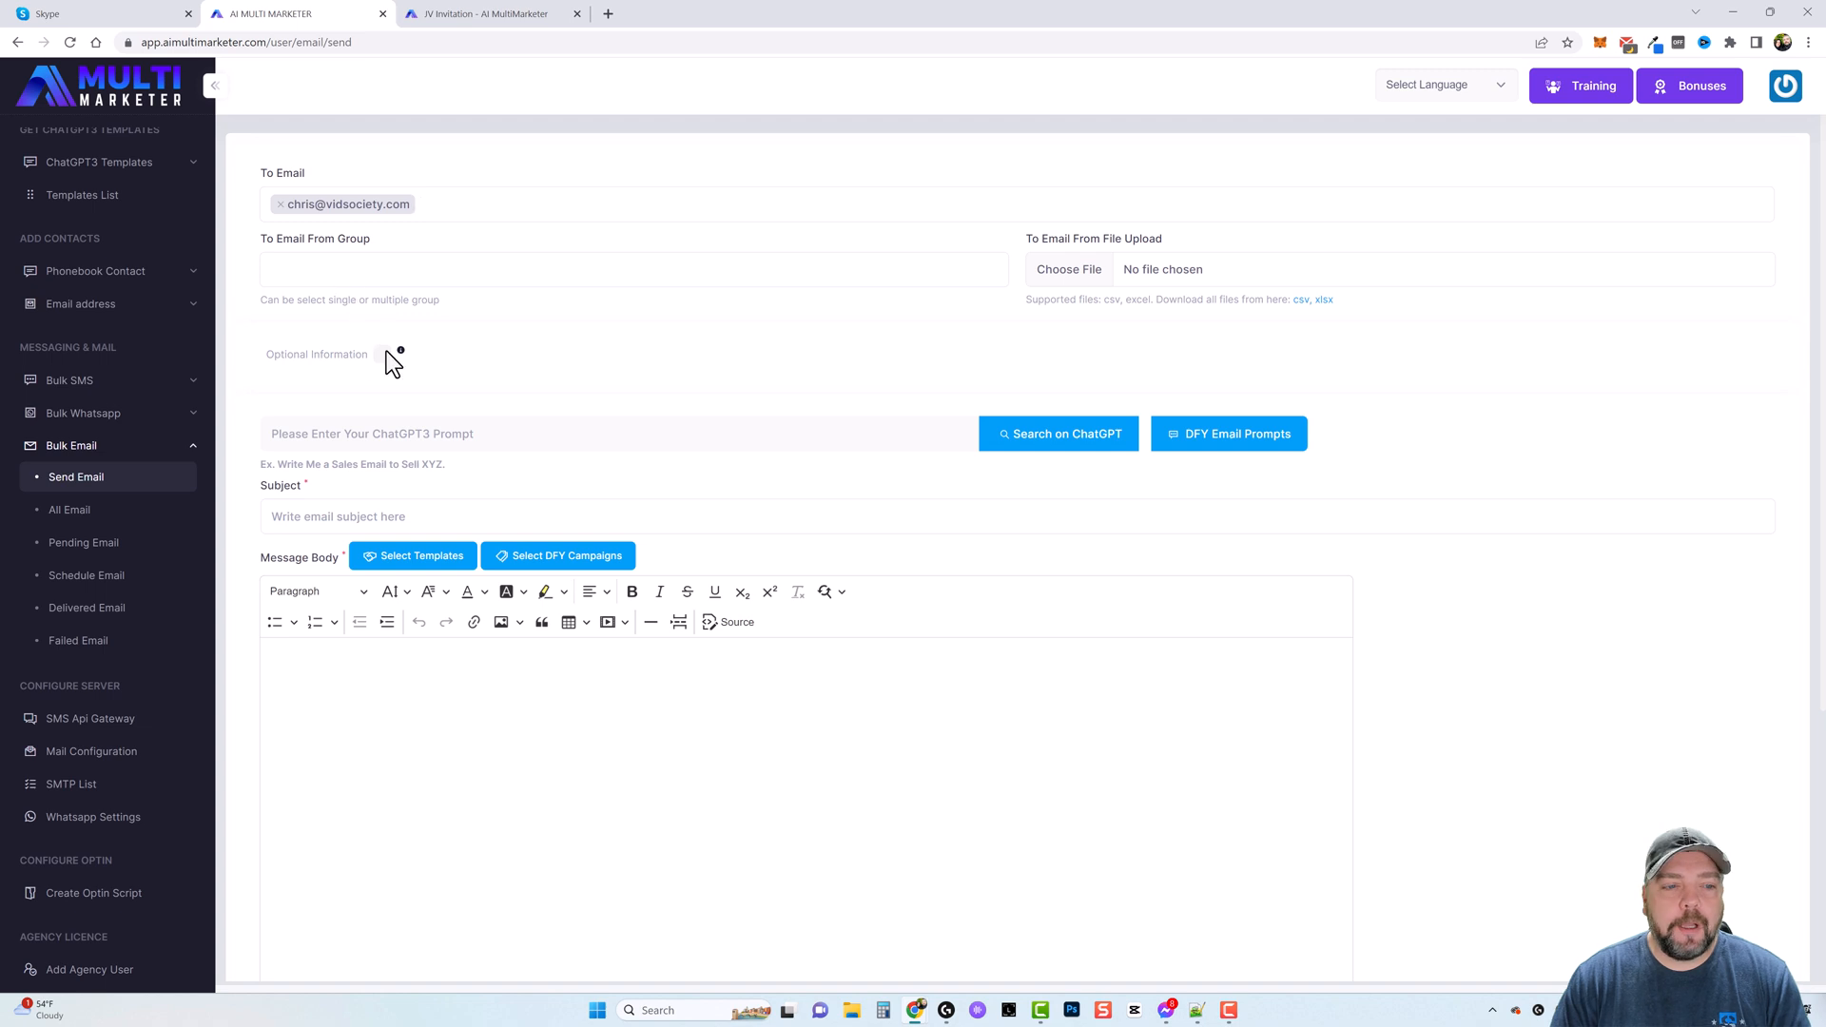
{"action": "left_click", "coordinate": [381, 354]}
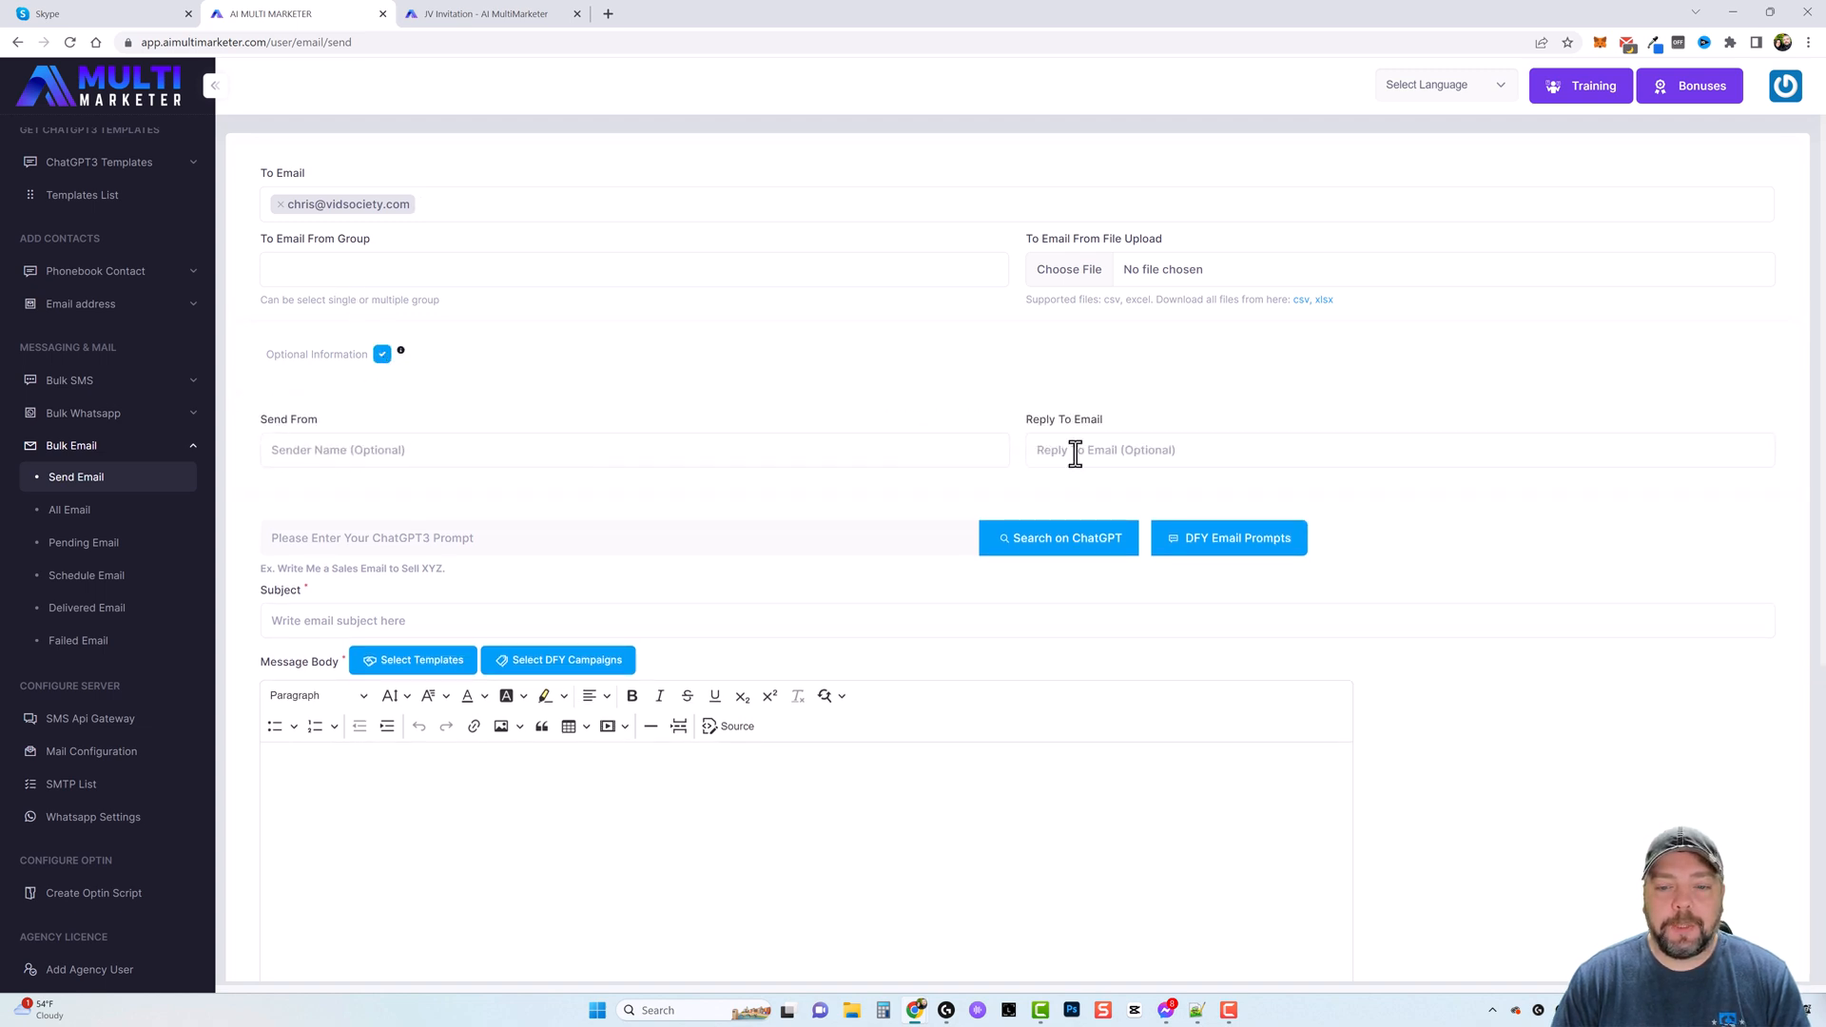
{"action": "mouse_move", "coordinate": [1048, 449]}
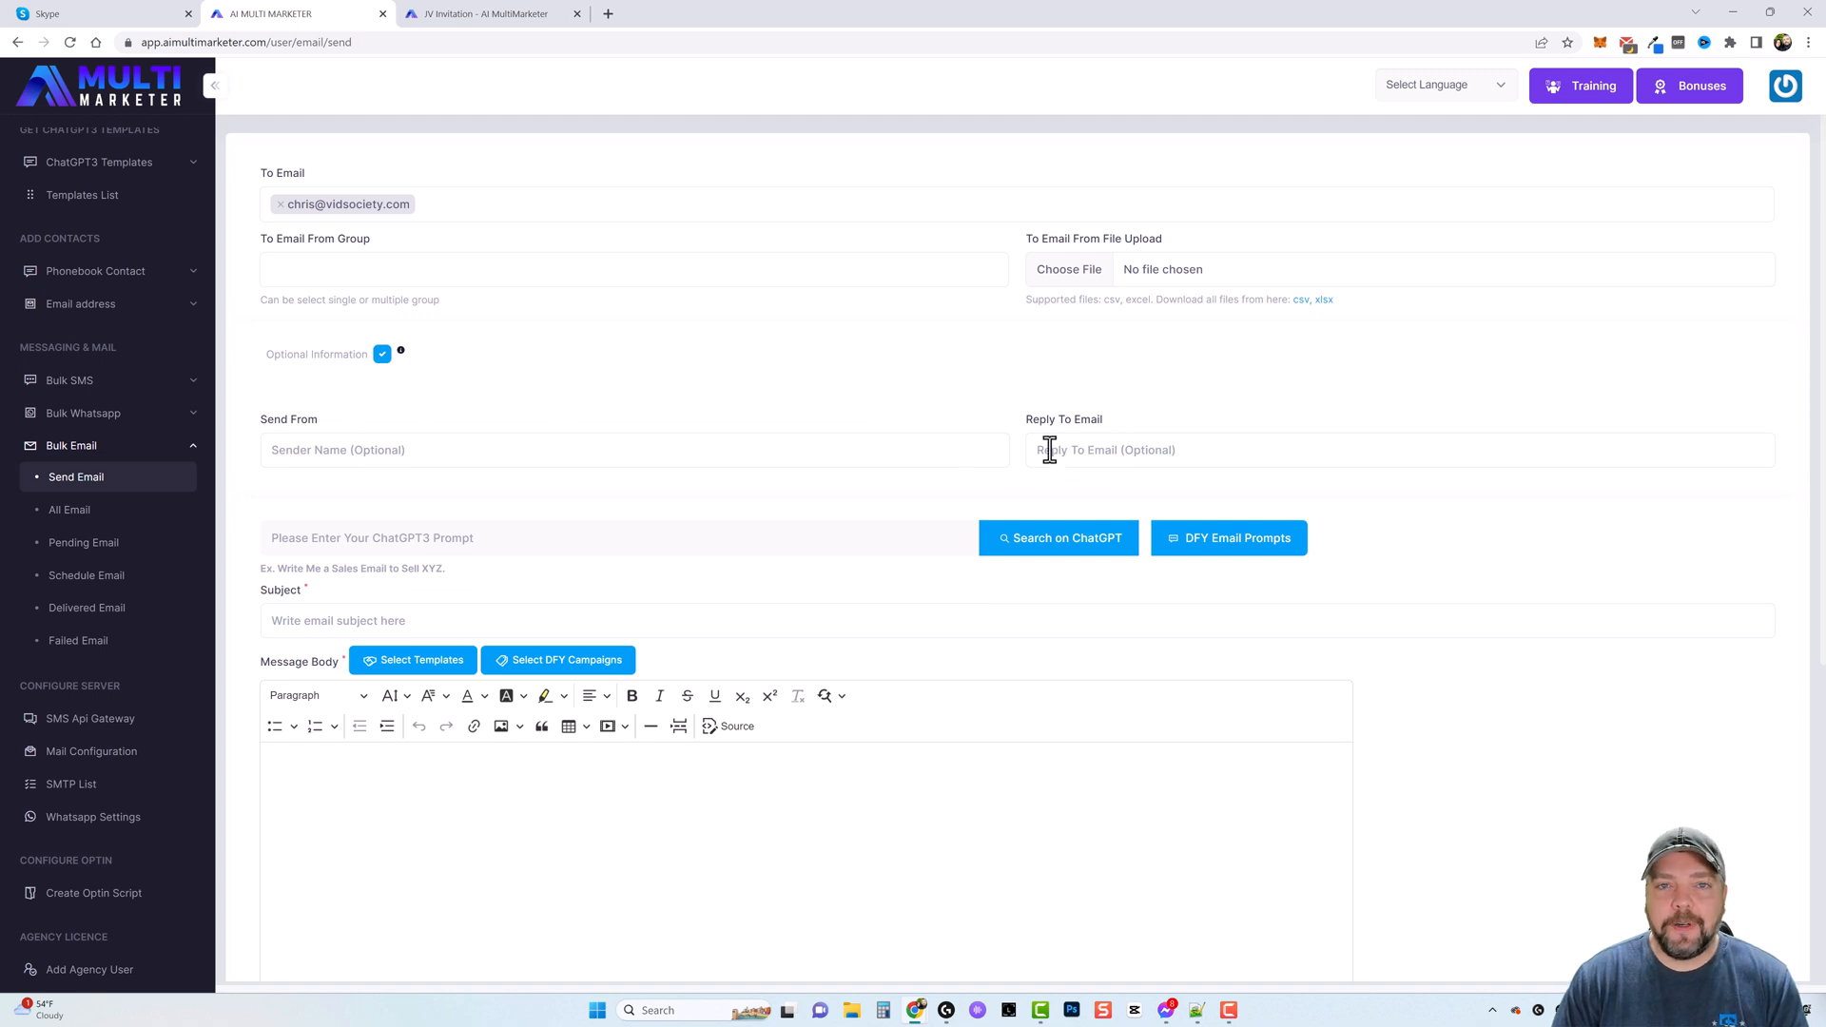
{"action": "mouse_move", "coordinate": [559, 445]}
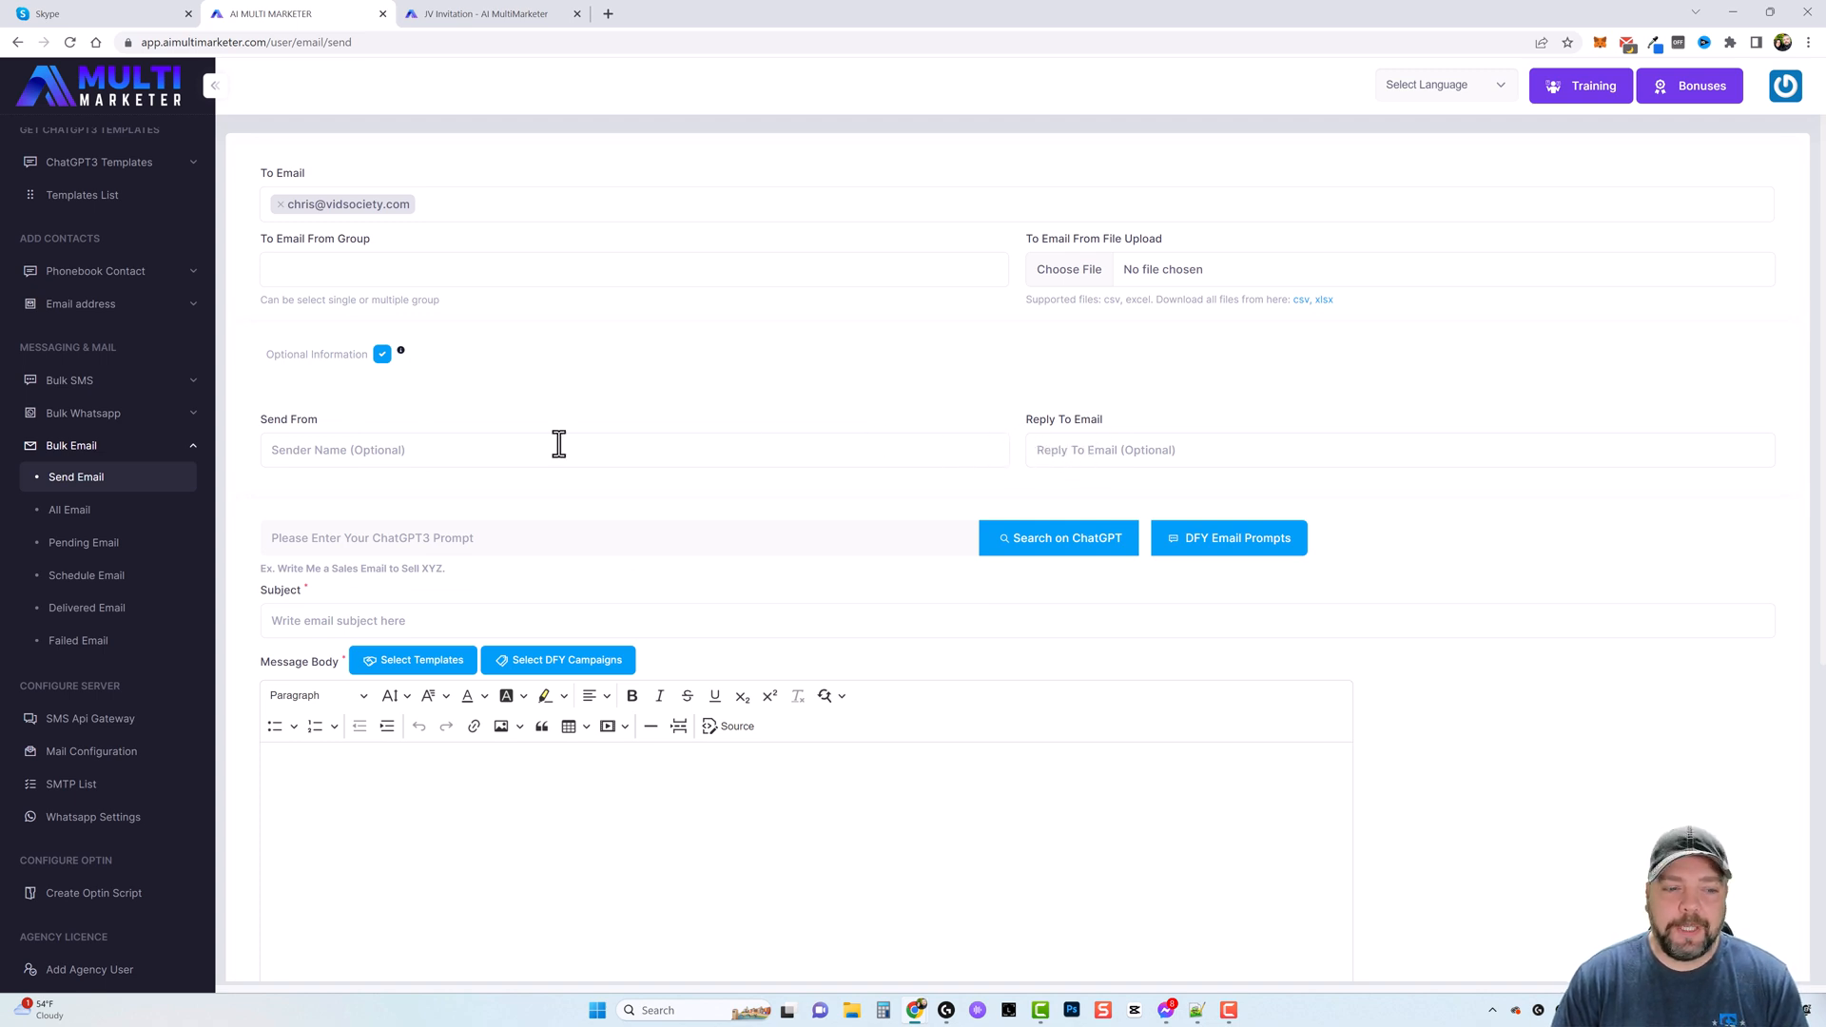
{"action": "mouse_move", "coordinate": [331, 536]}
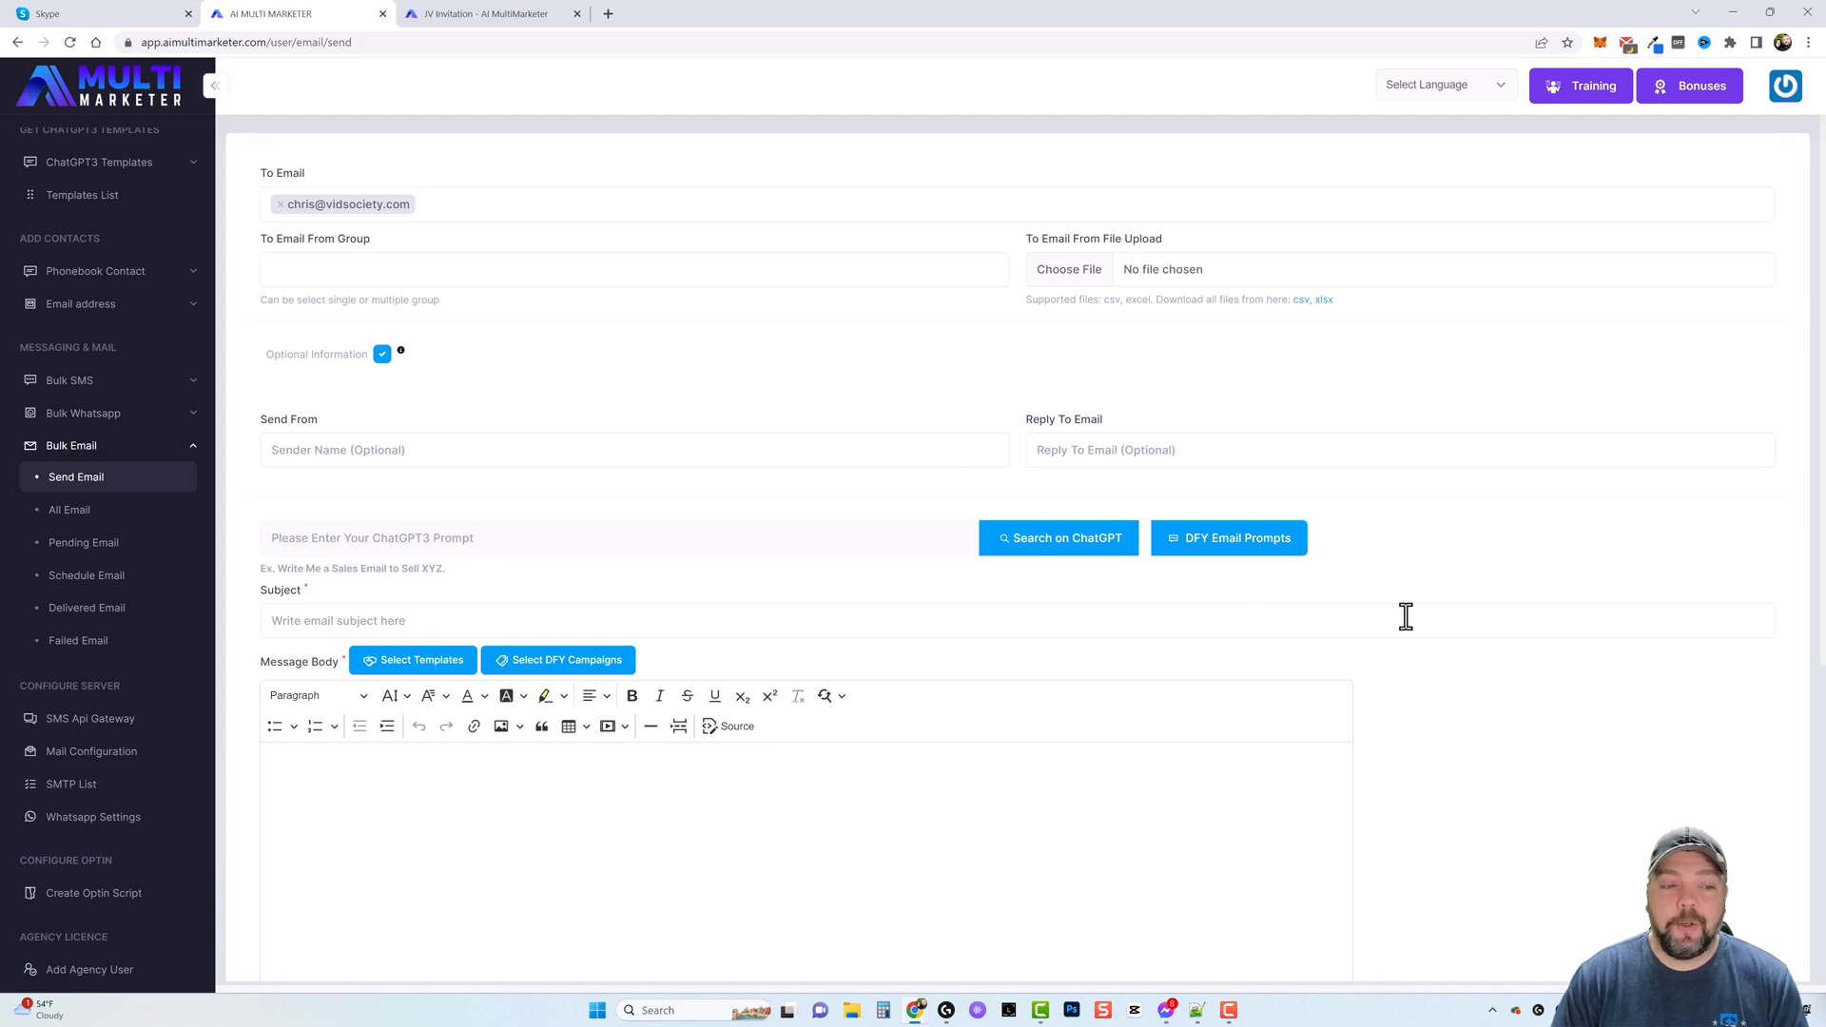
{"action": "mouse_move", "coordinate": [631, 354]}
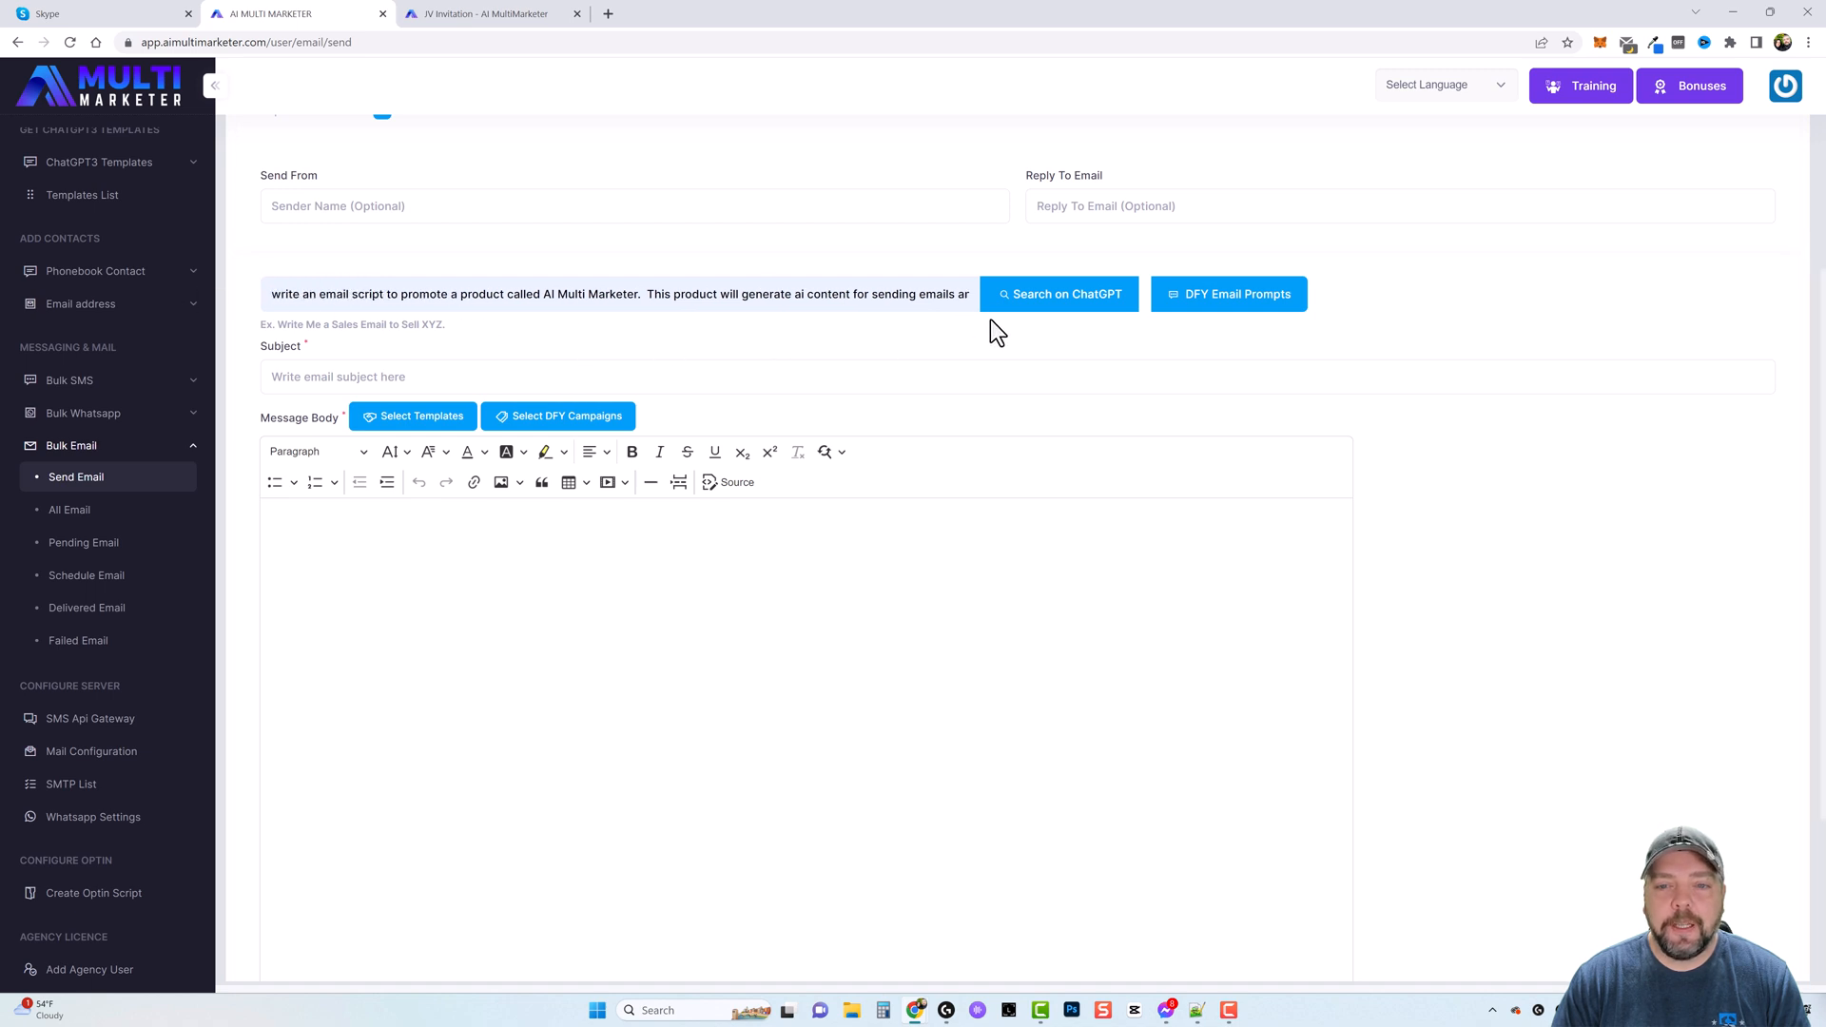
- Generate the AI Multi Marketer promotional email body from the ChatGPT3 prompt
{"action": "left_click", "coordinate": [1058, 293]}
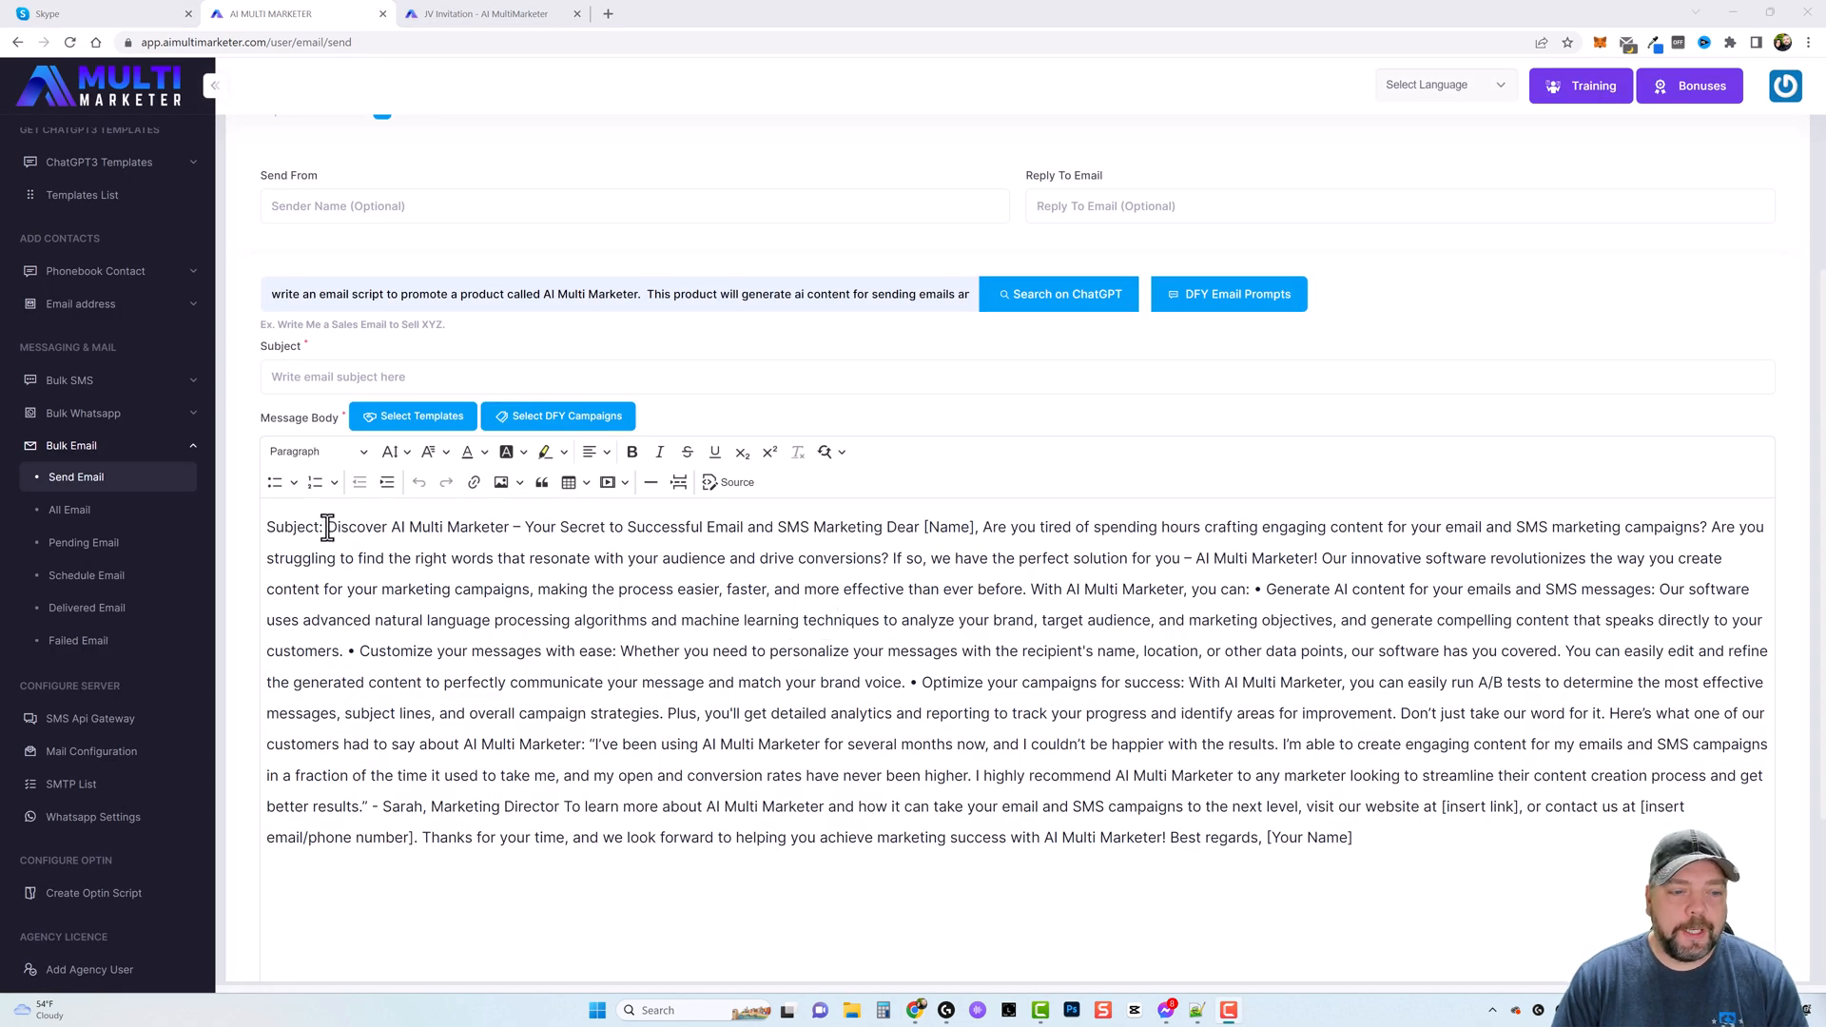
- Review the generated AI Multi Marketer subject and sales message body down to the send options
{"action": "left_click_drag", "start_coordinate": [328, 527], "coordinate": [810, 527]}
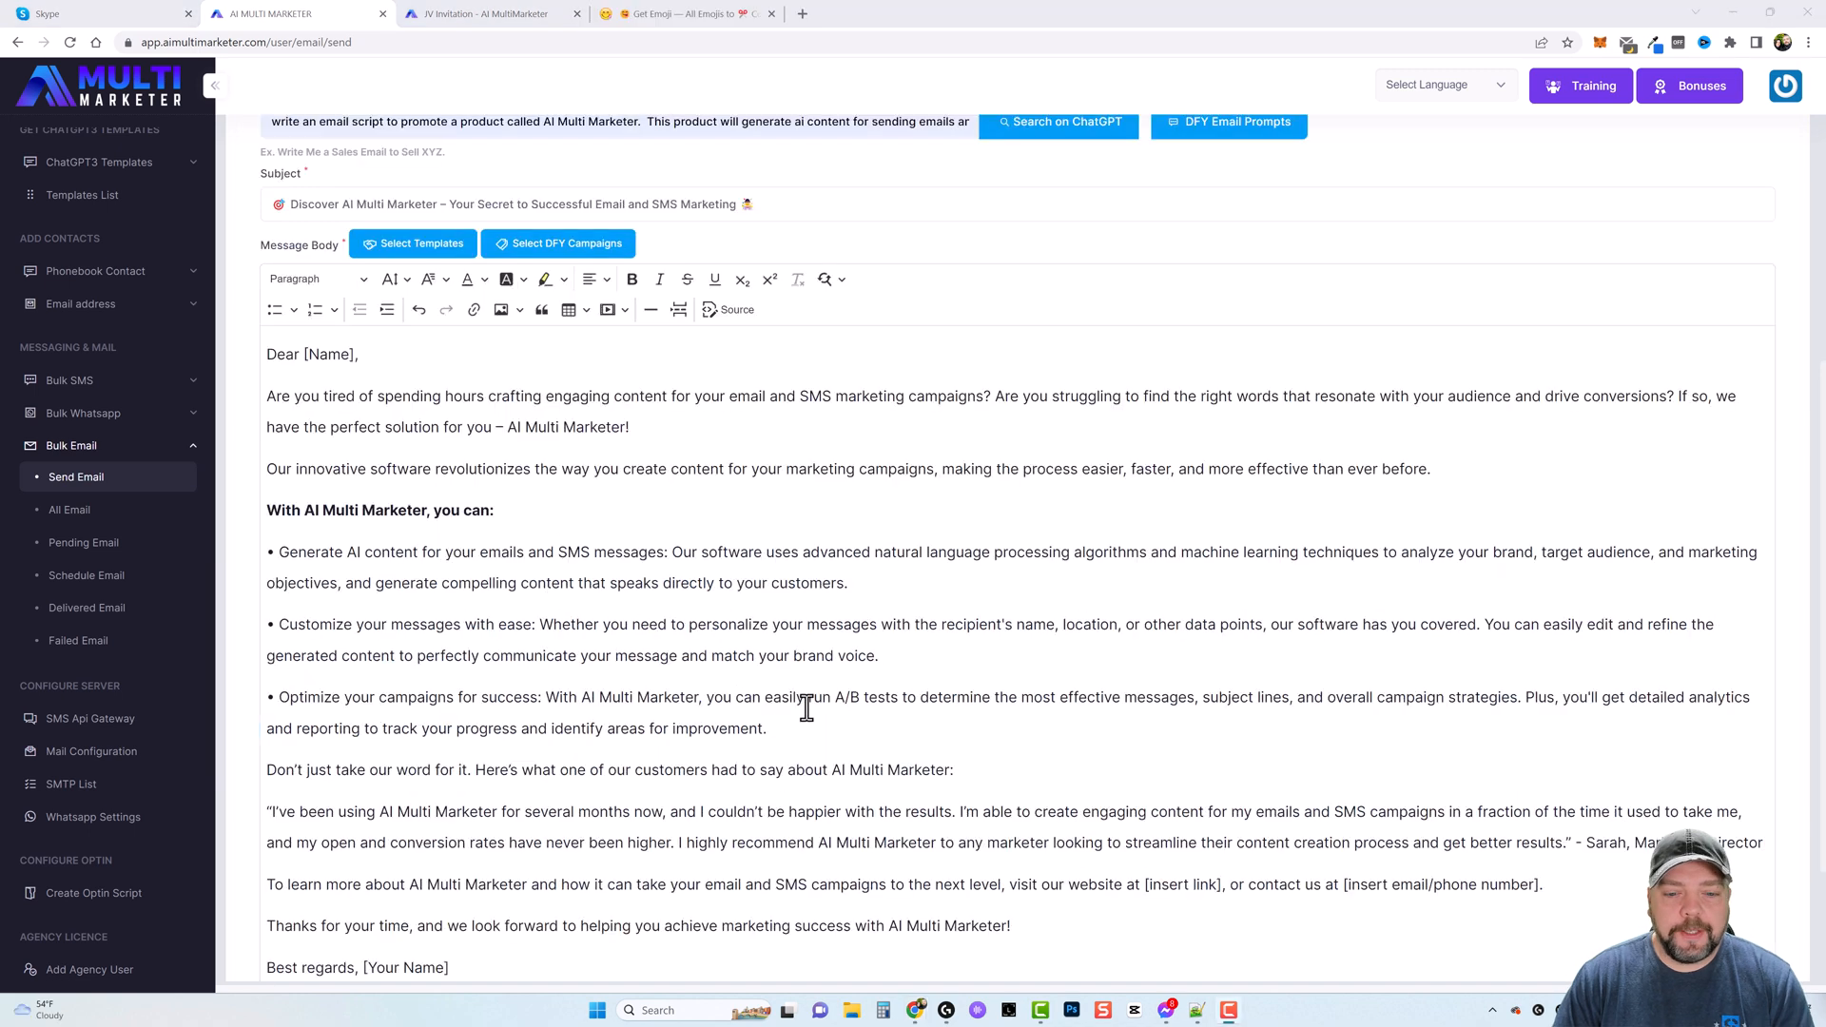
{"action": "mouse_move", "coordinate": [755, 655]}
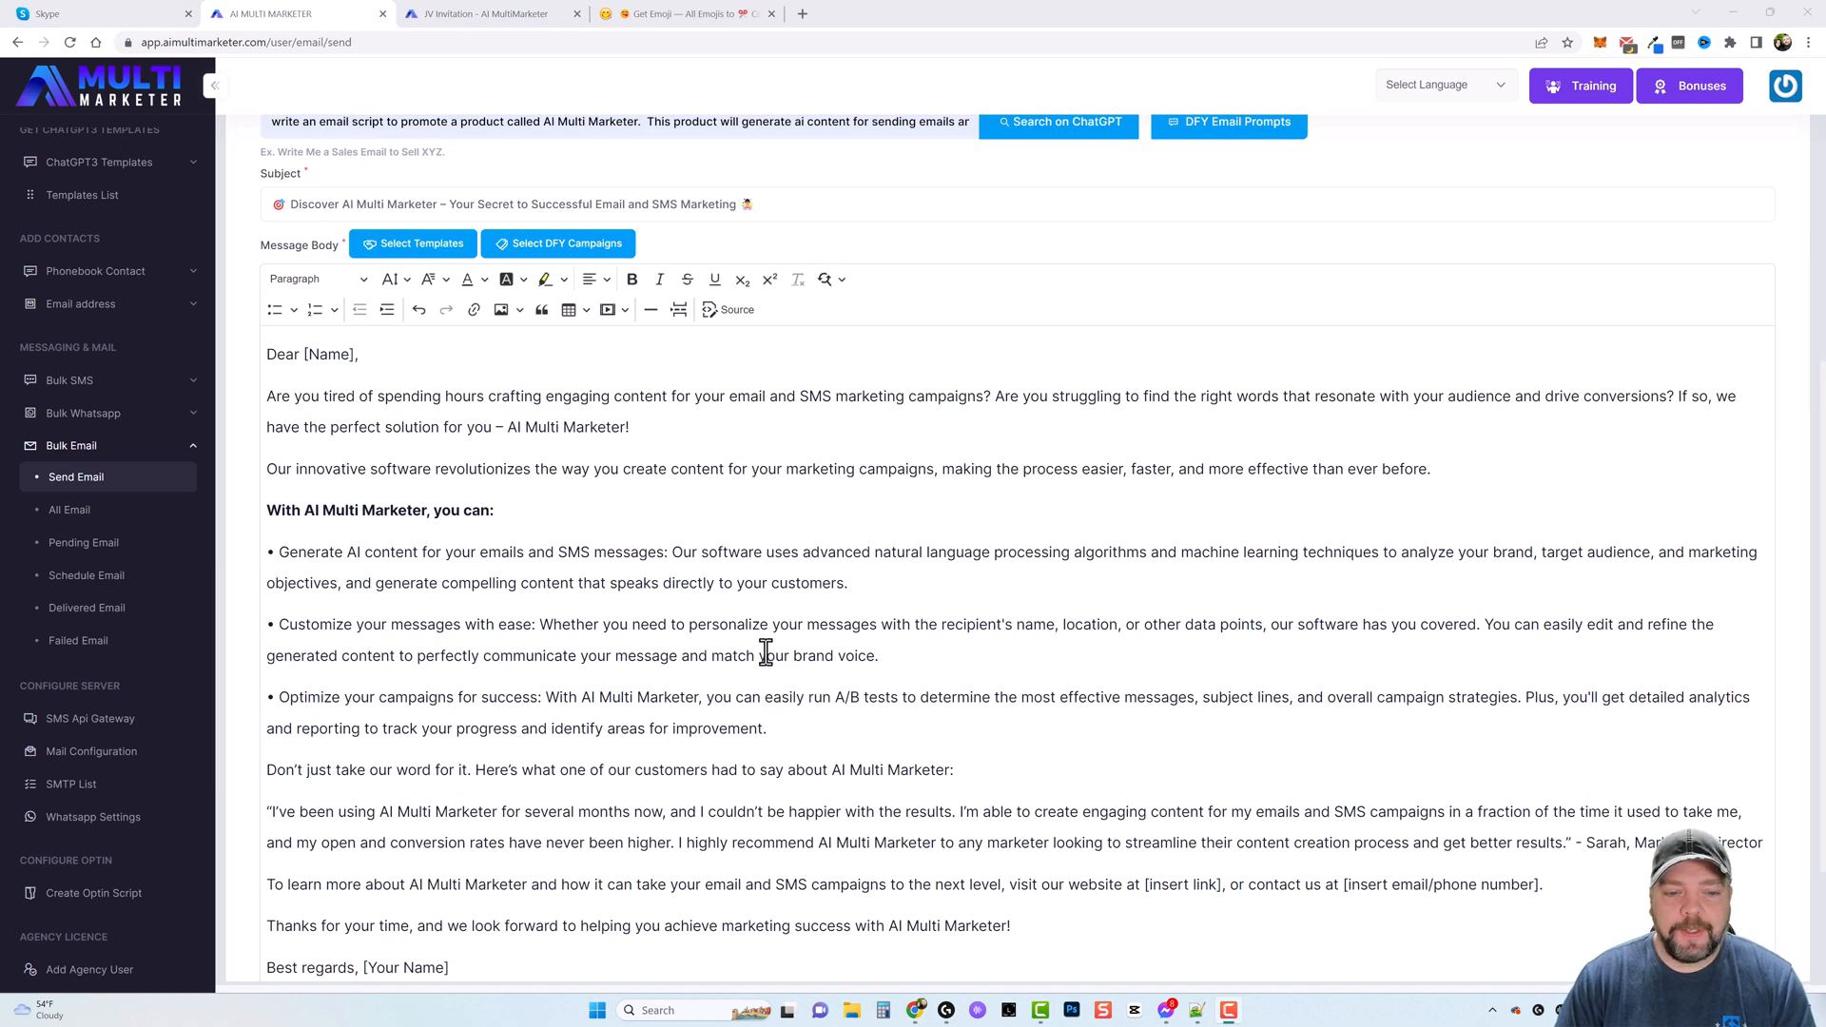
{"action": "scroll", "scroll_direction": "down", "scroll_amount": 3}
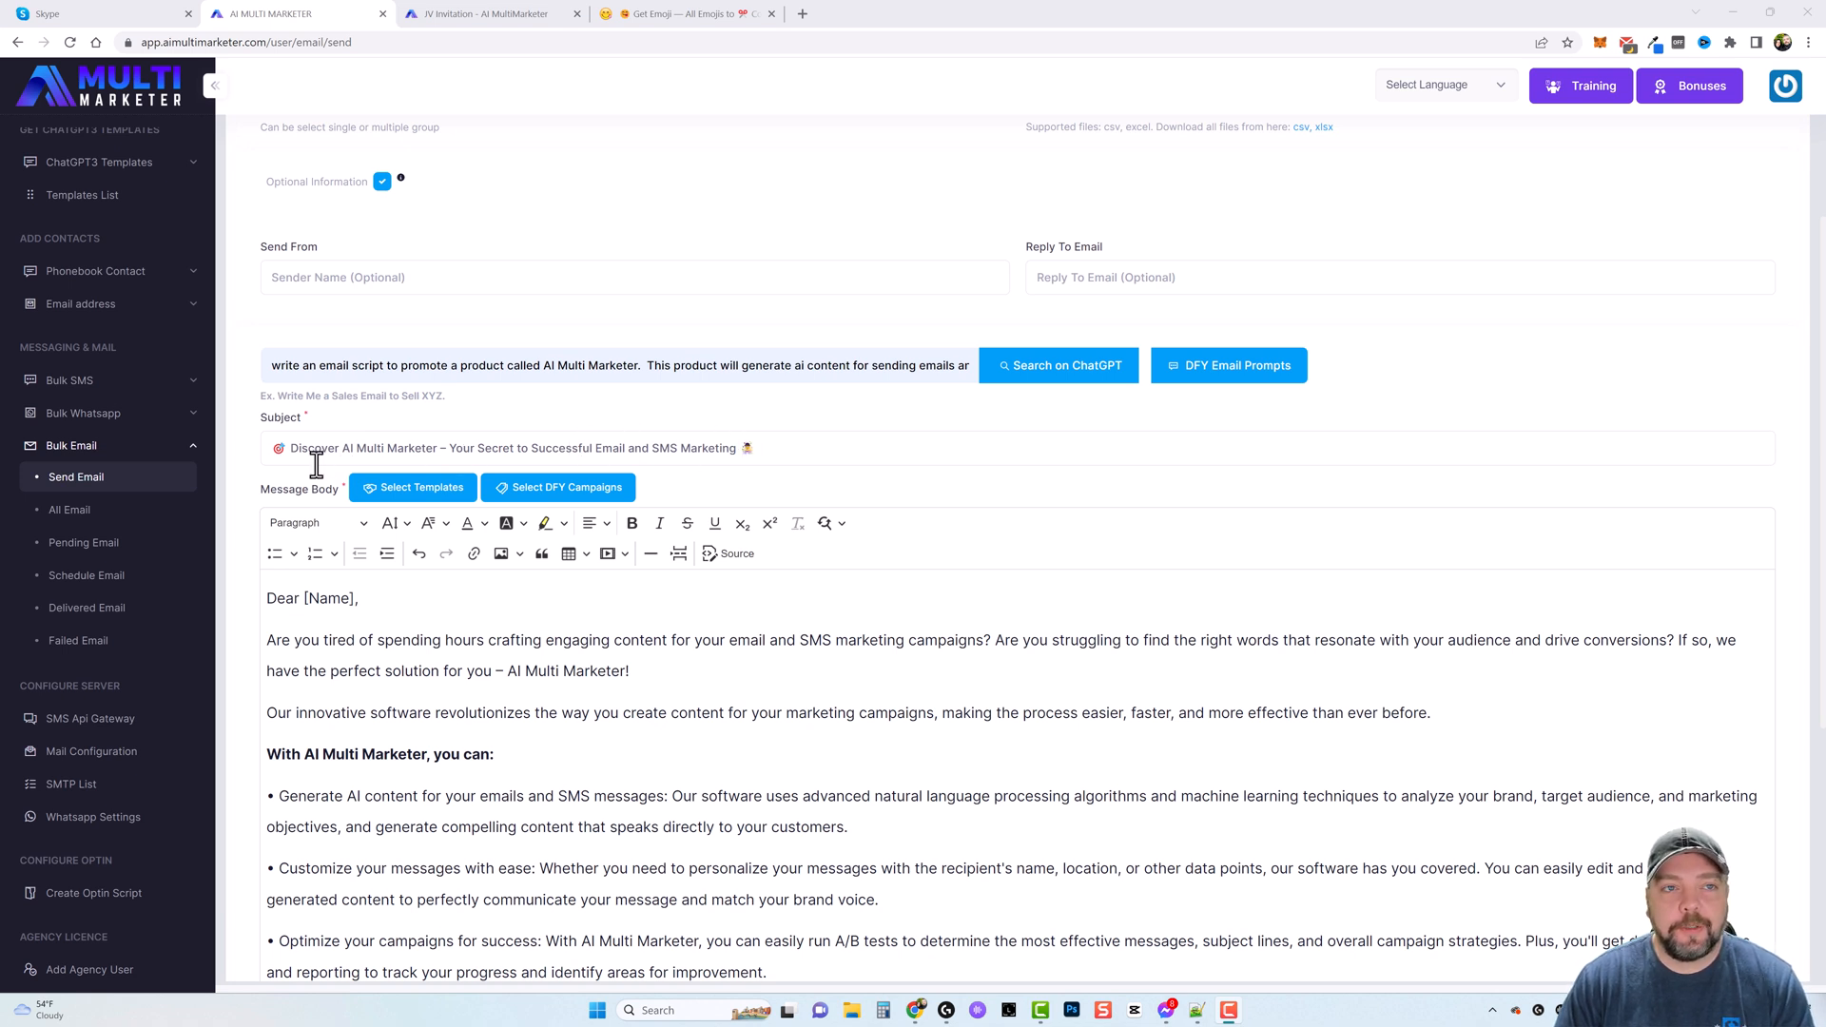
{"action": "mouse_move", "coordinate": [338, 506]}
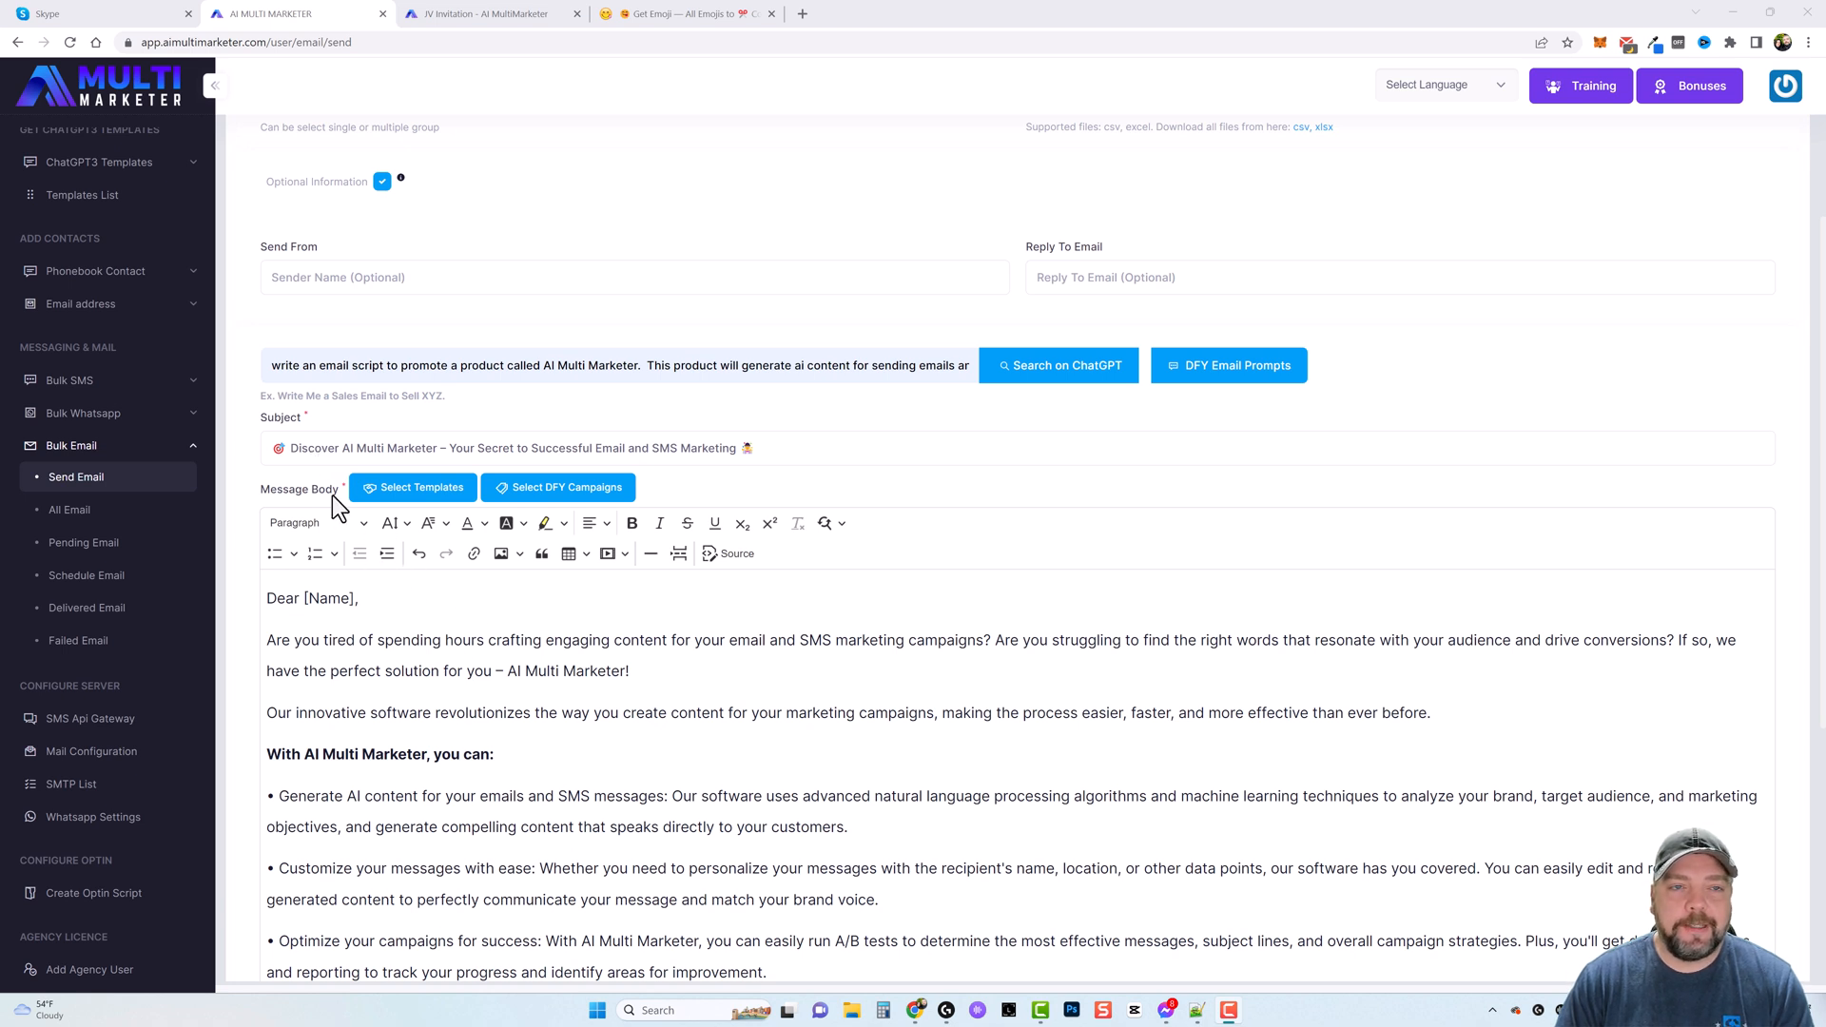
{"action": "left_click", "coordinate": [734, 447]}
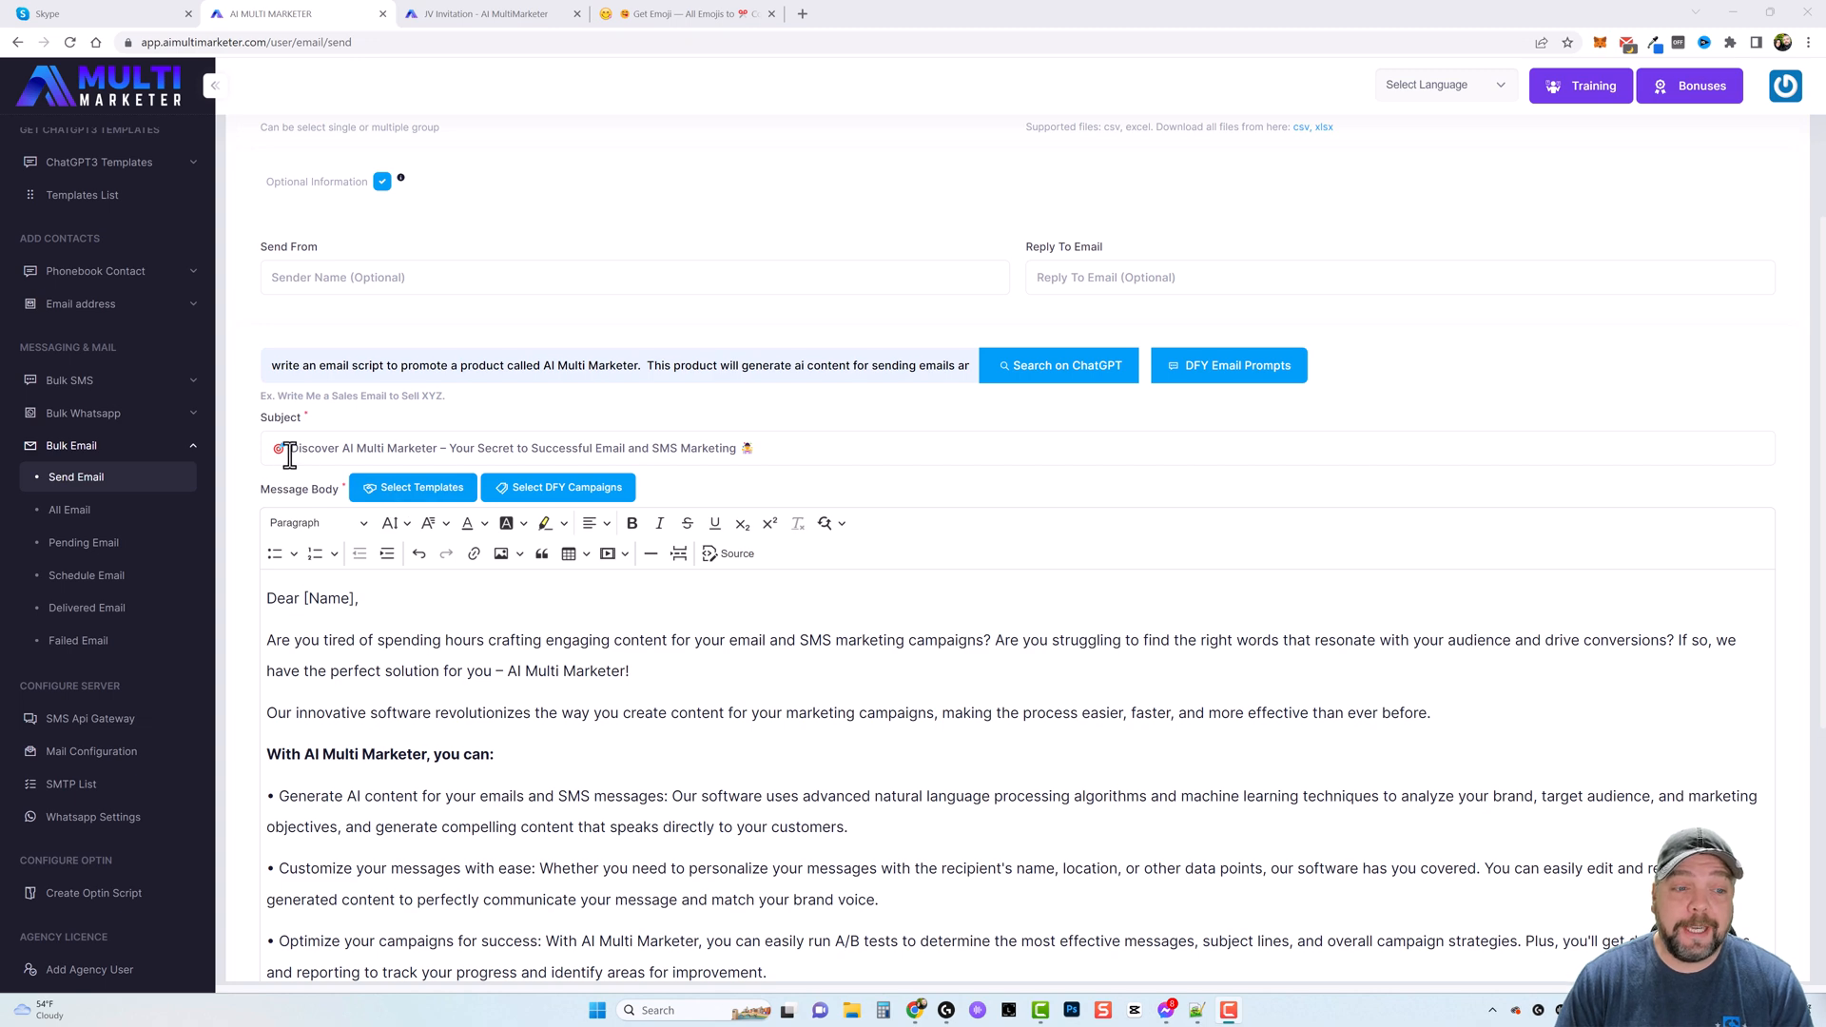
{"action": "mouse_move", "coordinate": [618, 719]}
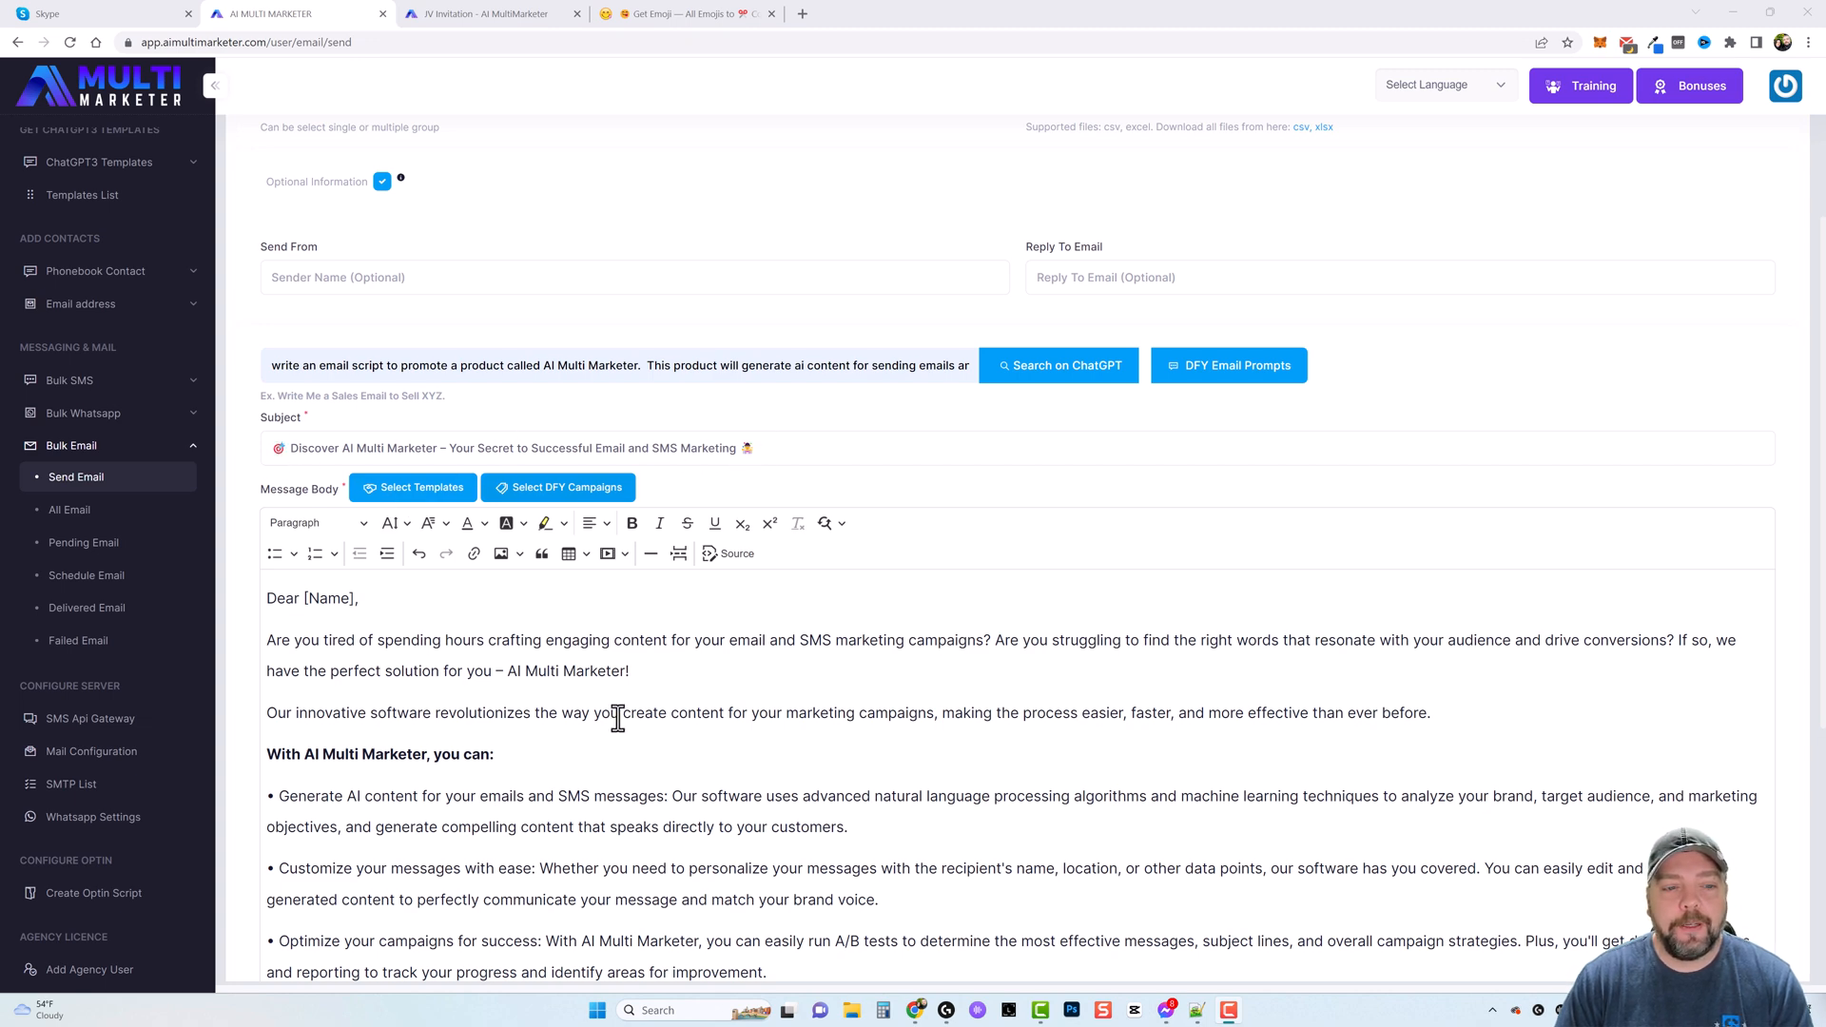
{"action": "scroll", "scroll_direction": "down", "scroll_amount": 3}
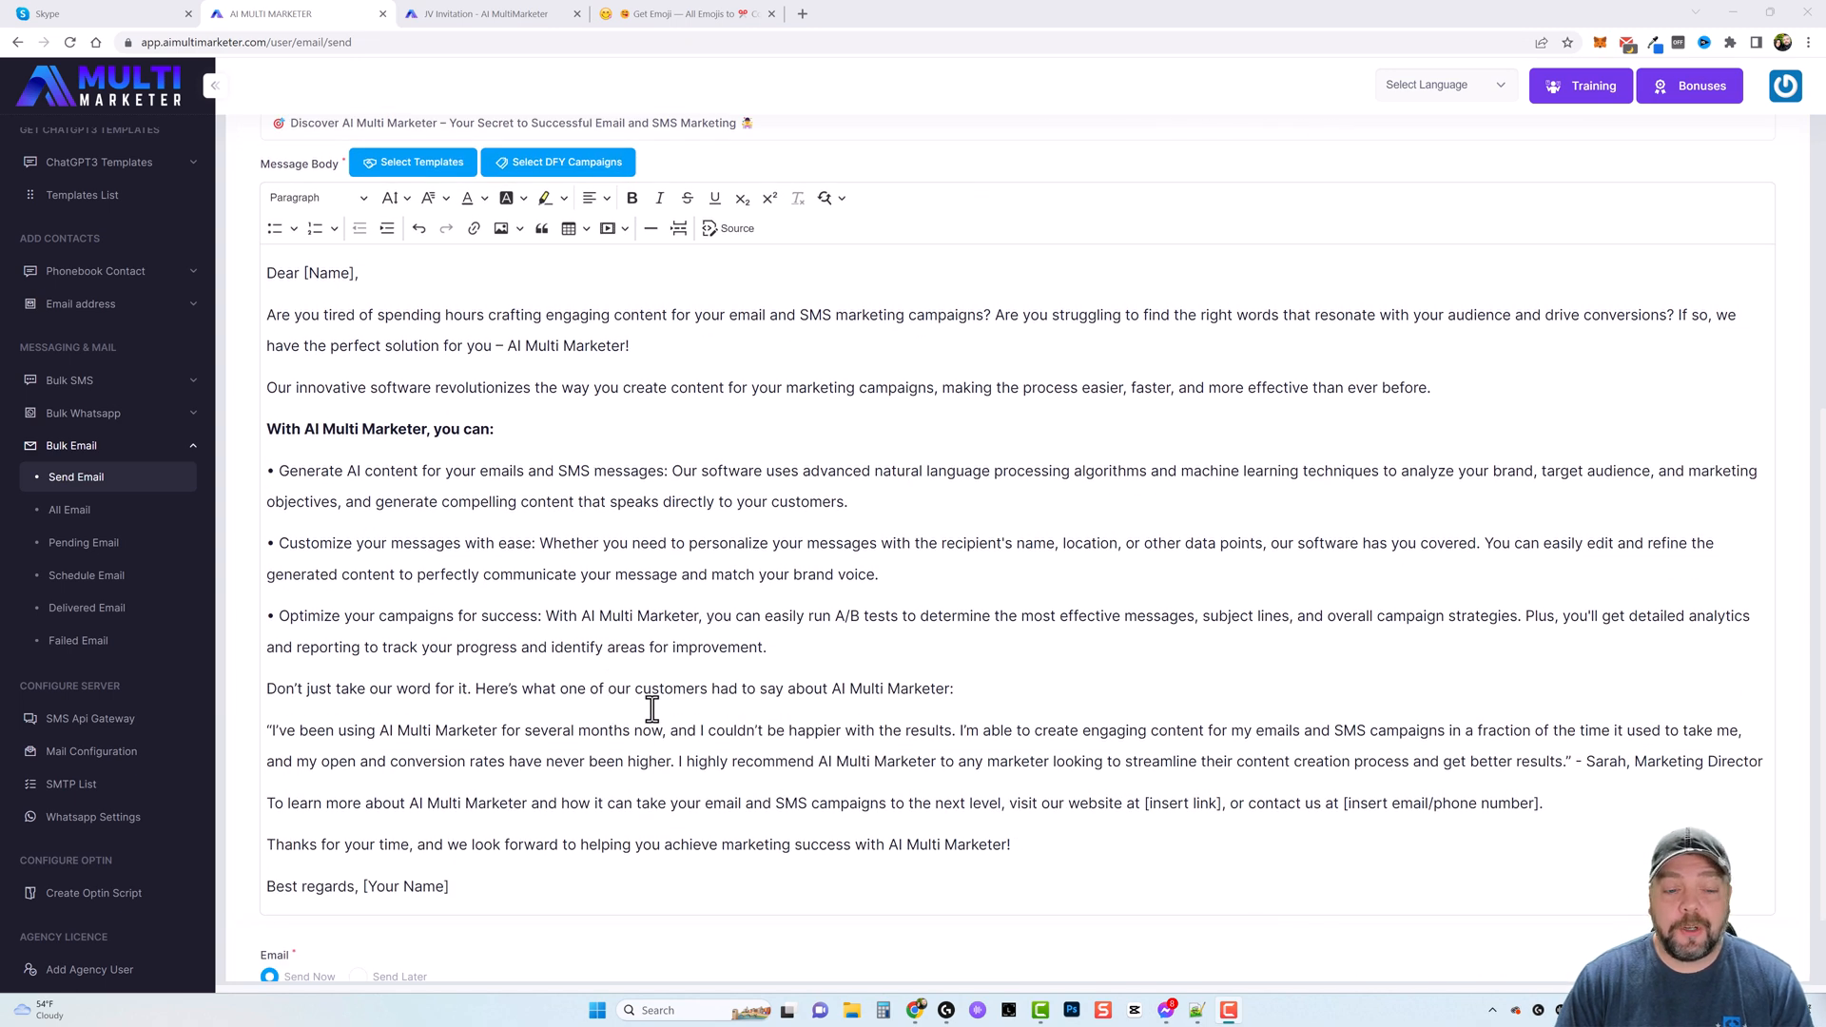
{"action": "mouse_move", "coordinate": [635, 715]}
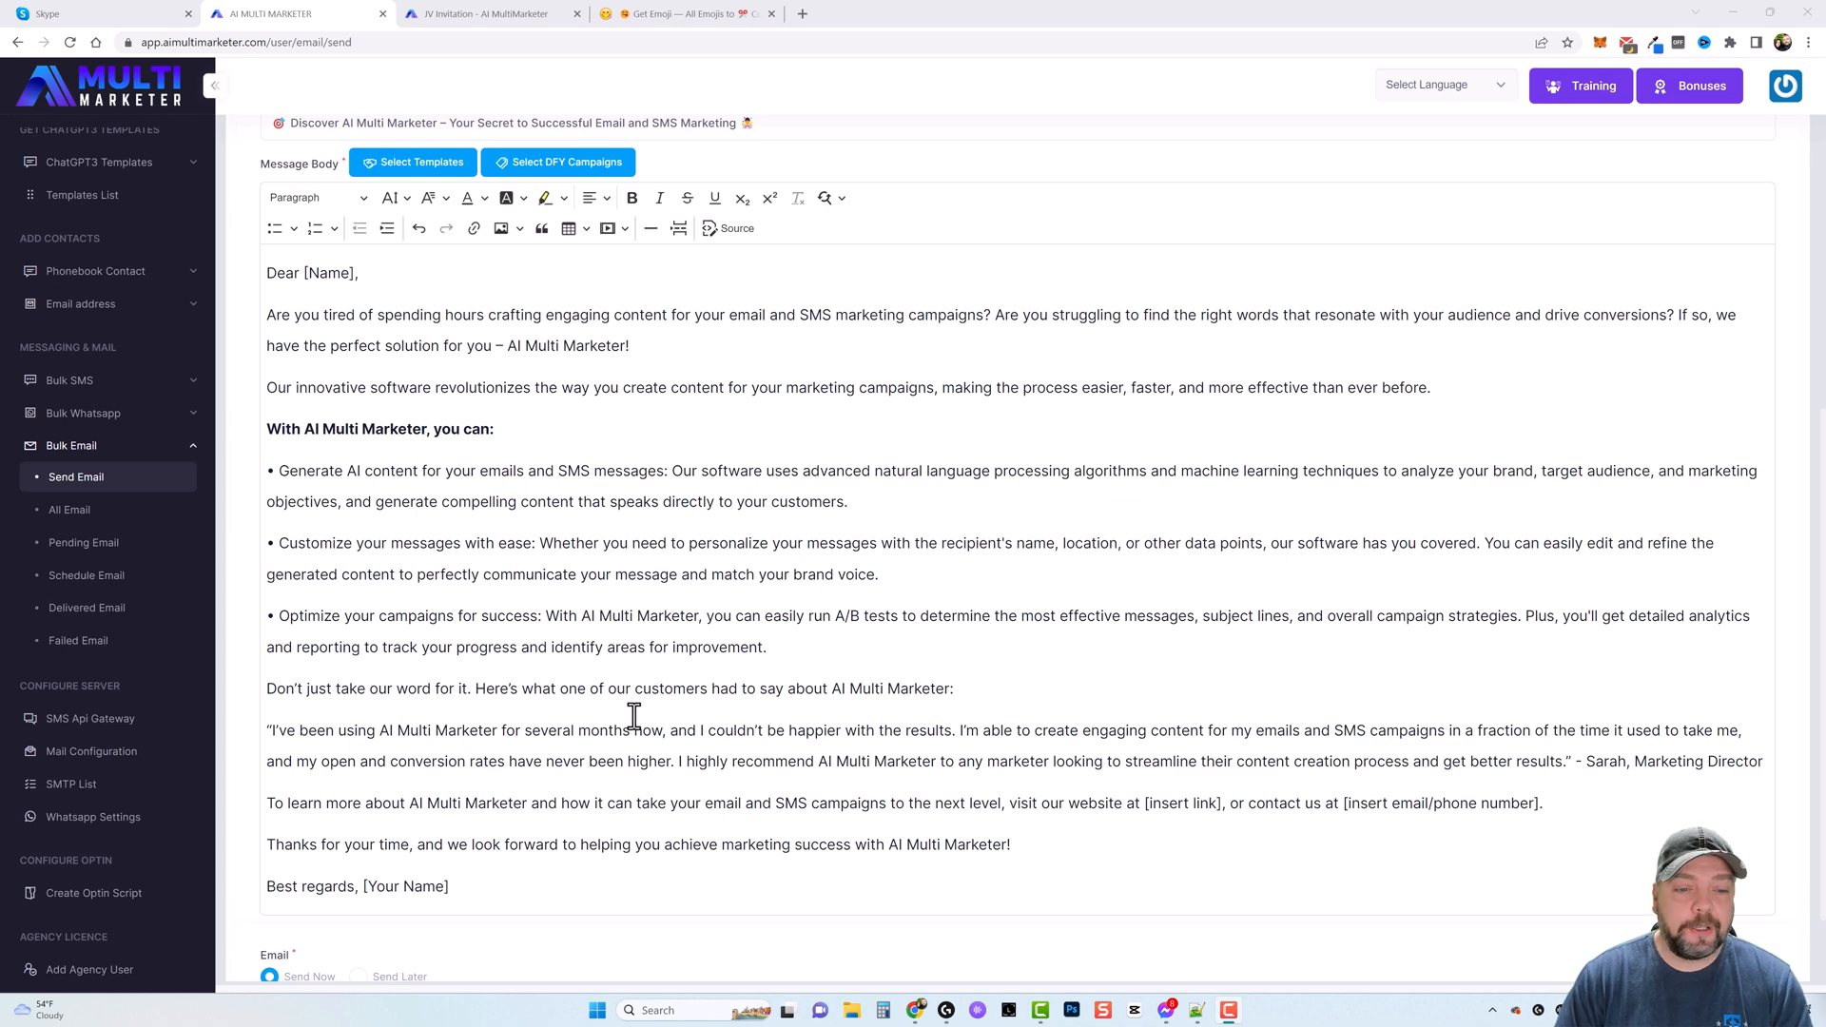
{"action": "scroll", "scroll_direction": "down", "scroll_amount": 3}
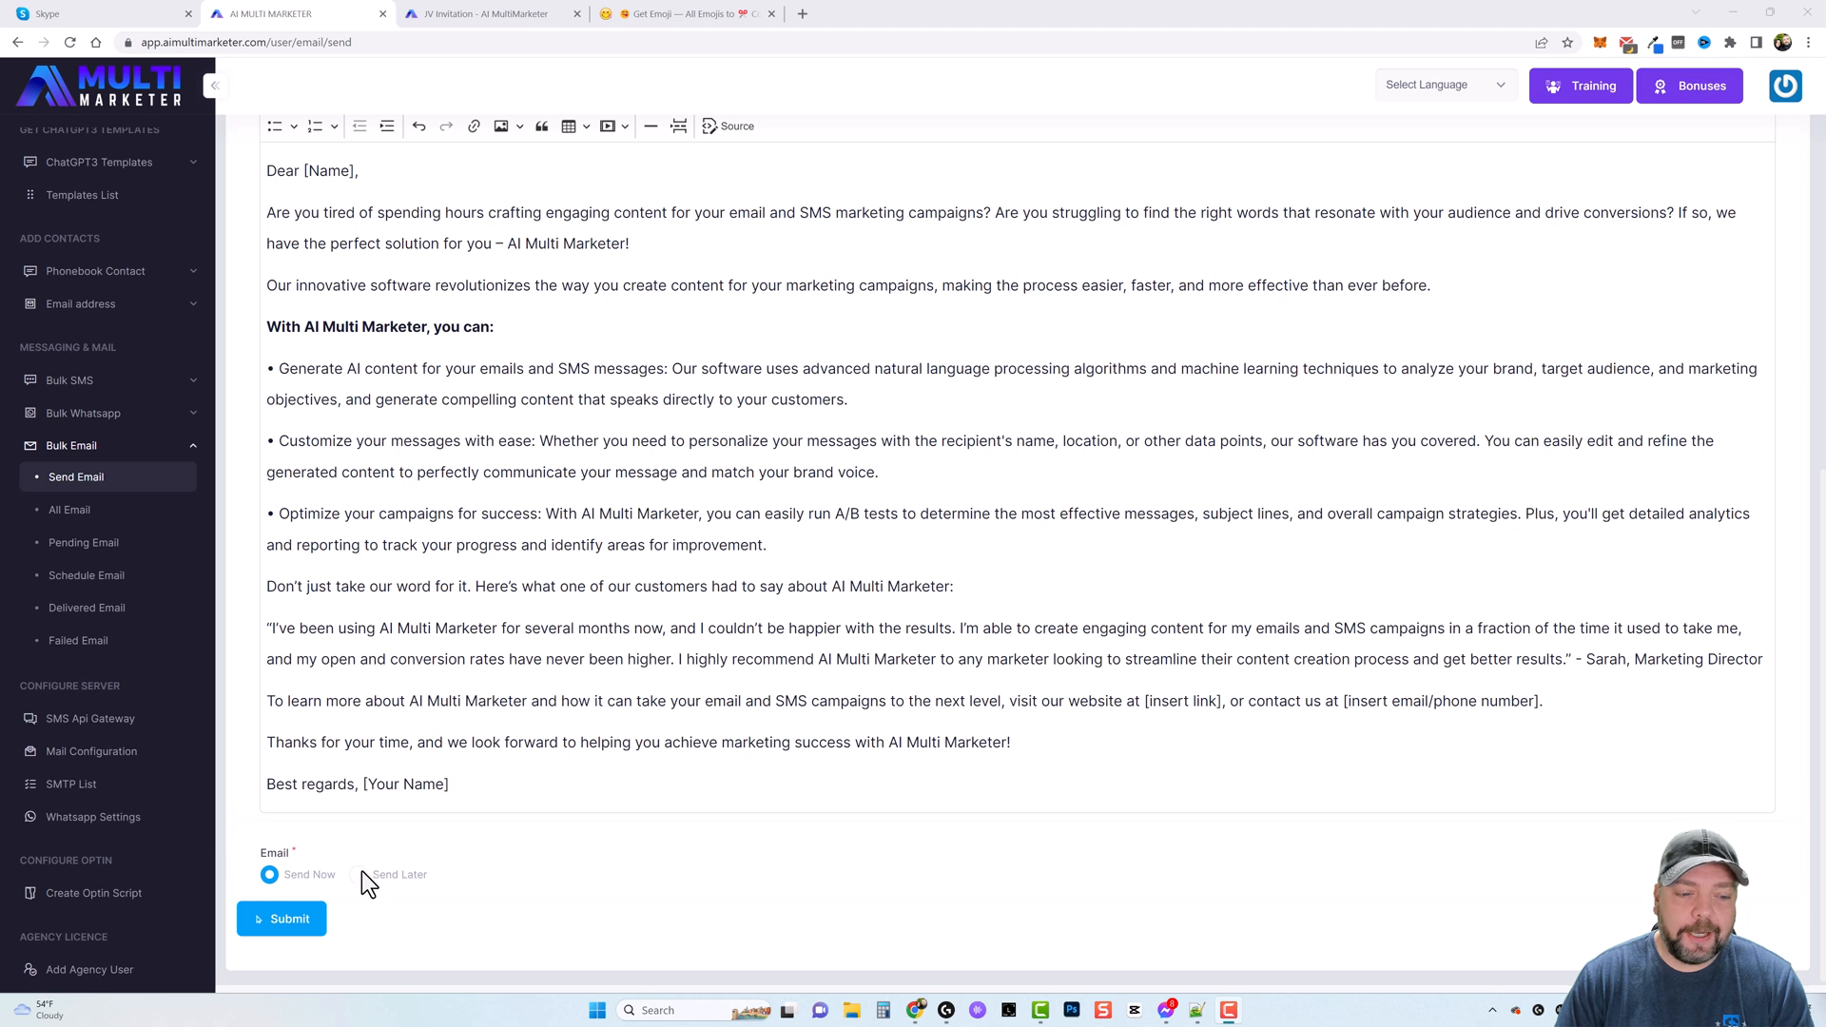
- Submit the email with Send Now, leaving the request-sent confirmation and emptied form
{"action": "left_click", "coordinate": [282, 919]}
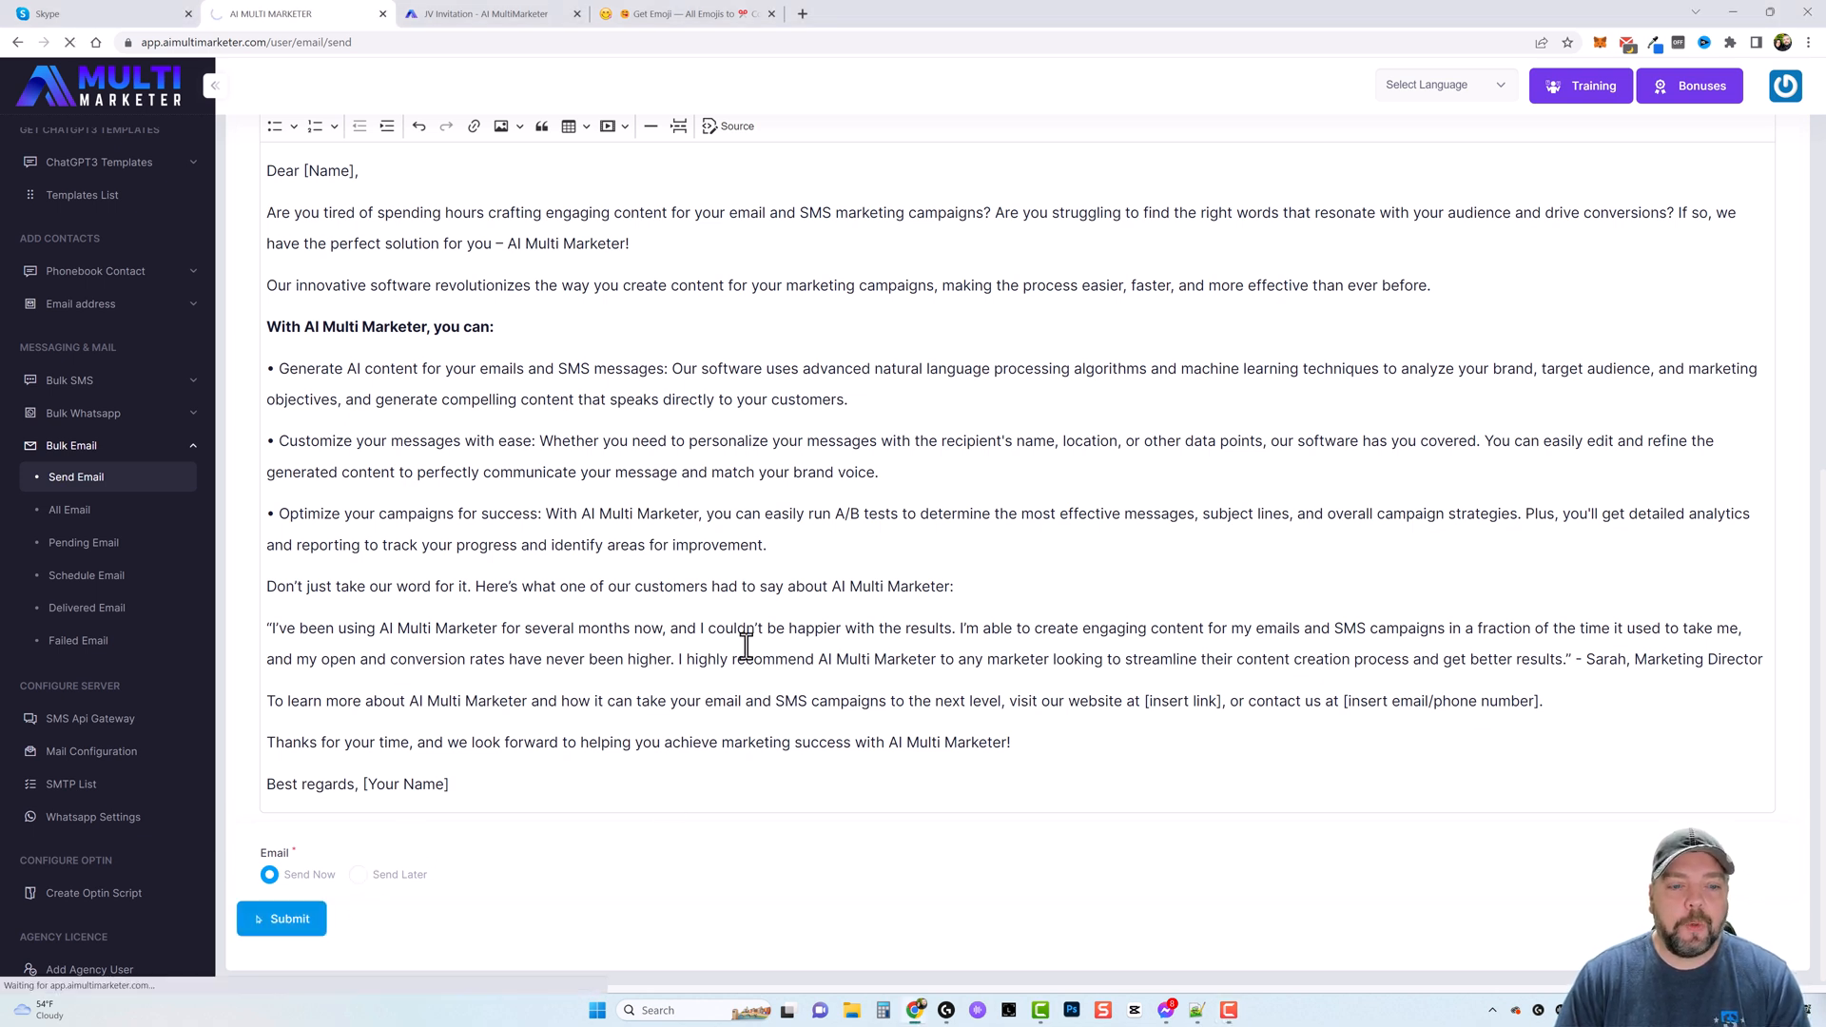
{"action": "left_click", "coordinate": [282, 919]}
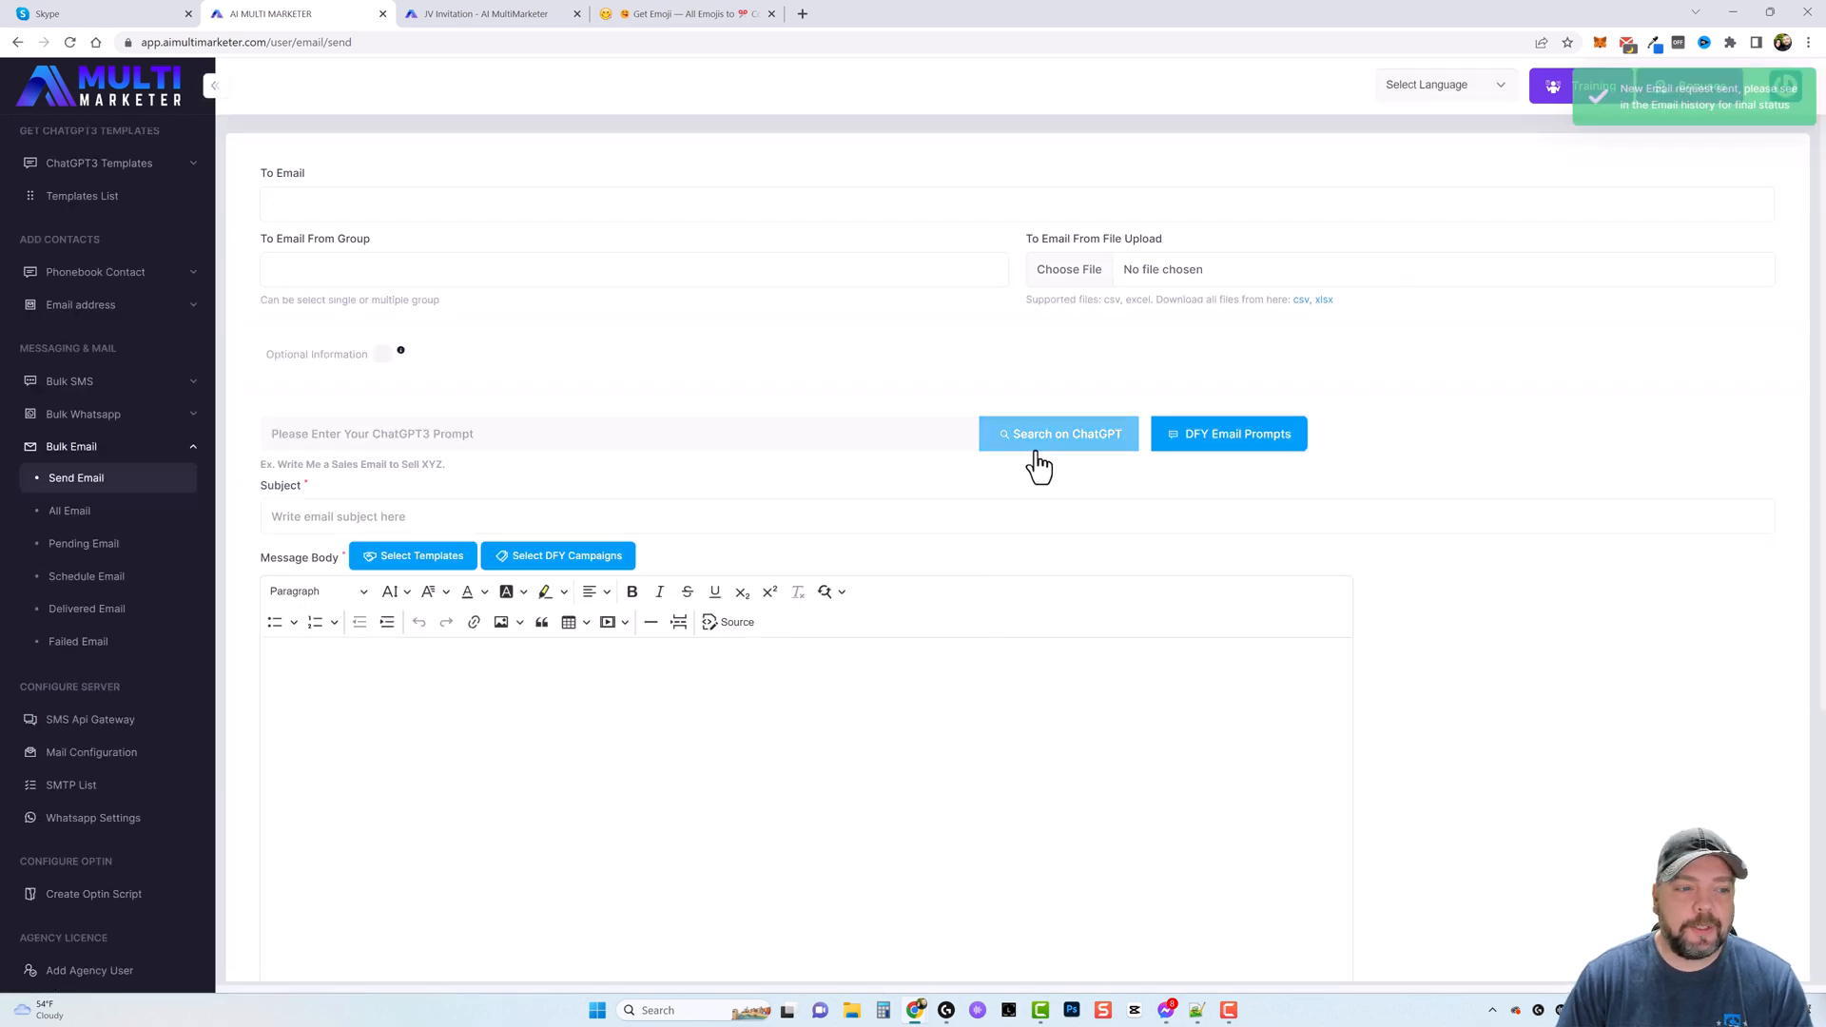
- Read the received 'Discover AI Multi Marketer' email in Gmail, then return to the dashboard
{"action": "left_click", "coordinate": [877, 13]}
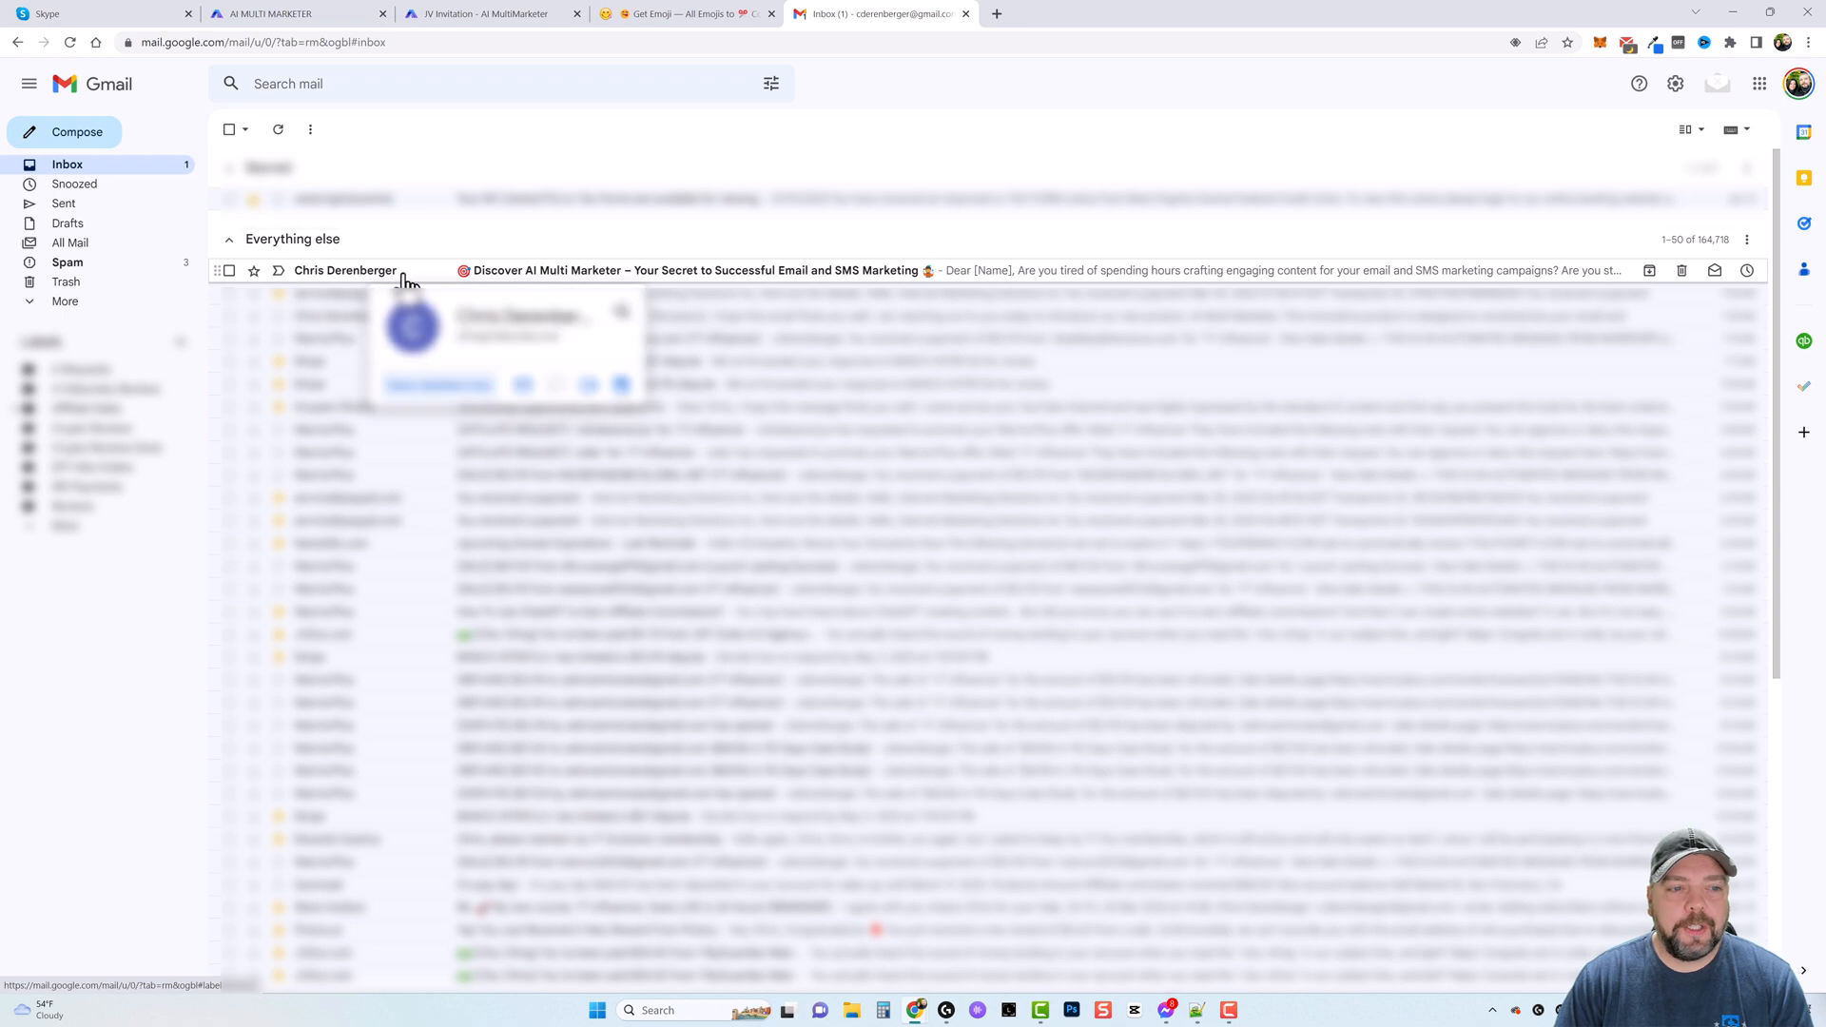
{"action": "mouse_move", "coordinate": [544, 284]}
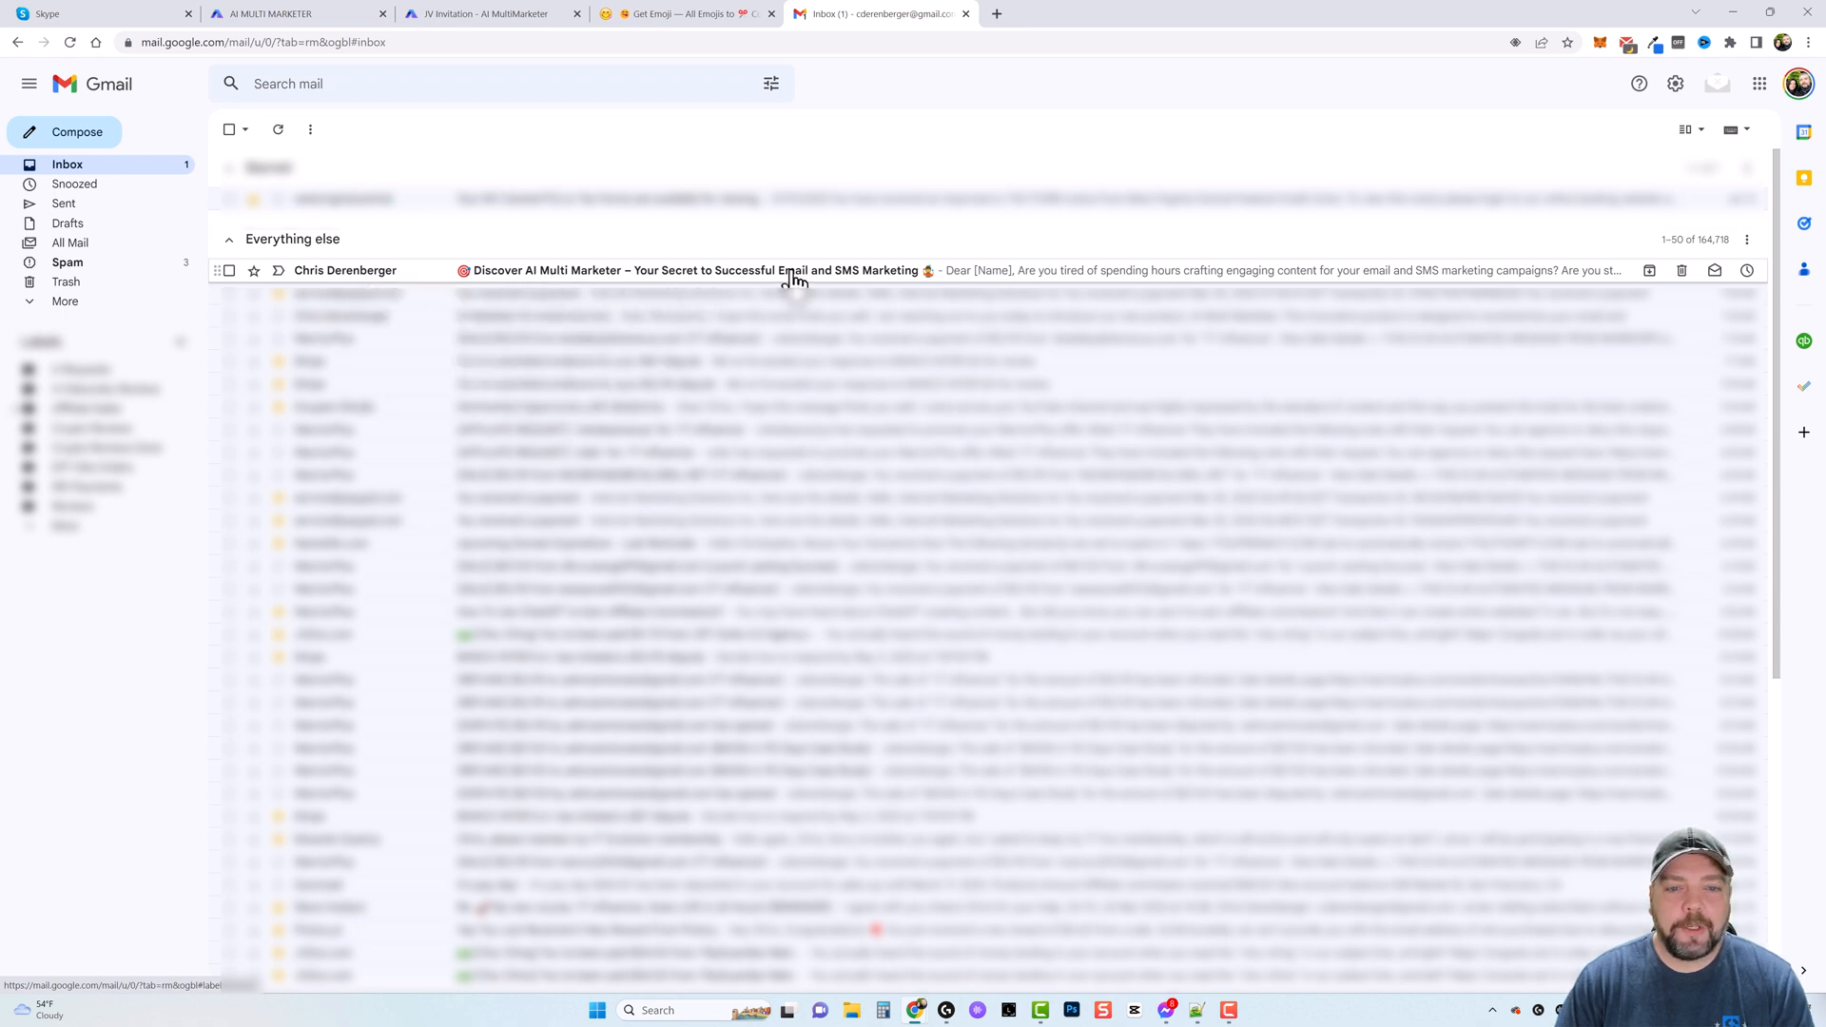
{"action": "left_click", "coordinate": [791, 270]}
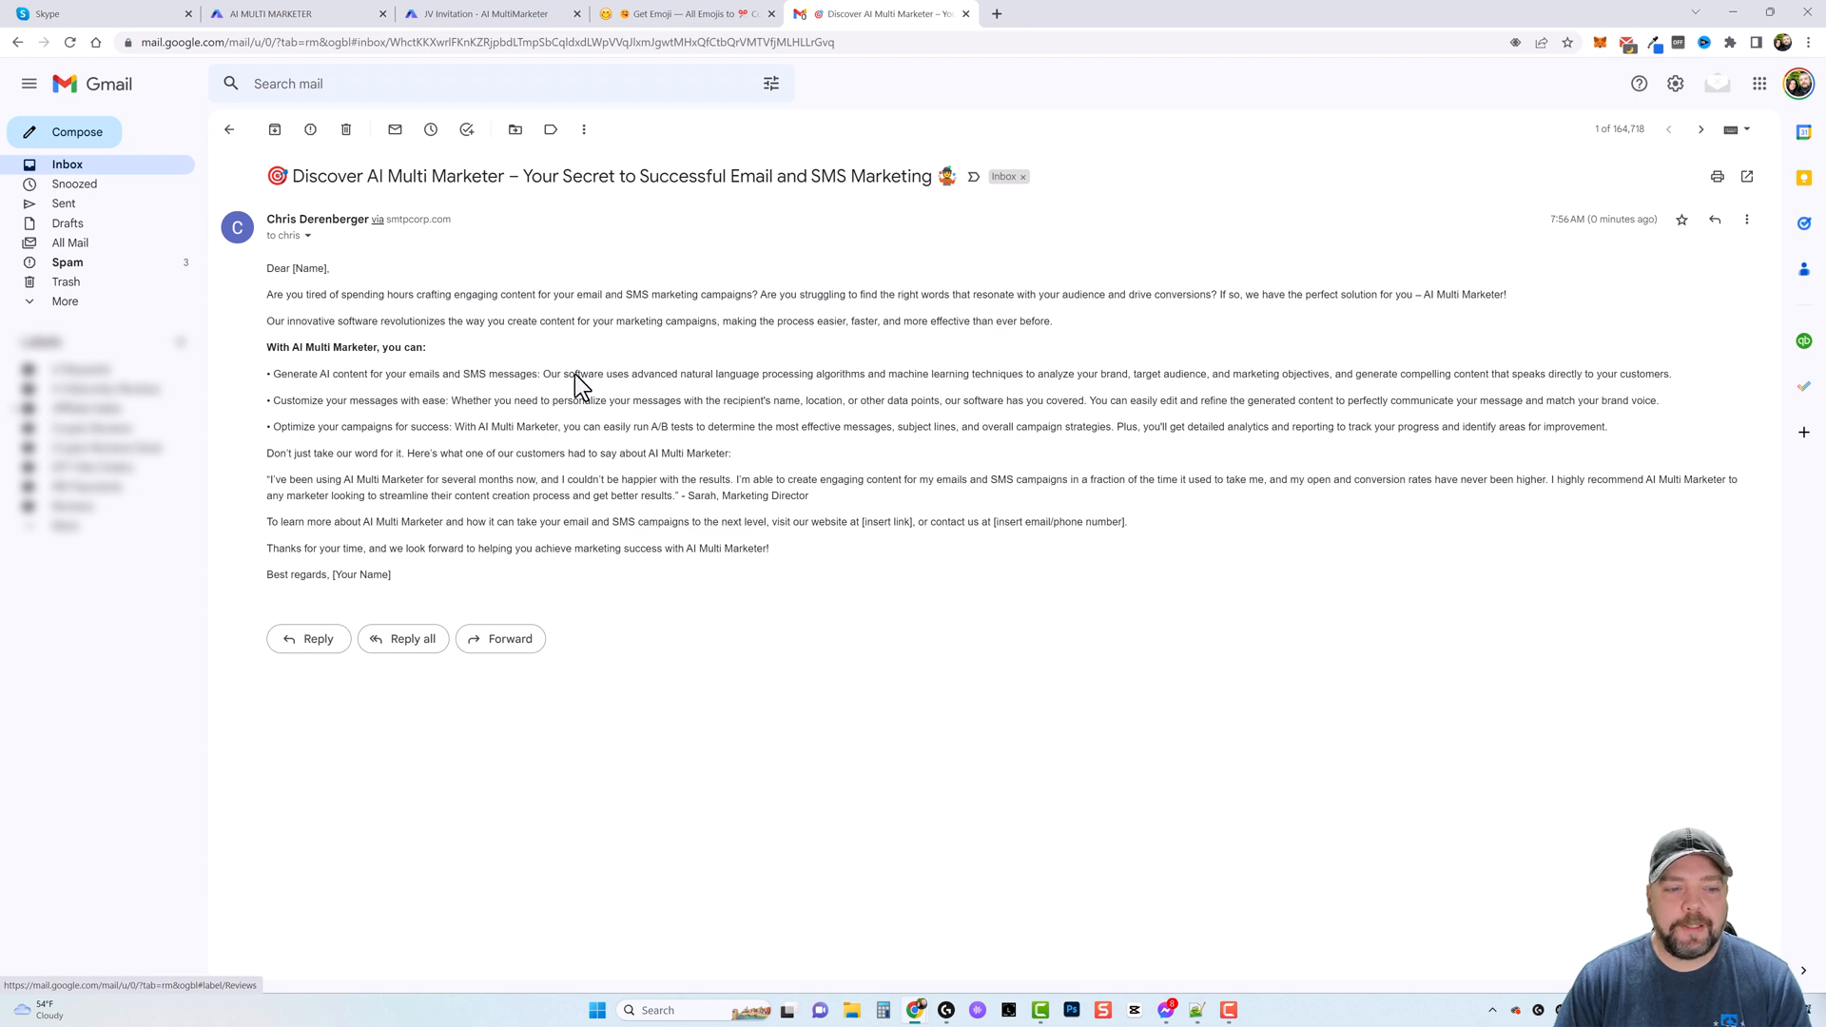
{"action": "mouse_move", "coordinate": [651, 426]}
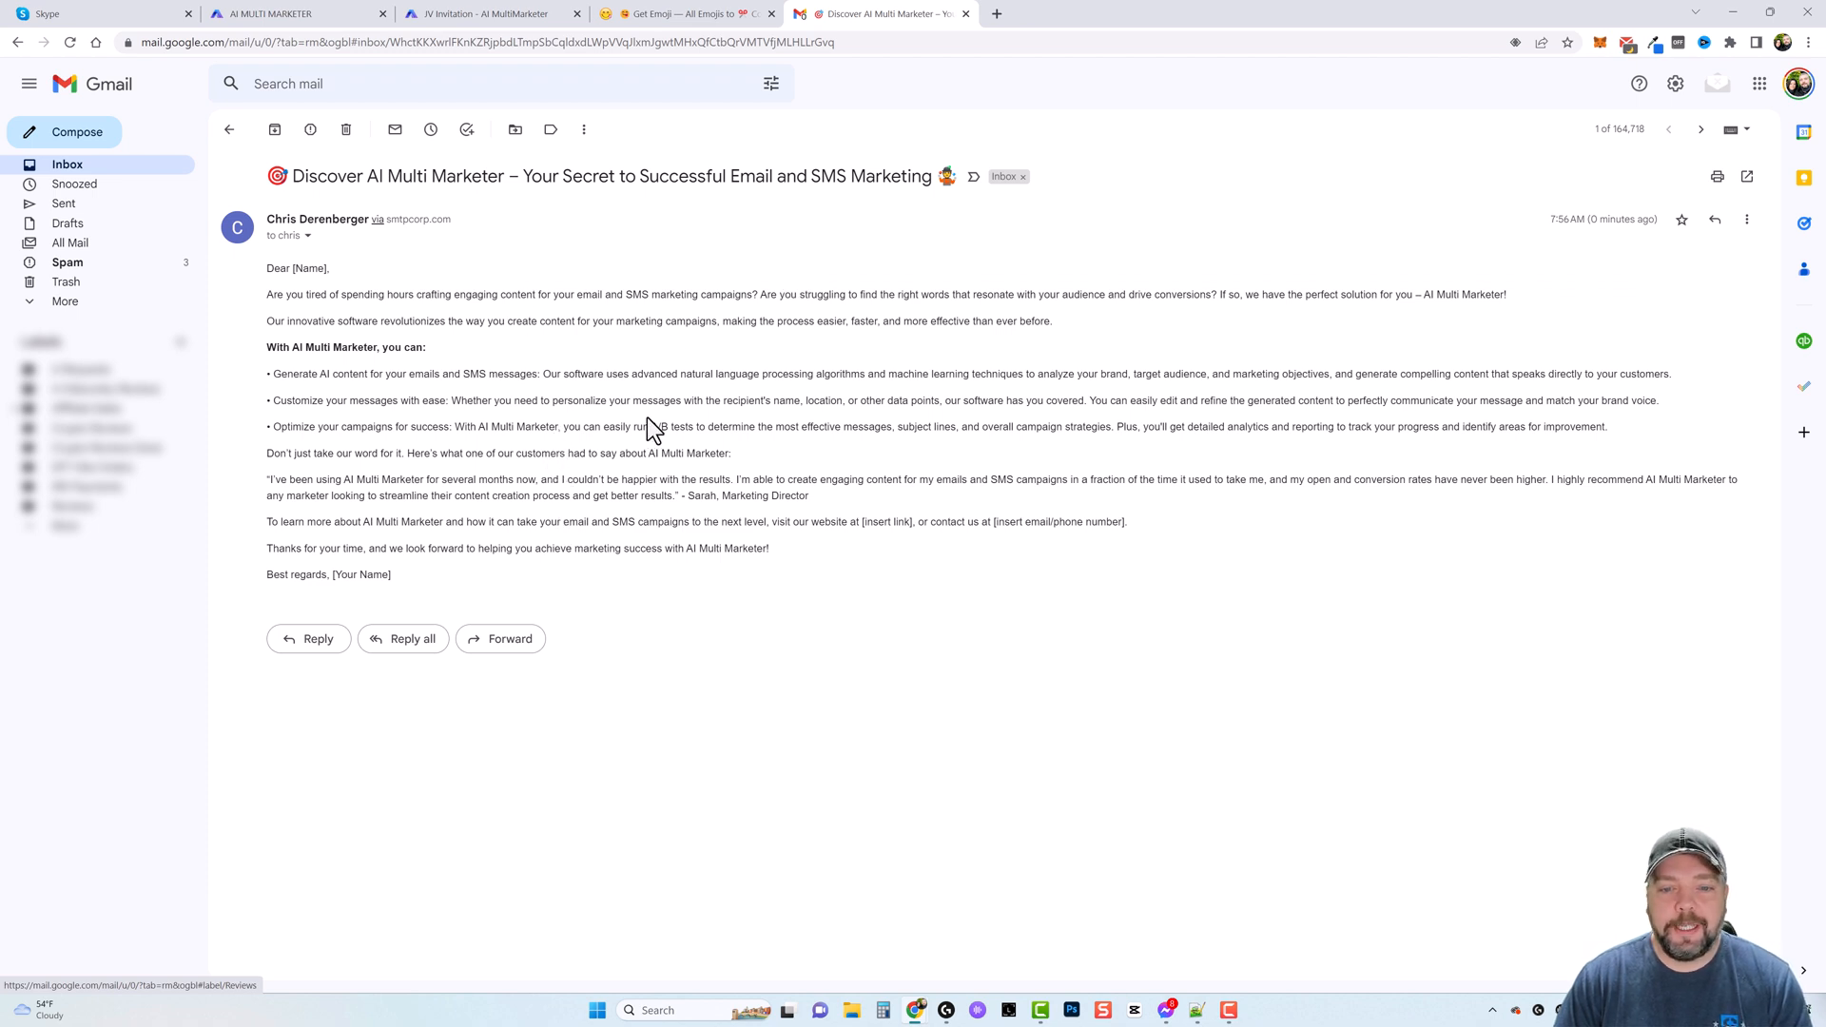
{"action": "mouse_move", "coordinate": [674, 426]}
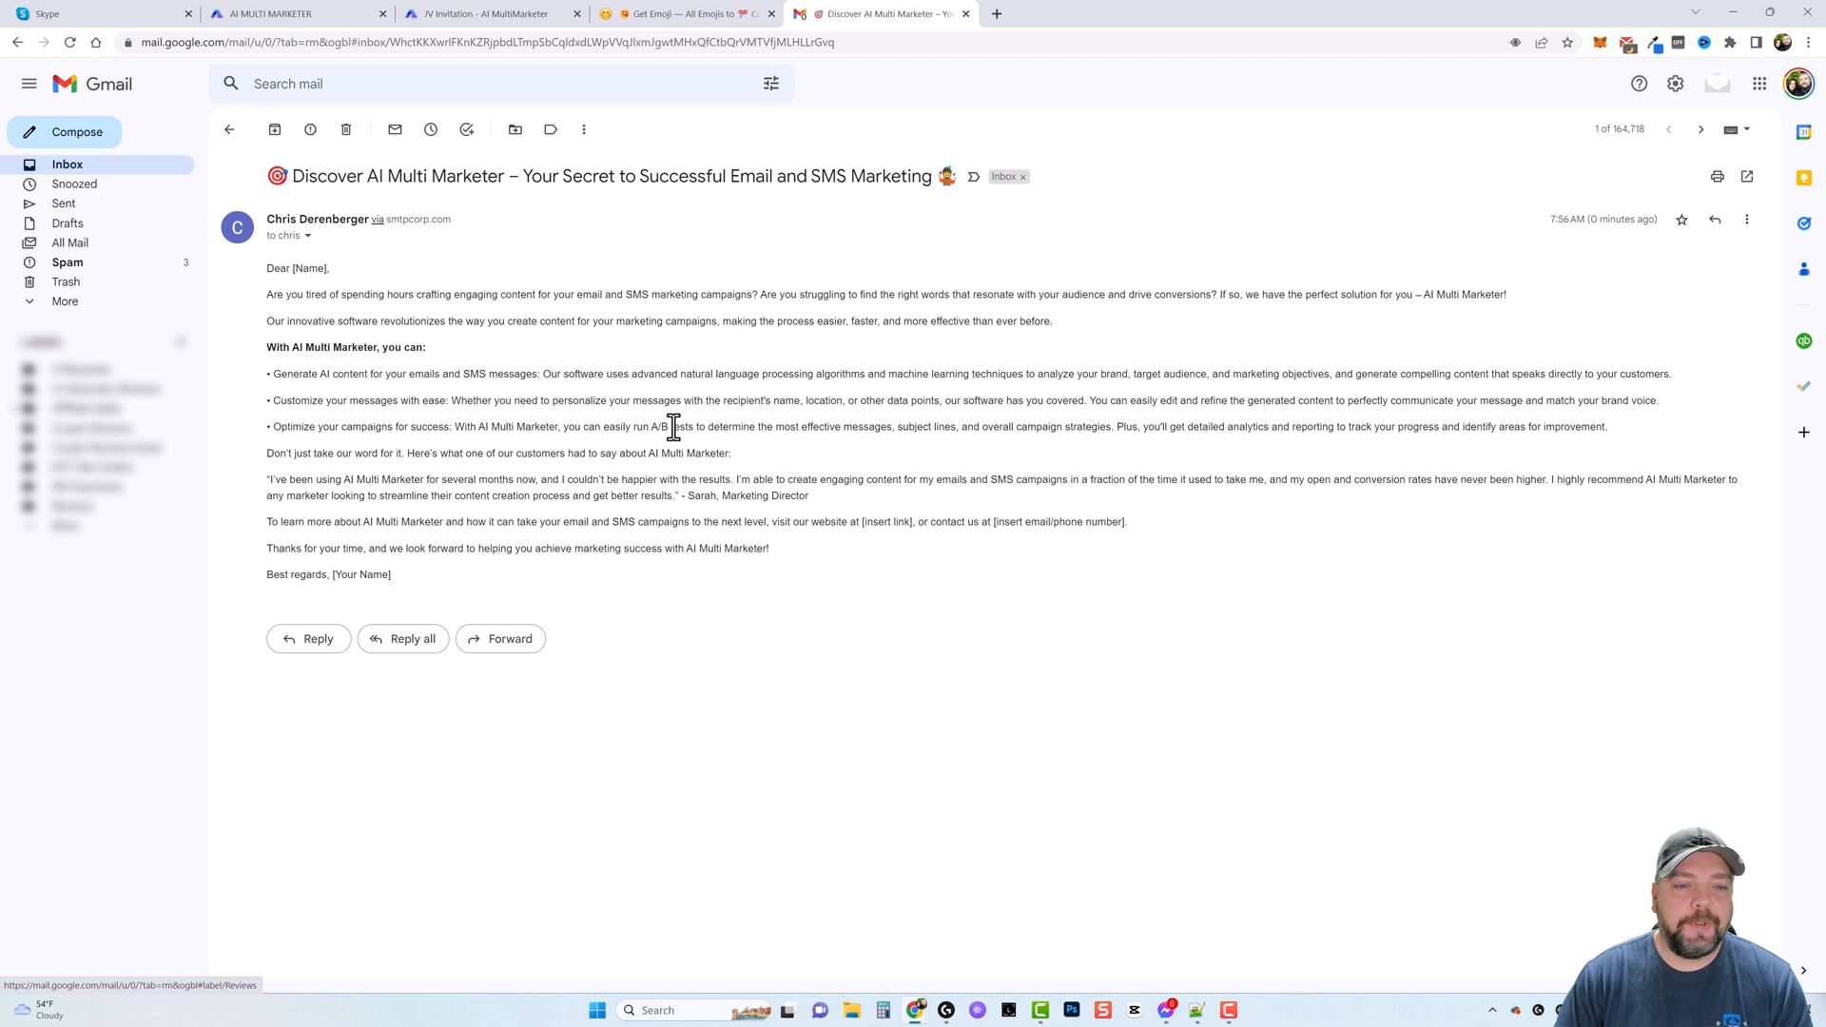
{"action": "mouse_move", "coordinate": [744, 462]}
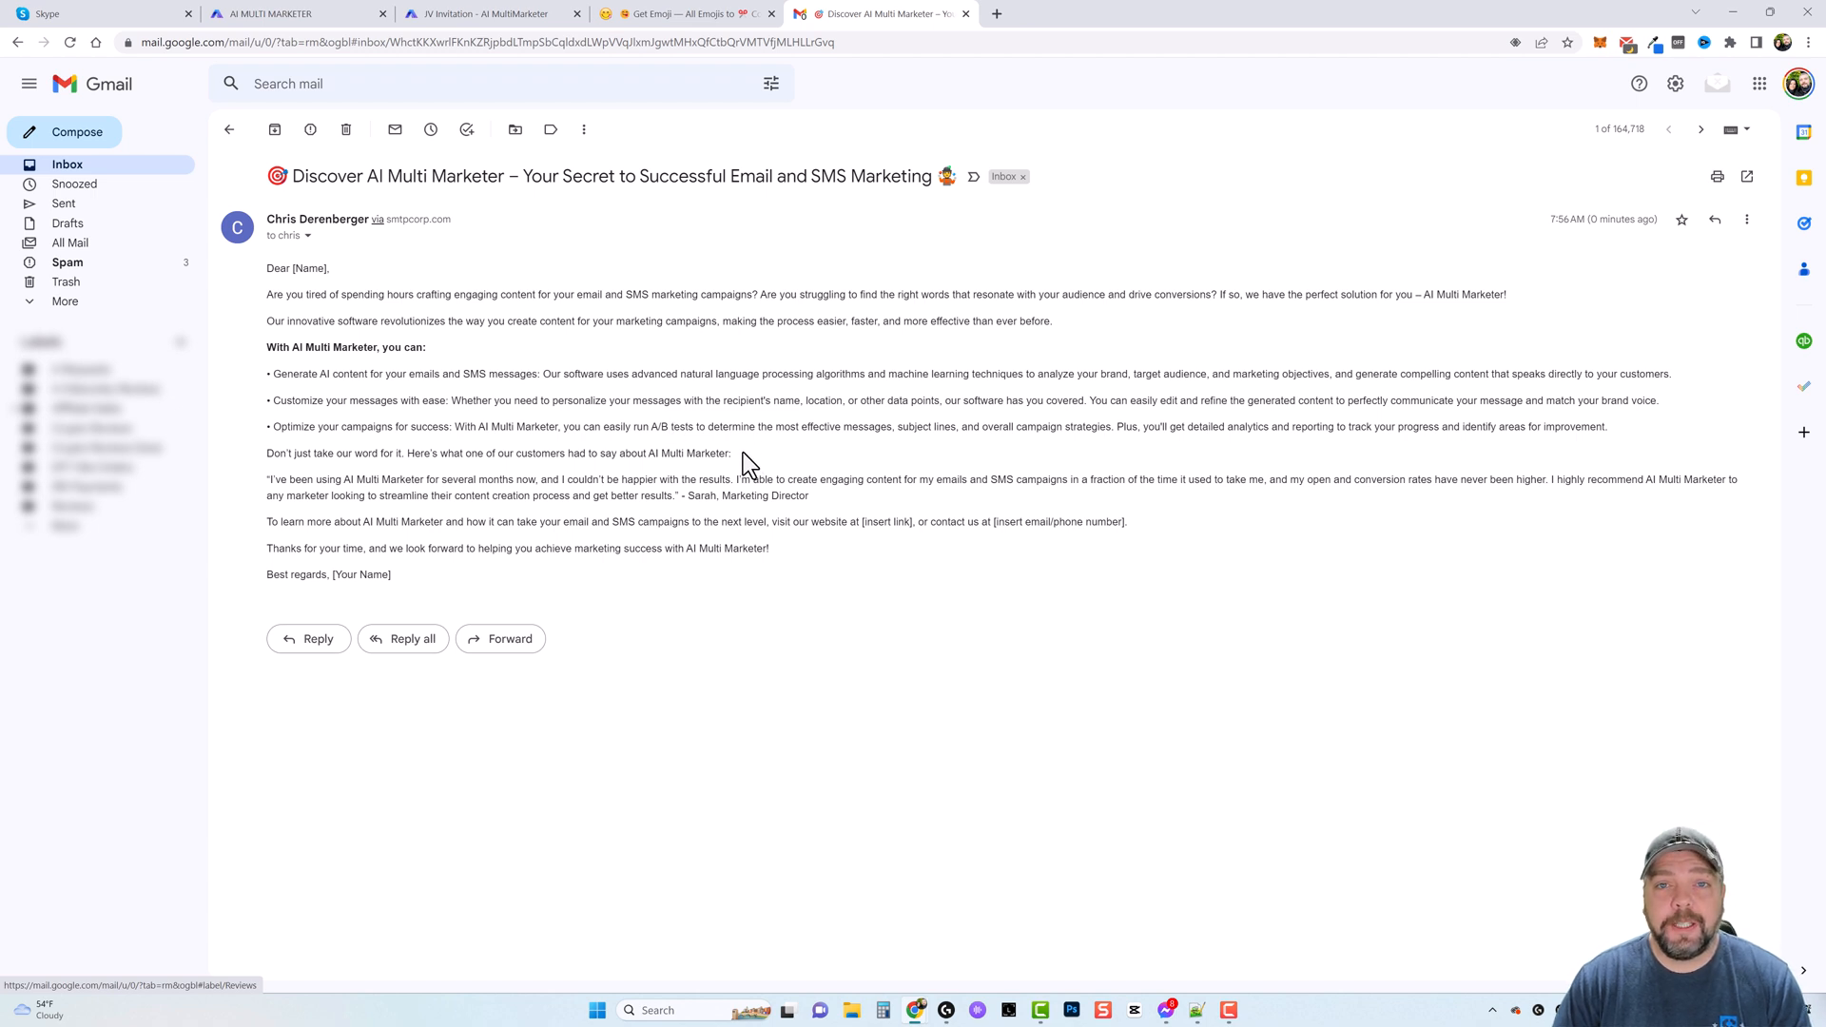
{"action": "mouse_move", "coordinate": [757, 483]}
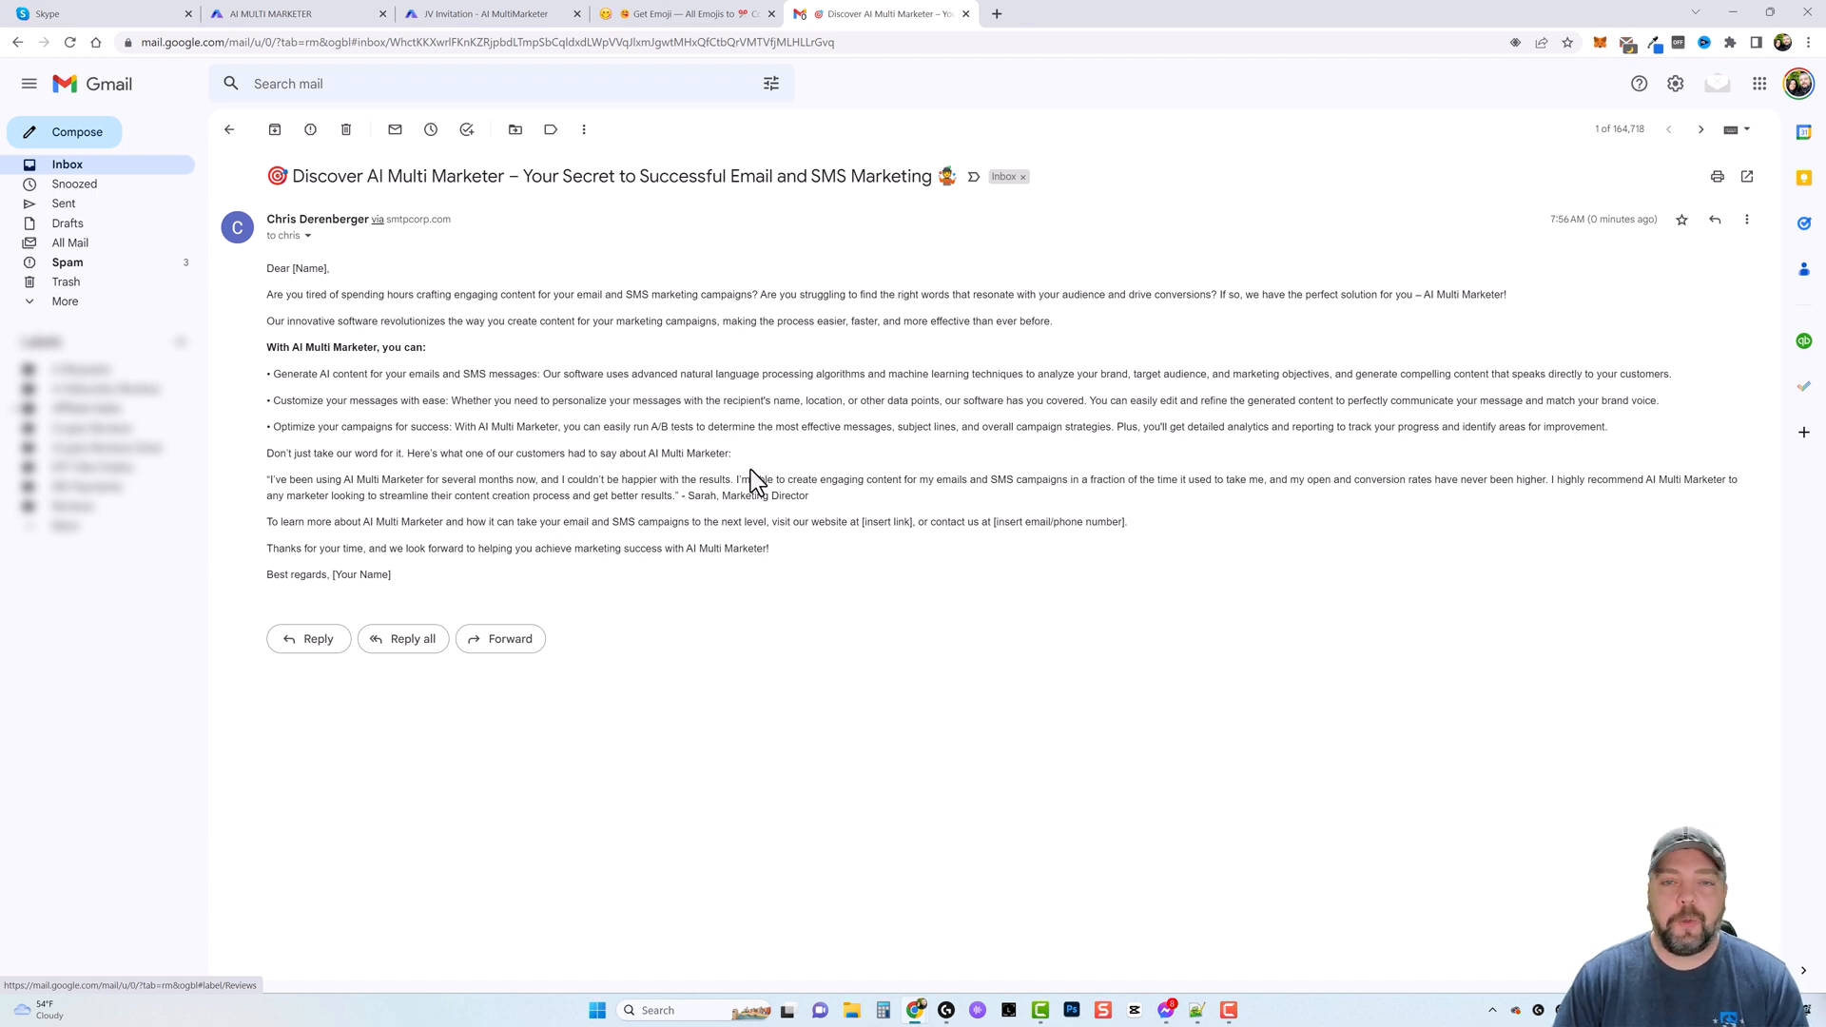
{"action": "mouse_move", "coordinate": [654, 449]}
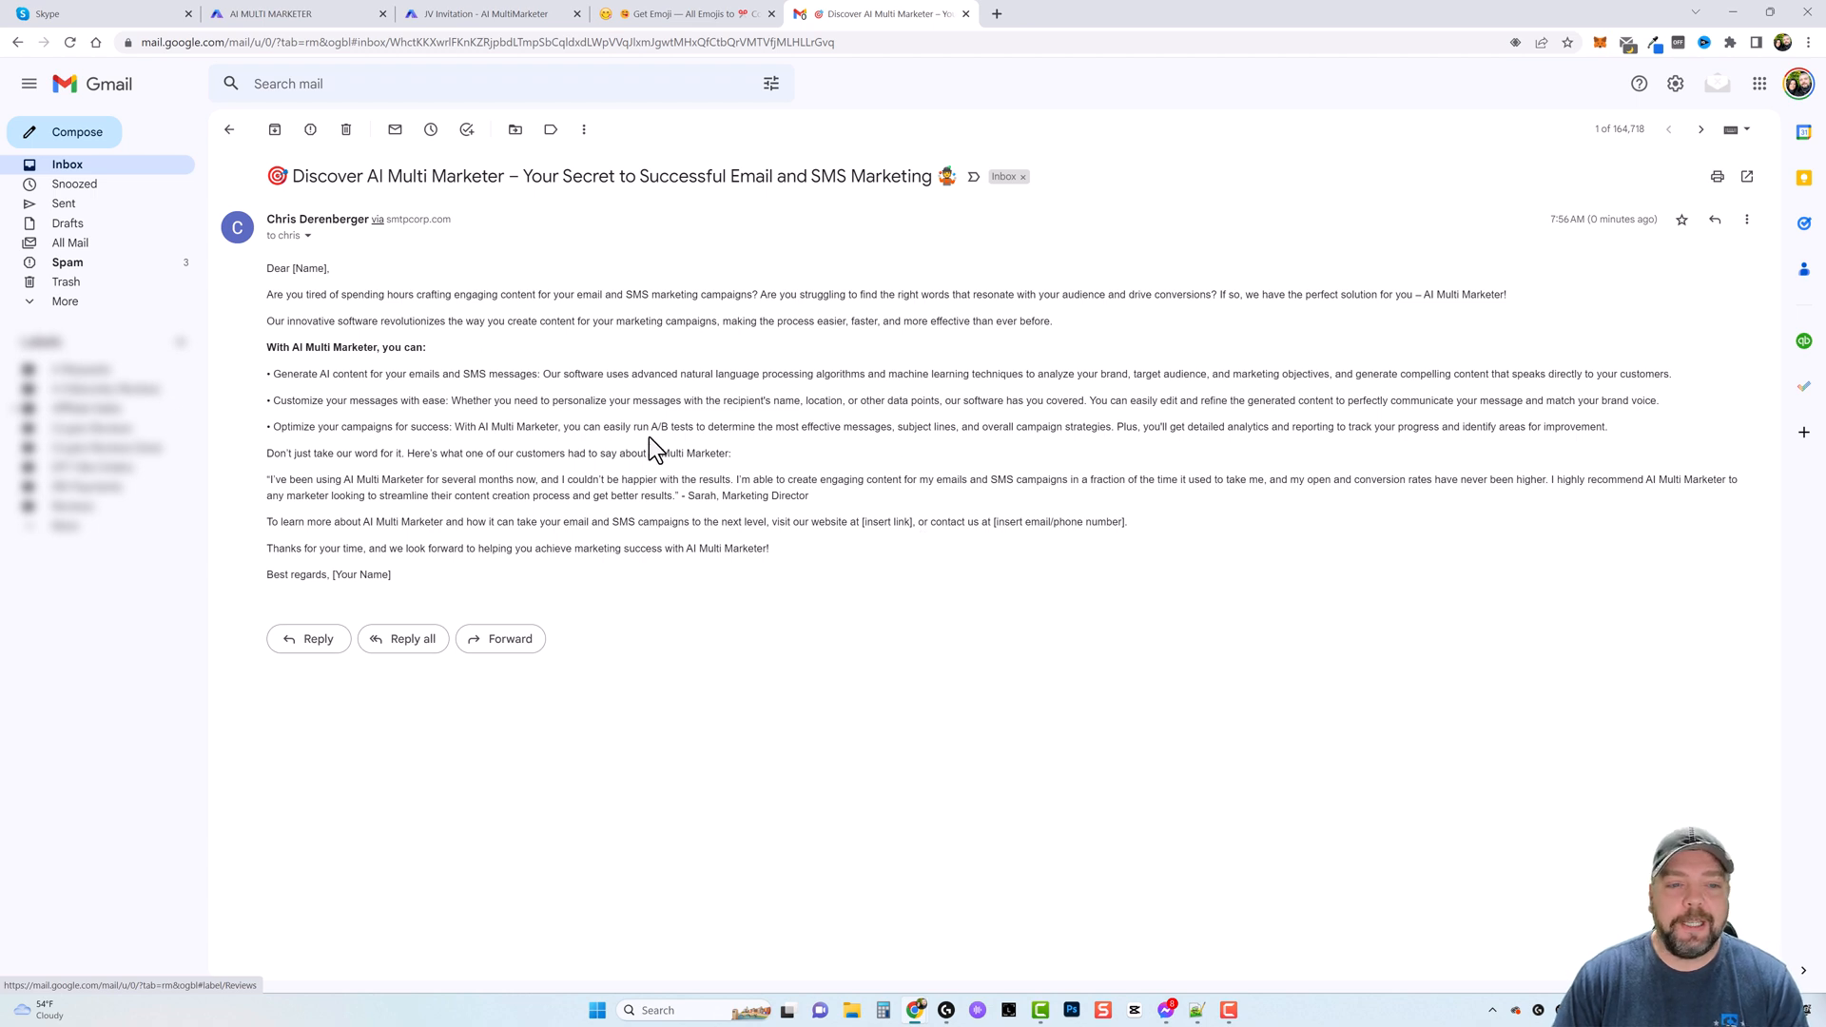
{"action": "mouse_move", "coordinate": [745, 468]}
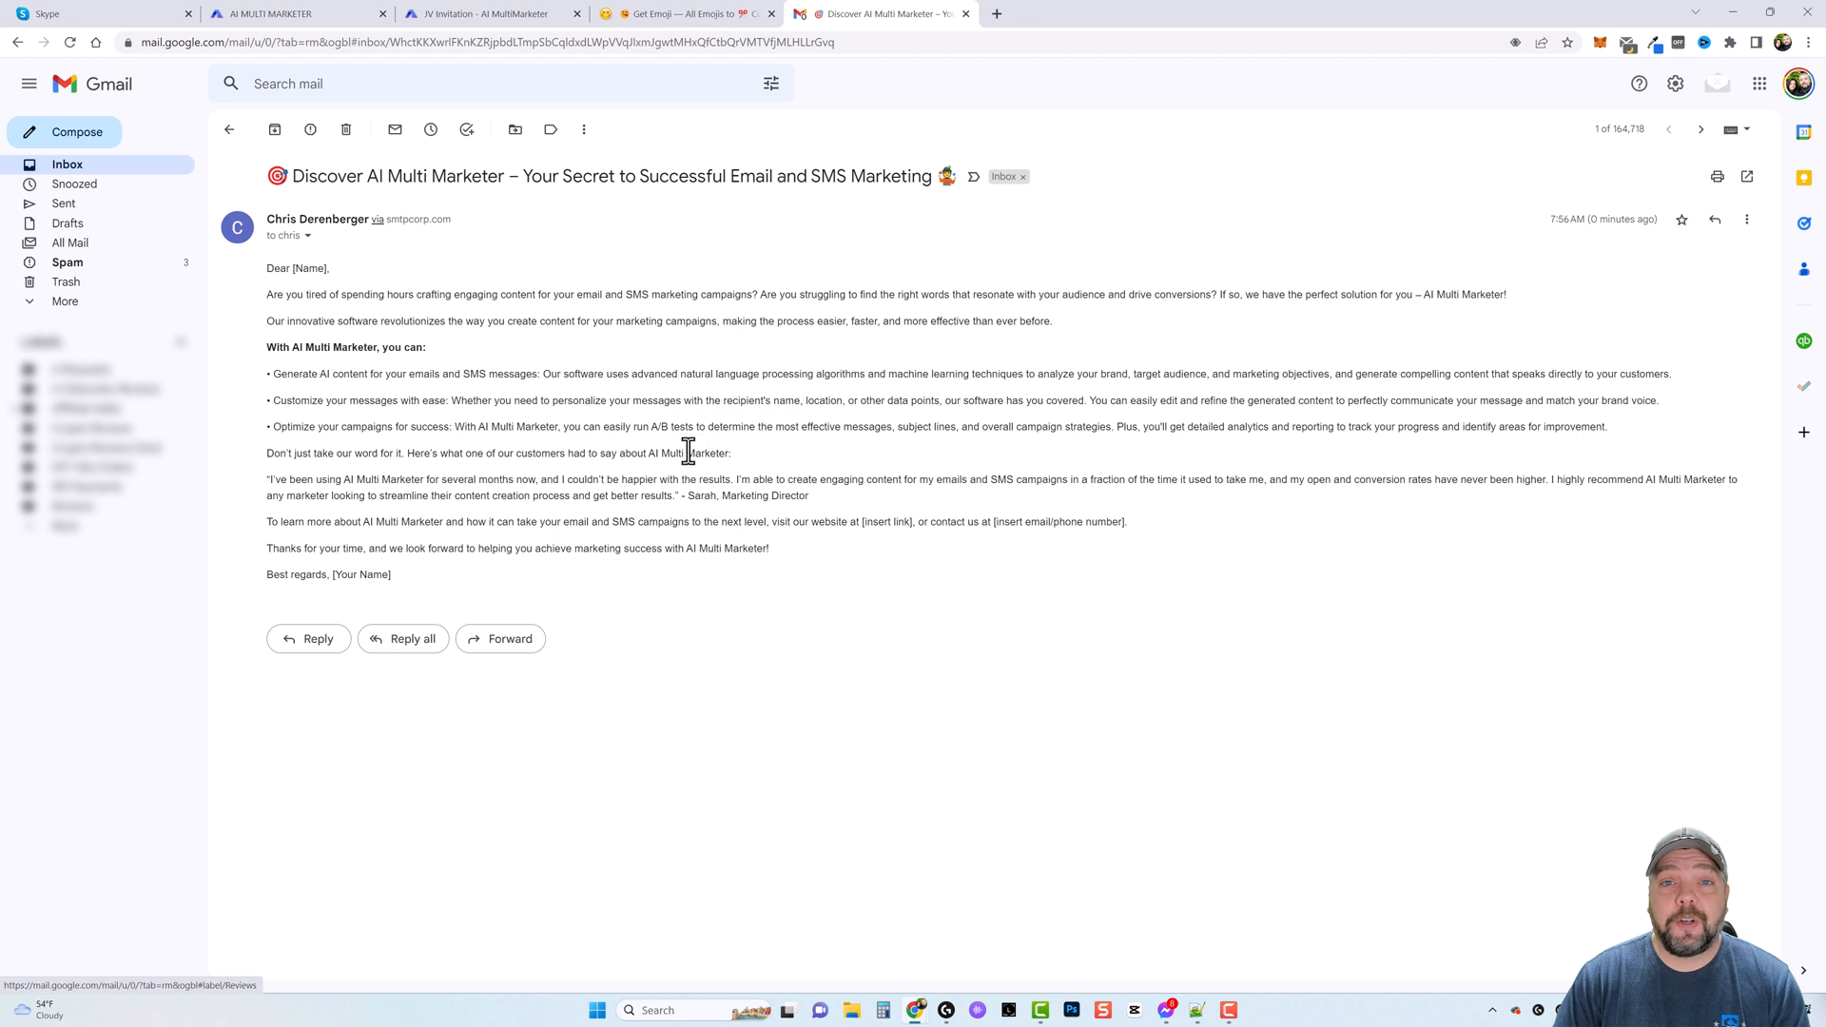
{"action": "left_click", "coordinate": [276, 14]}
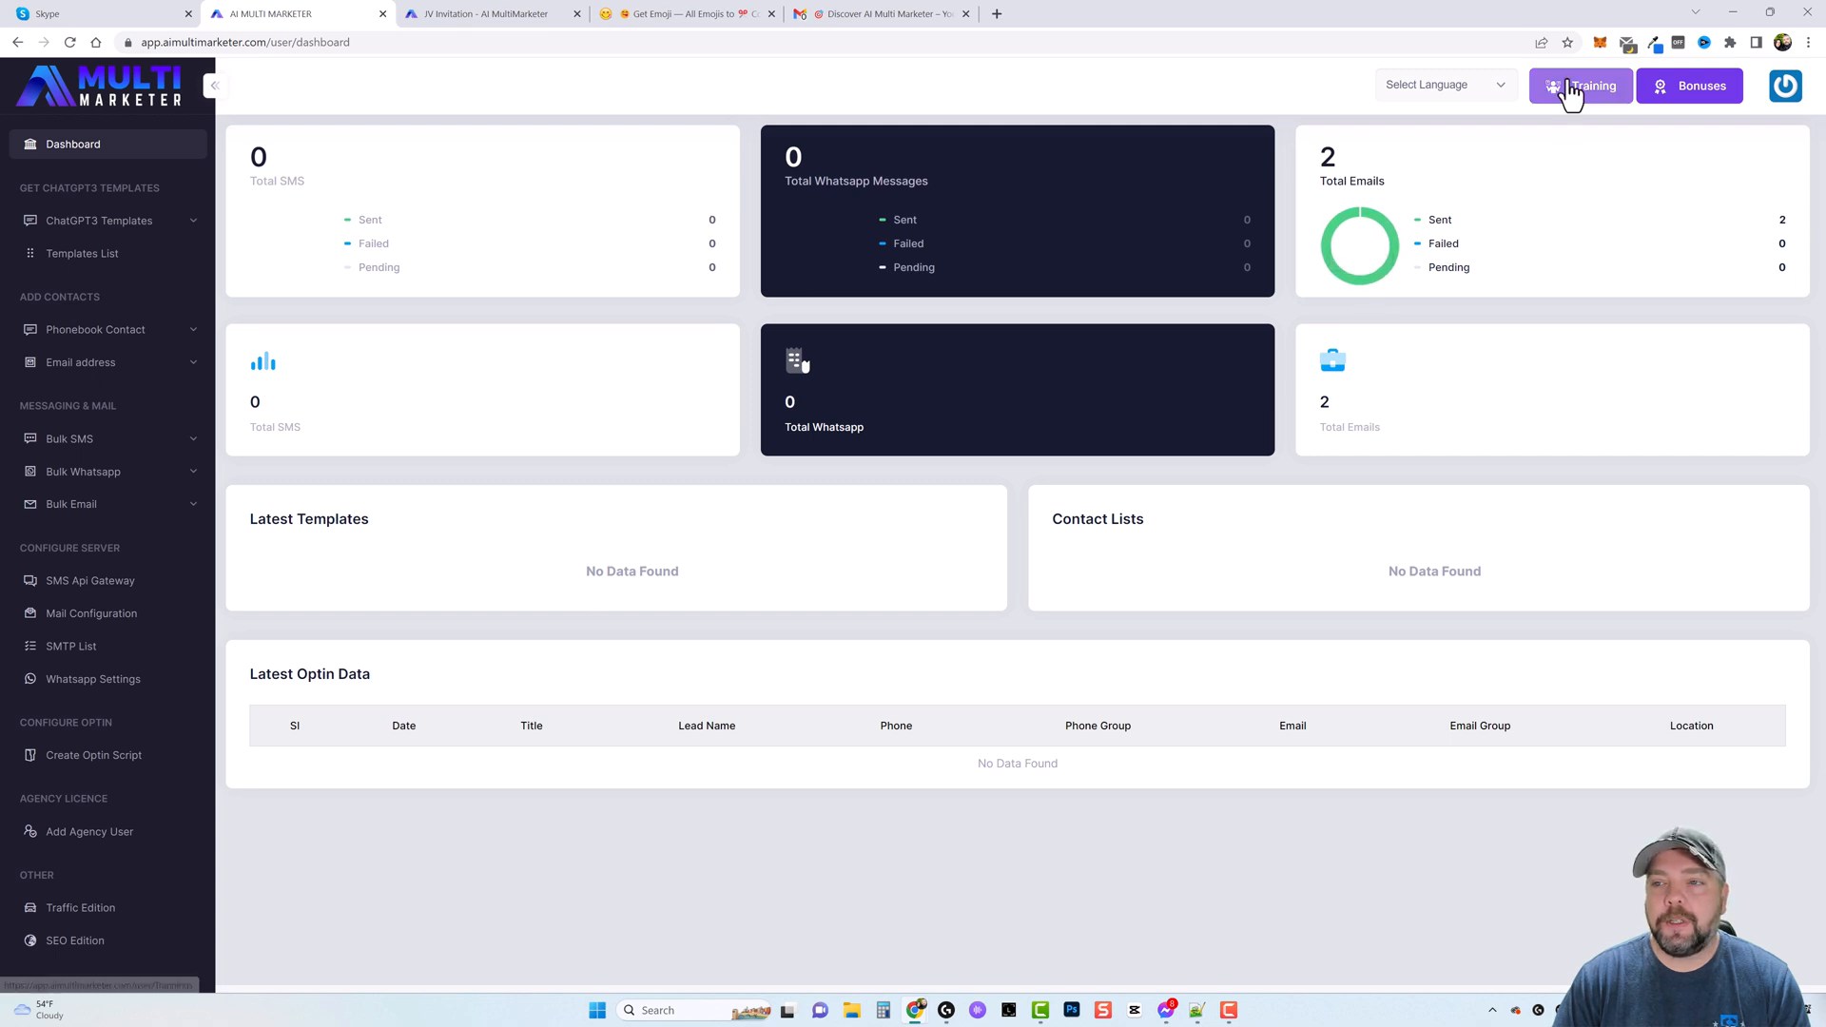
- Browse the Project Training page's tutorial videos from overviews to agency subusers and DFY offers
{"action": "left_click", "coordinate": [1580, 86]}
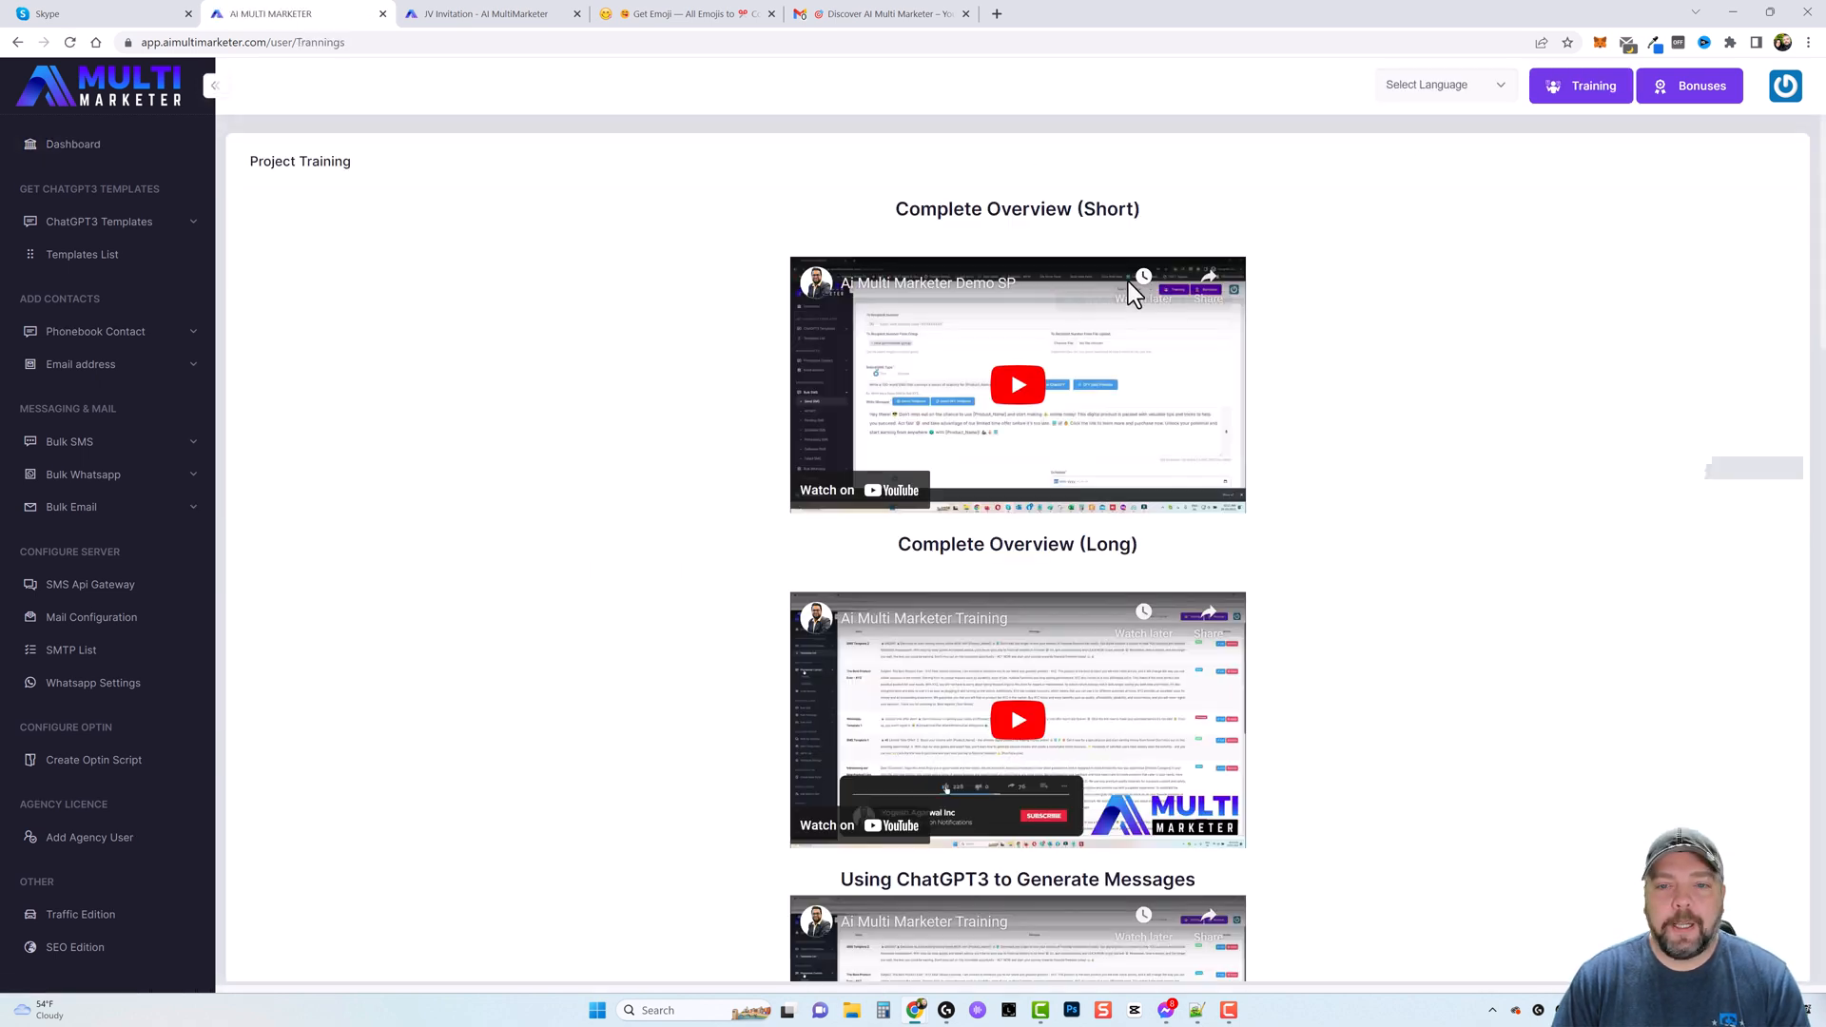
{"action": "scroll", "scroll_direction": "down", "scroll_amount": 3}
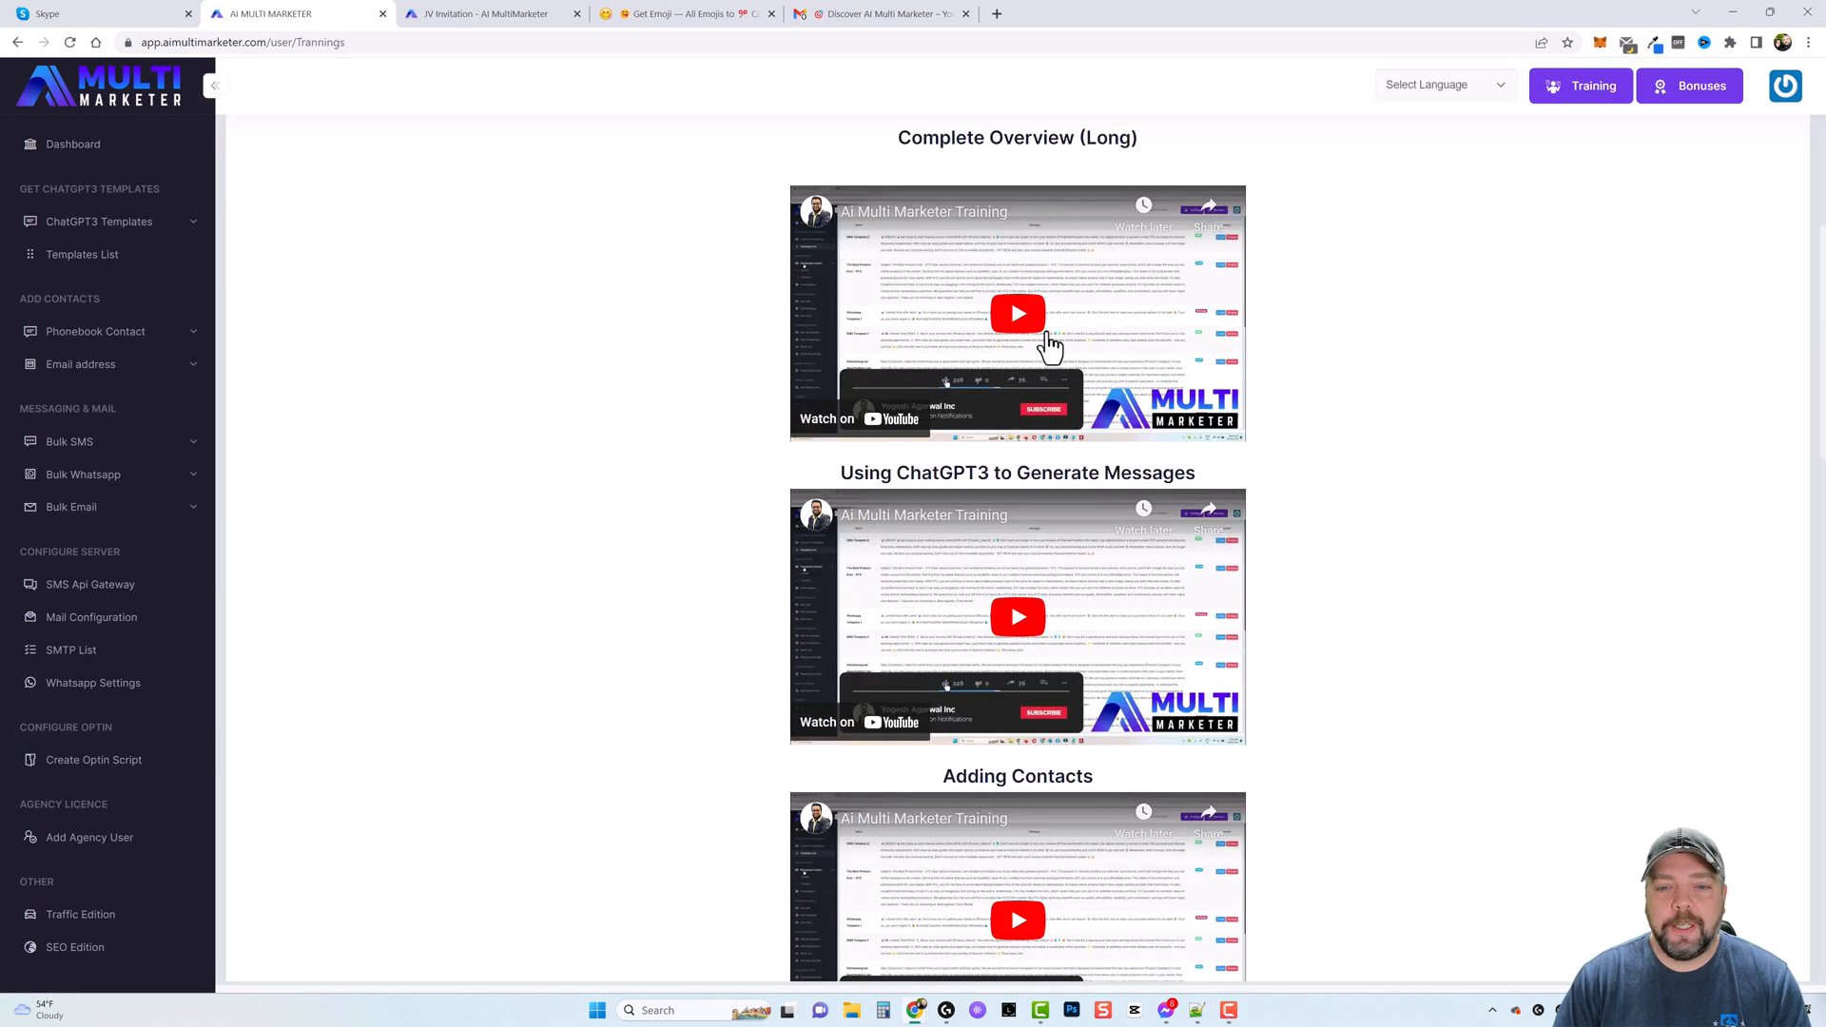
{"action": "scroll", "scroll_direction": "down", "scroll_amount": 3}
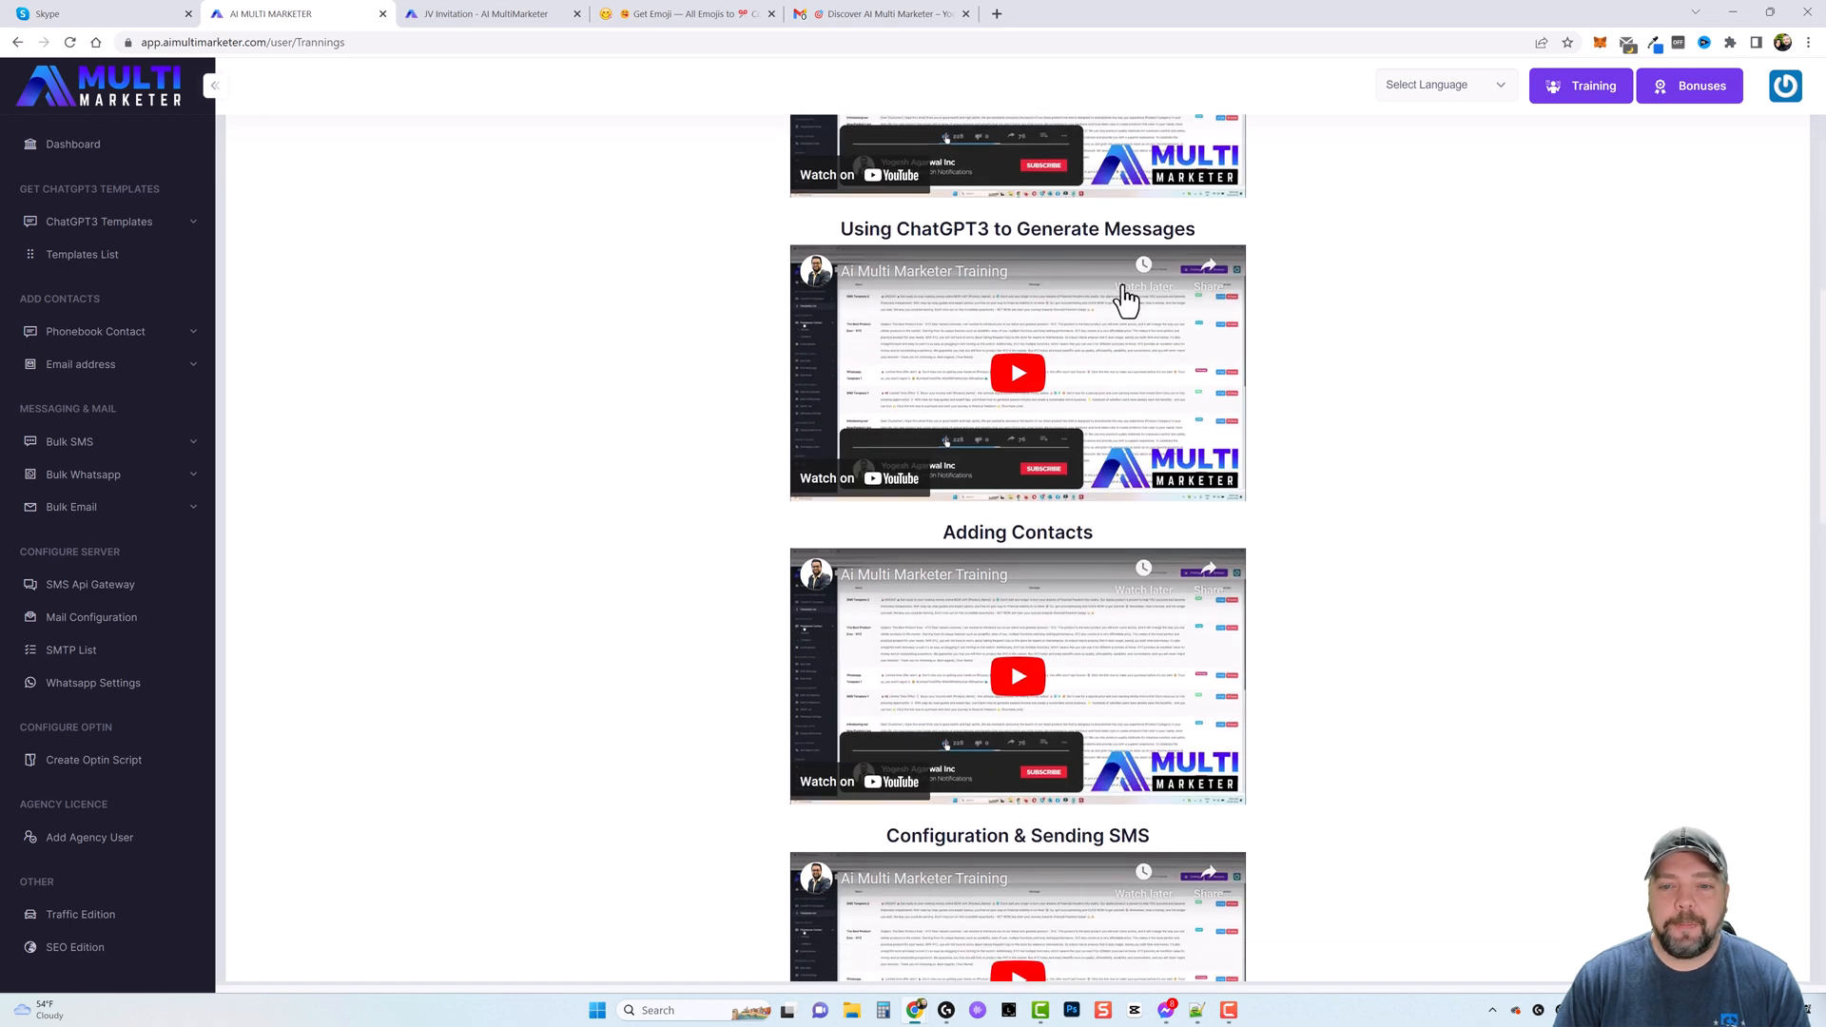
{"action": "scroll", "scroll_direction": "down", "scroll_amount": 3}
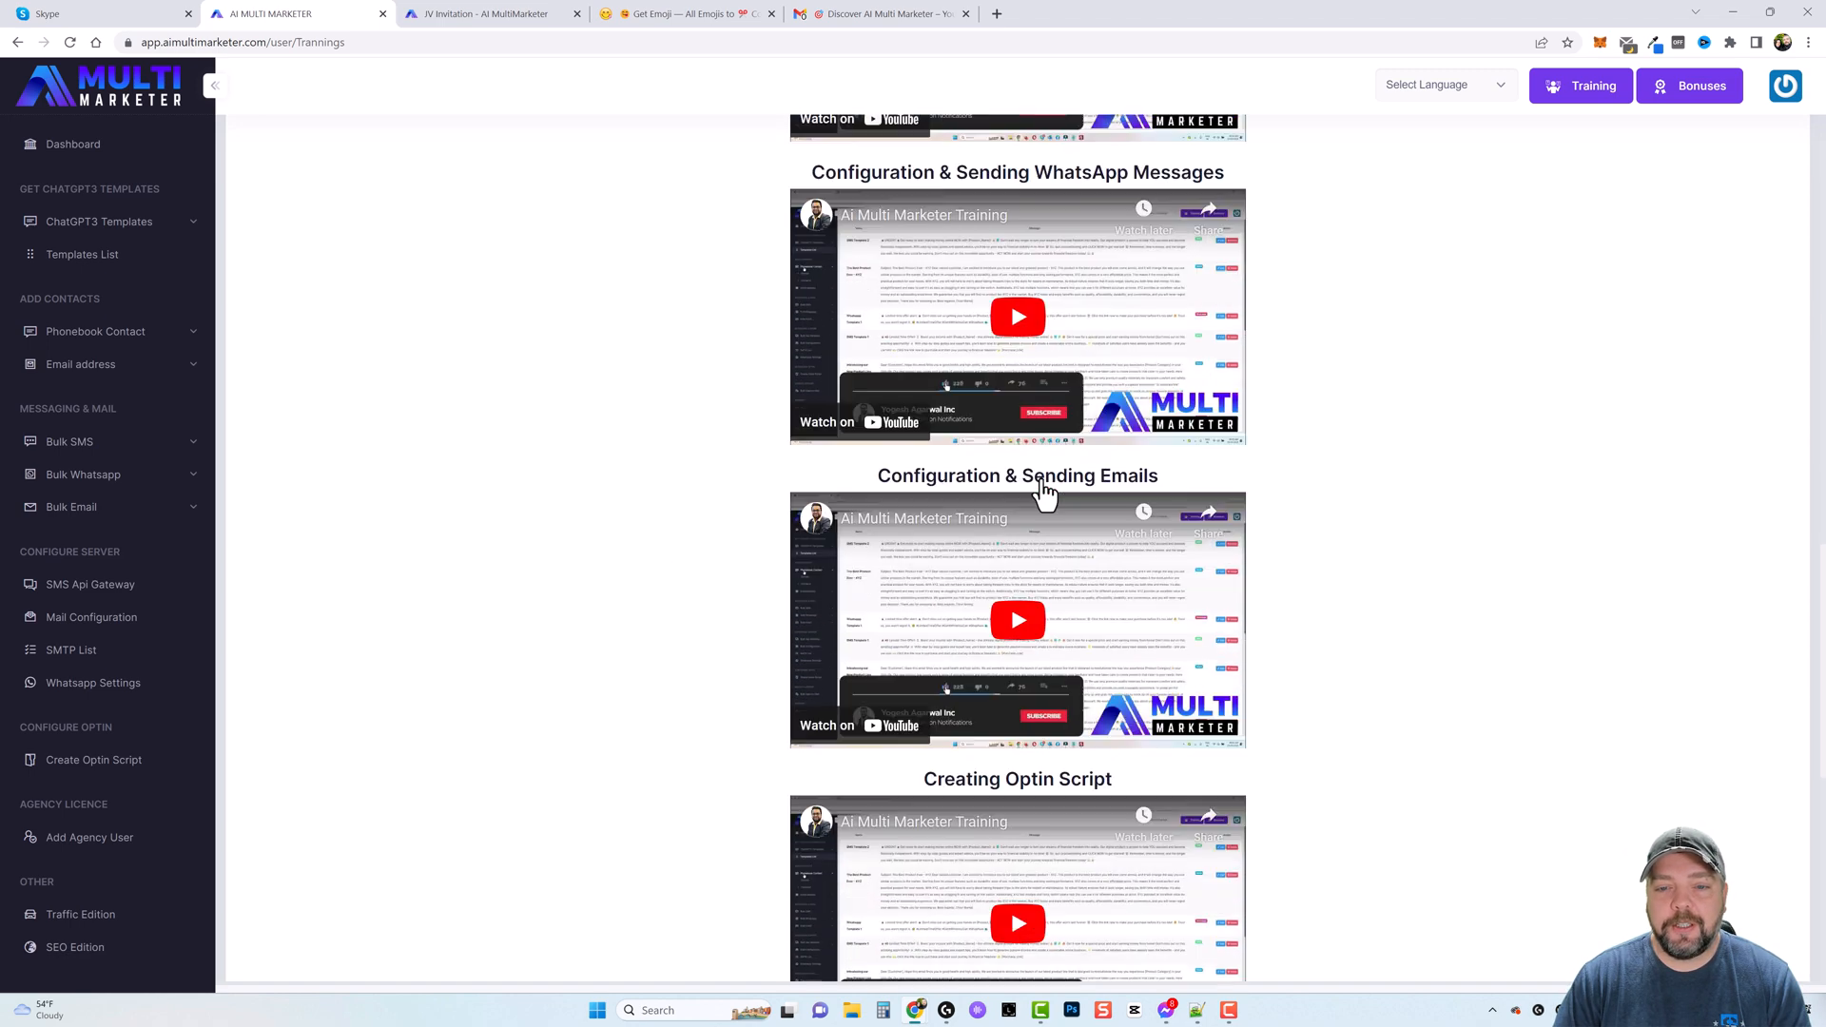
{"action": "scroll", "scroll_direction": "down", "scroll_amount": 3}
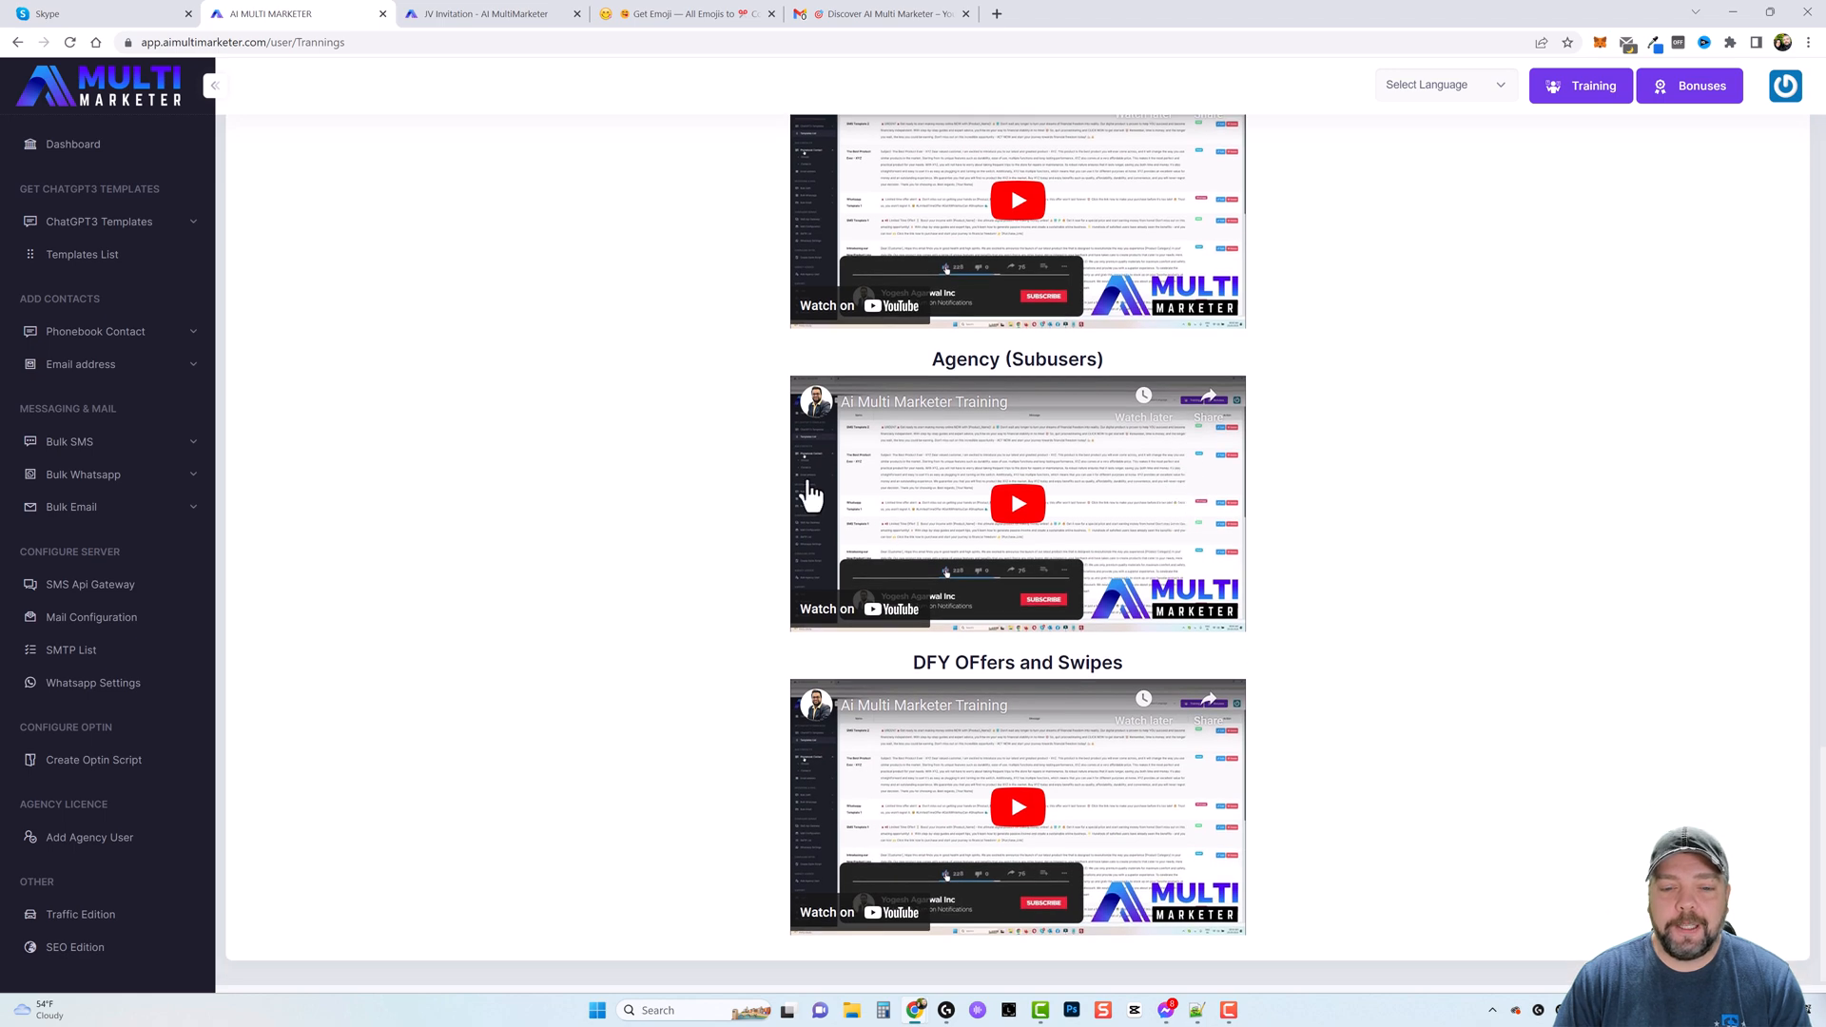
{"action": "scroll", "scroll_direction": "up", "scroll_amount": 3}
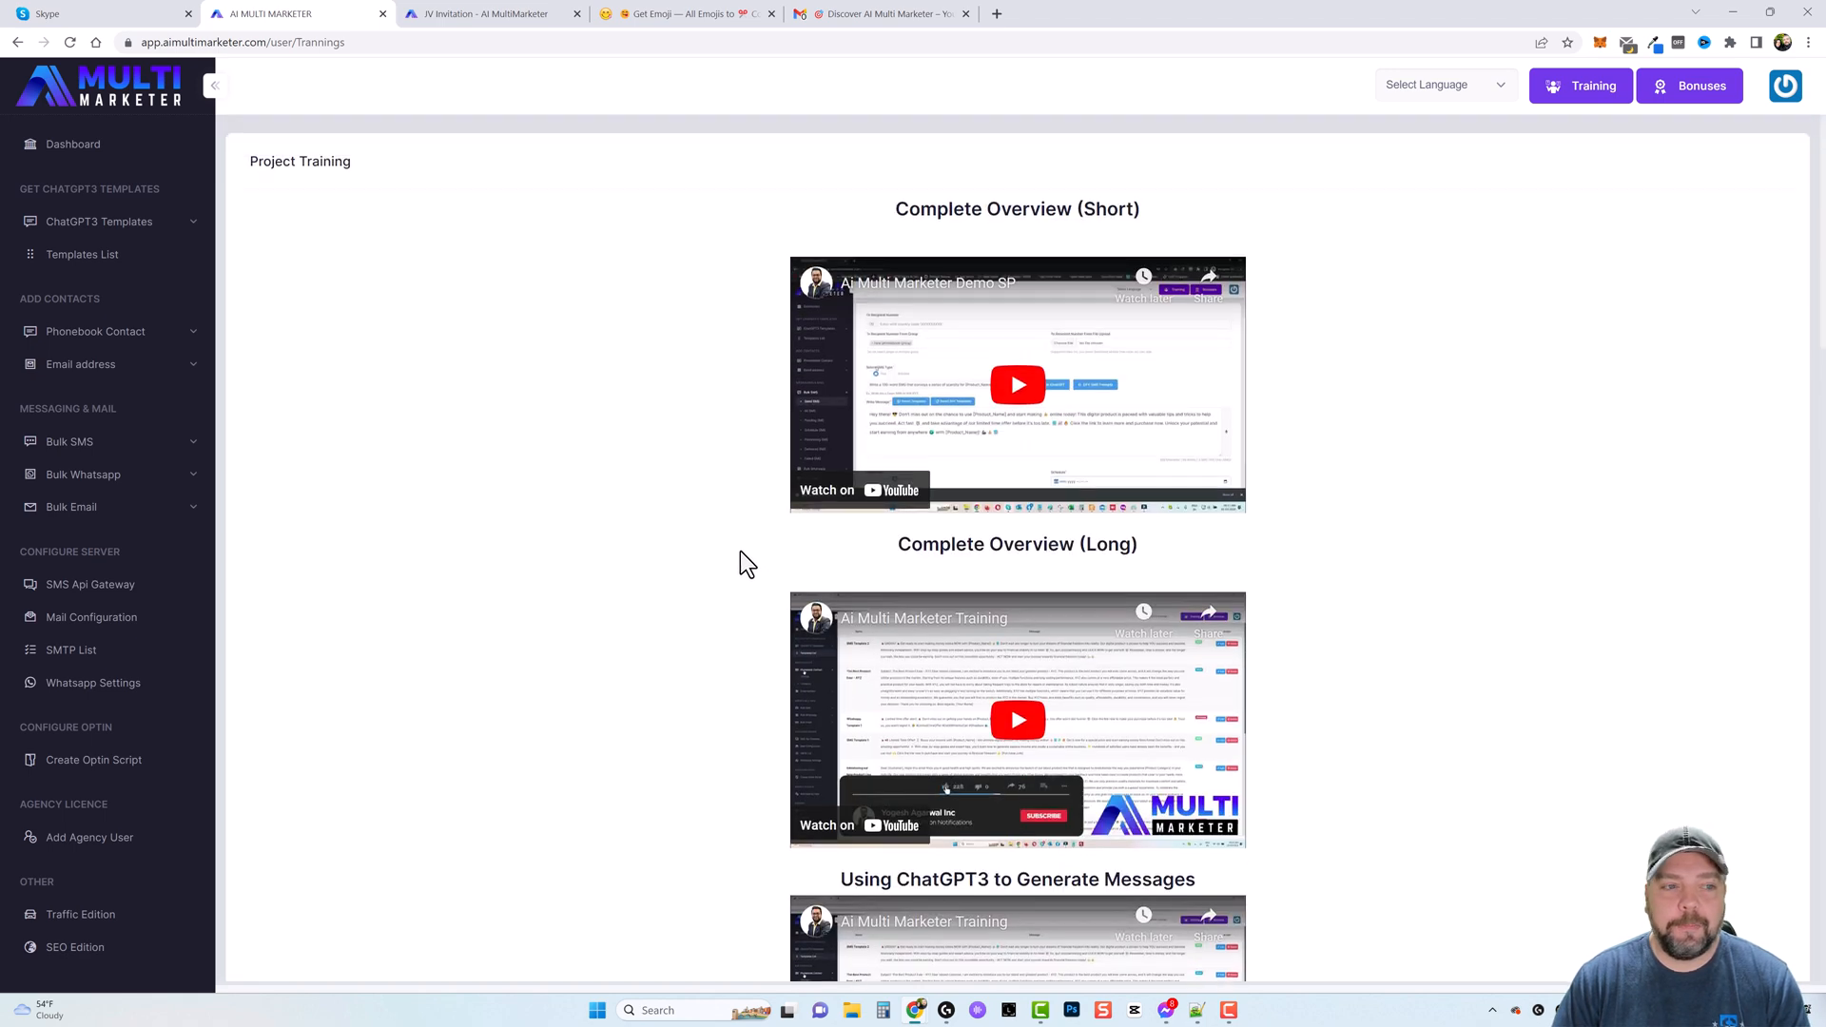
{"action": "mouse_move", "coordinate": [980, 141]}
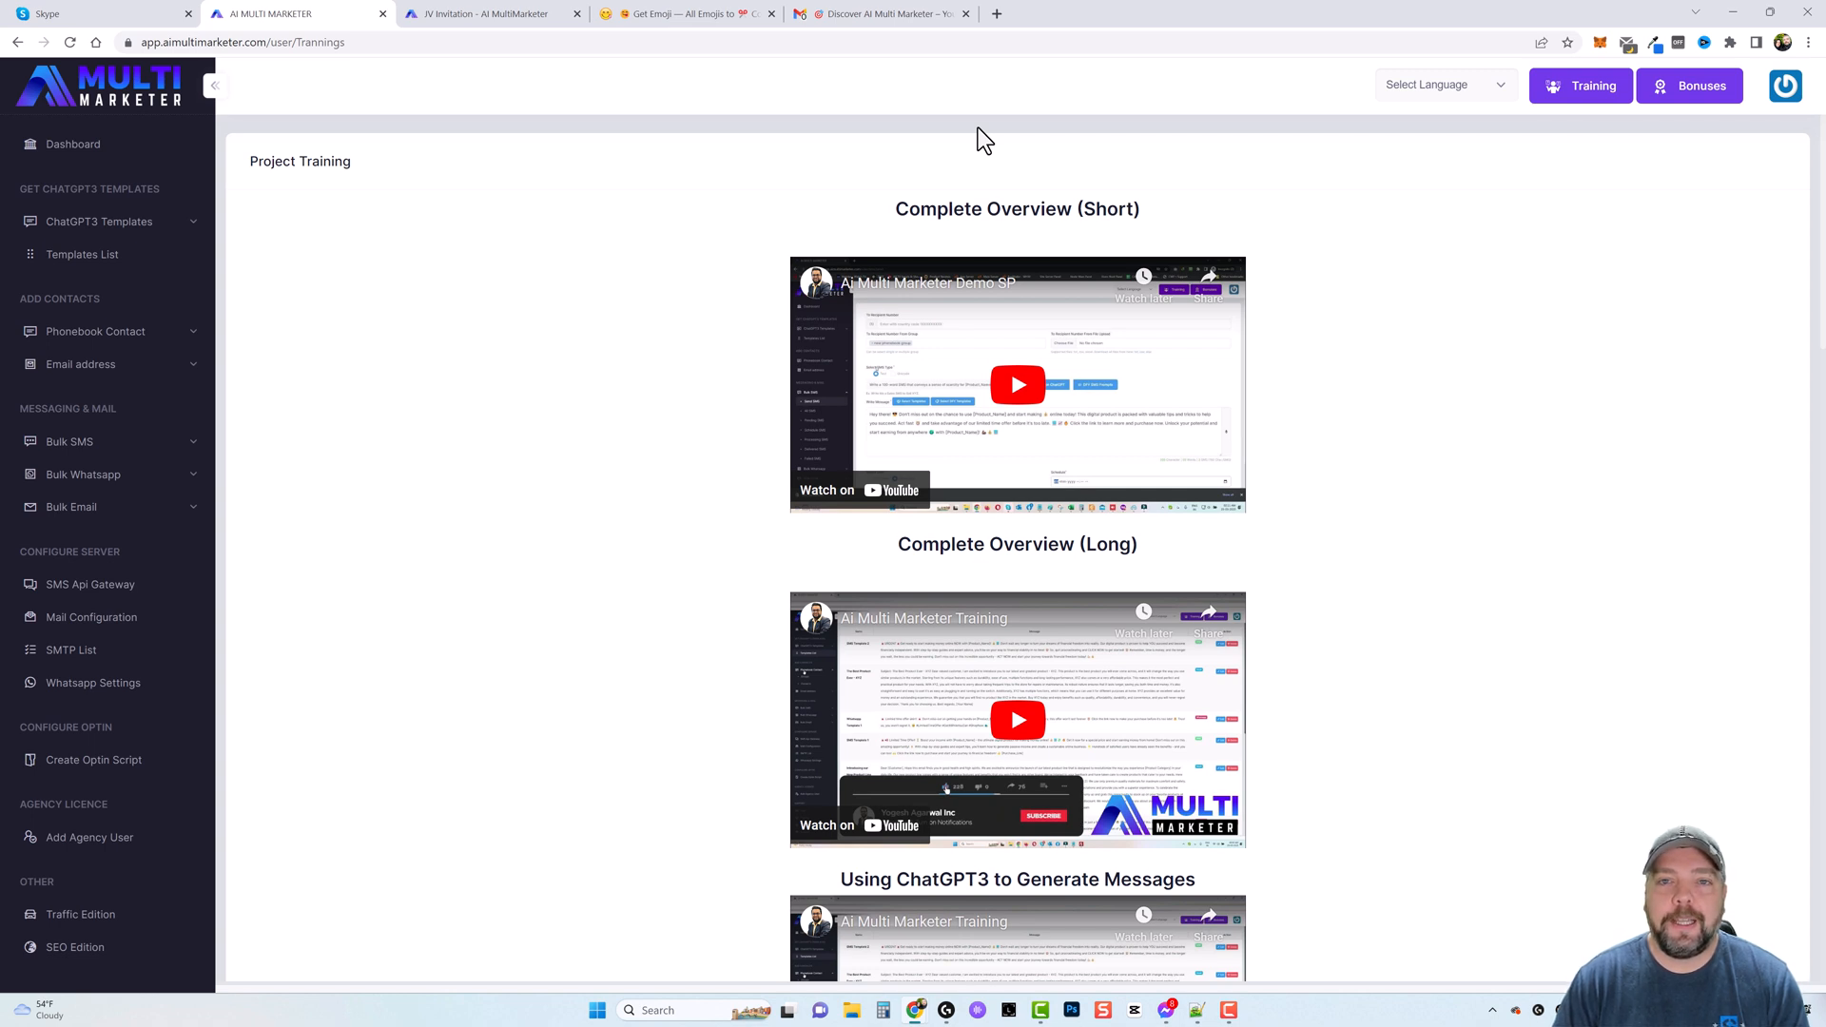
{"action": "mouse_move", "coordinate": [972, 138]}
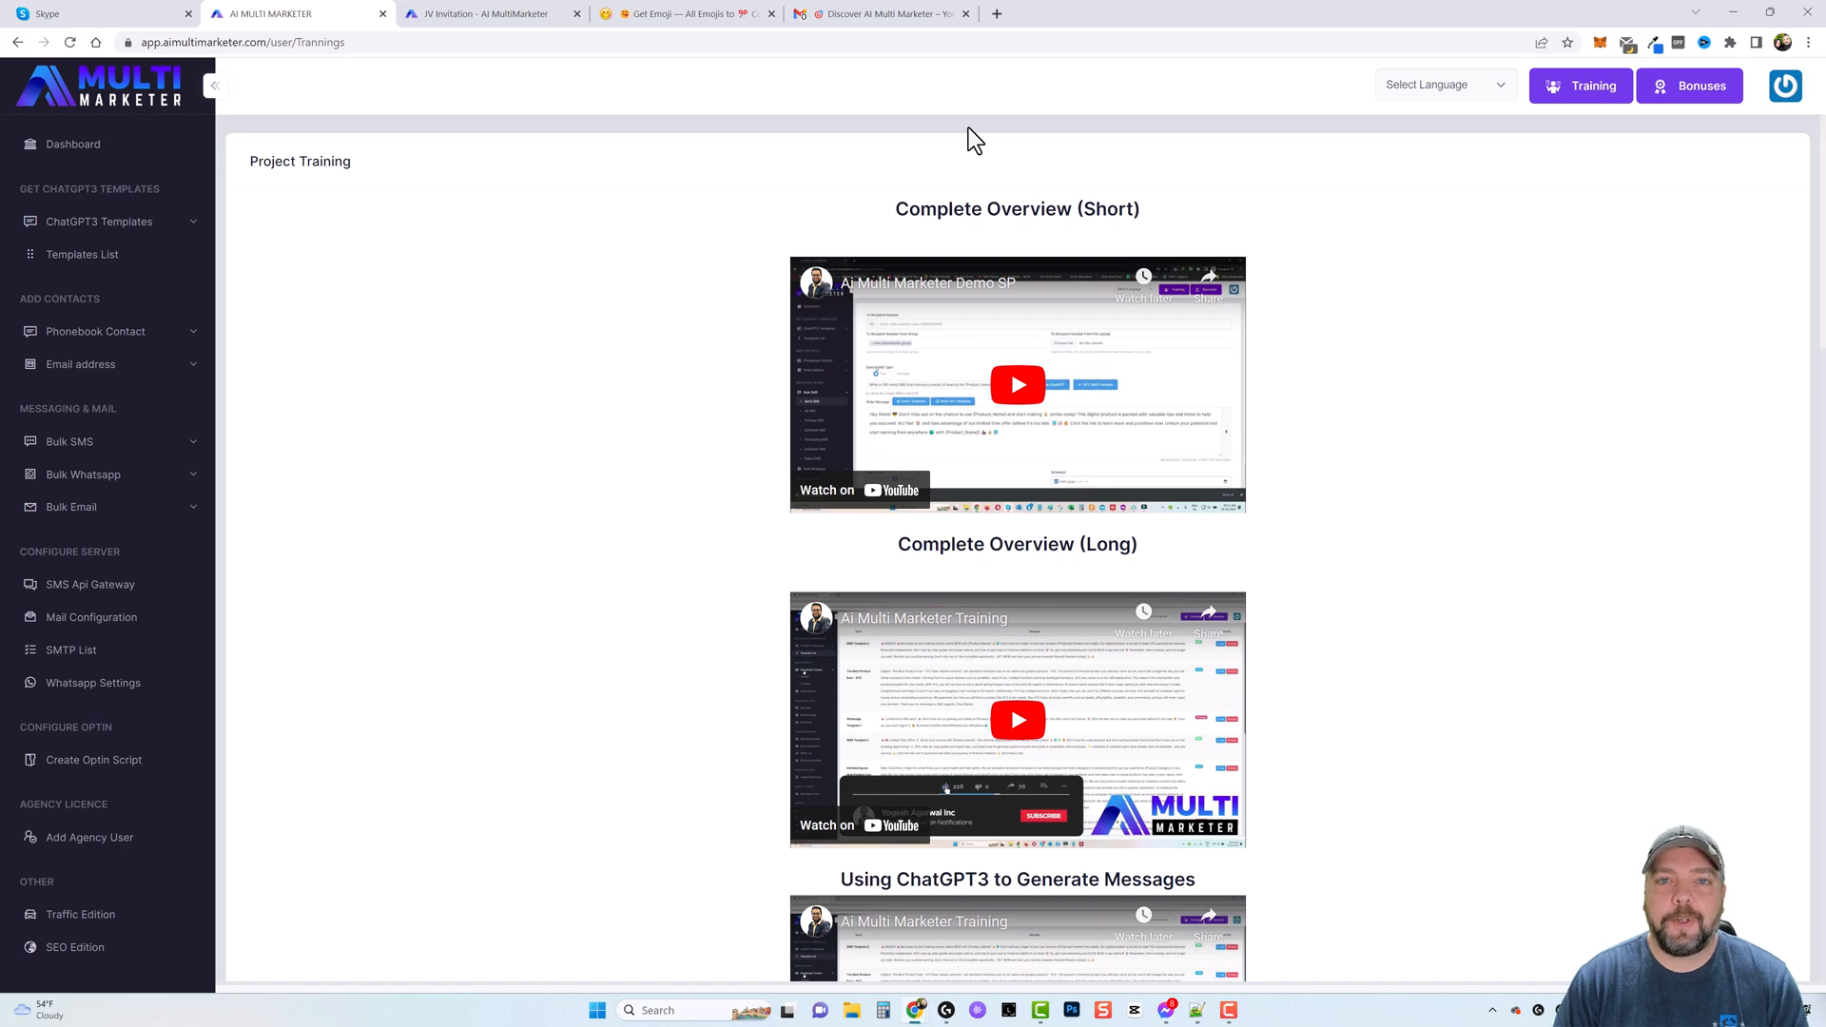